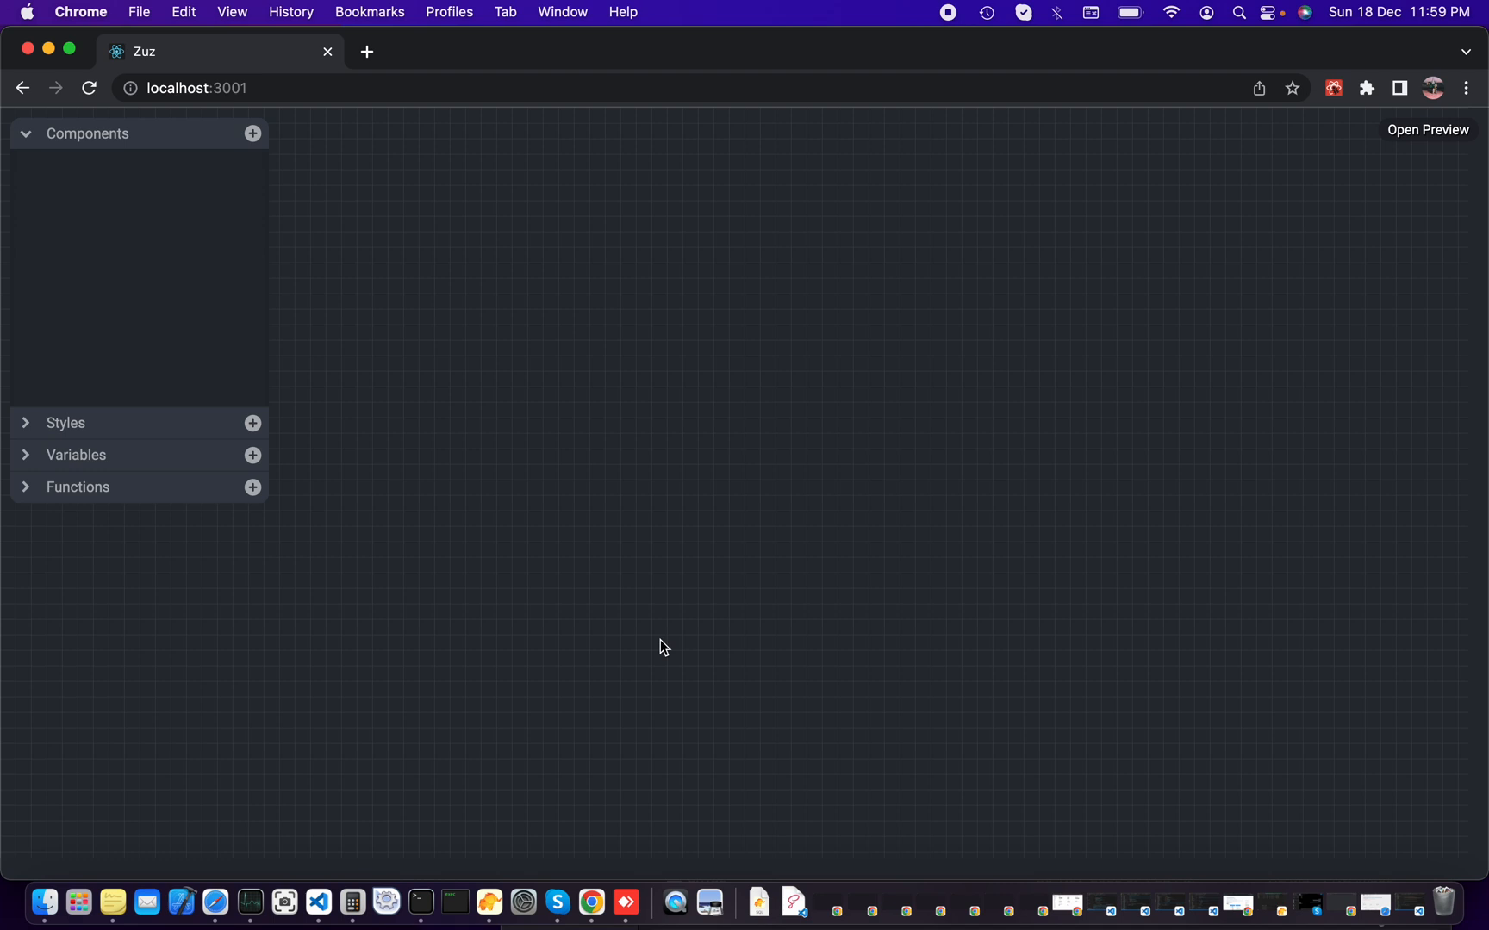
mouse_move(561, 386)
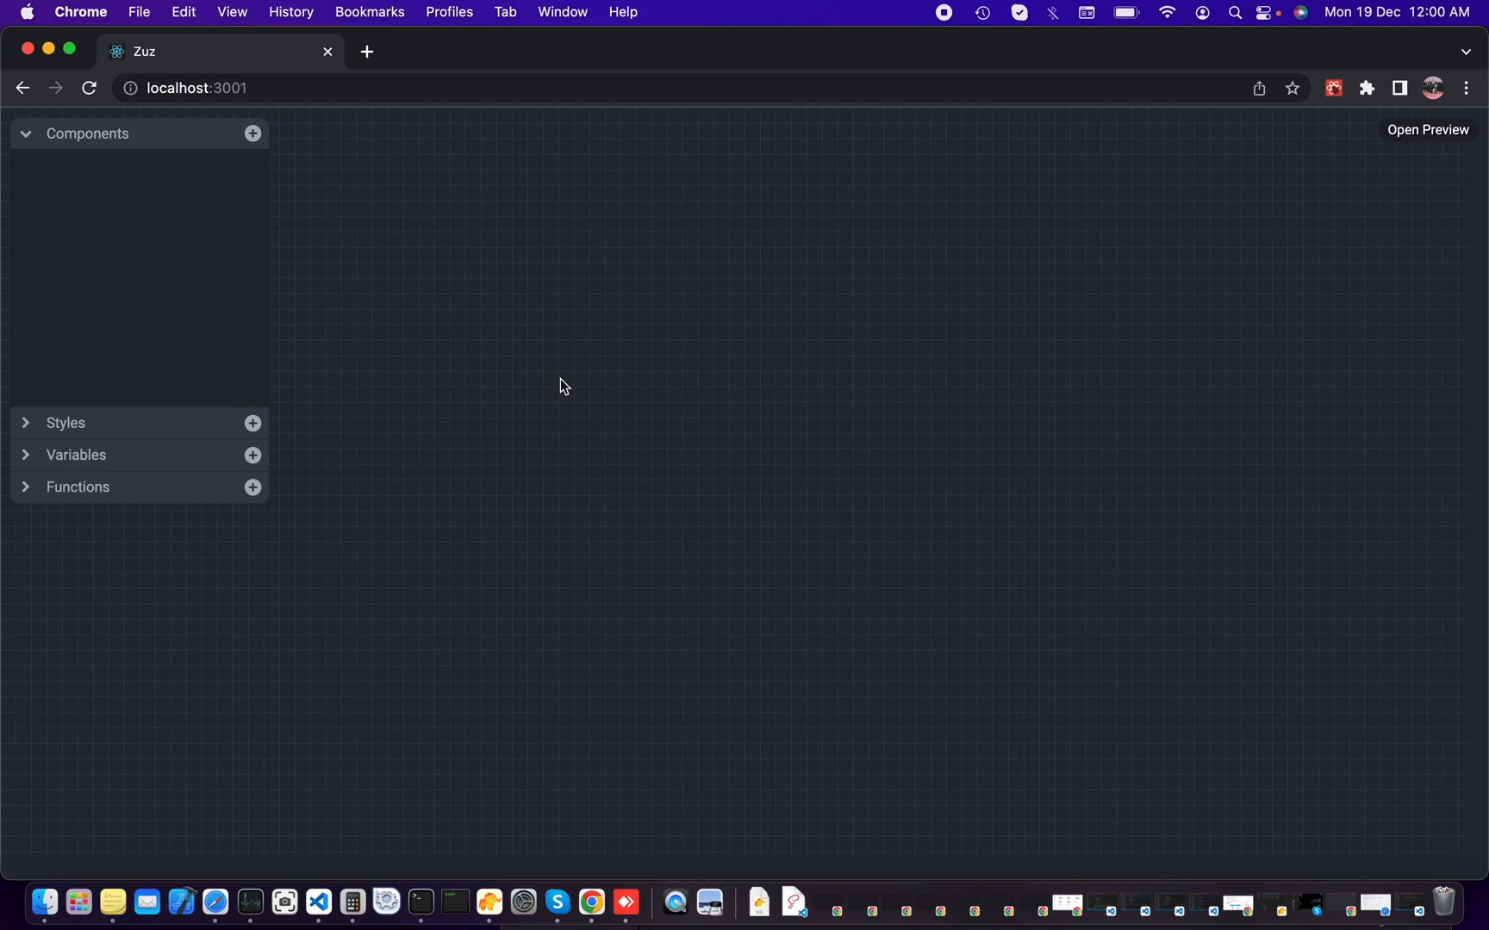
mouse_move(1163, 257)
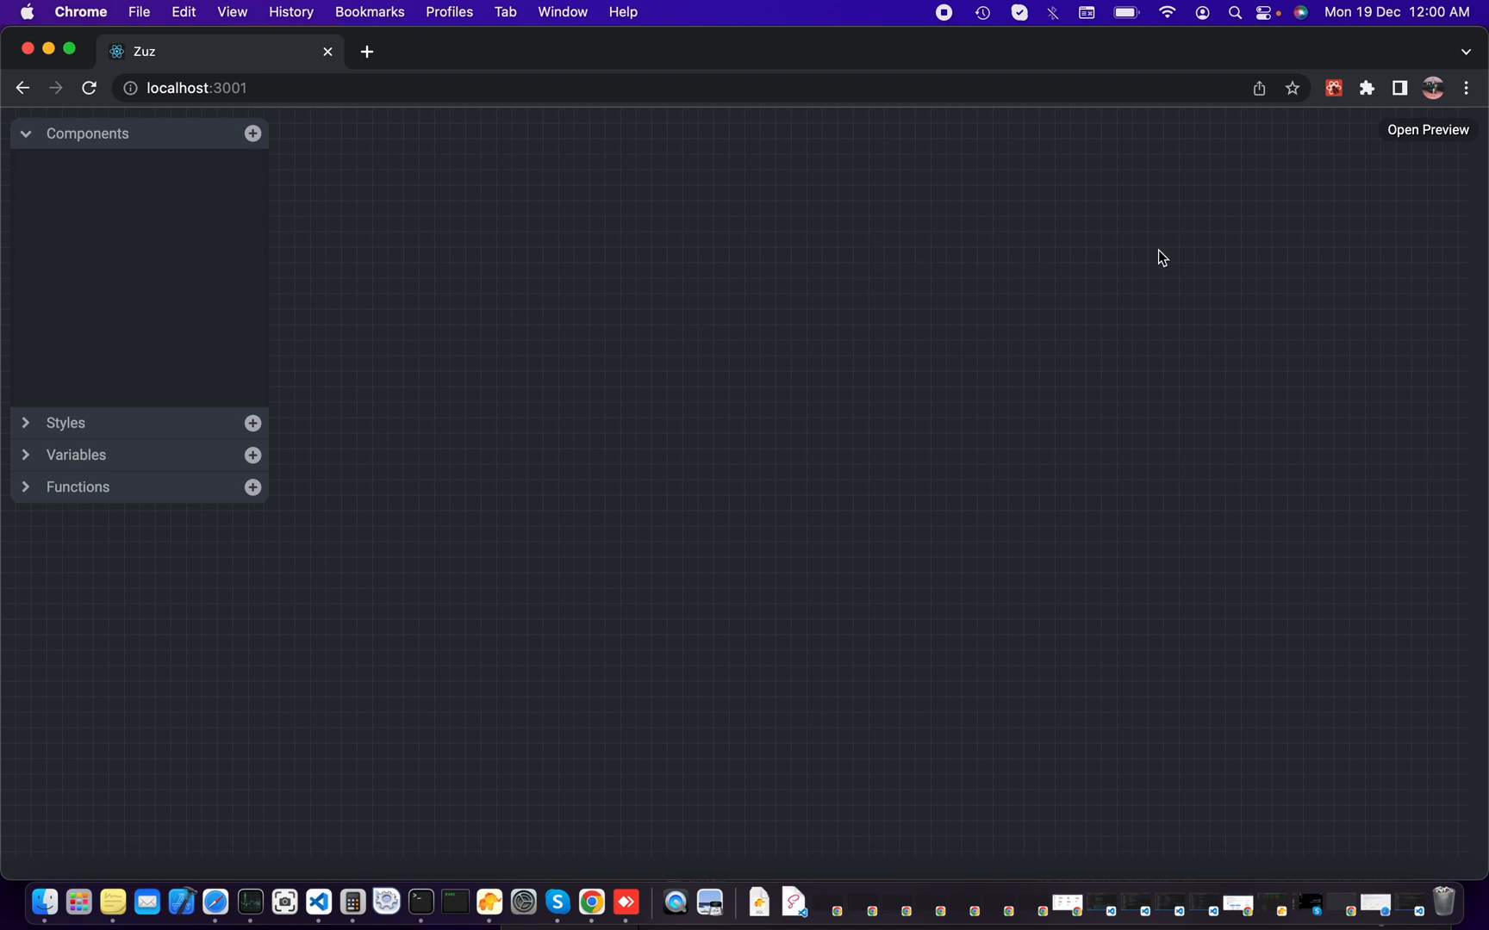
Step: Briefly show and hide the live preview panel on the empty canvas
left_click(1427, 129)
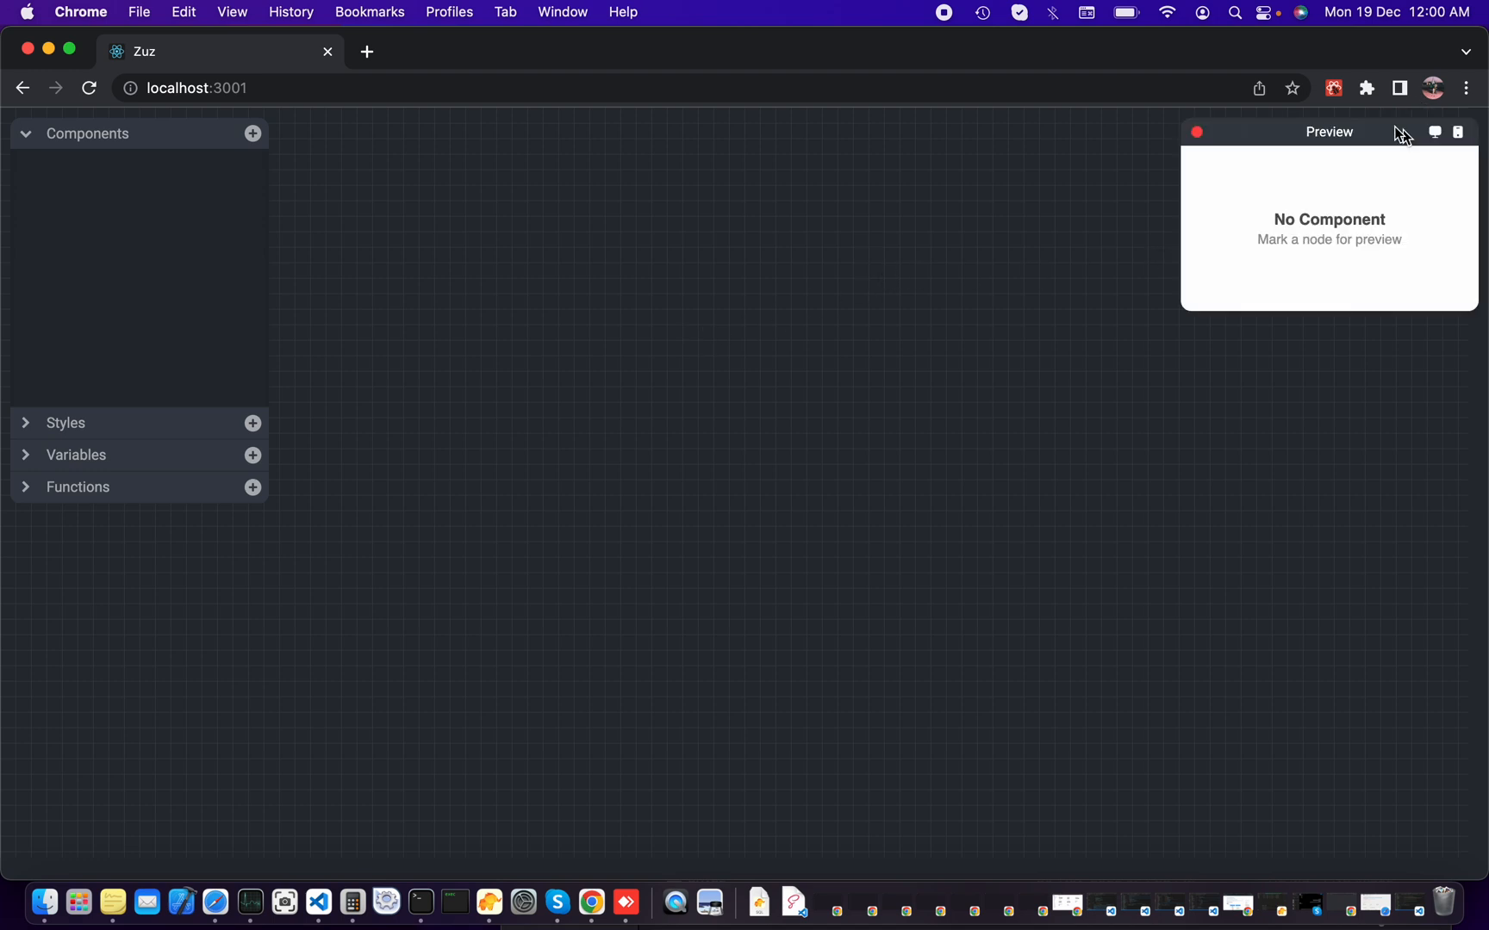
mouse_move(1084, 240)
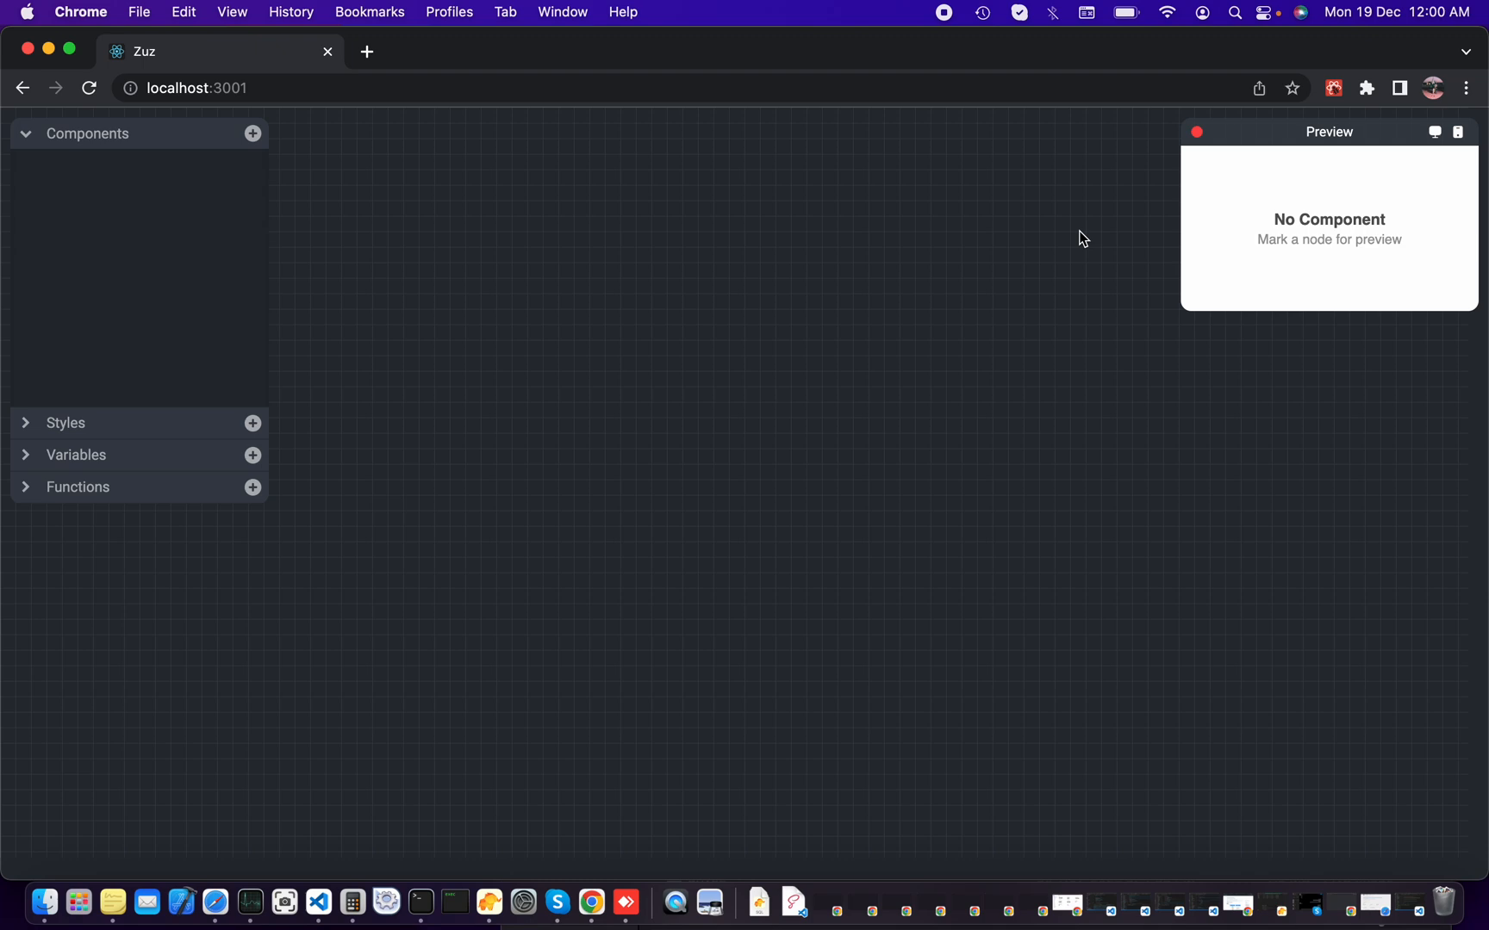
mouse_move(973, 289)
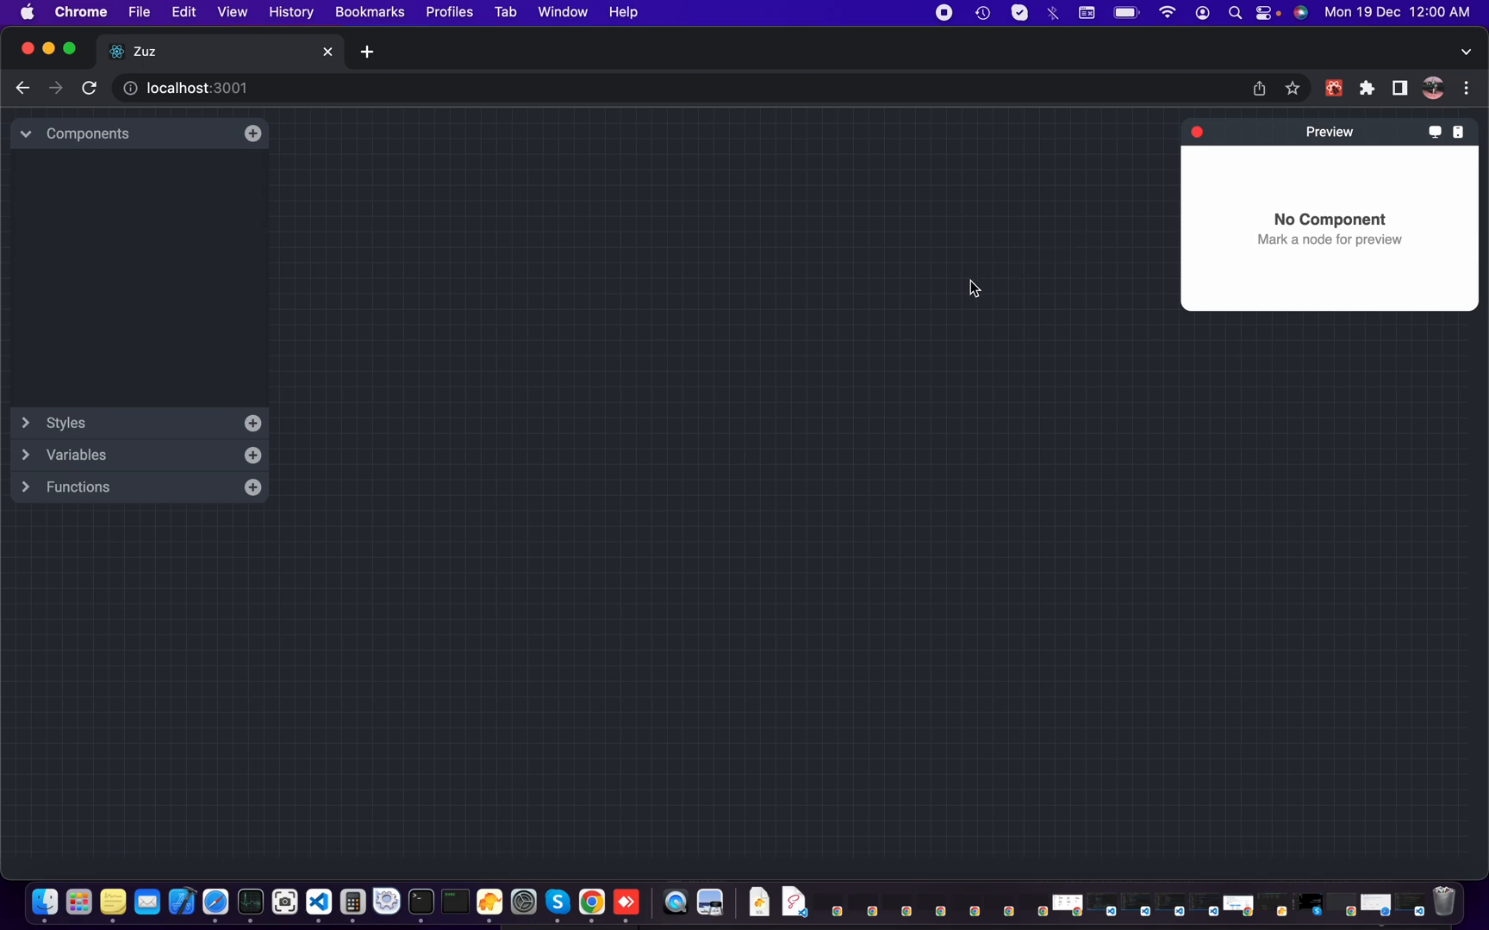
left_click(1198, 131)
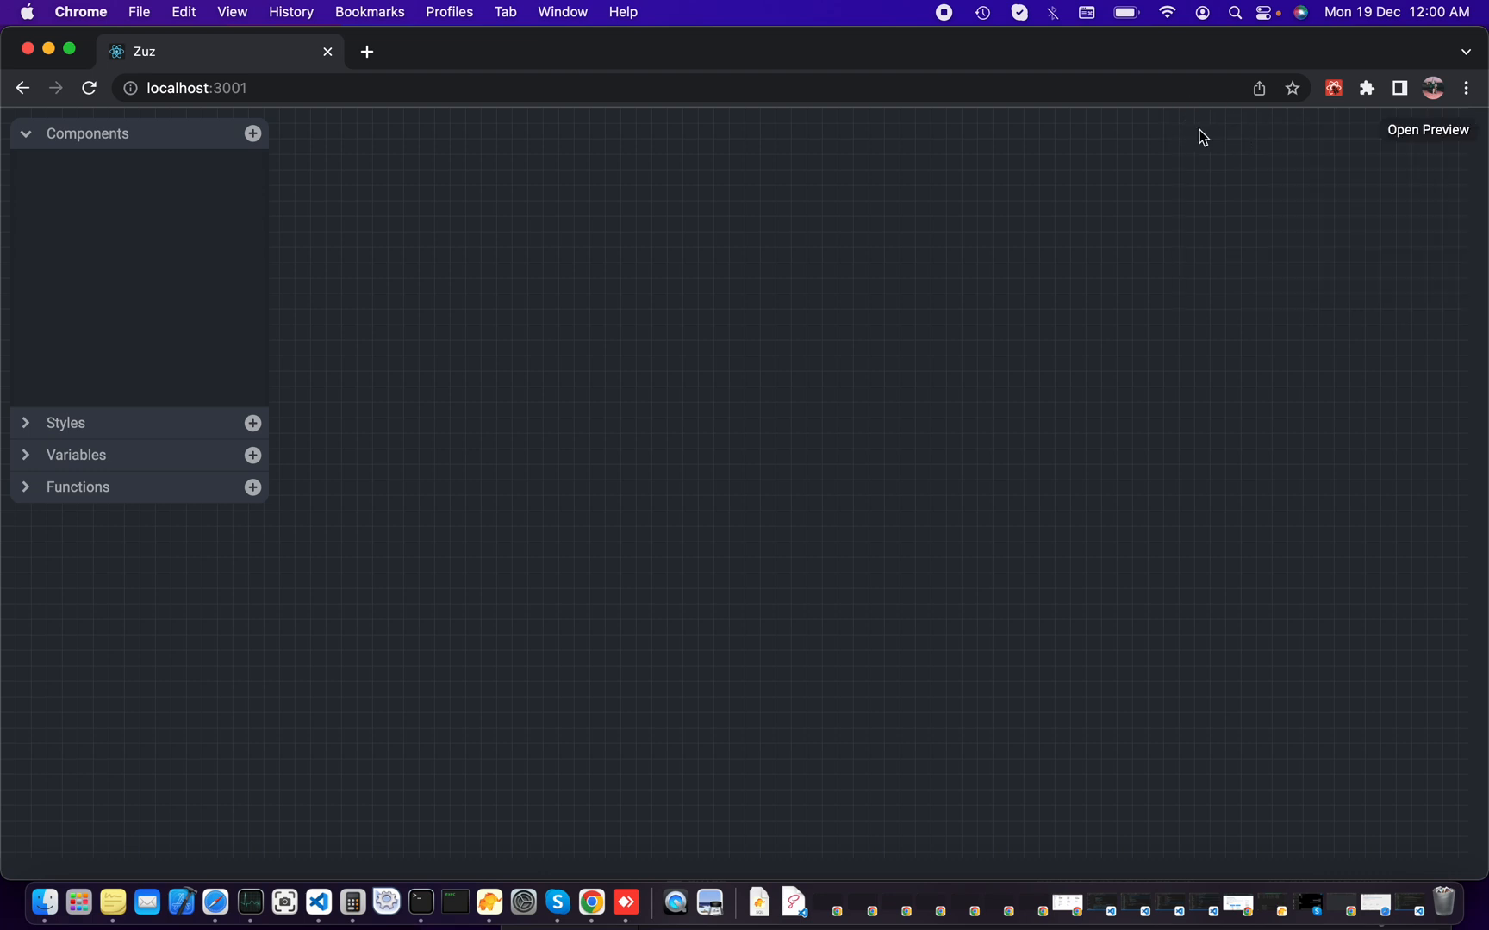
mouse_move(564, 238)
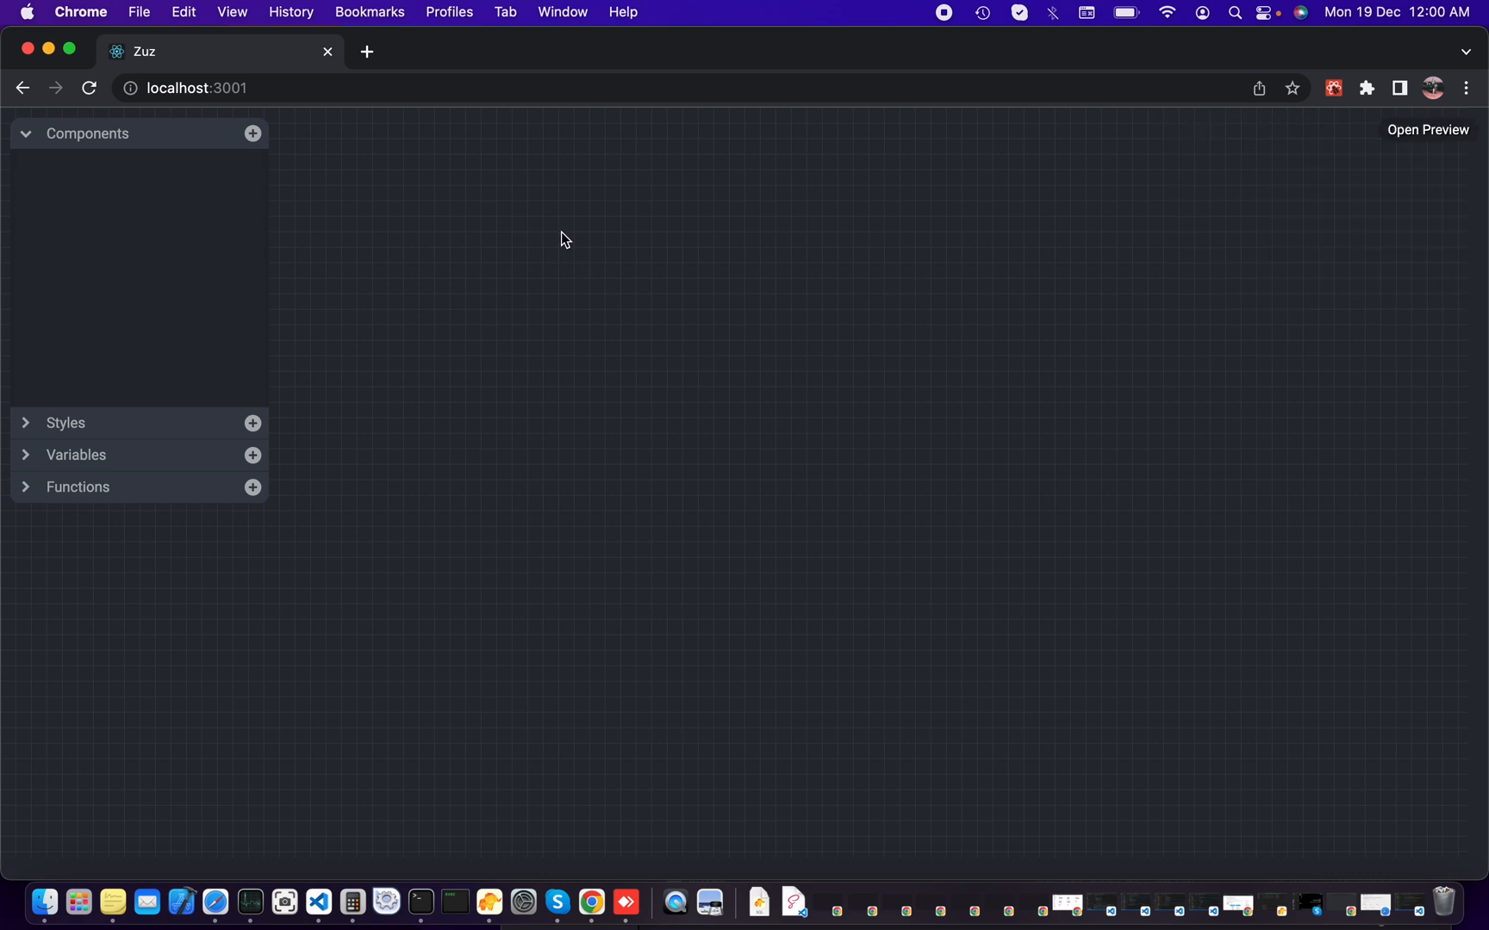
mouse_move(638, 279)
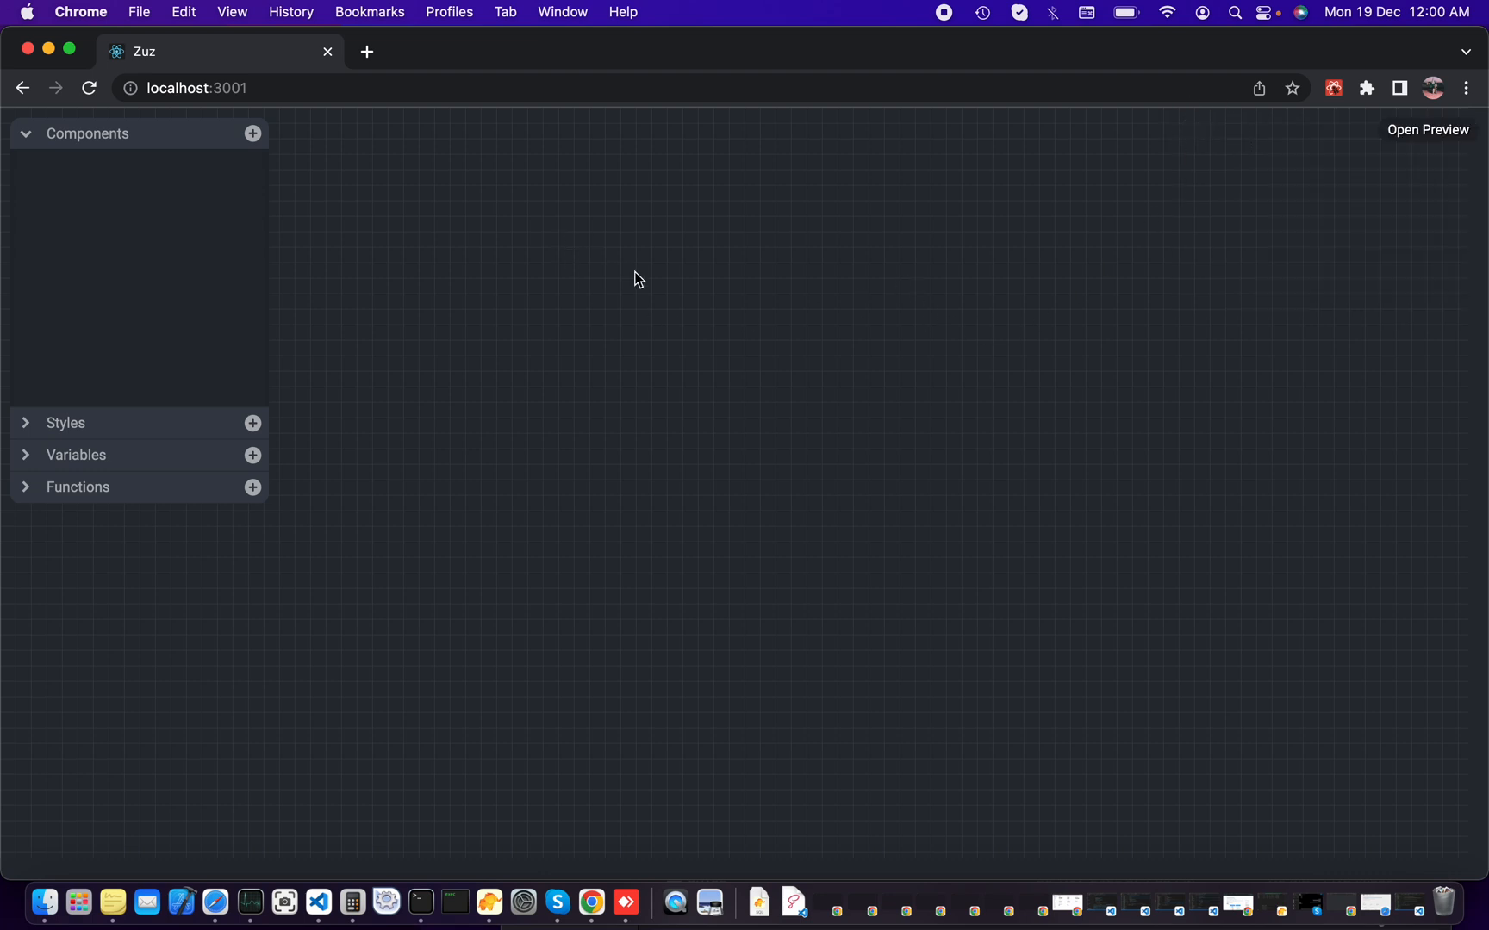
mouse_move(679, 264)
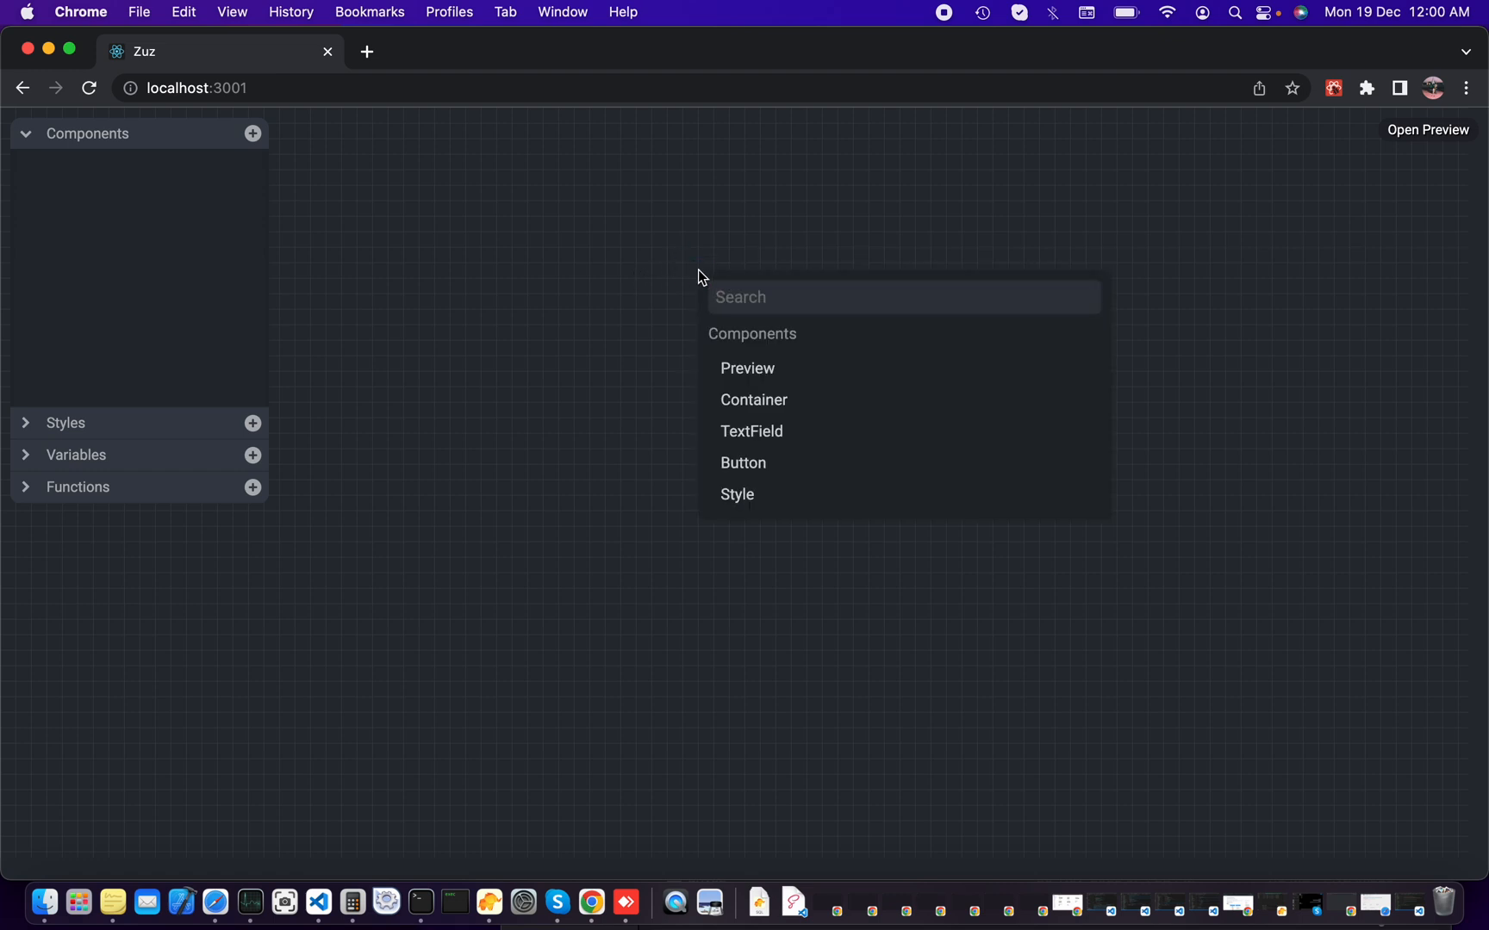
mouse_move(753, 398)
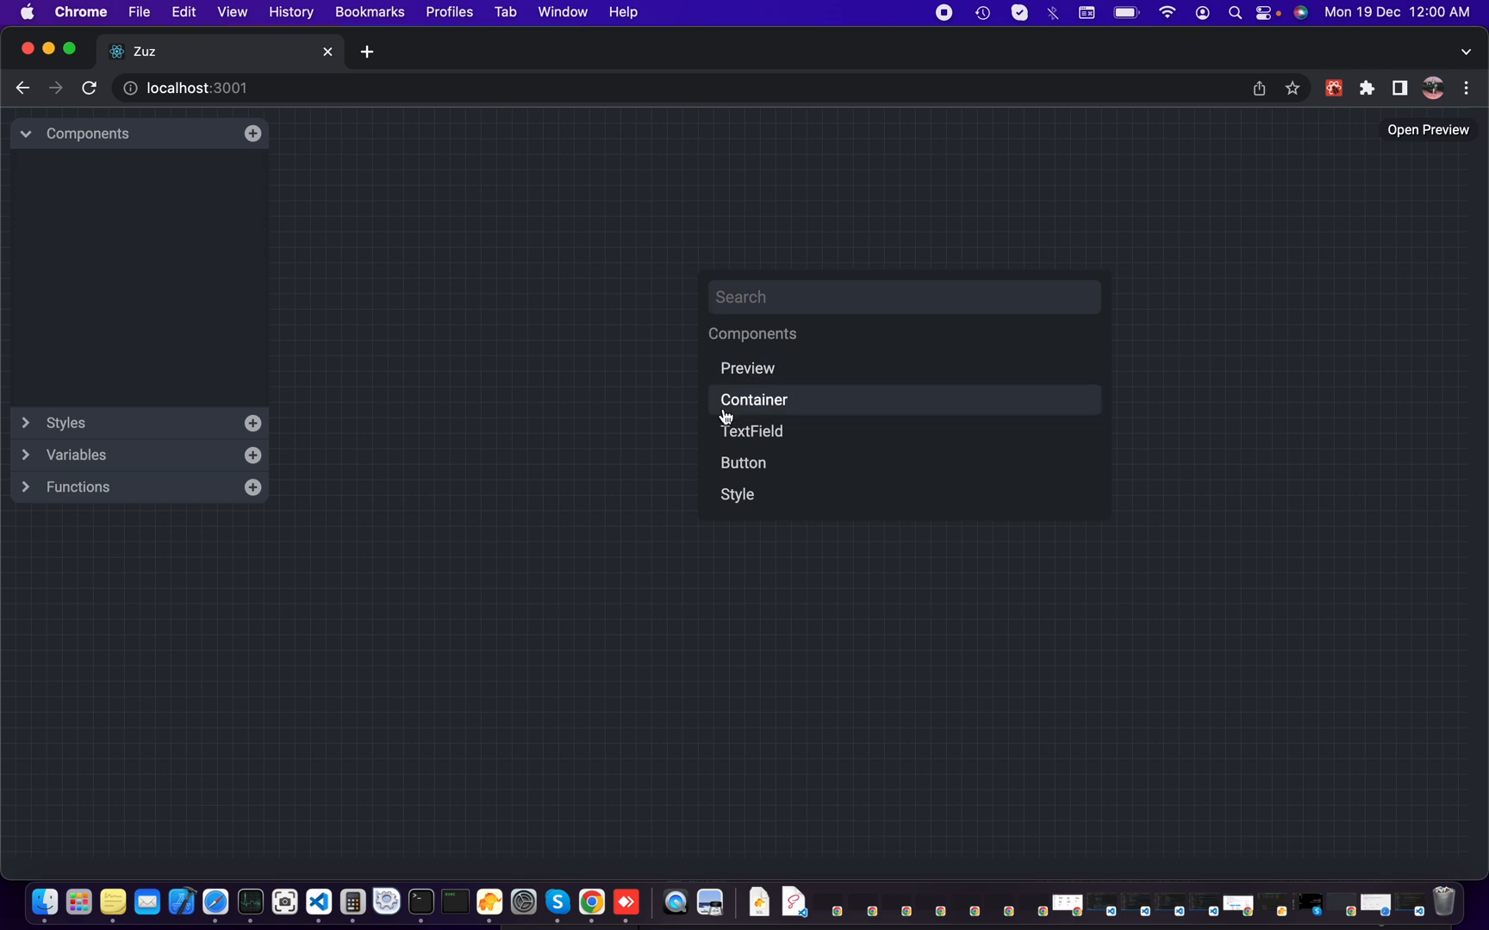
Step: Add a Container node to the canvas and nudge it into place
left_click(753, 400)
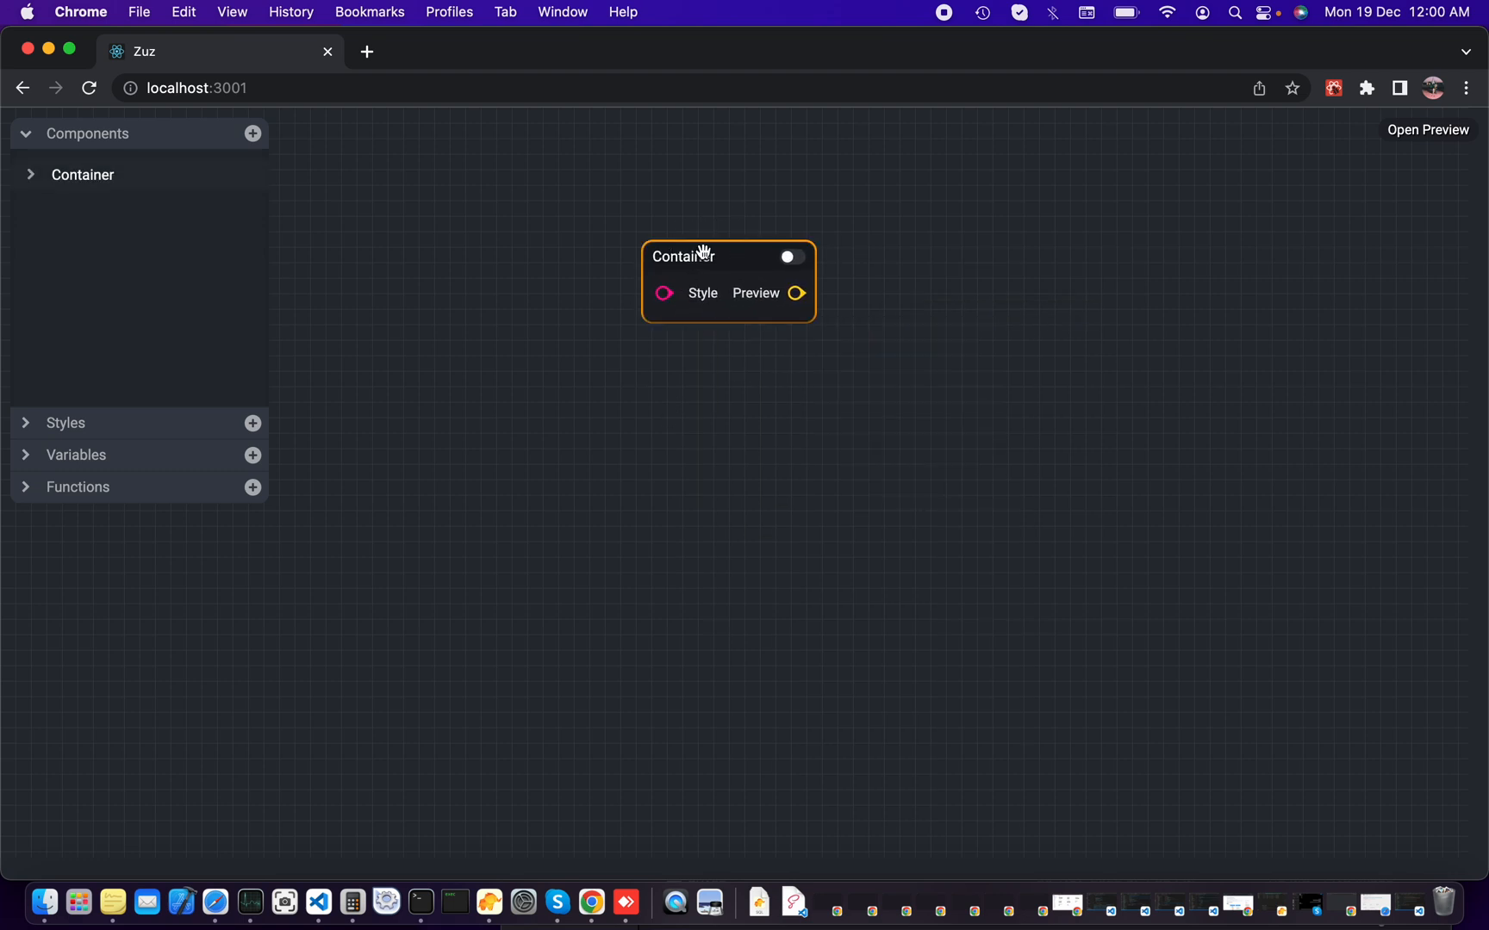
mouse_move(677, 236)
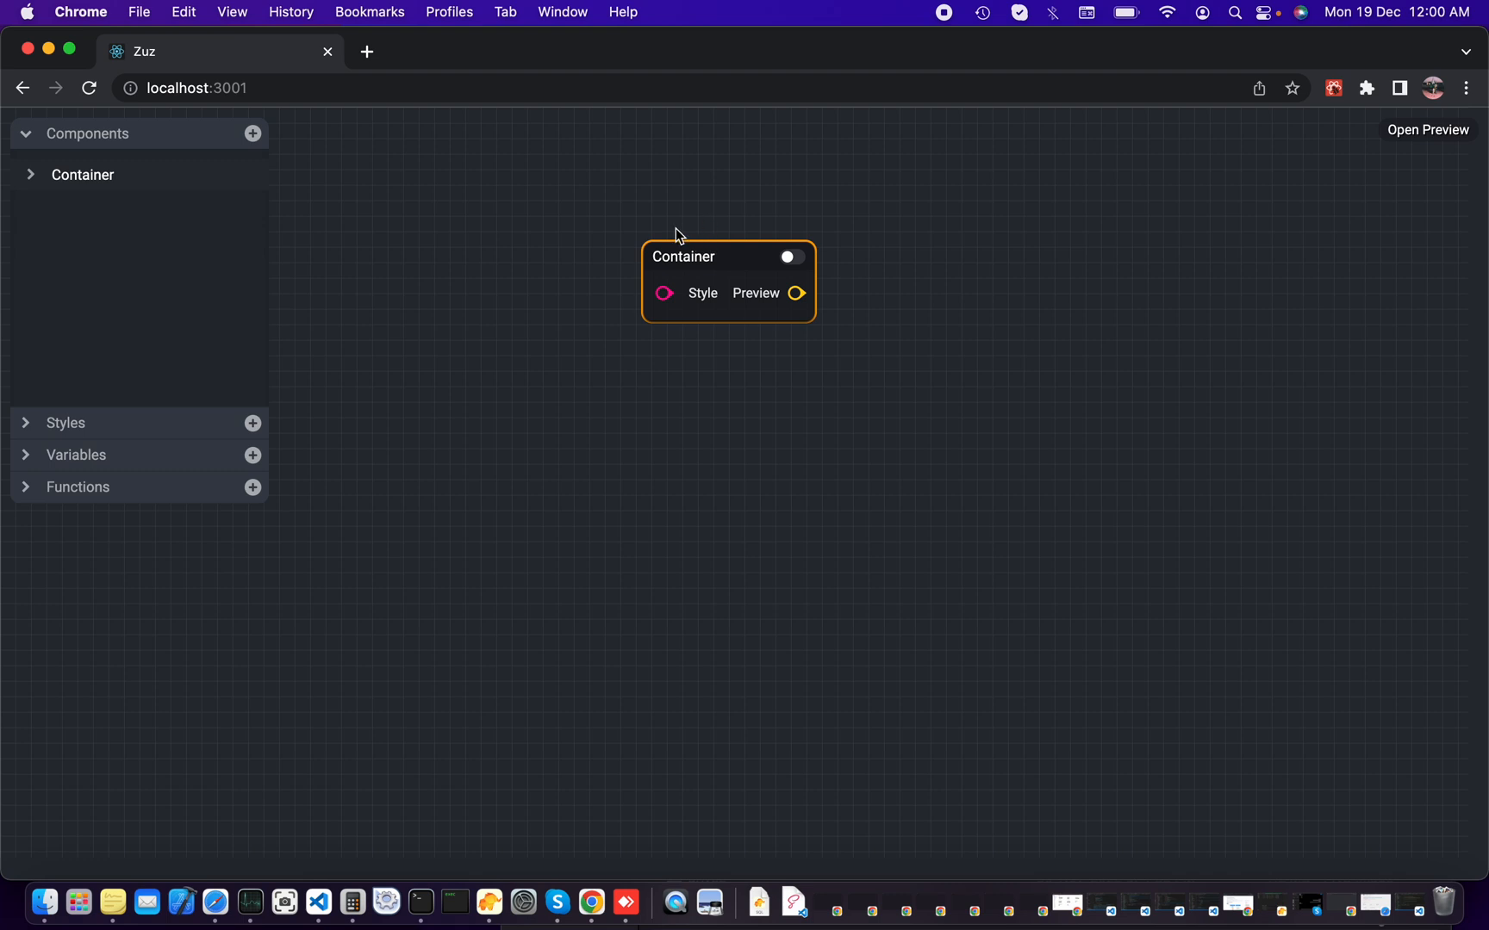
mouse_move(600, 240)
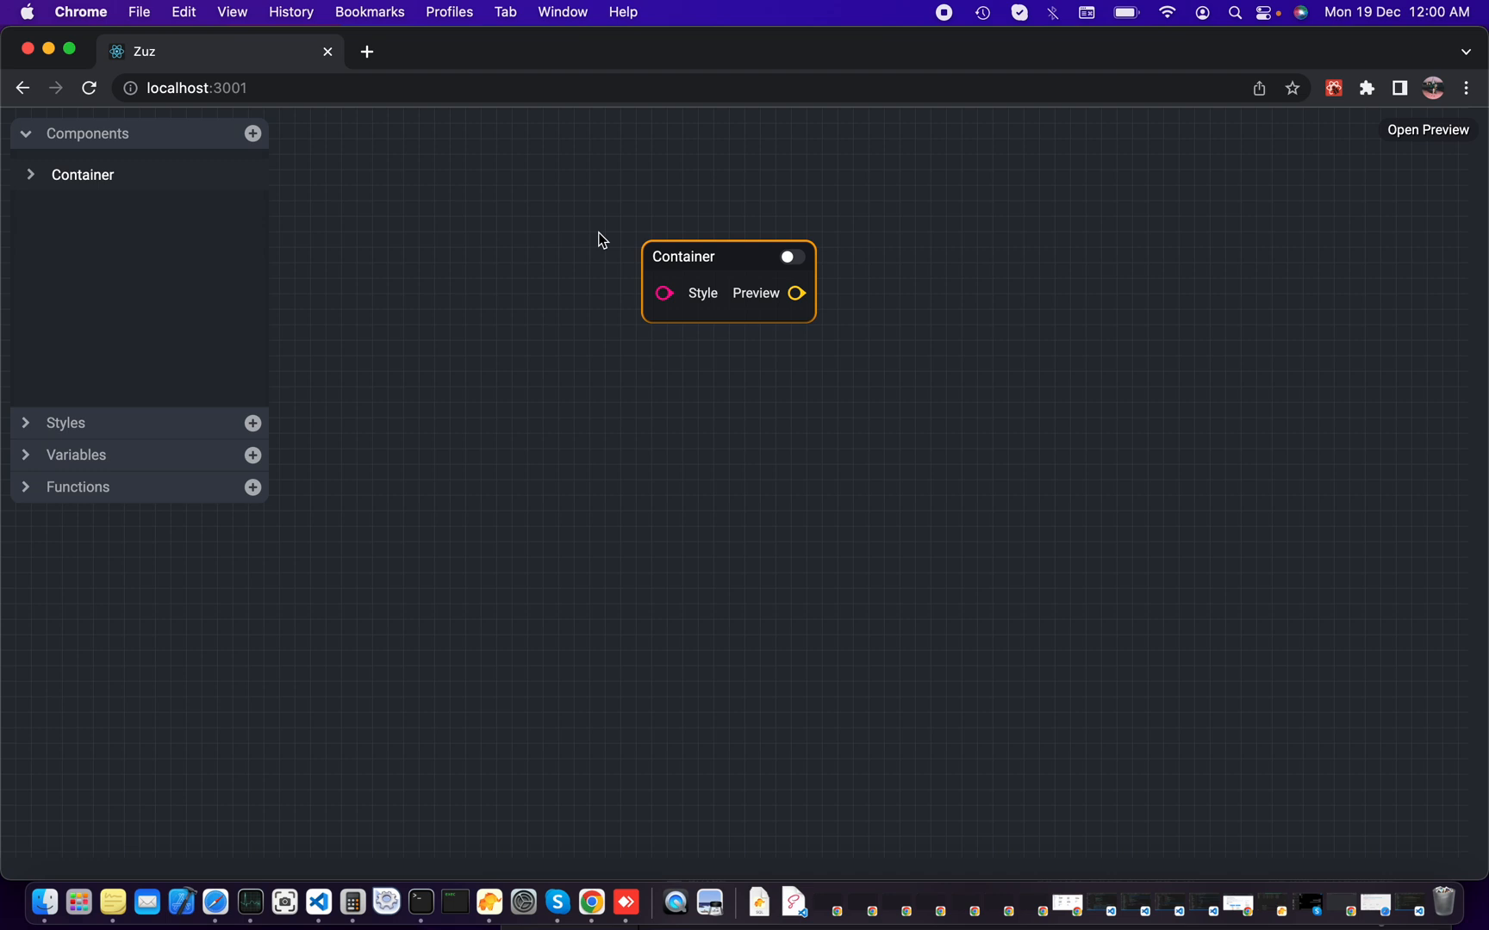
left_click_drag(682, 257, 672, 253)
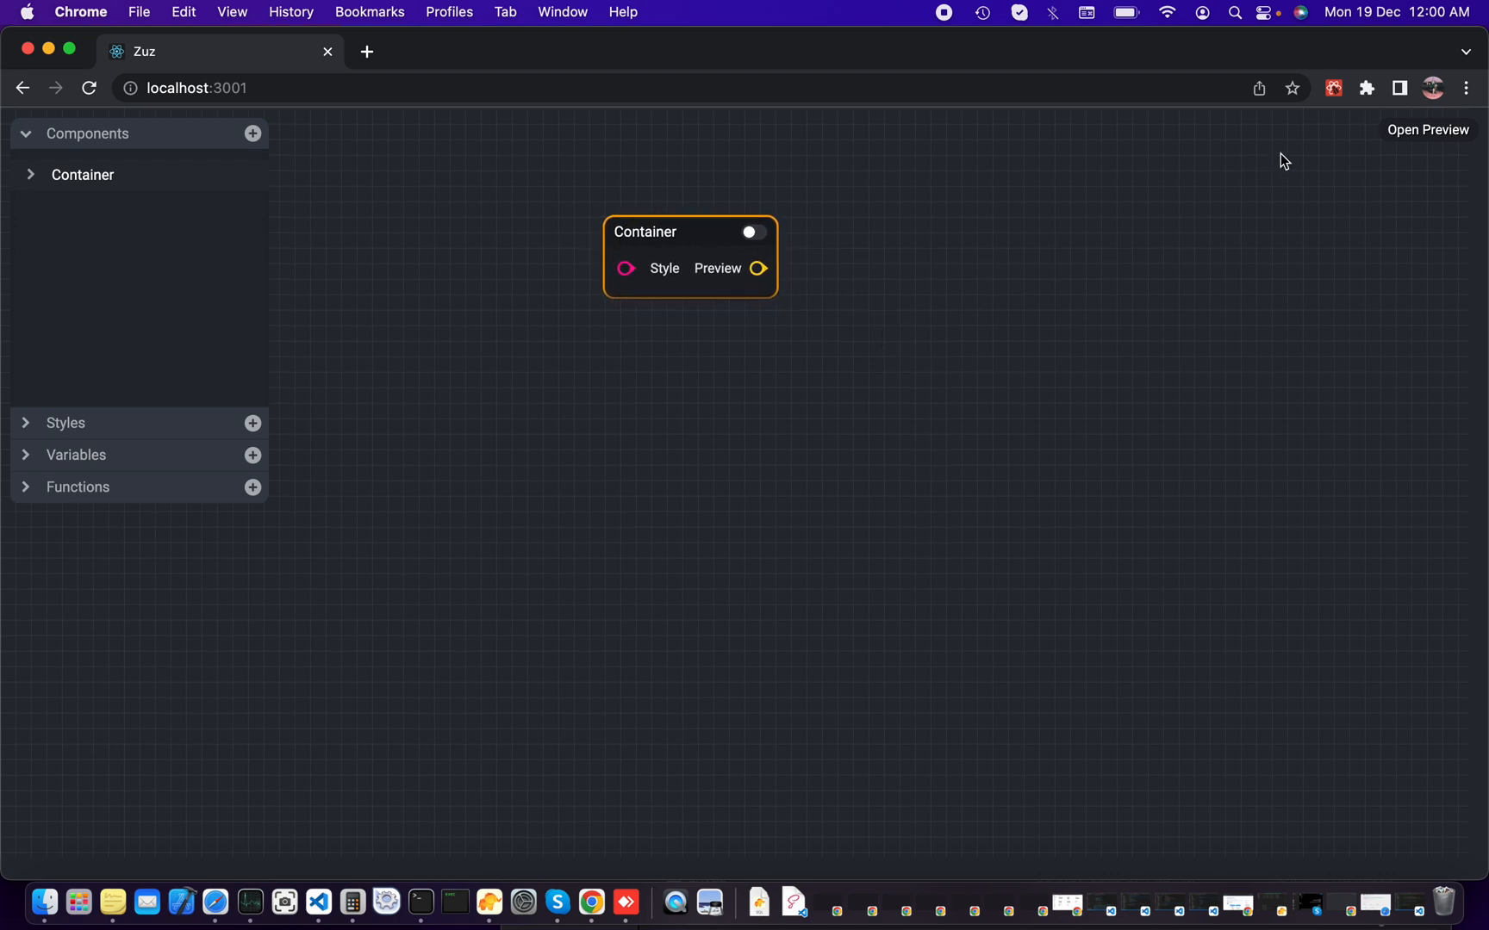
Step: Show the live preview panel and toggle the Container's preview mark on then off
left_click(1427, 130)
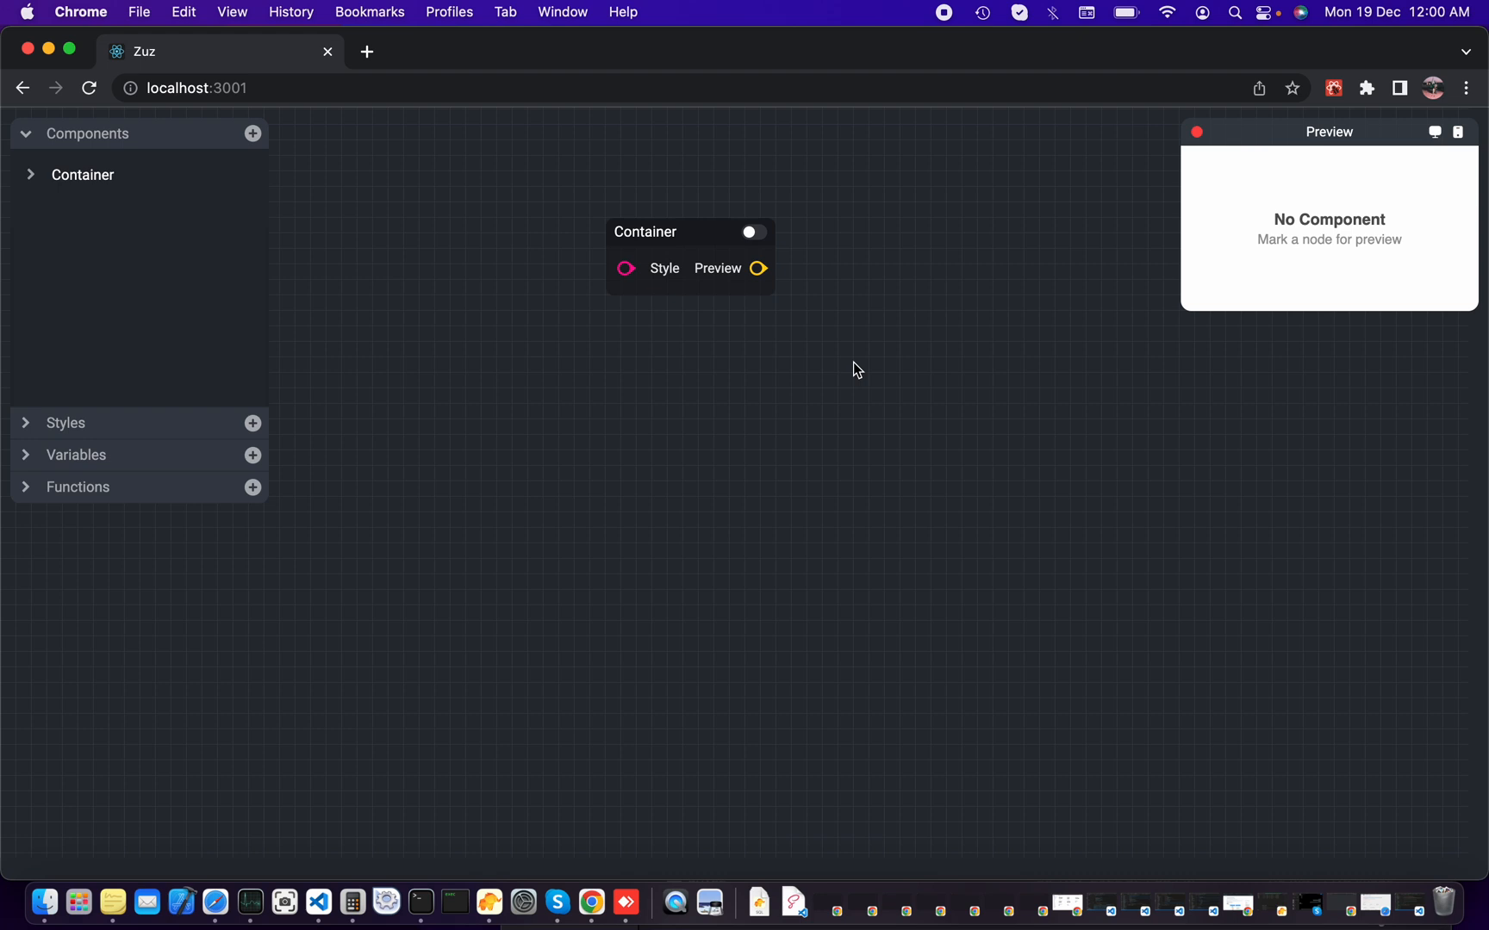
mouse_move(719, 226)
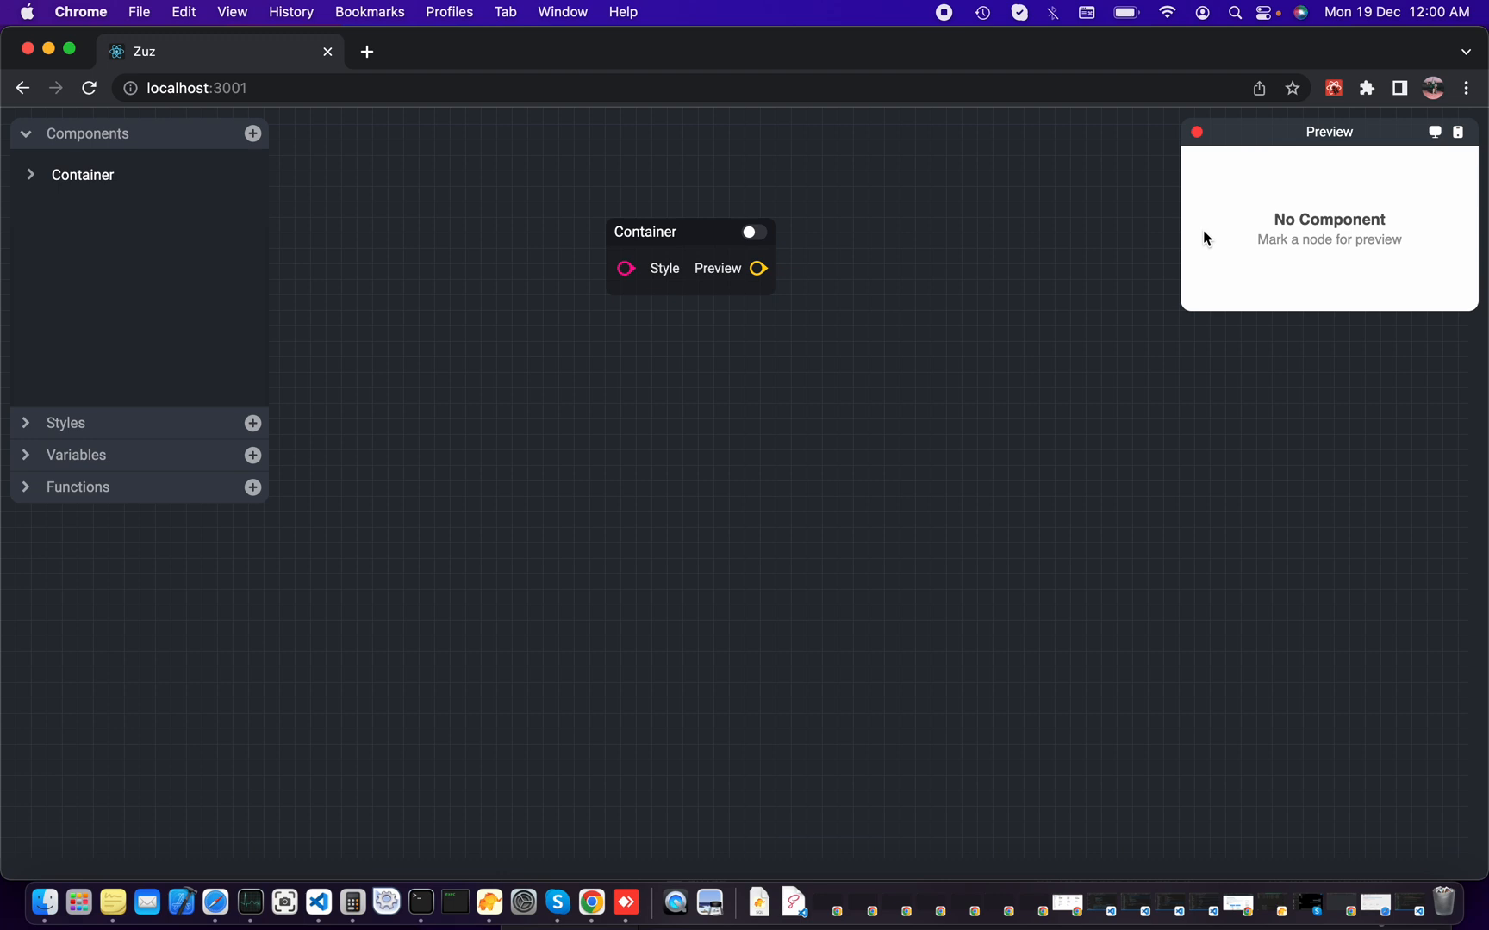
mouse_move(778, 296)
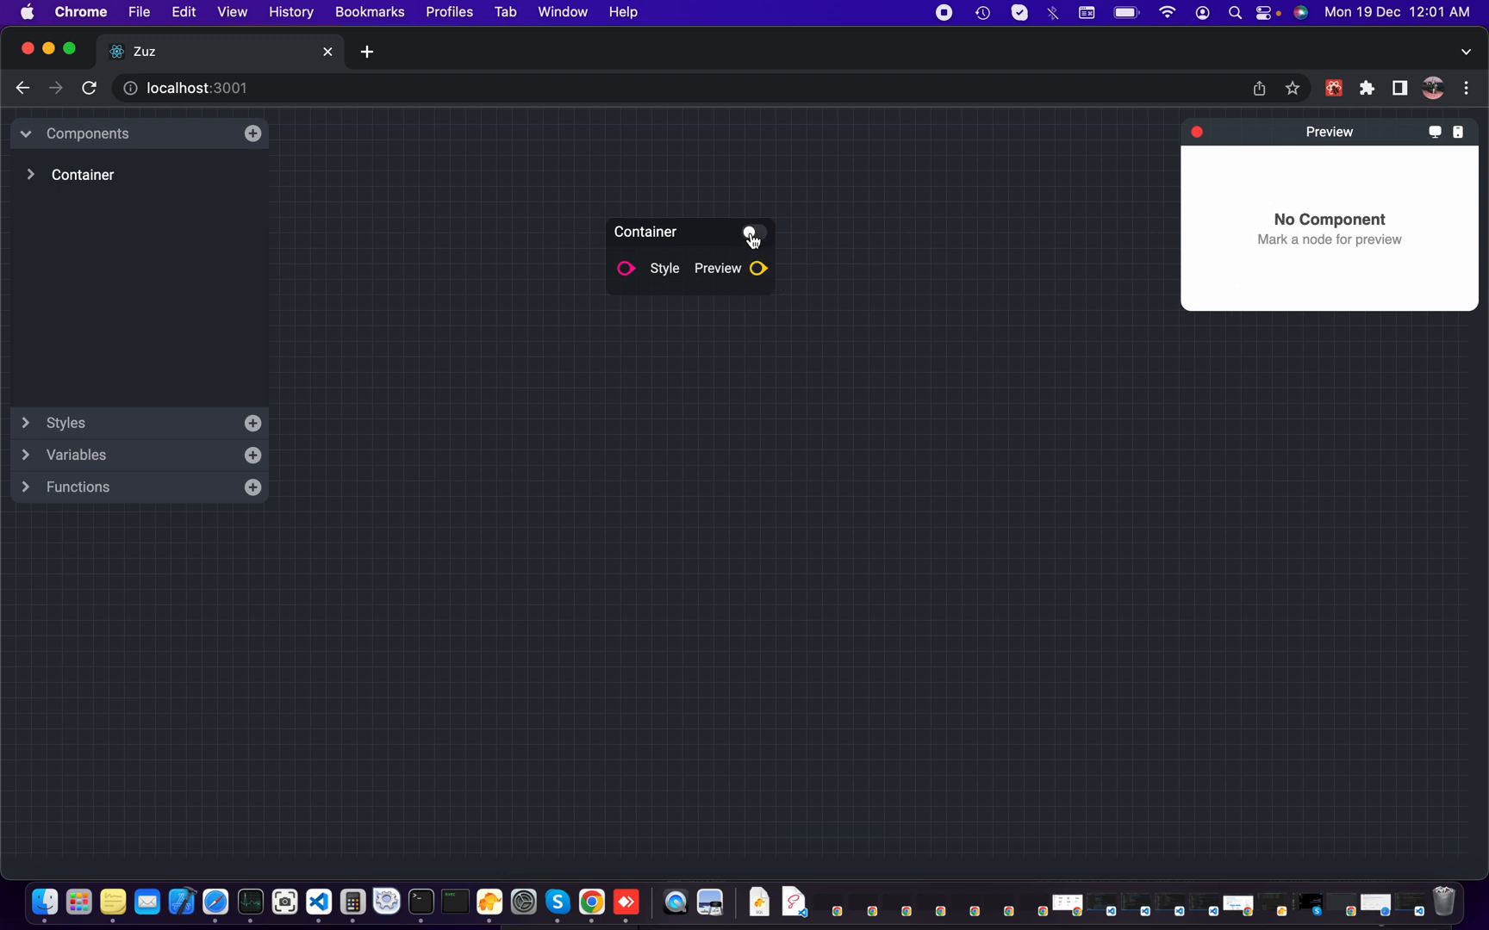
left_click(755, 232)
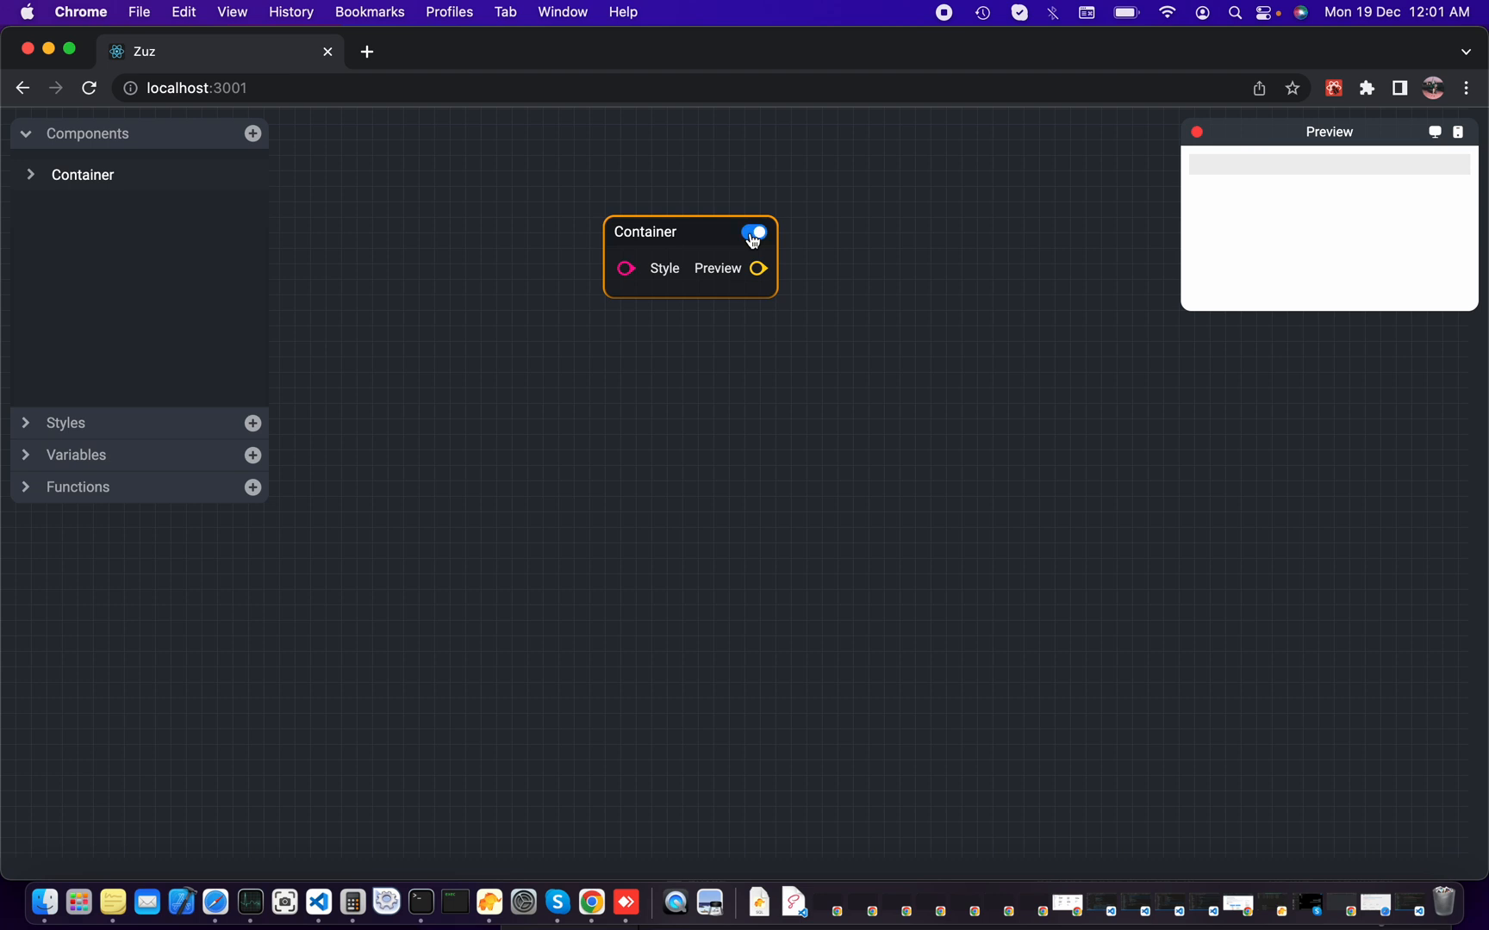
left_click(753, 235)
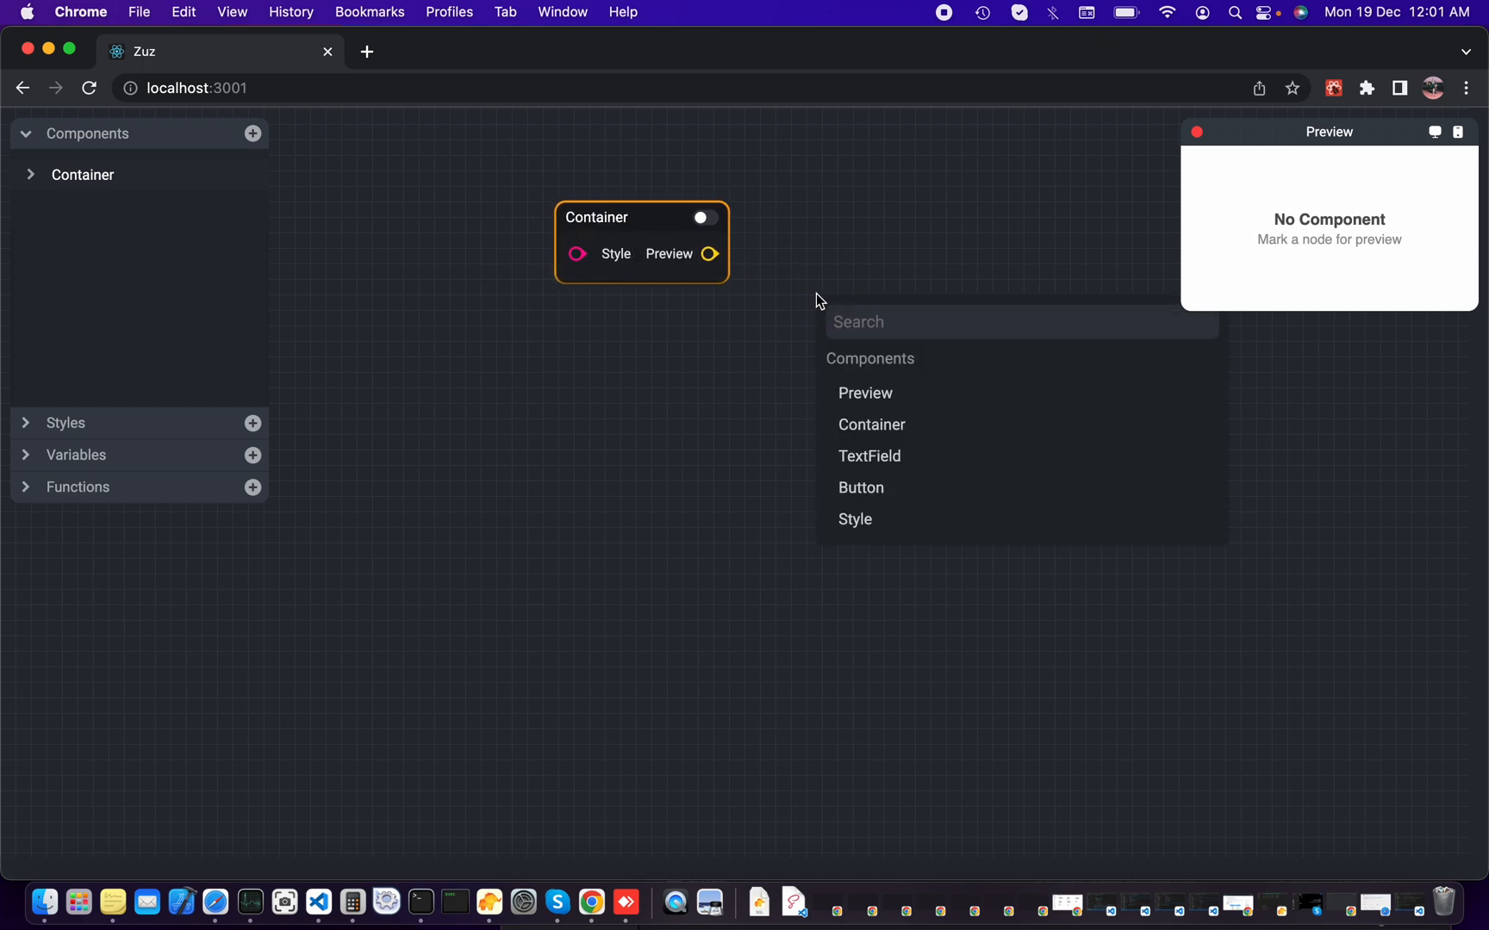
mouse_move(863, 393)
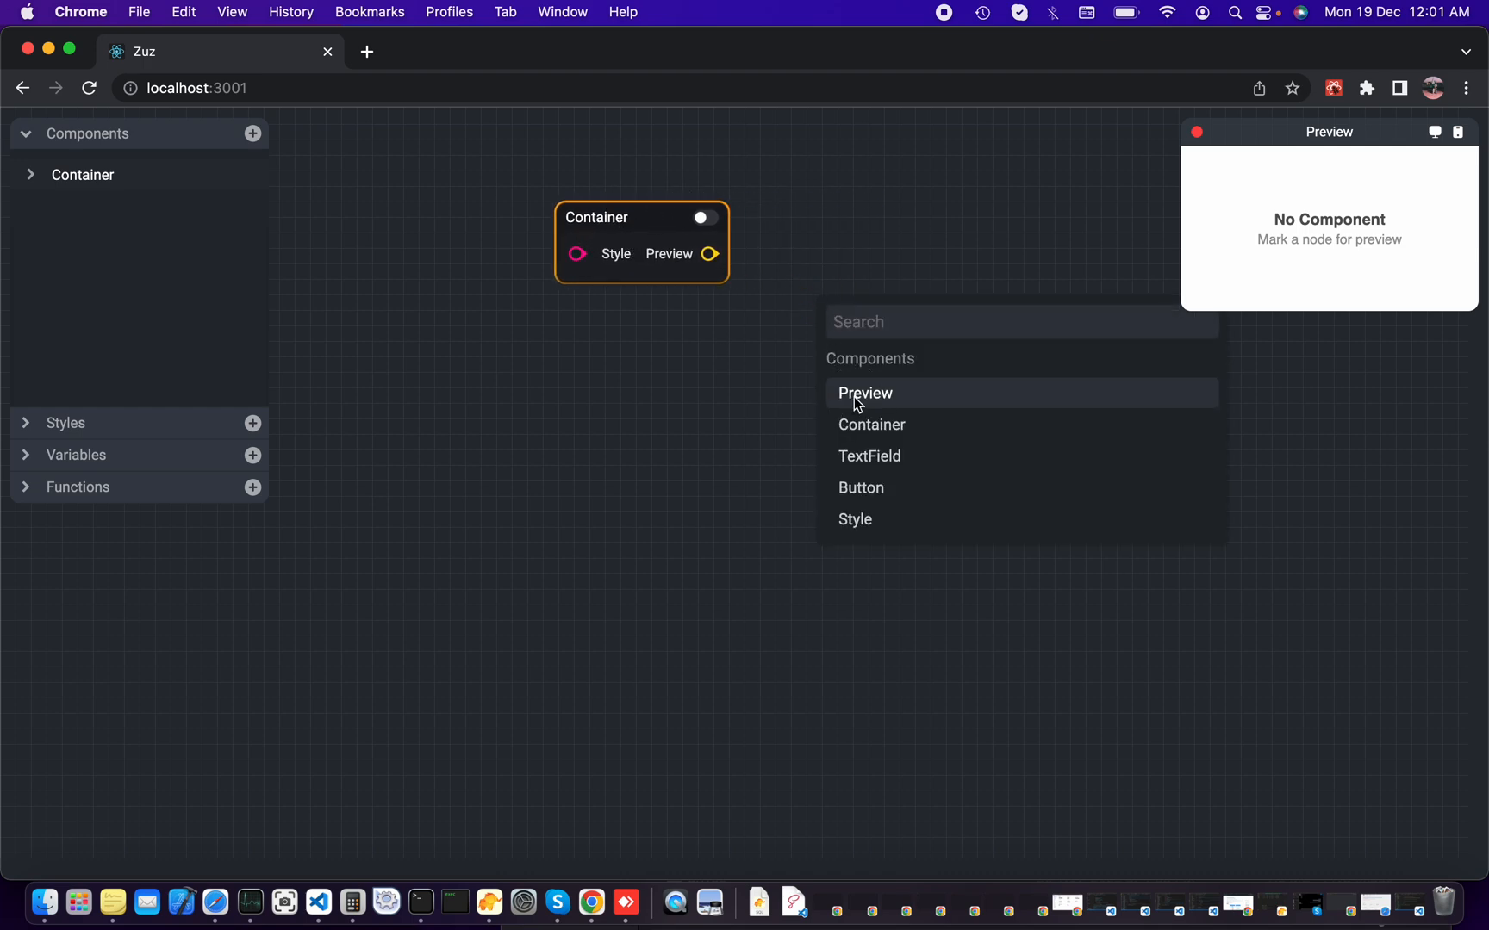
Step: Add a Preview node beside the Container, left unconnected
left_click(863, 392)
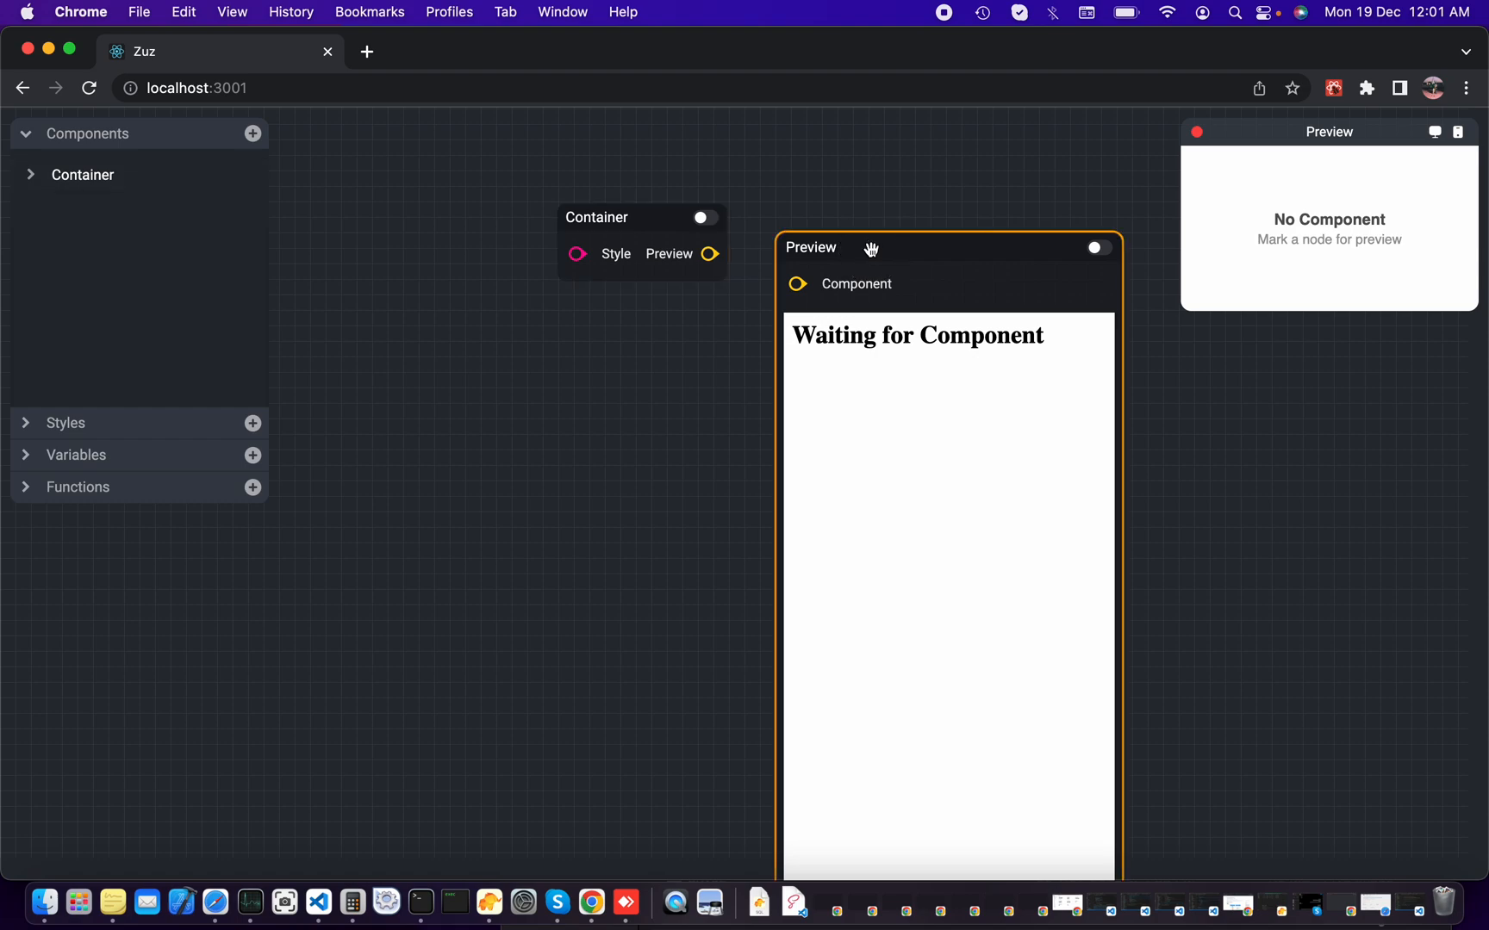
mouse_move(686, 293)
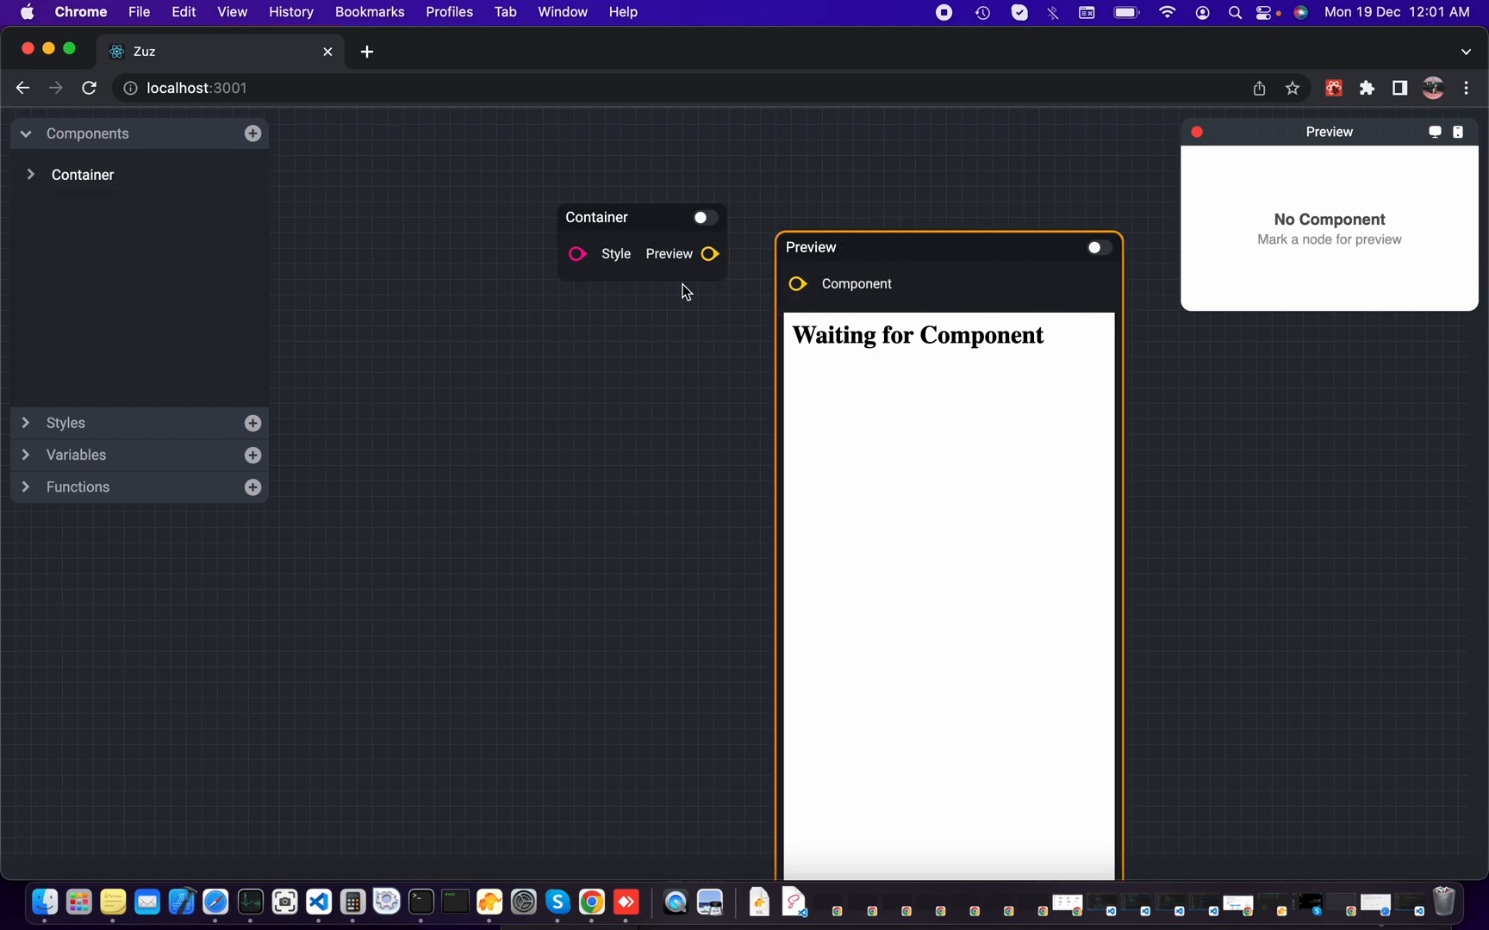
mouse_move(712, 283)
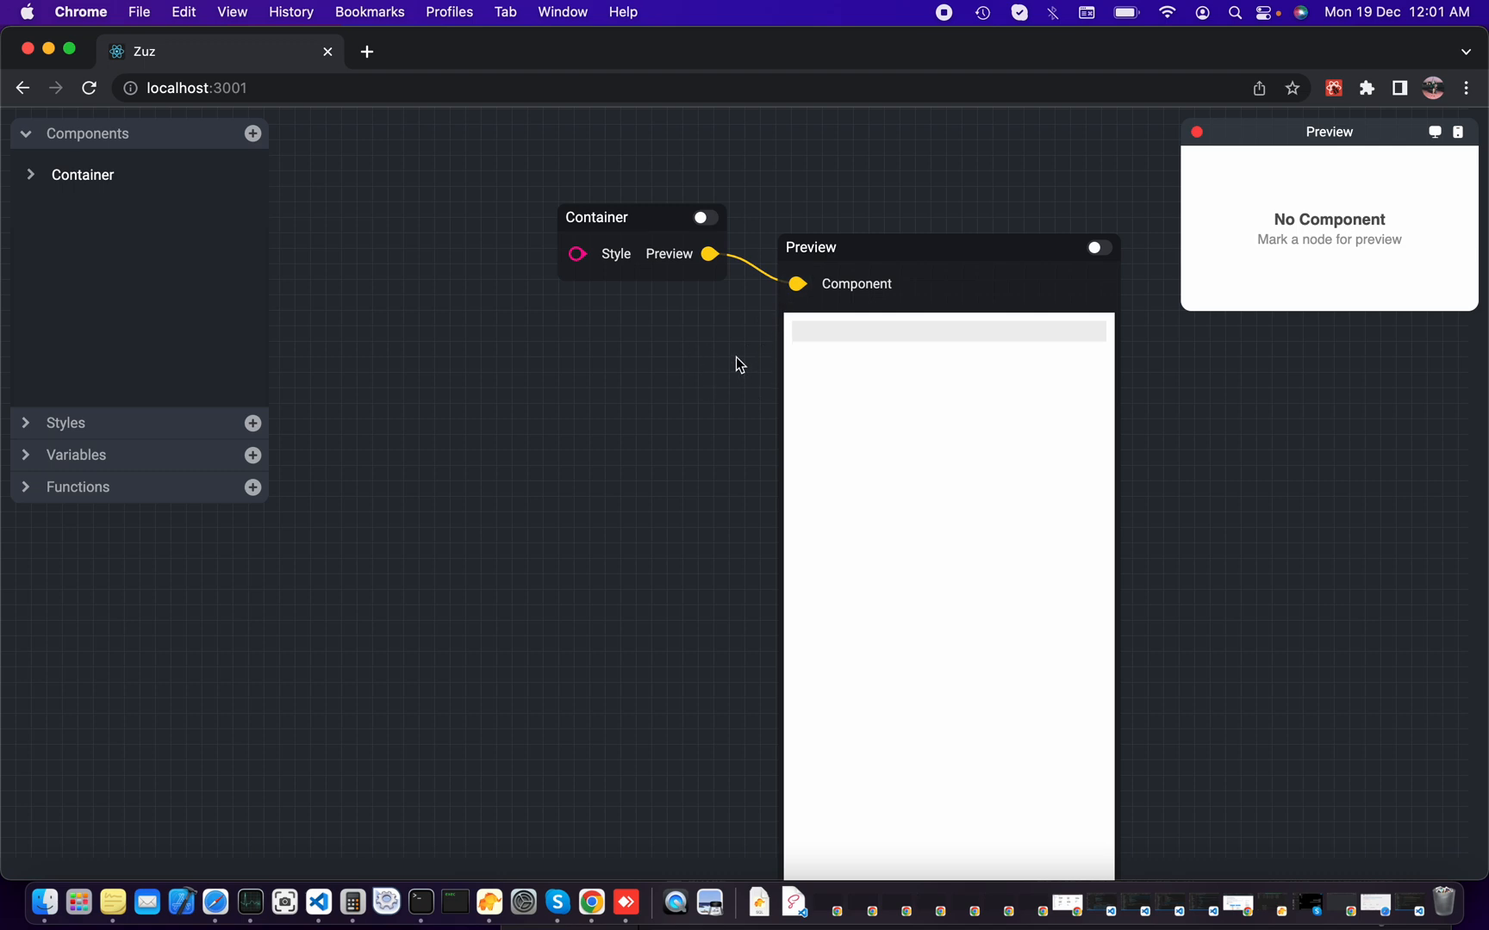
mouse_move(777, 388)
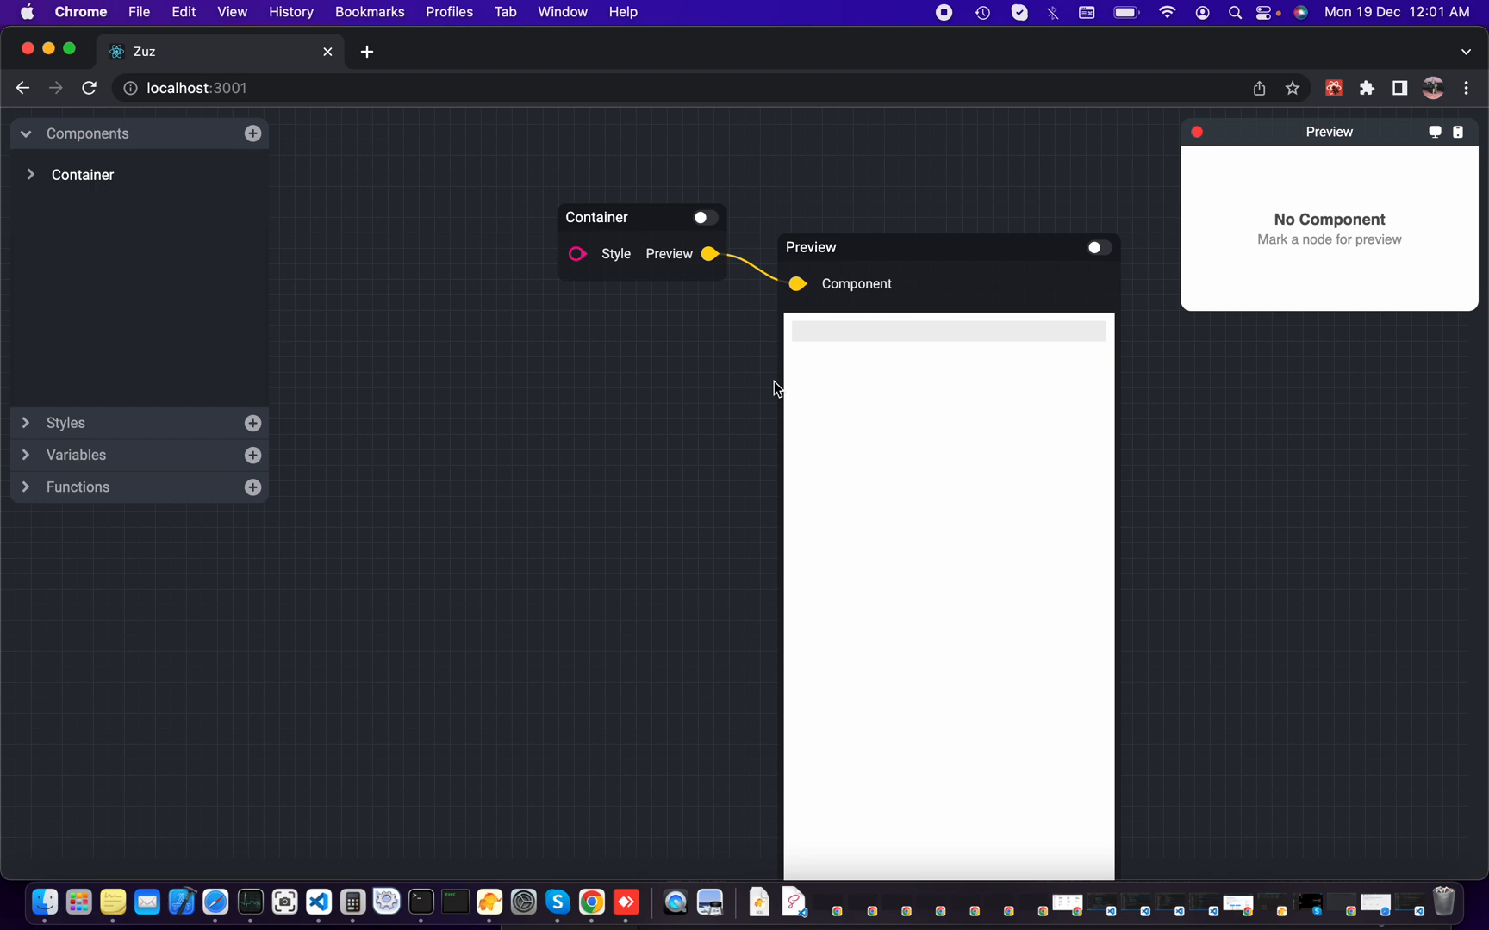
mouse_move(767, 371)
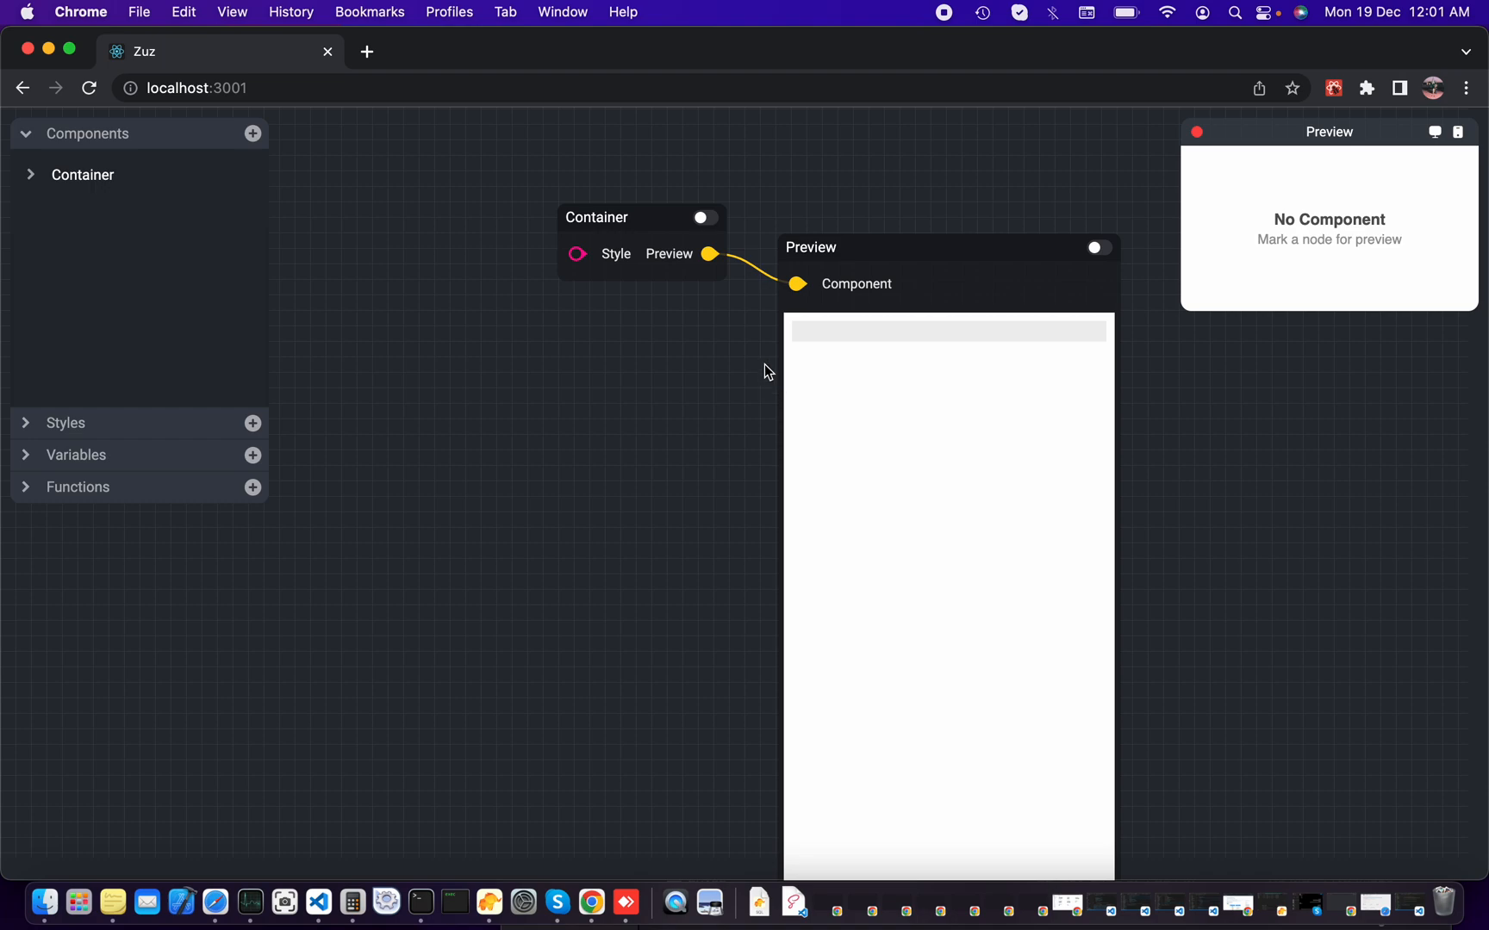
left_click(916, 267)
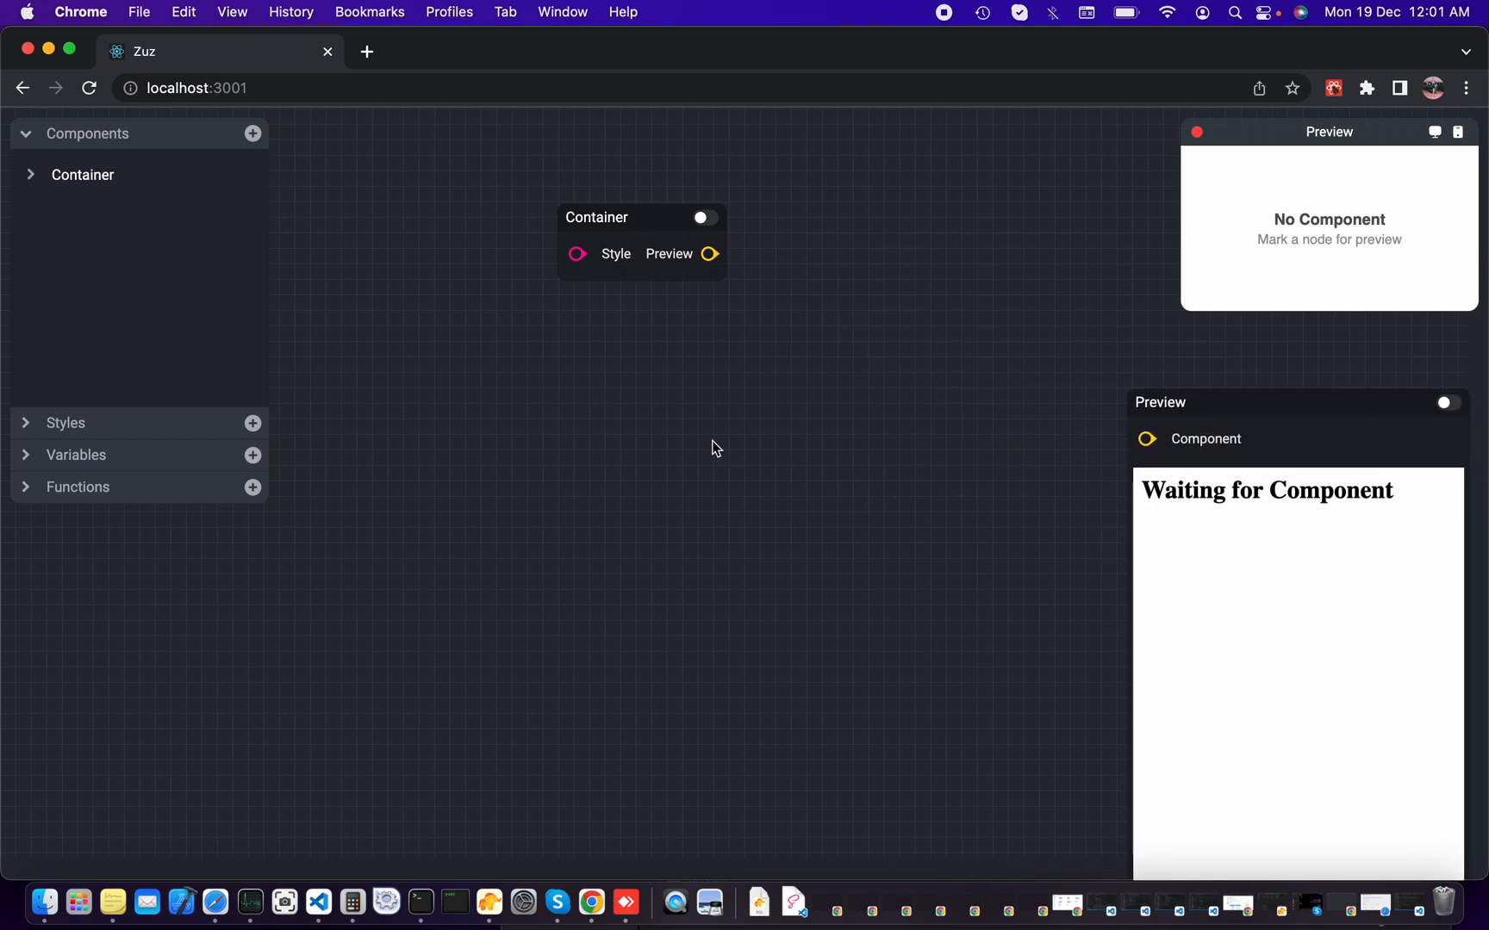
mouse_move(405, 338)
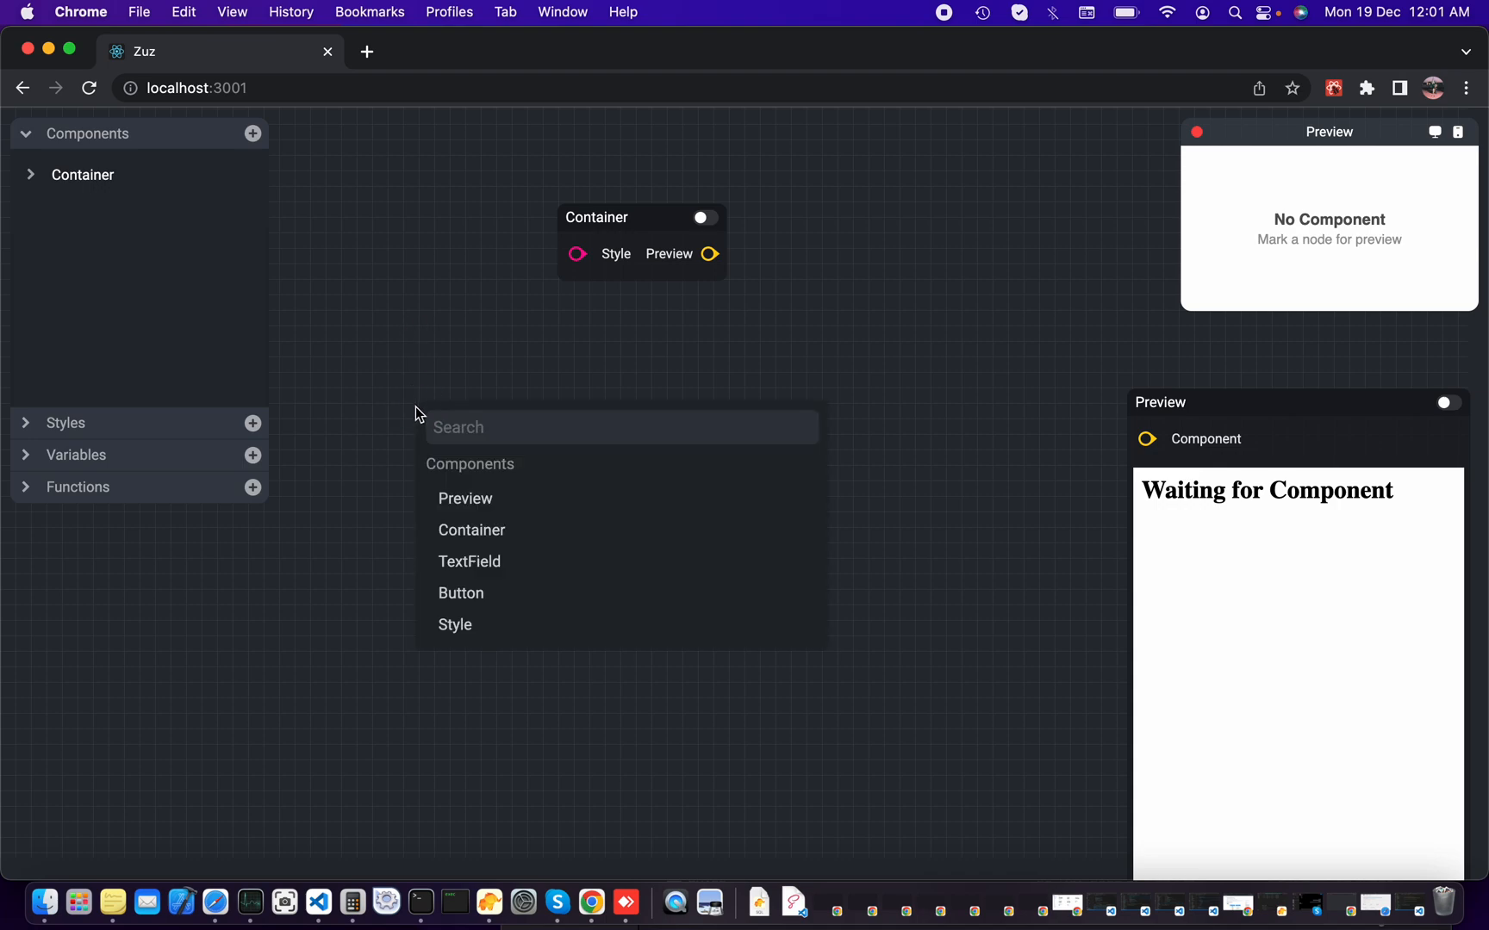
mouse_move(488, 636)
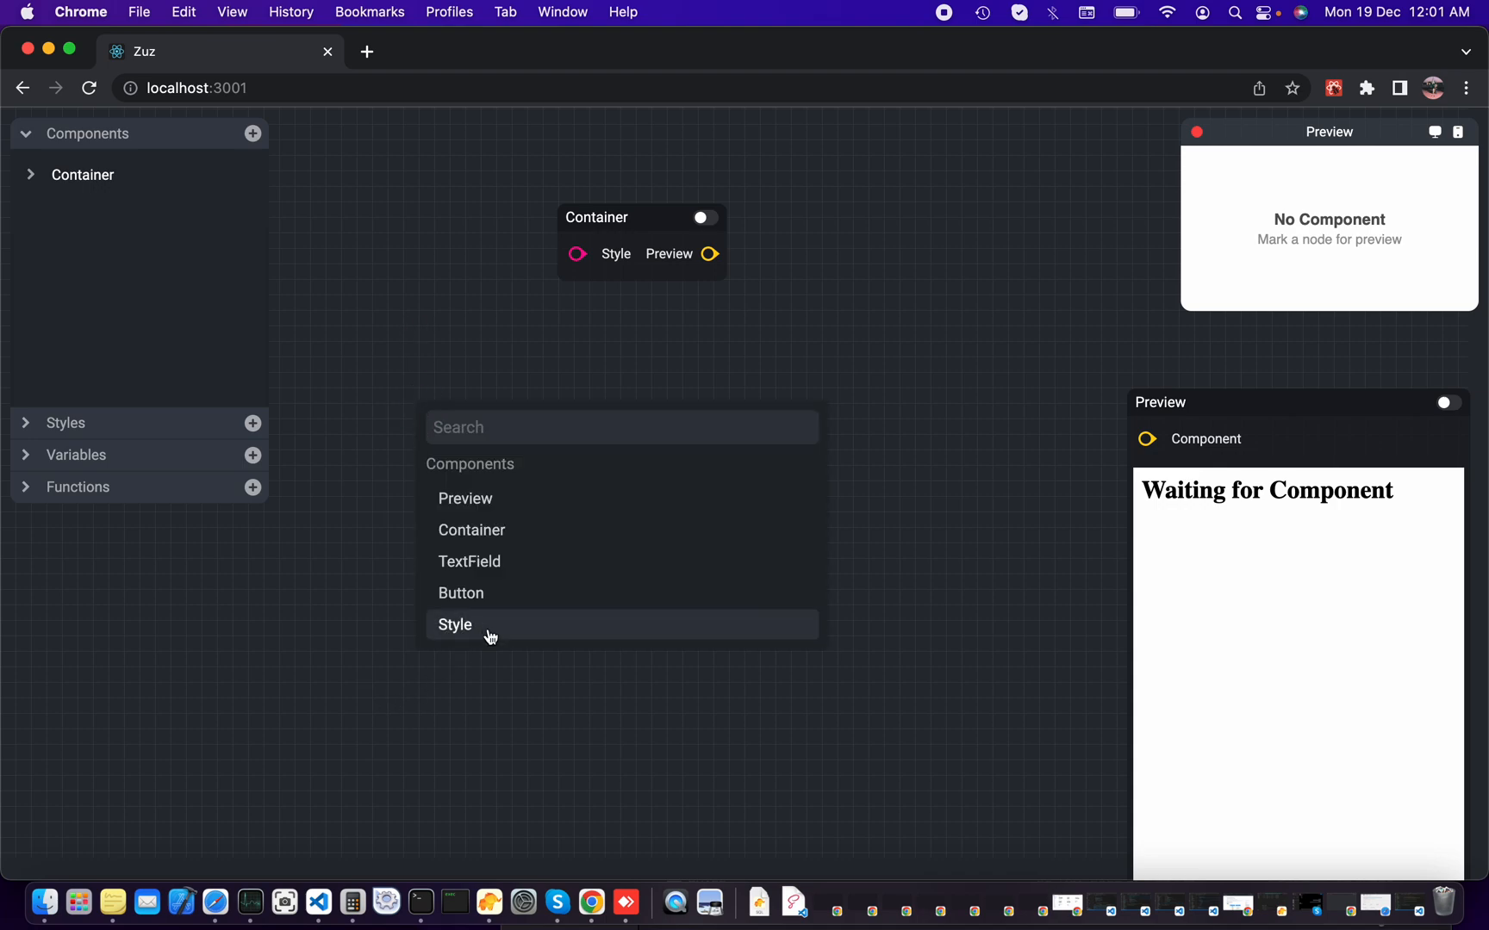
Step: Add a Style node wired to the root Container's Style port and mark the Container for preview
left_click(455, 625)
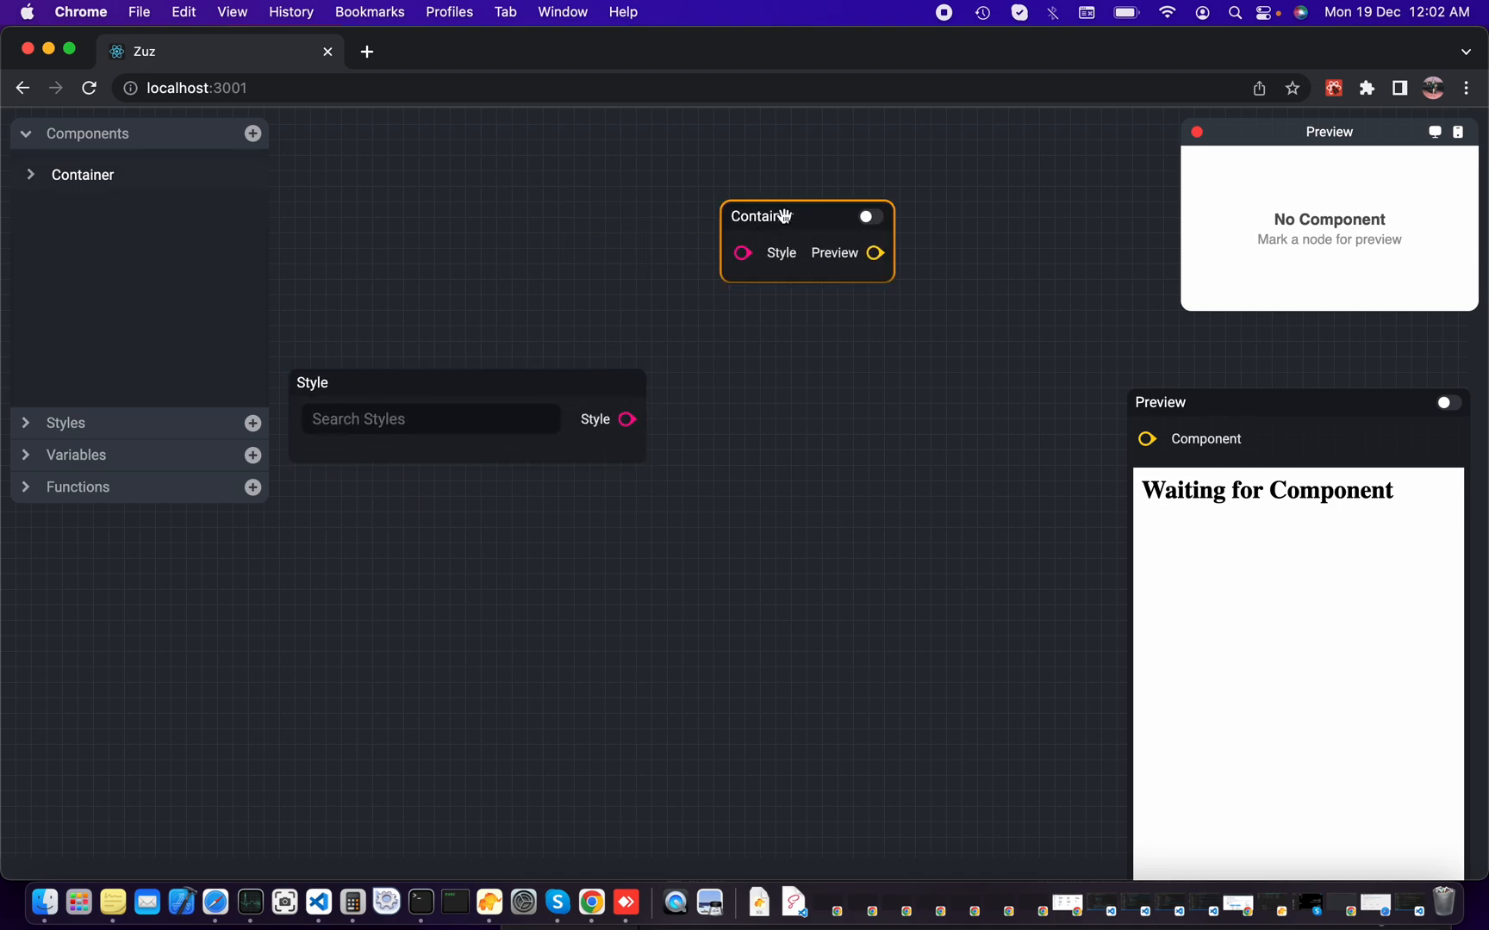
mouse_move(598, 388)
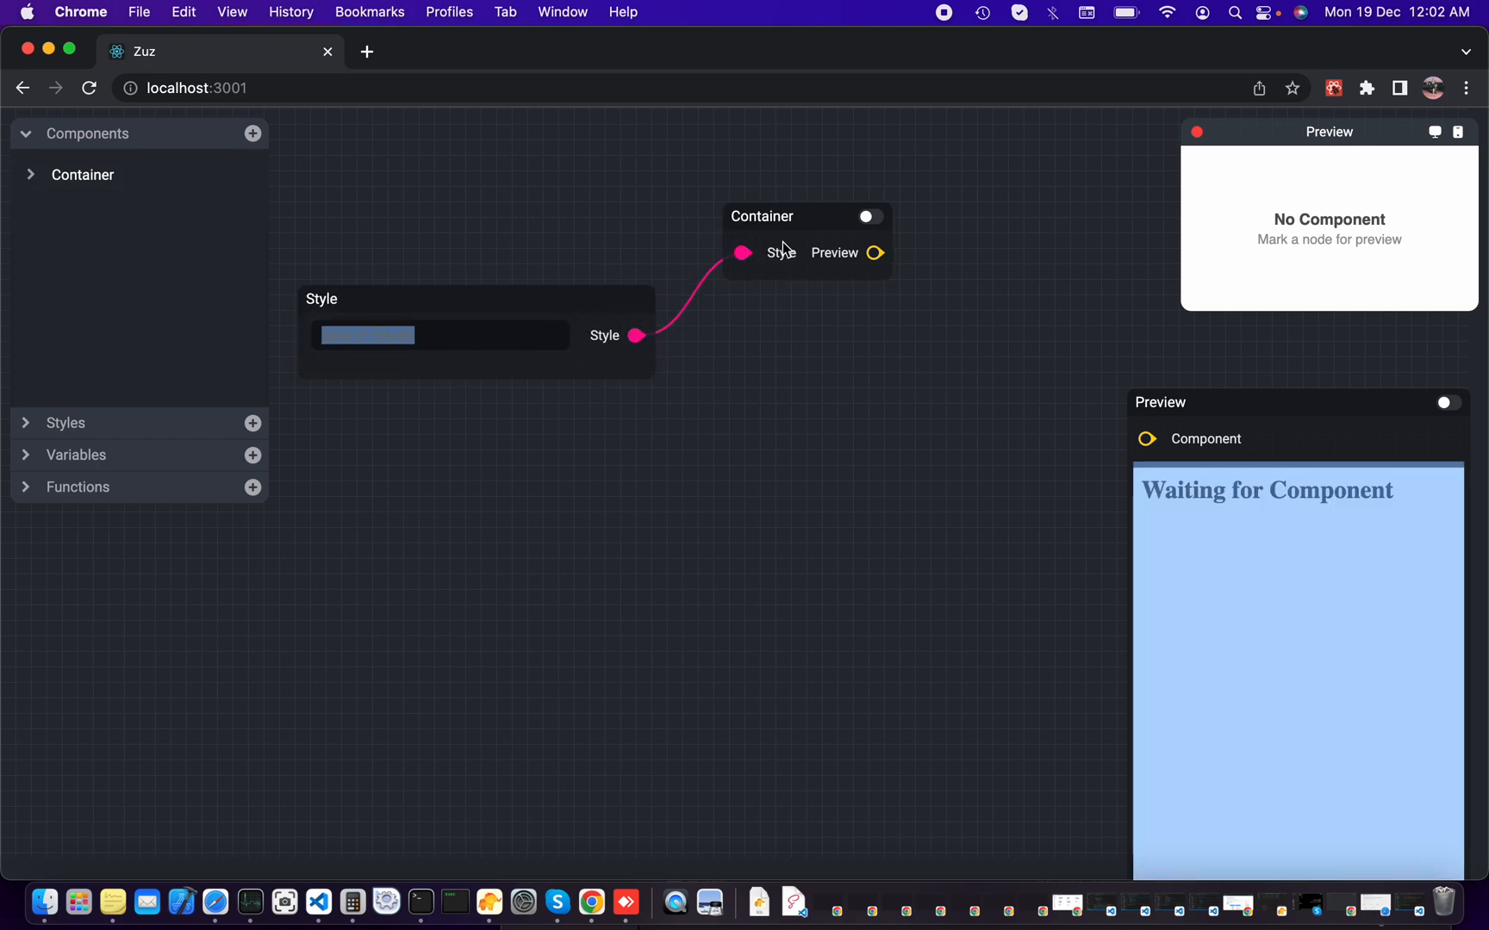
left_click(870, 217)
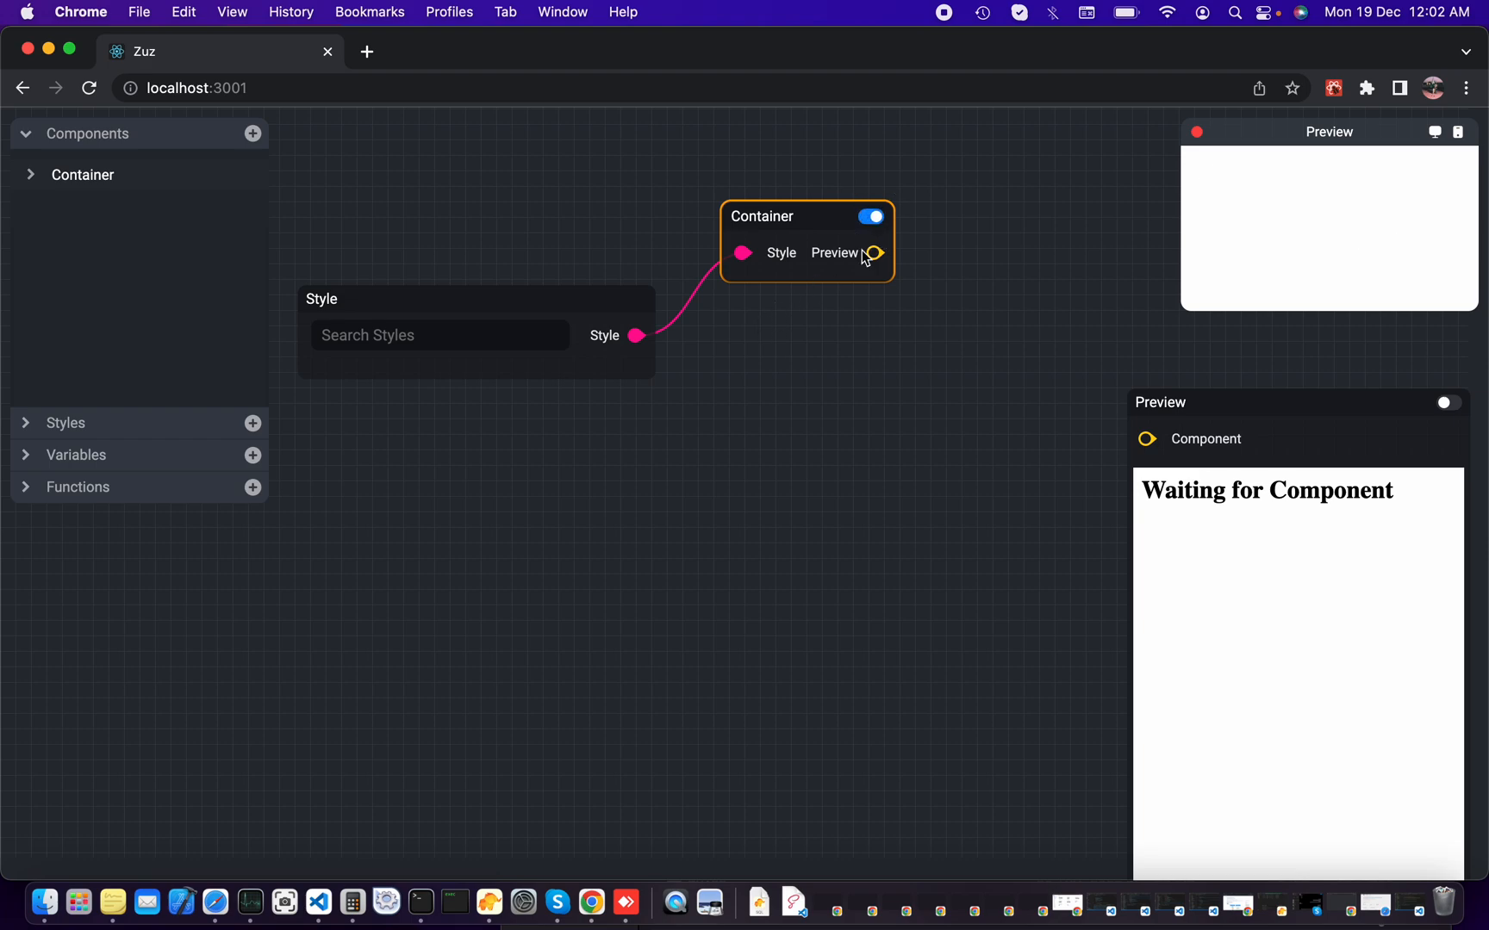
mouse_move(907, 215)
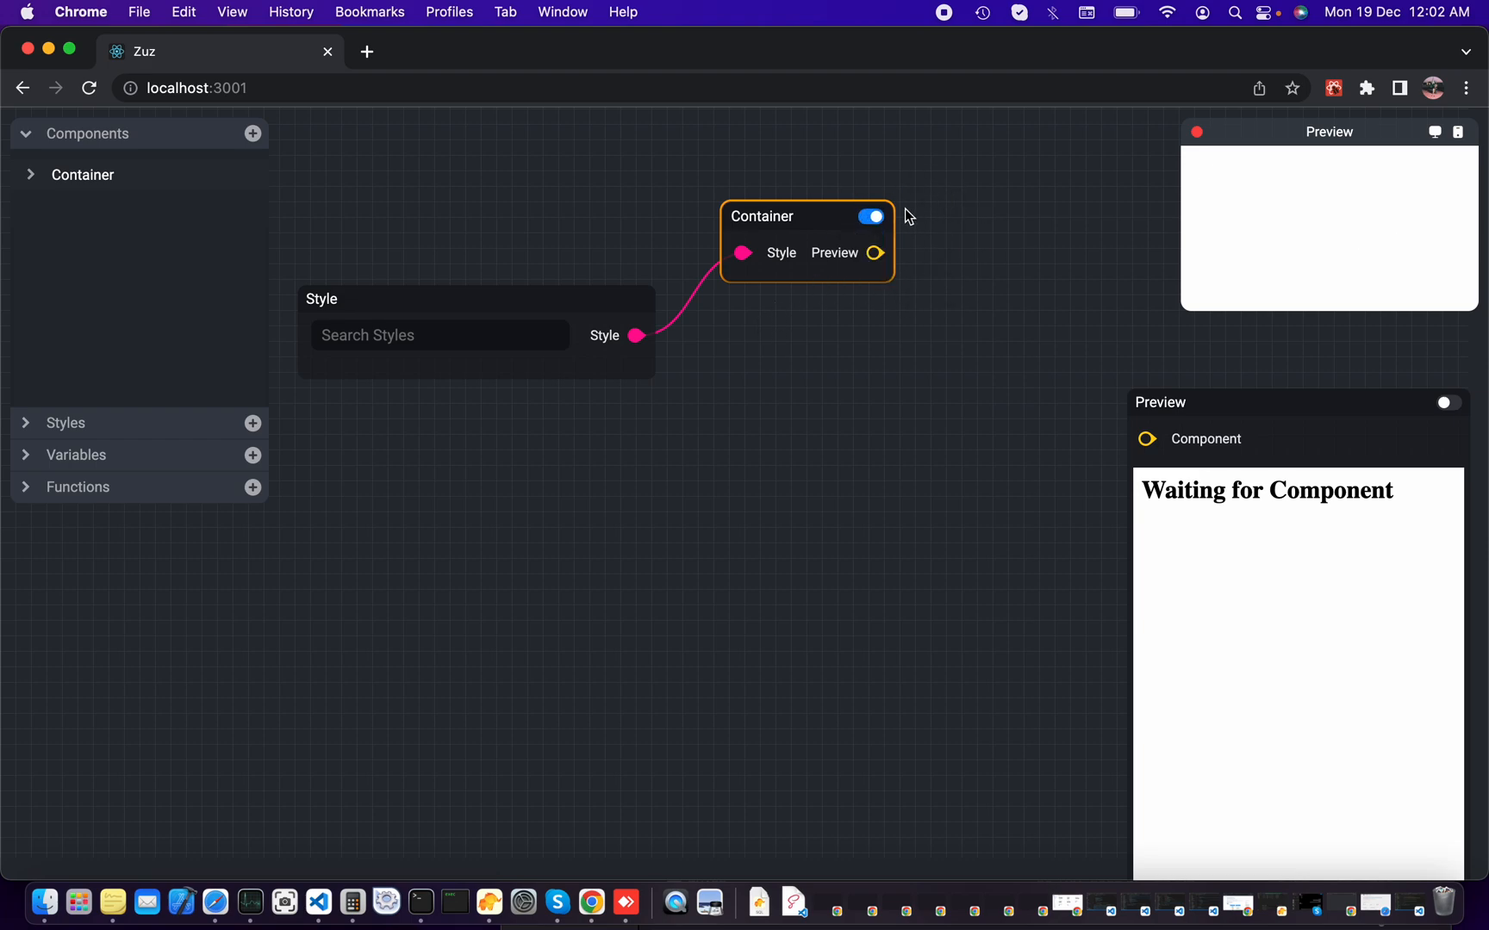
left_click(439, 334)
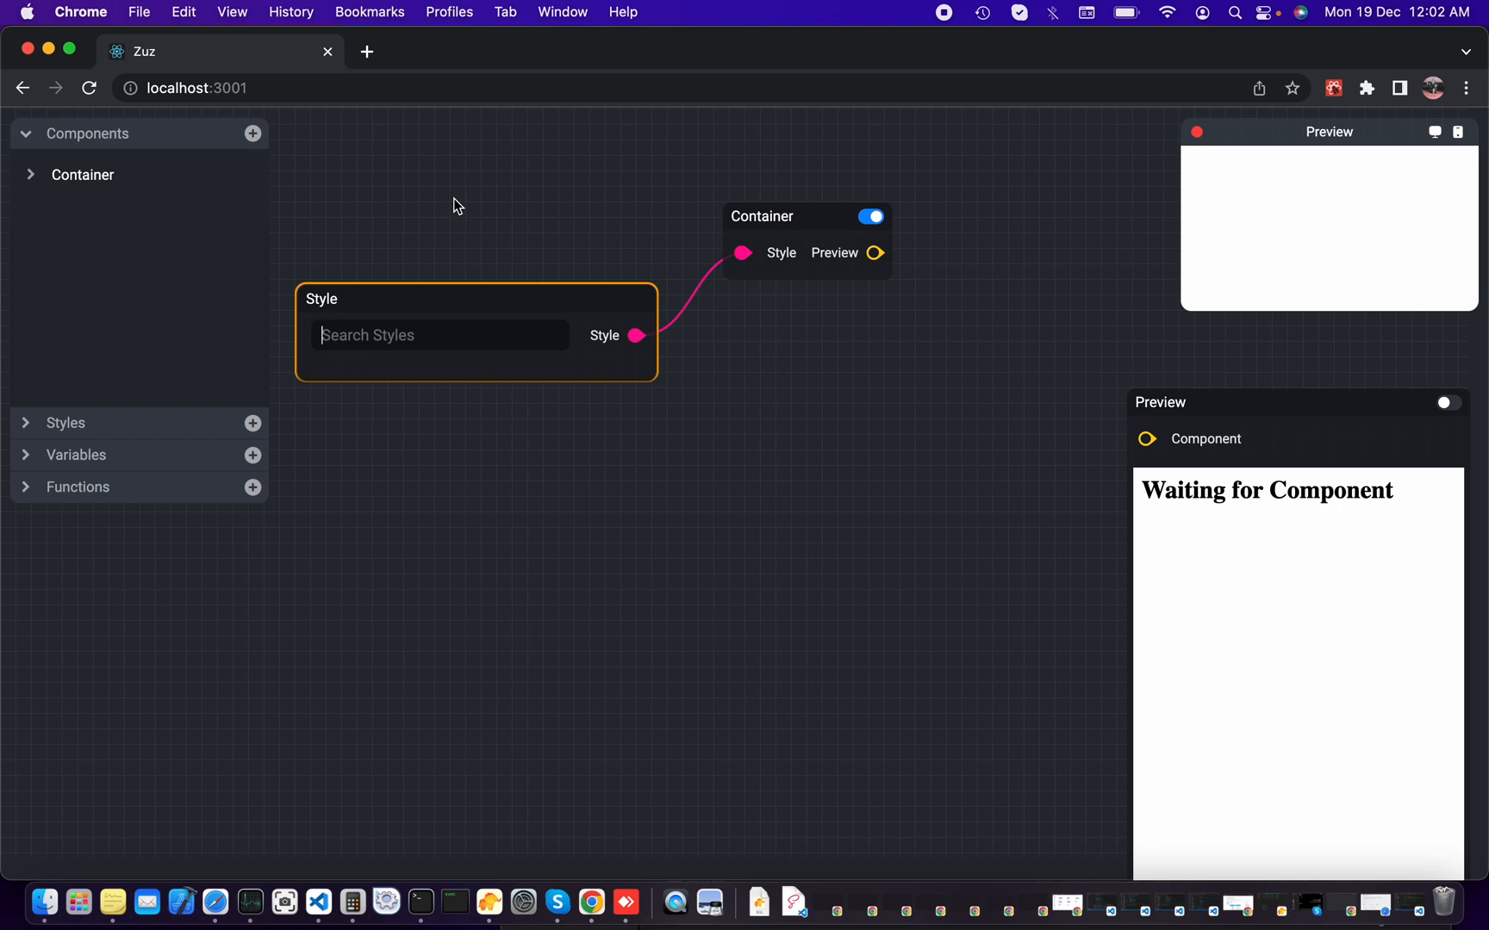
Step: Give the Style node Width 300 and Height 500
type("widt")
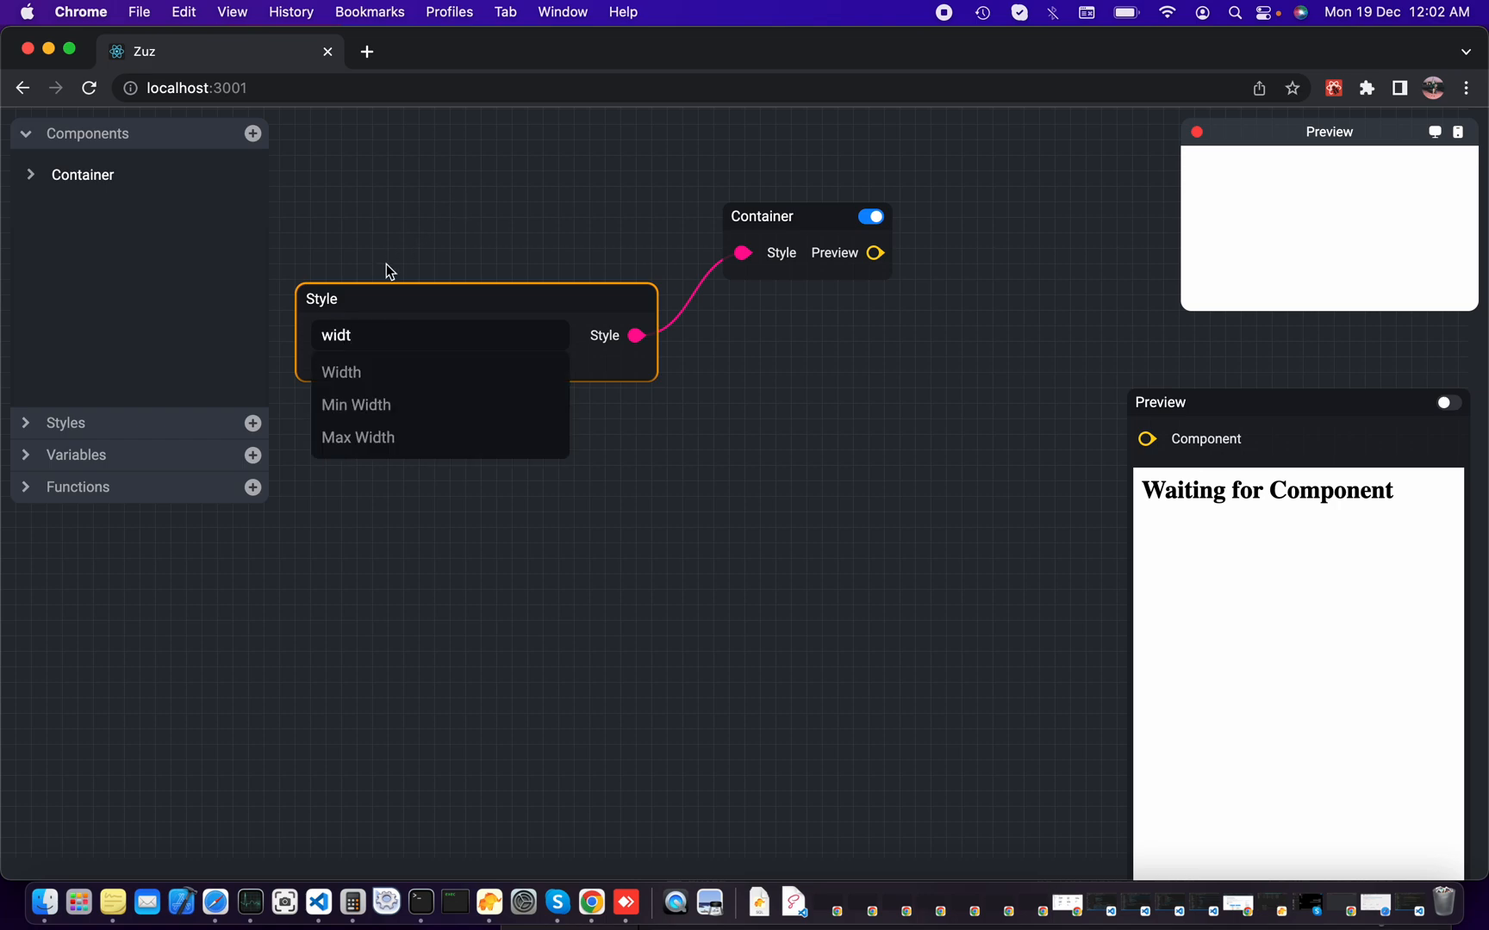
left_click(341, 371)
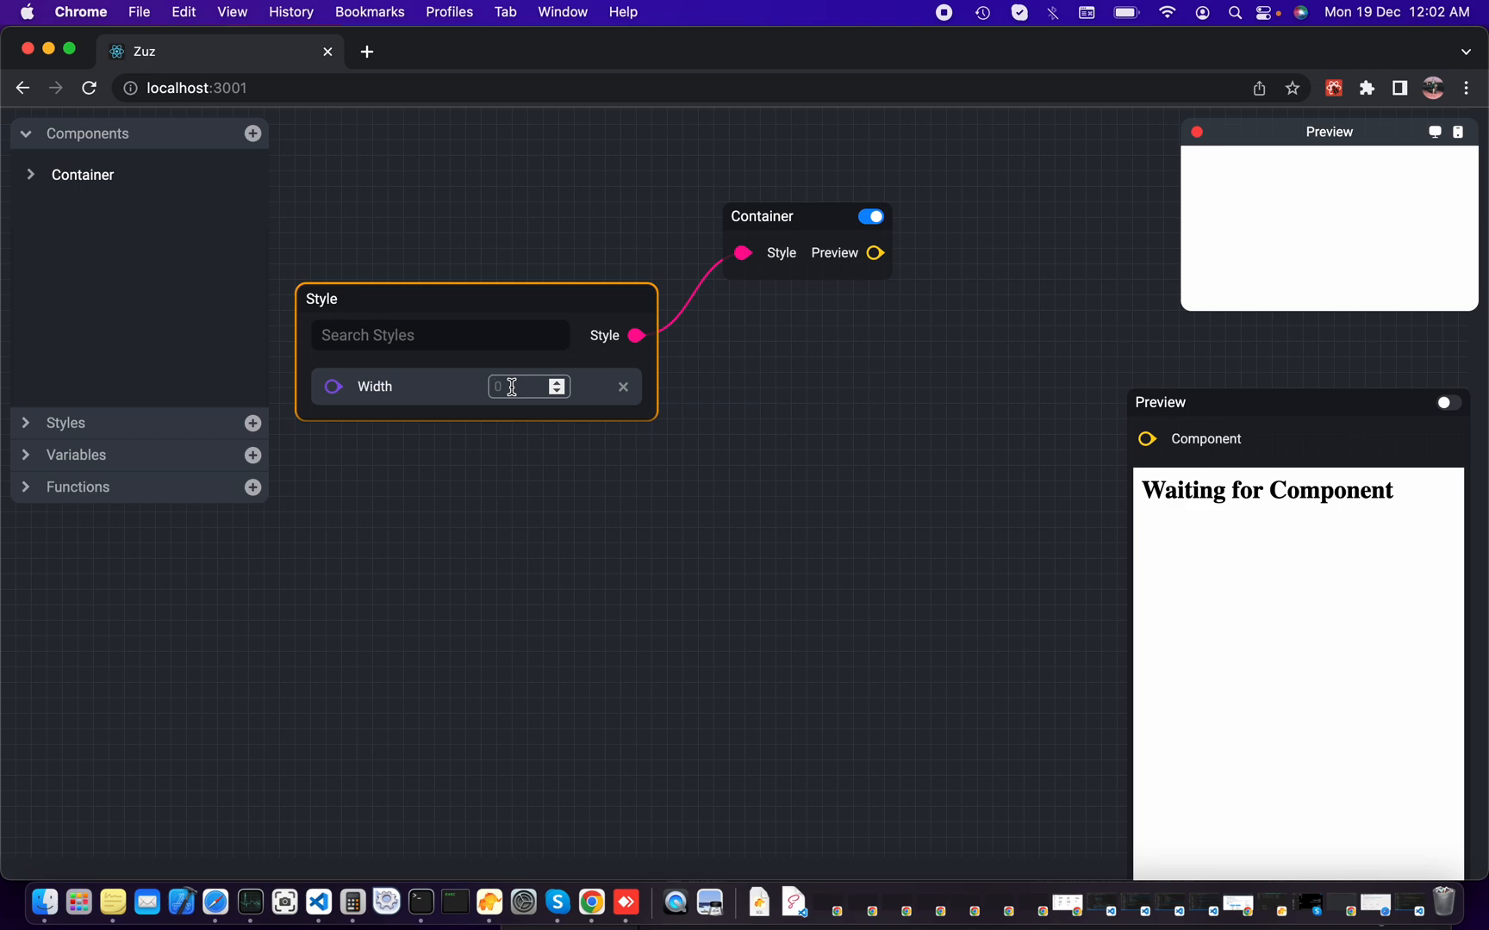
type("3")
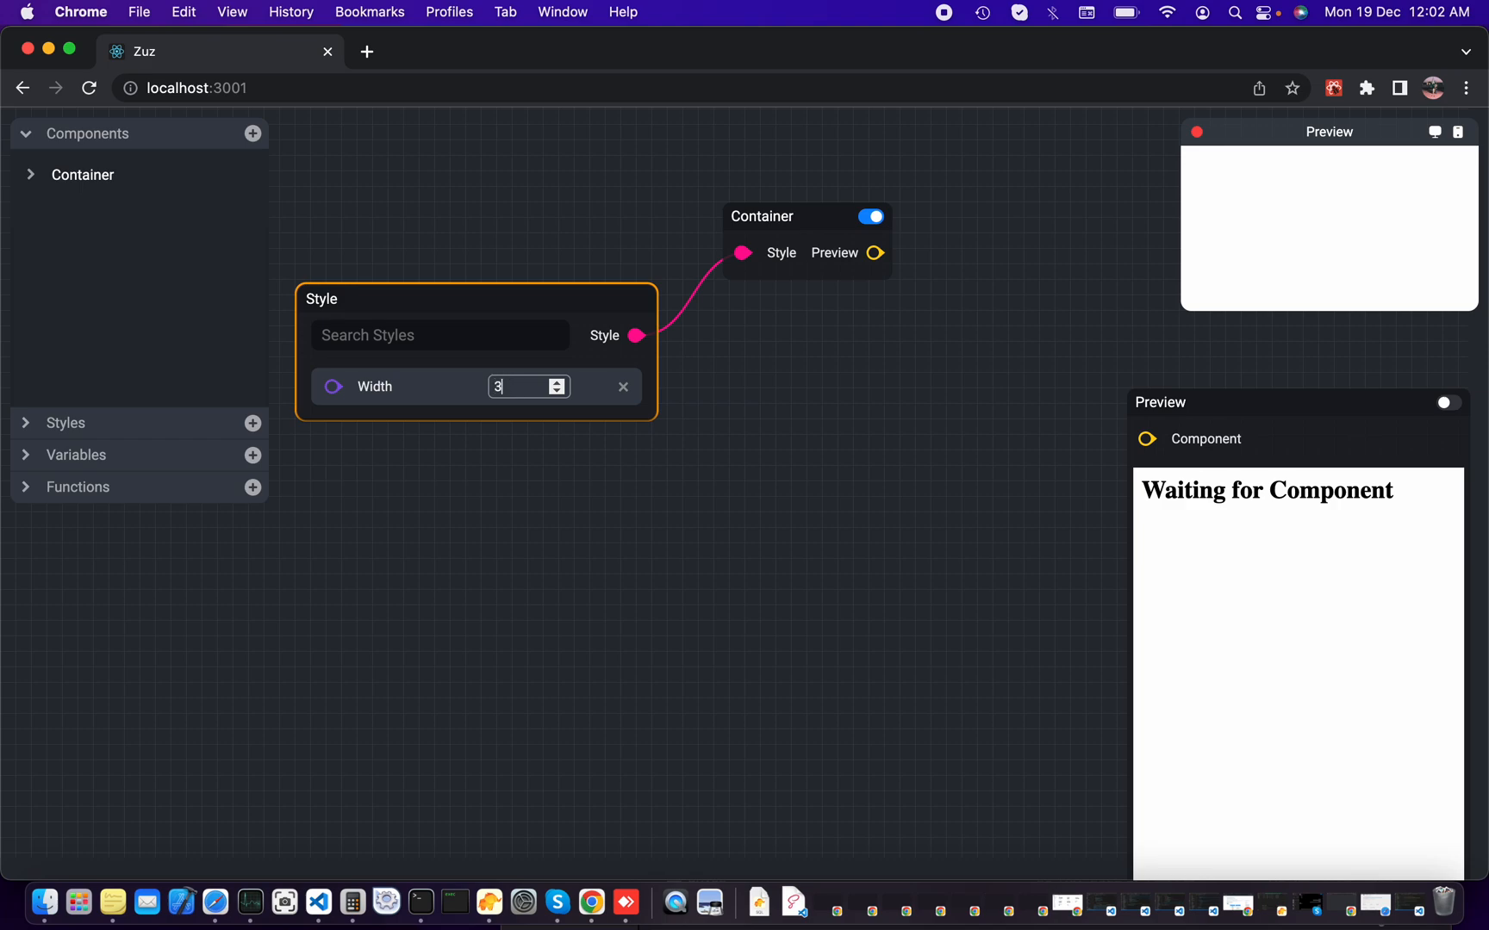
type("00")
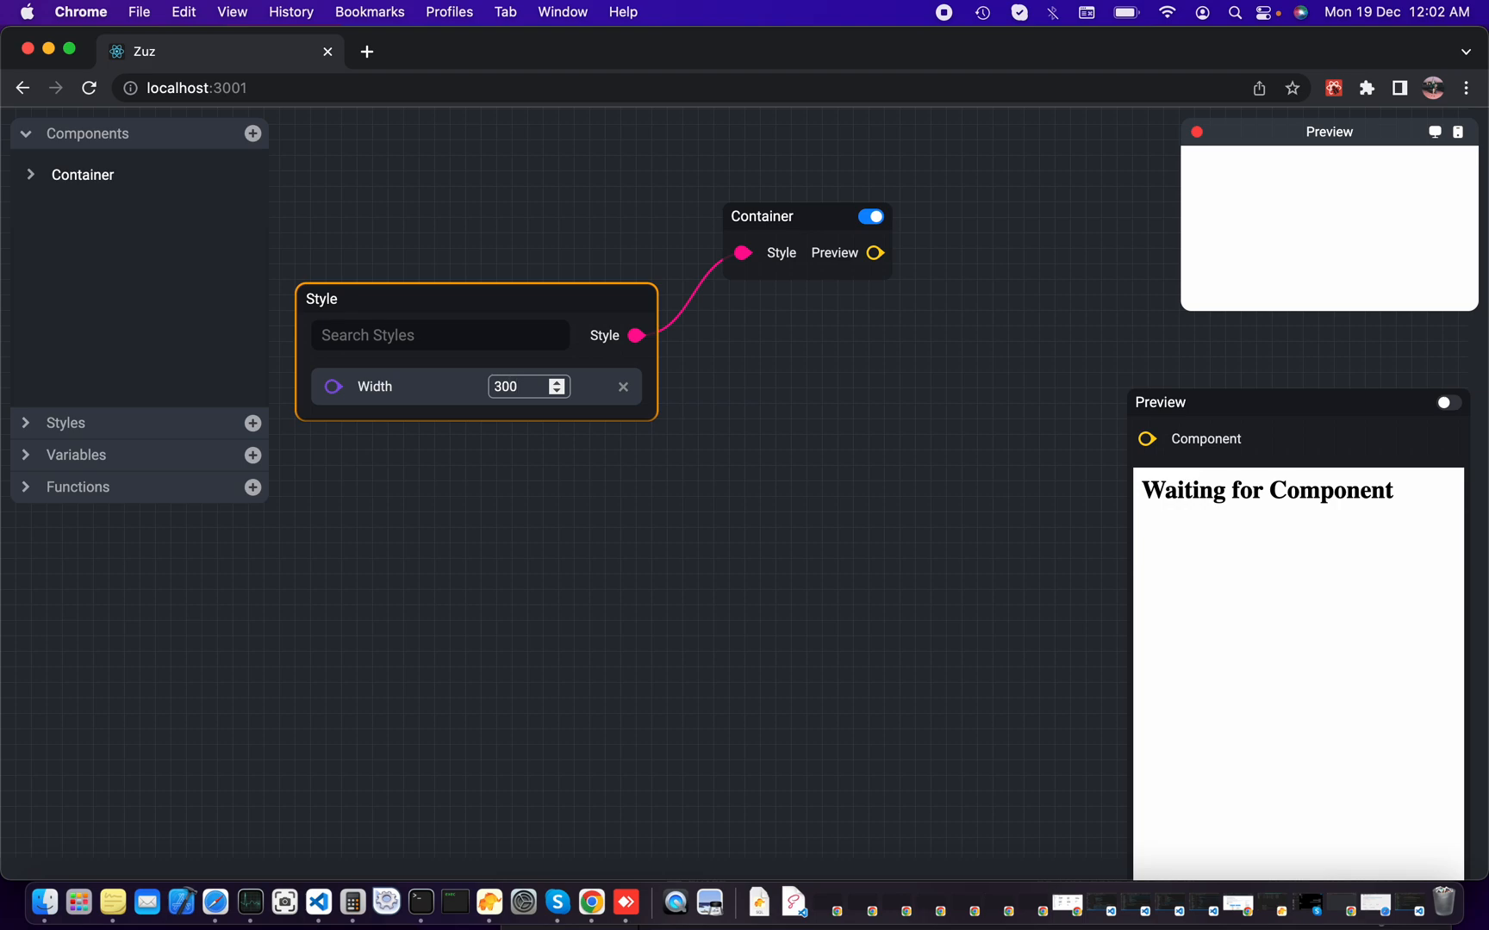
type("he")
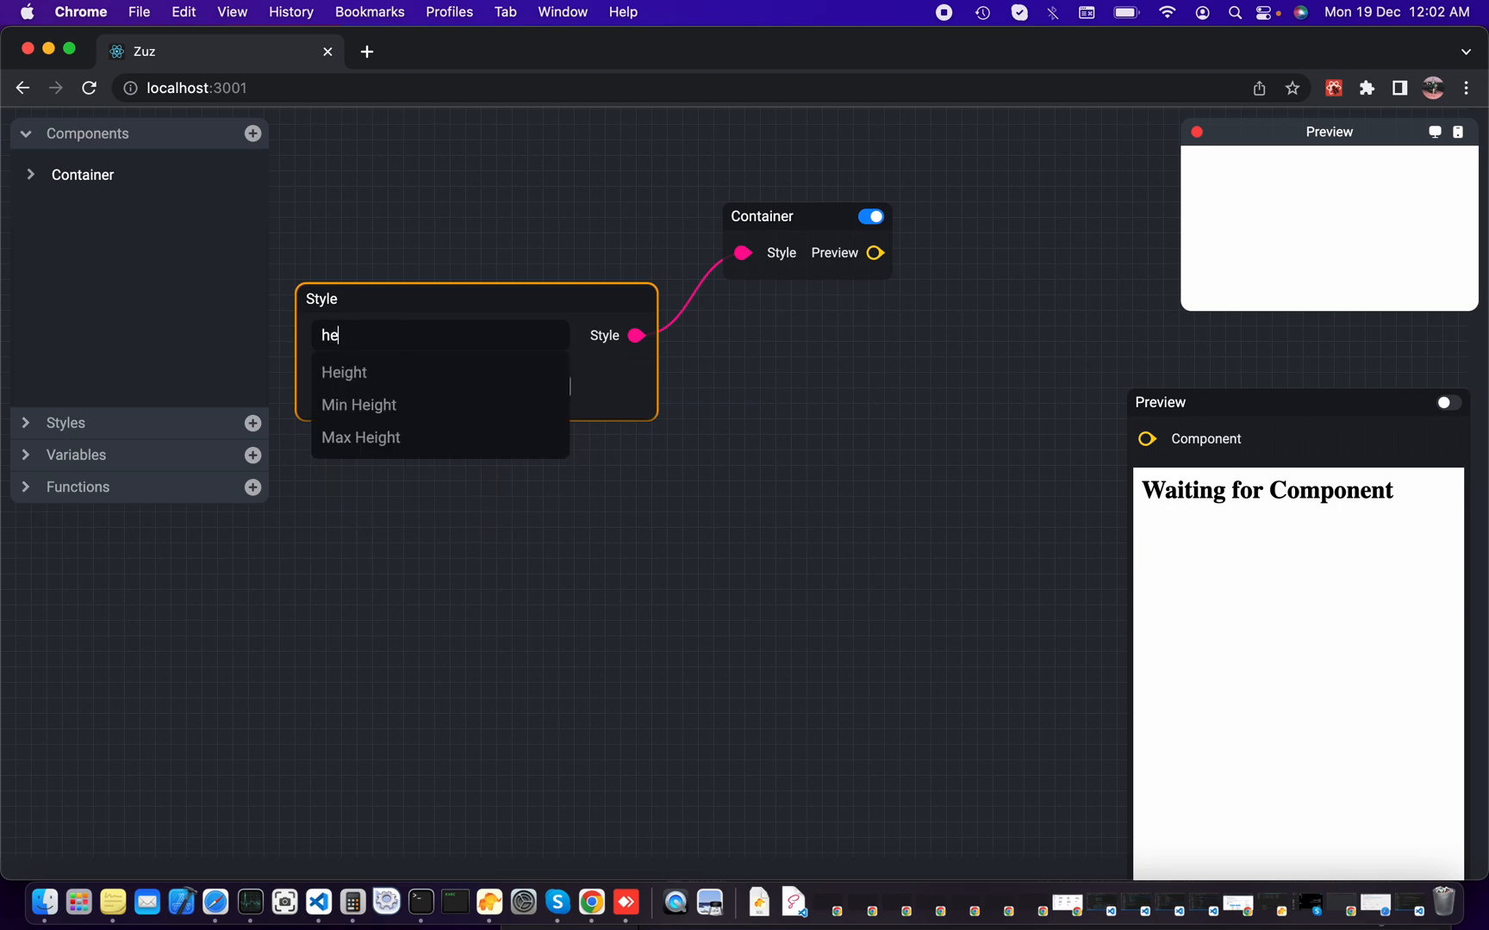
left_click(343, 371)
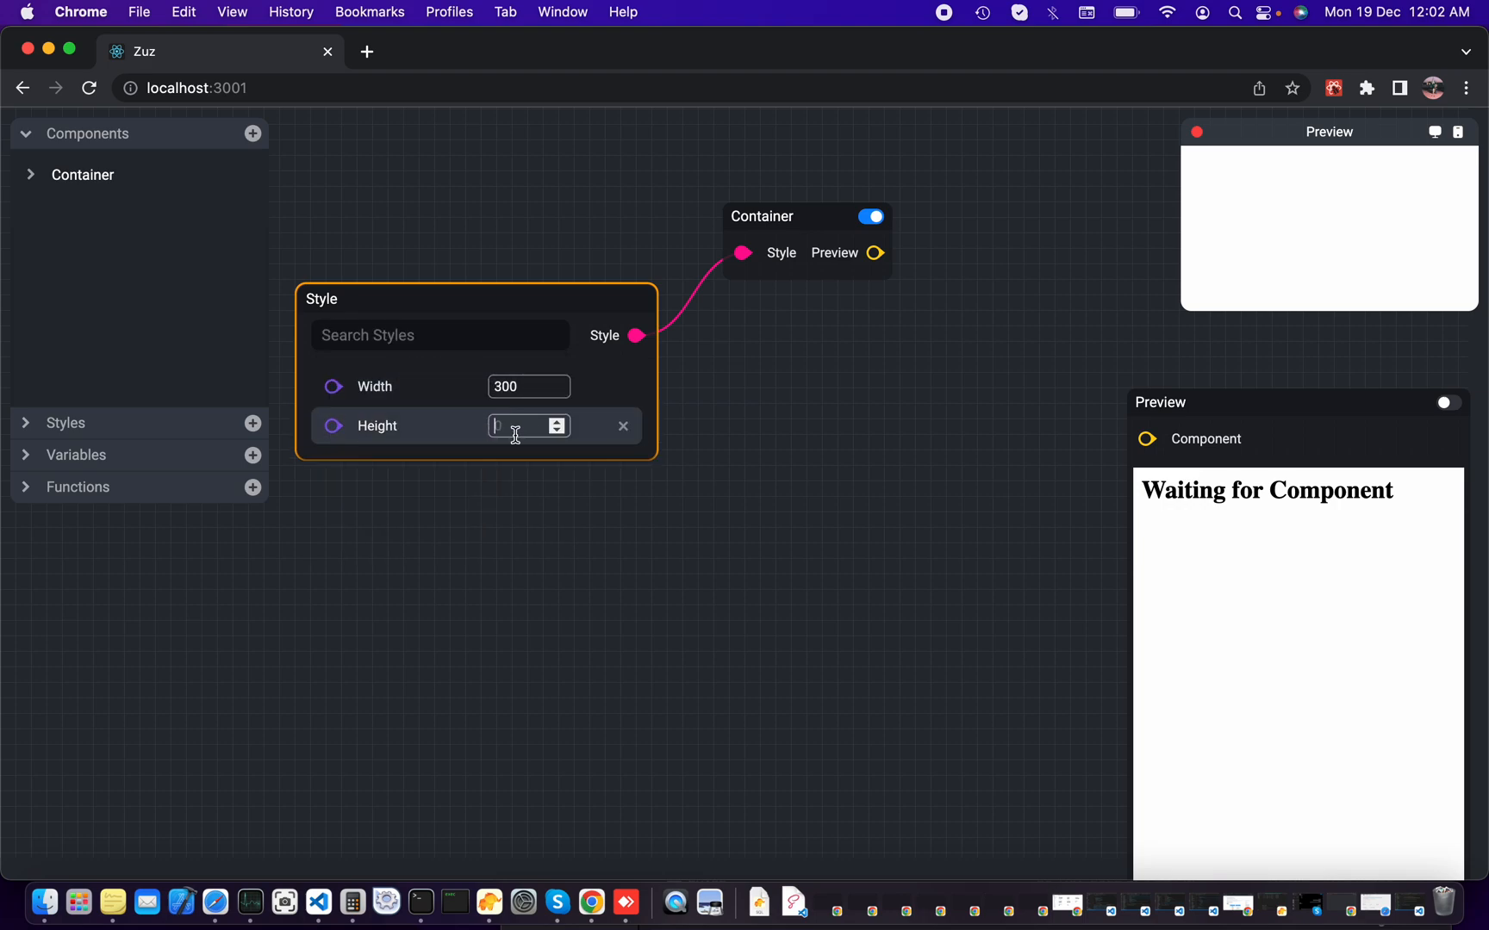
type("500")
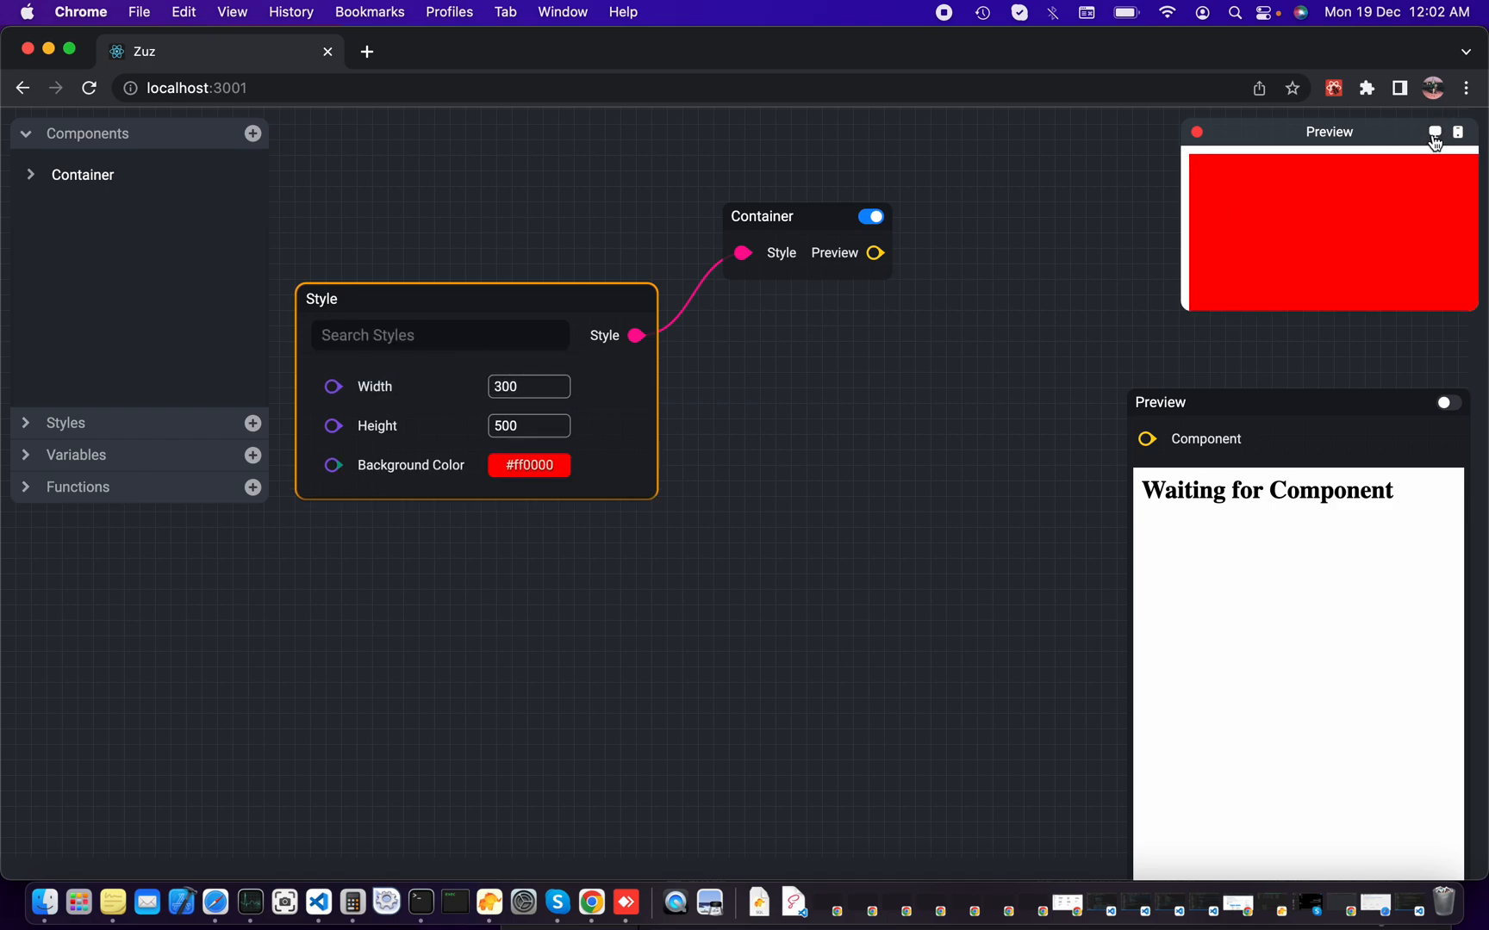
Step: Reopen the live preview window to show the styled box
left_click(1435, 133)
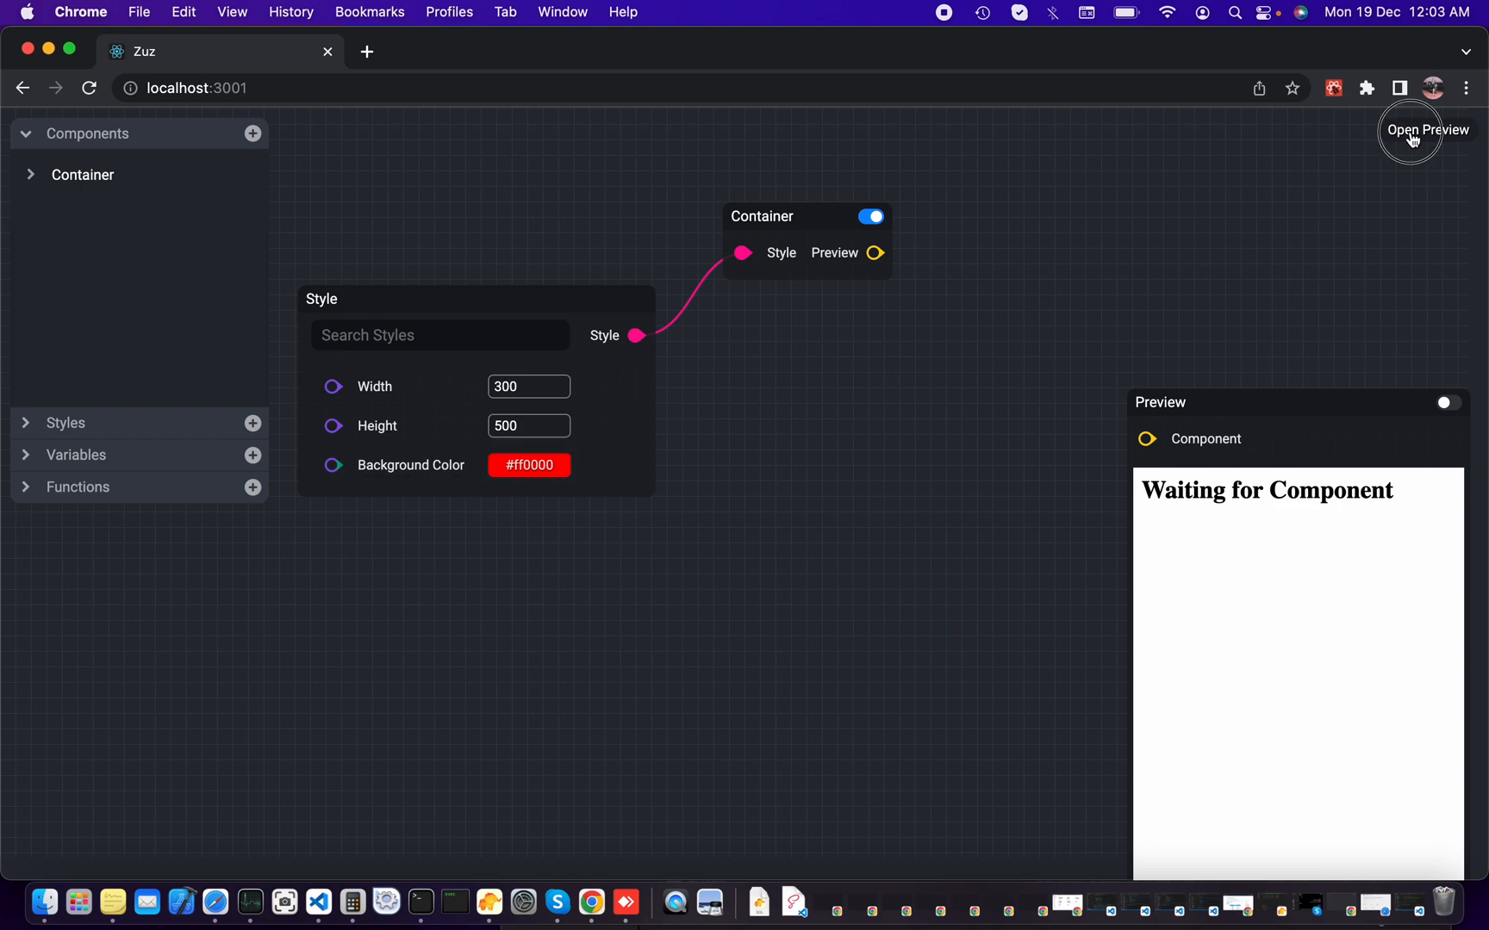
left_click(1425, 129)
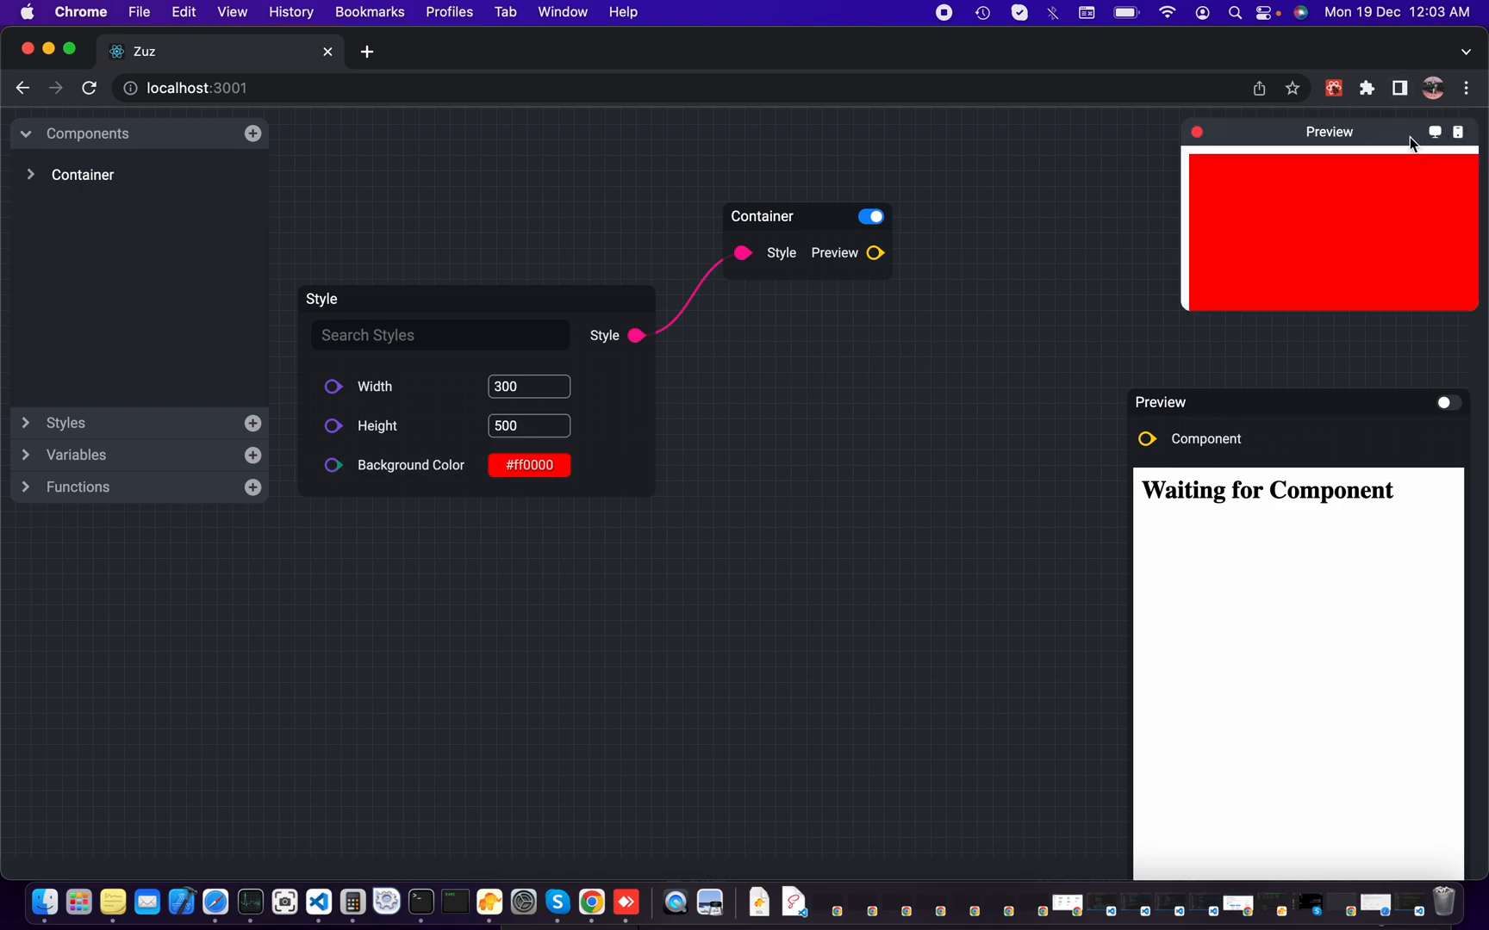
mouse_move(1406, 208)
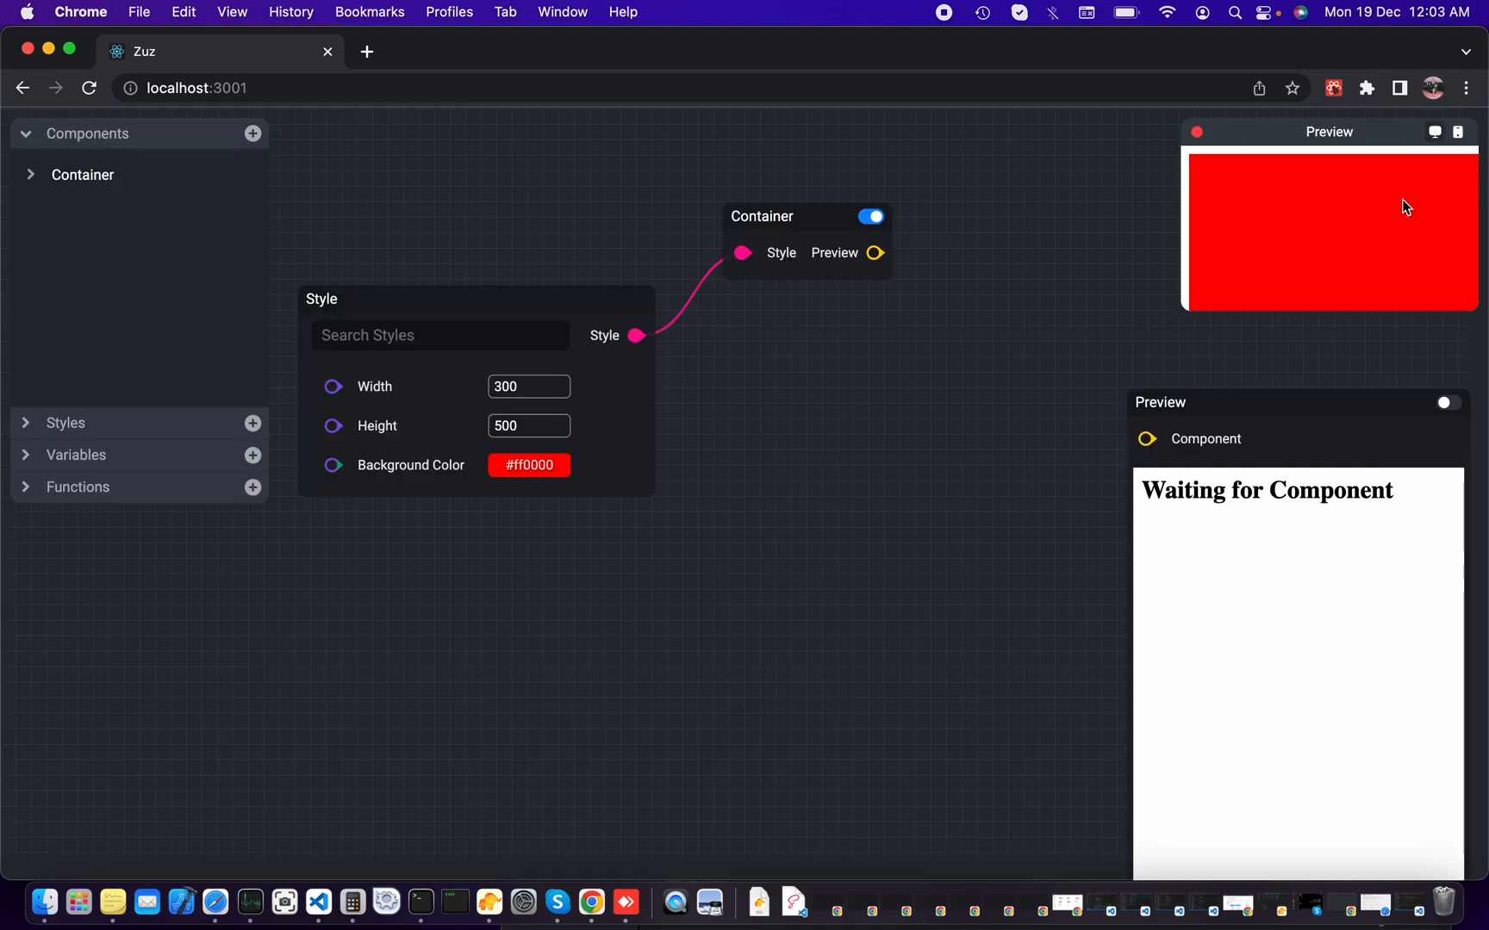
mouse_move(1073, 293)
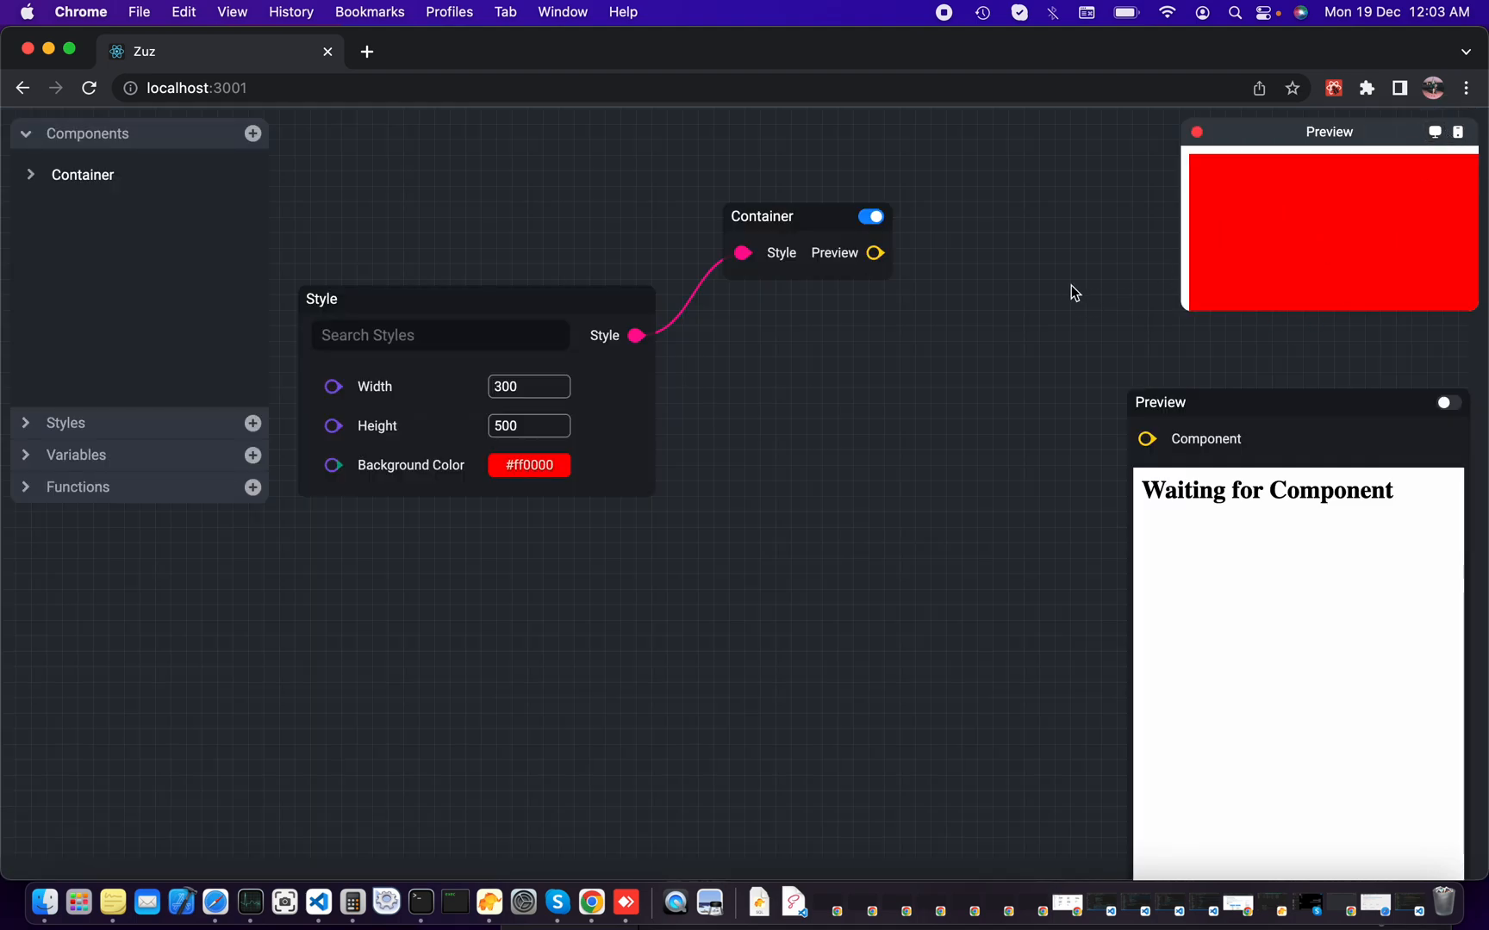
mouse_move(741, 412)
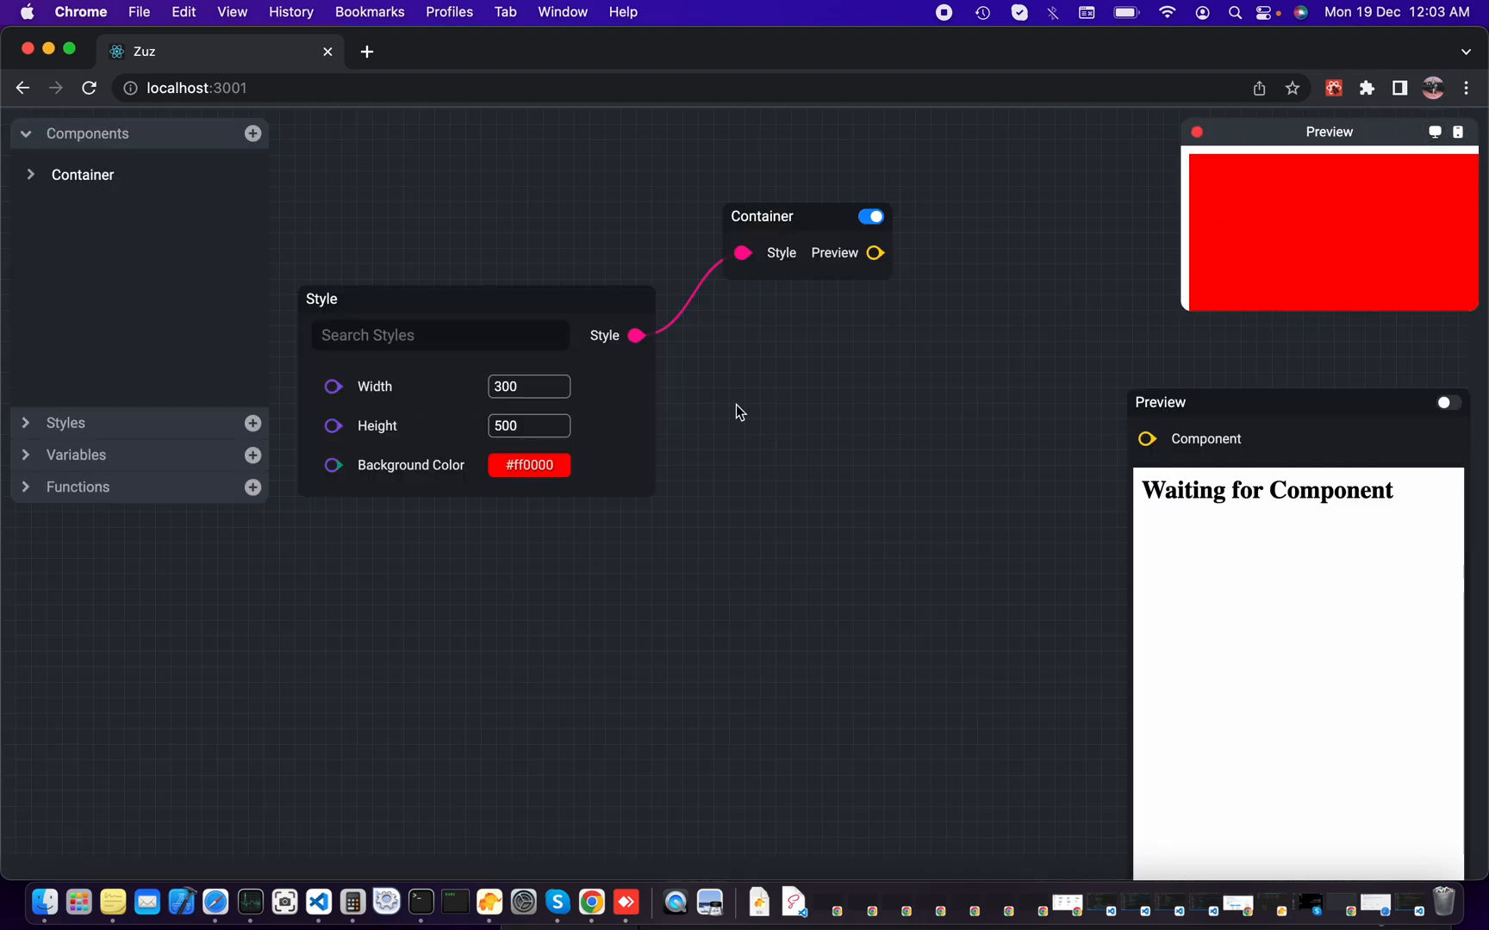
Step: Change the Background Color from red to light grey EAEAEA in the colour picker
left_click(529, 465)
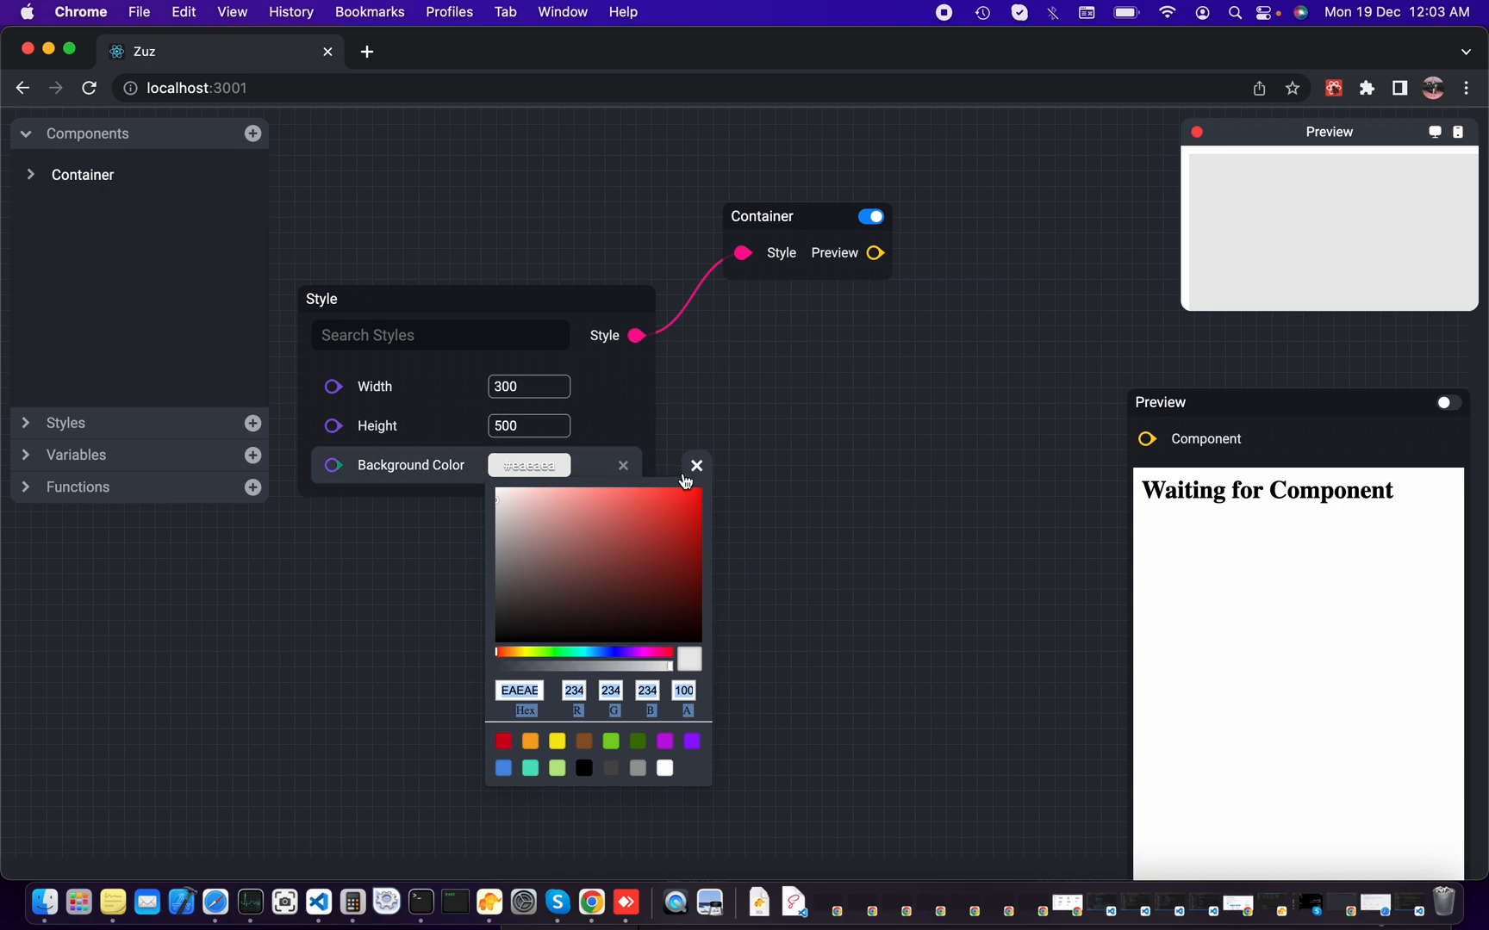
left_click(695, 467)
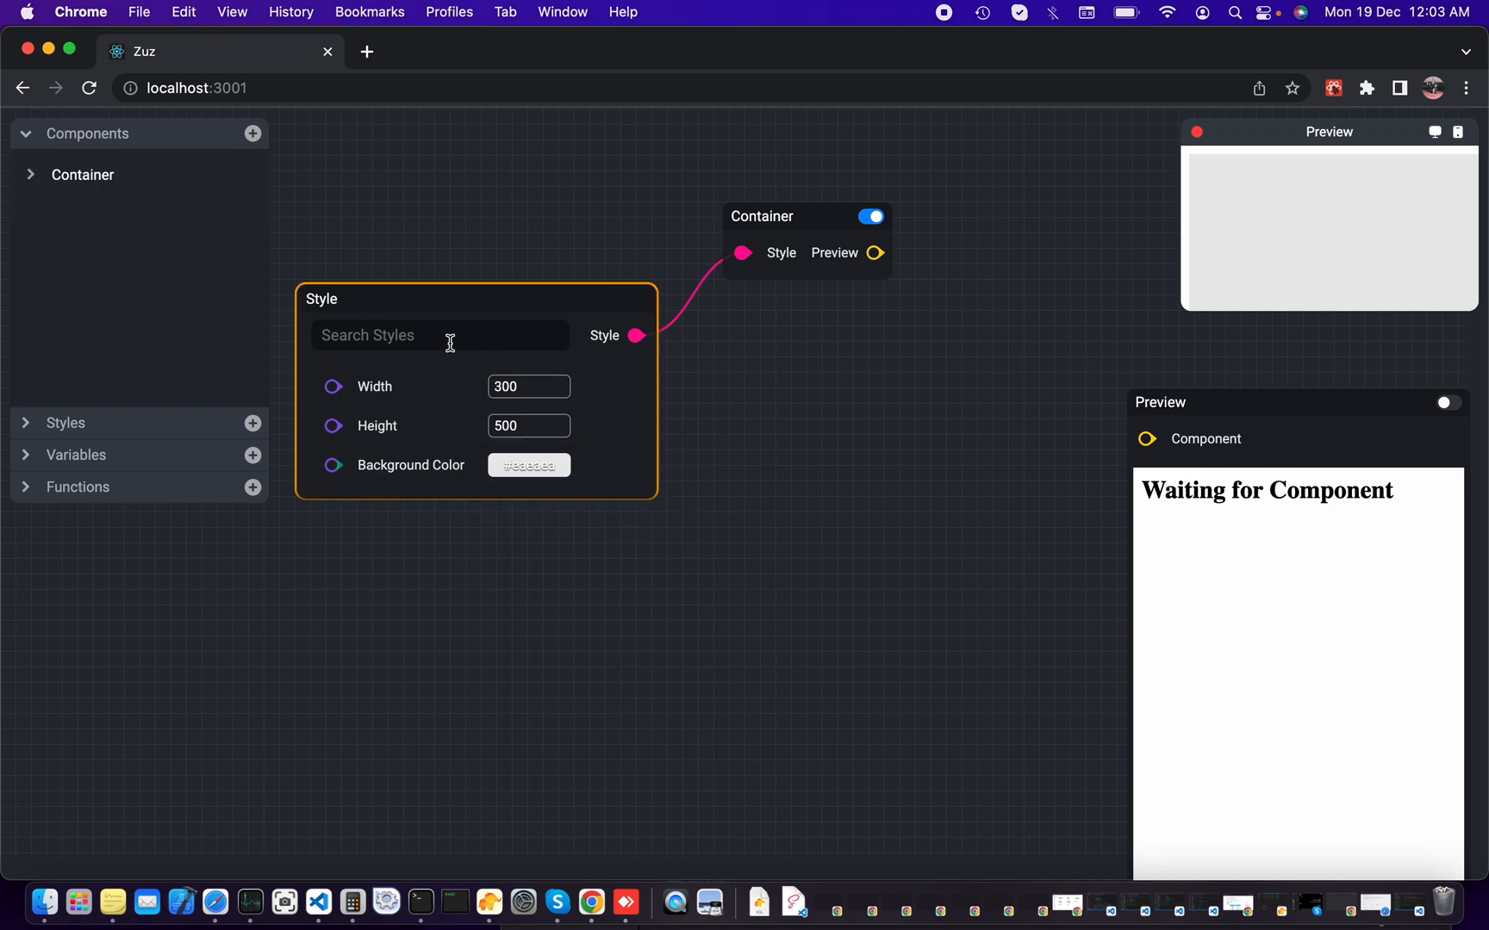
left_click(81, 174)
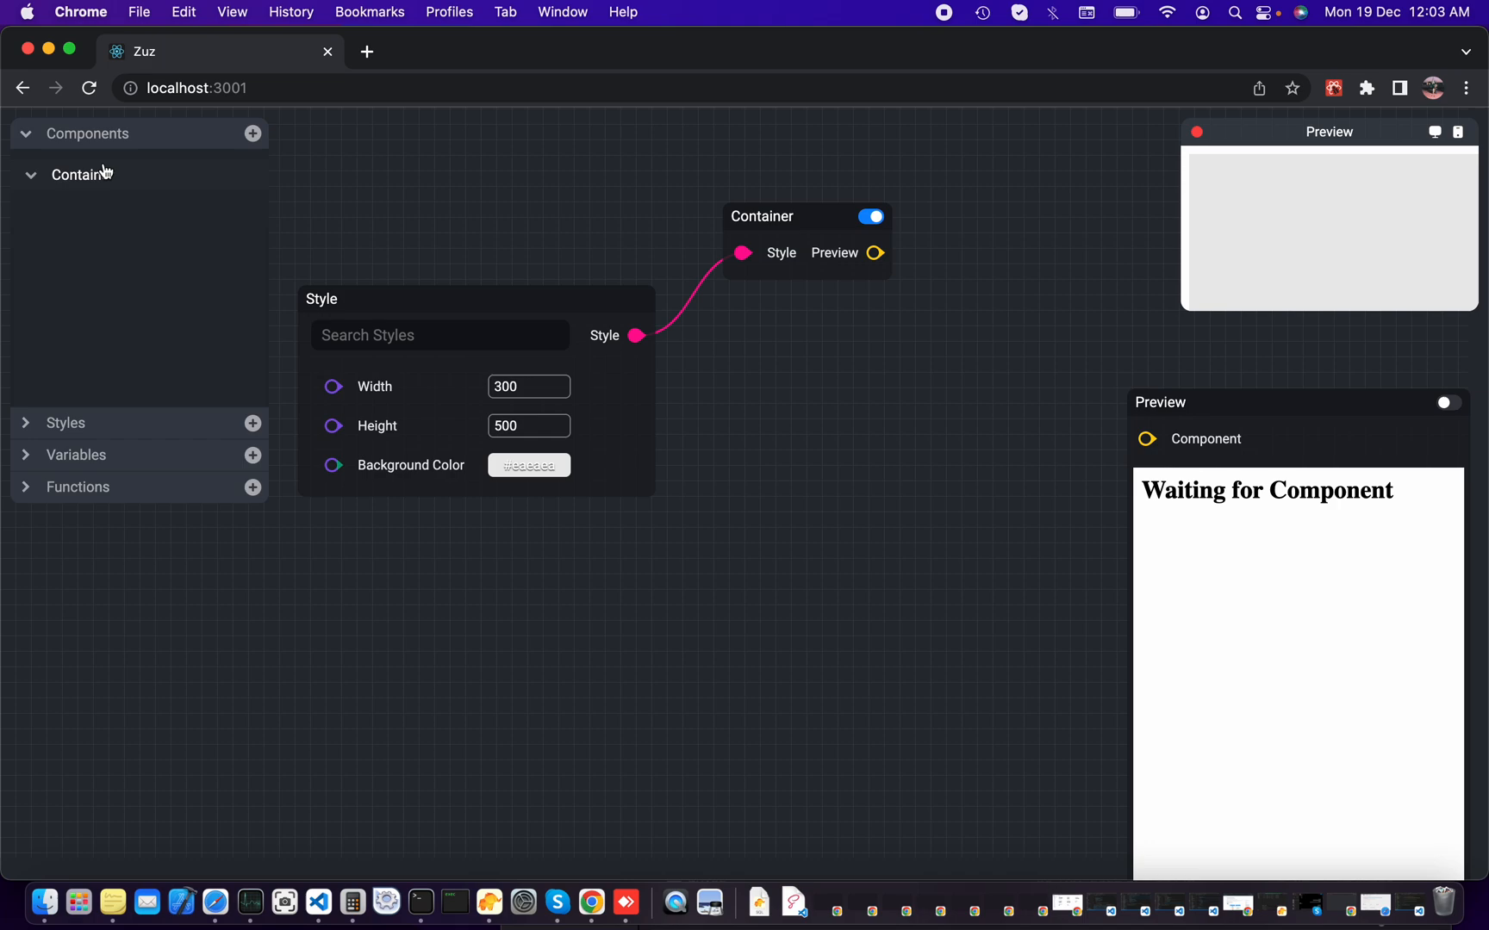
Step: Add two child Containers under the root Container in the Components tree
left_click(806, 217)
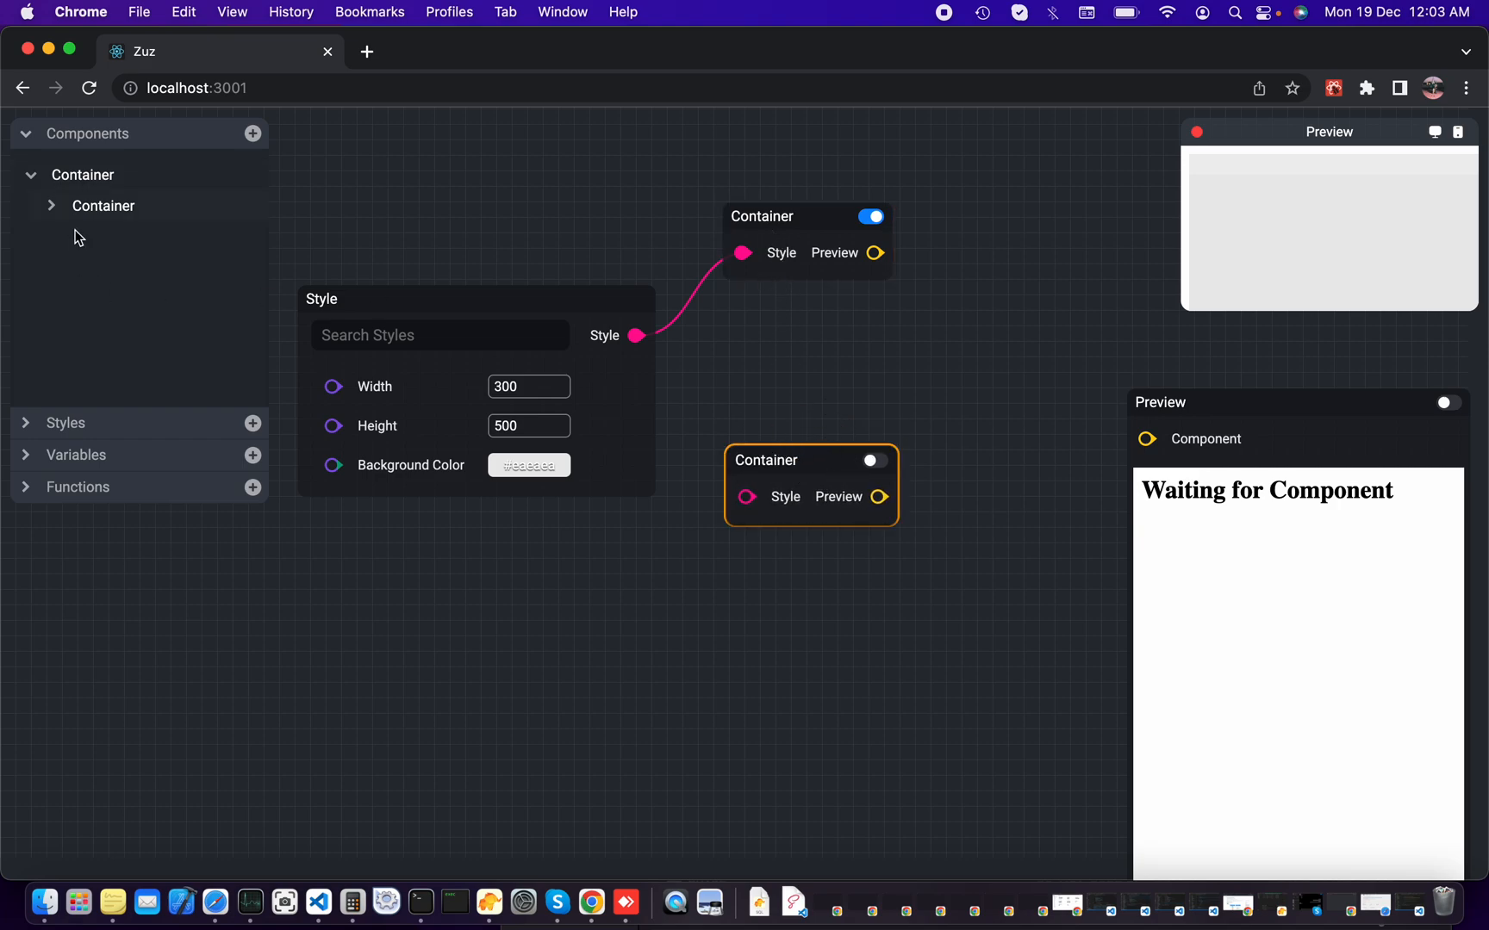
left_click(807, 217)
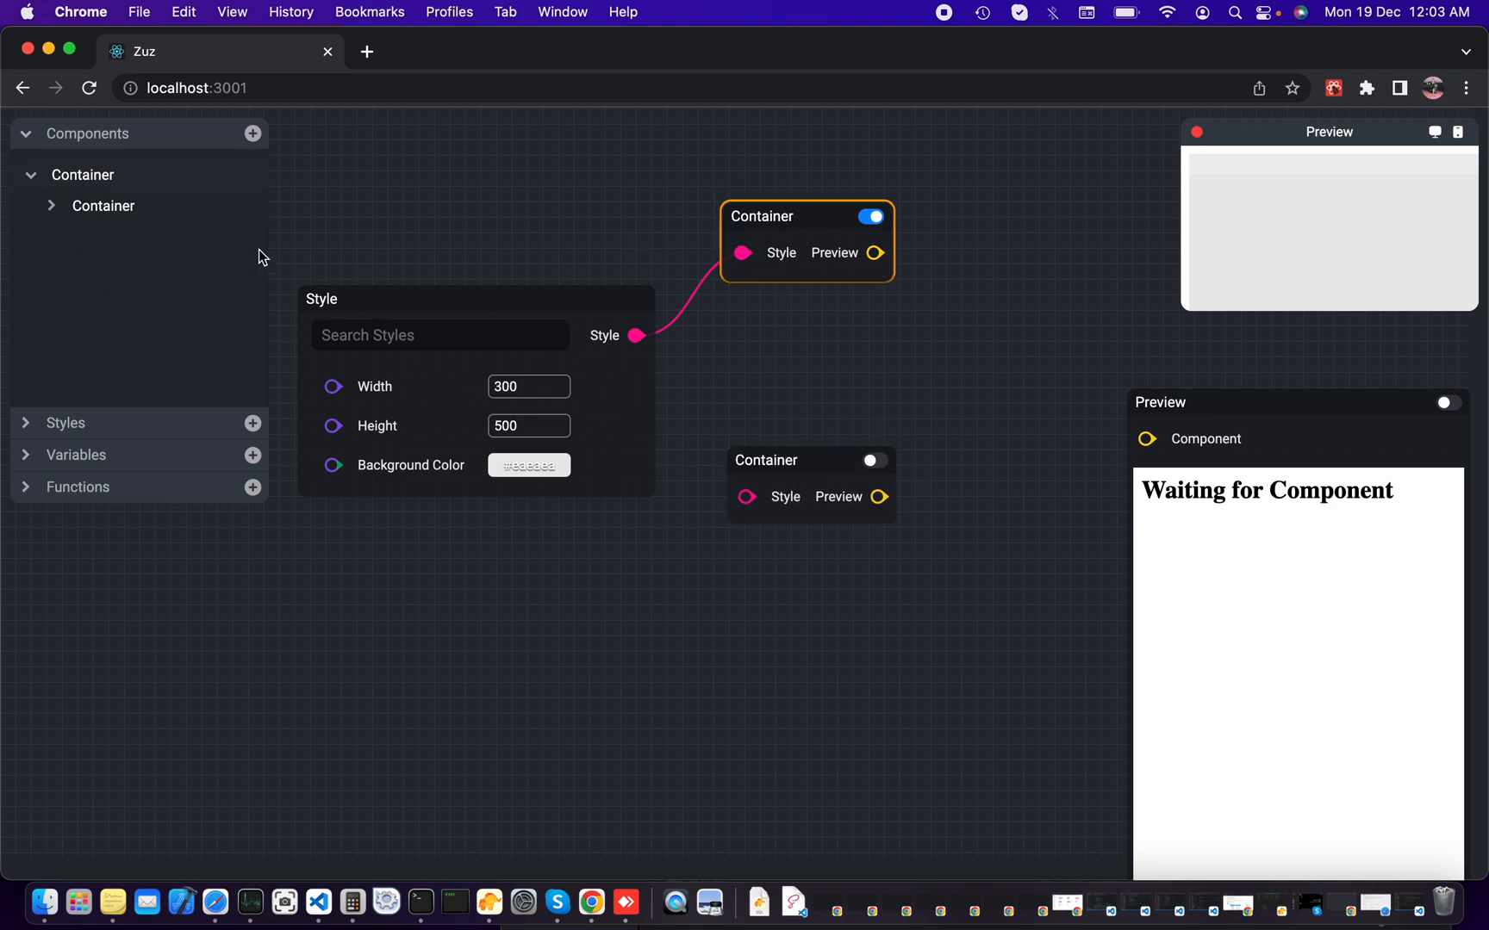
mouse_move(95, 196)
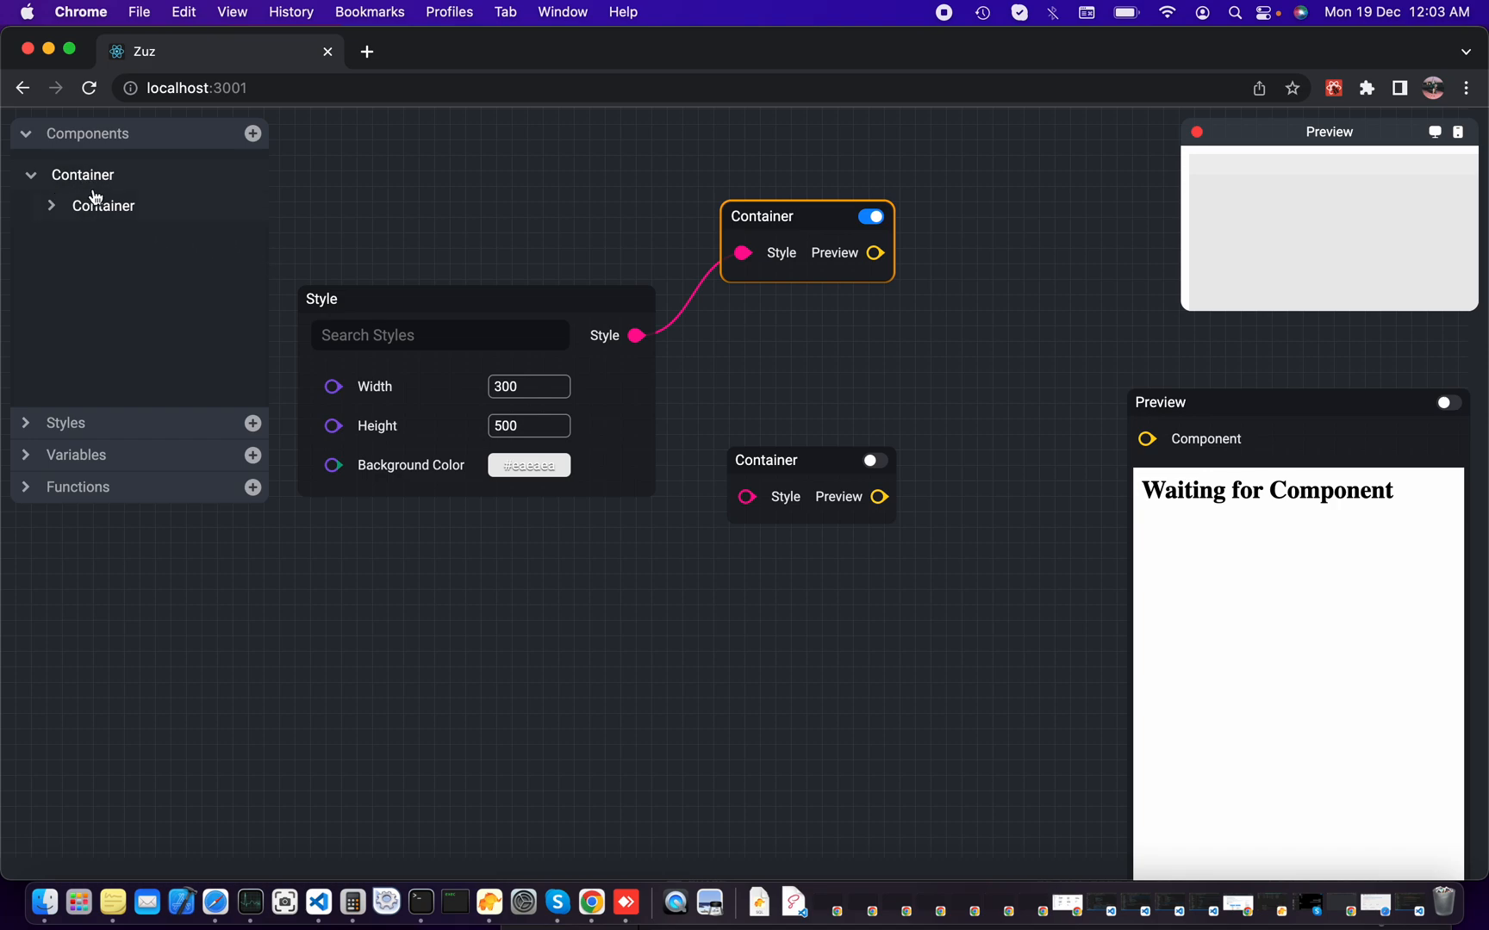
mouse_move(98, 205)
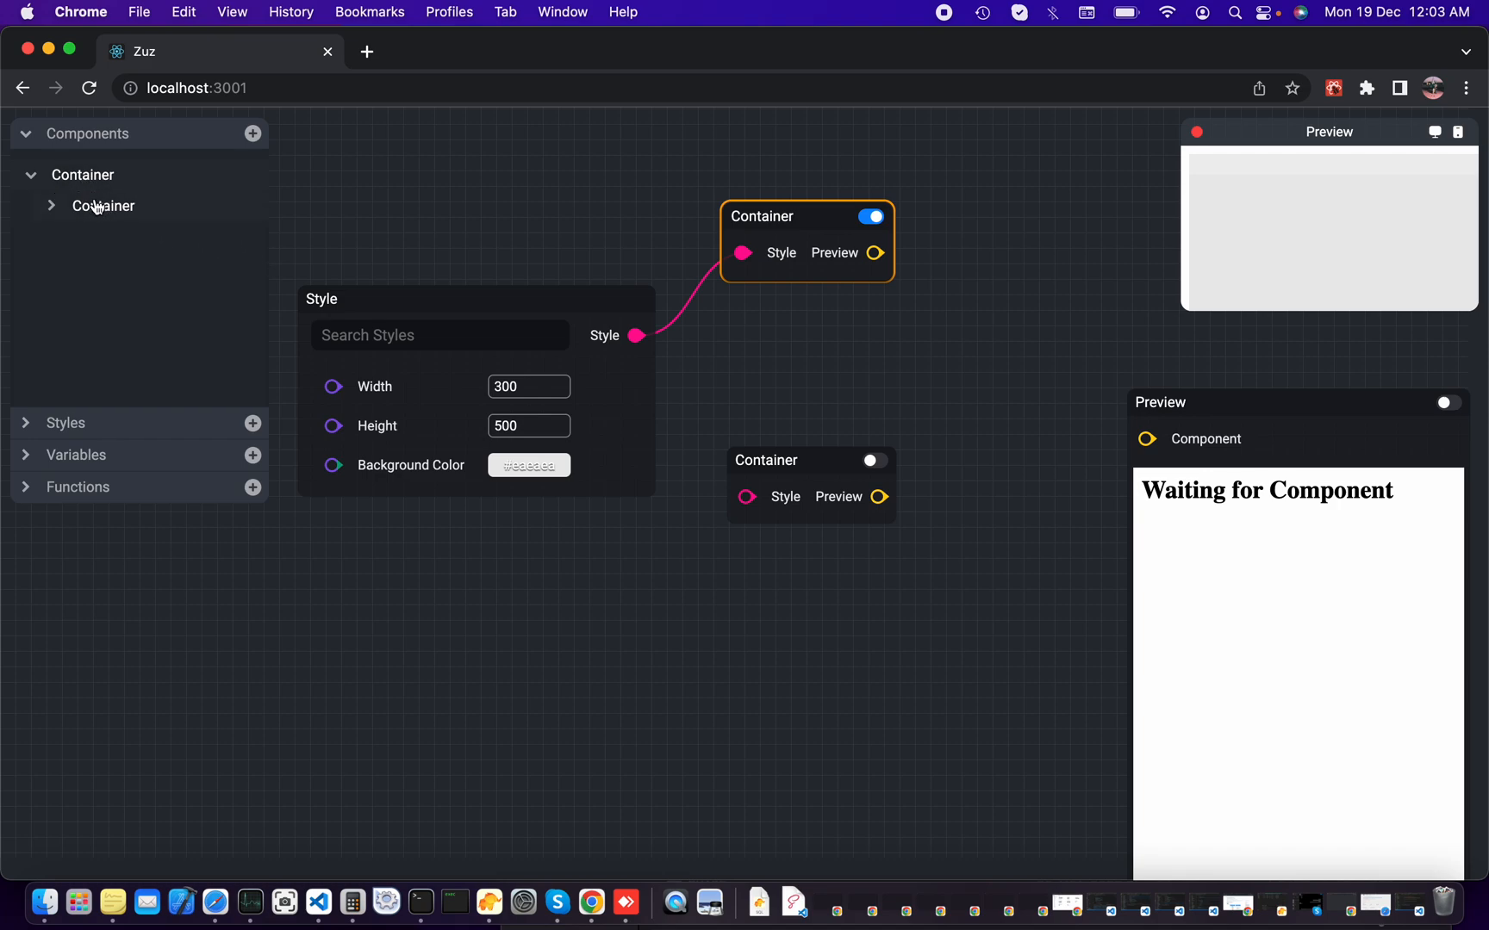
mouse_move(53, 245)
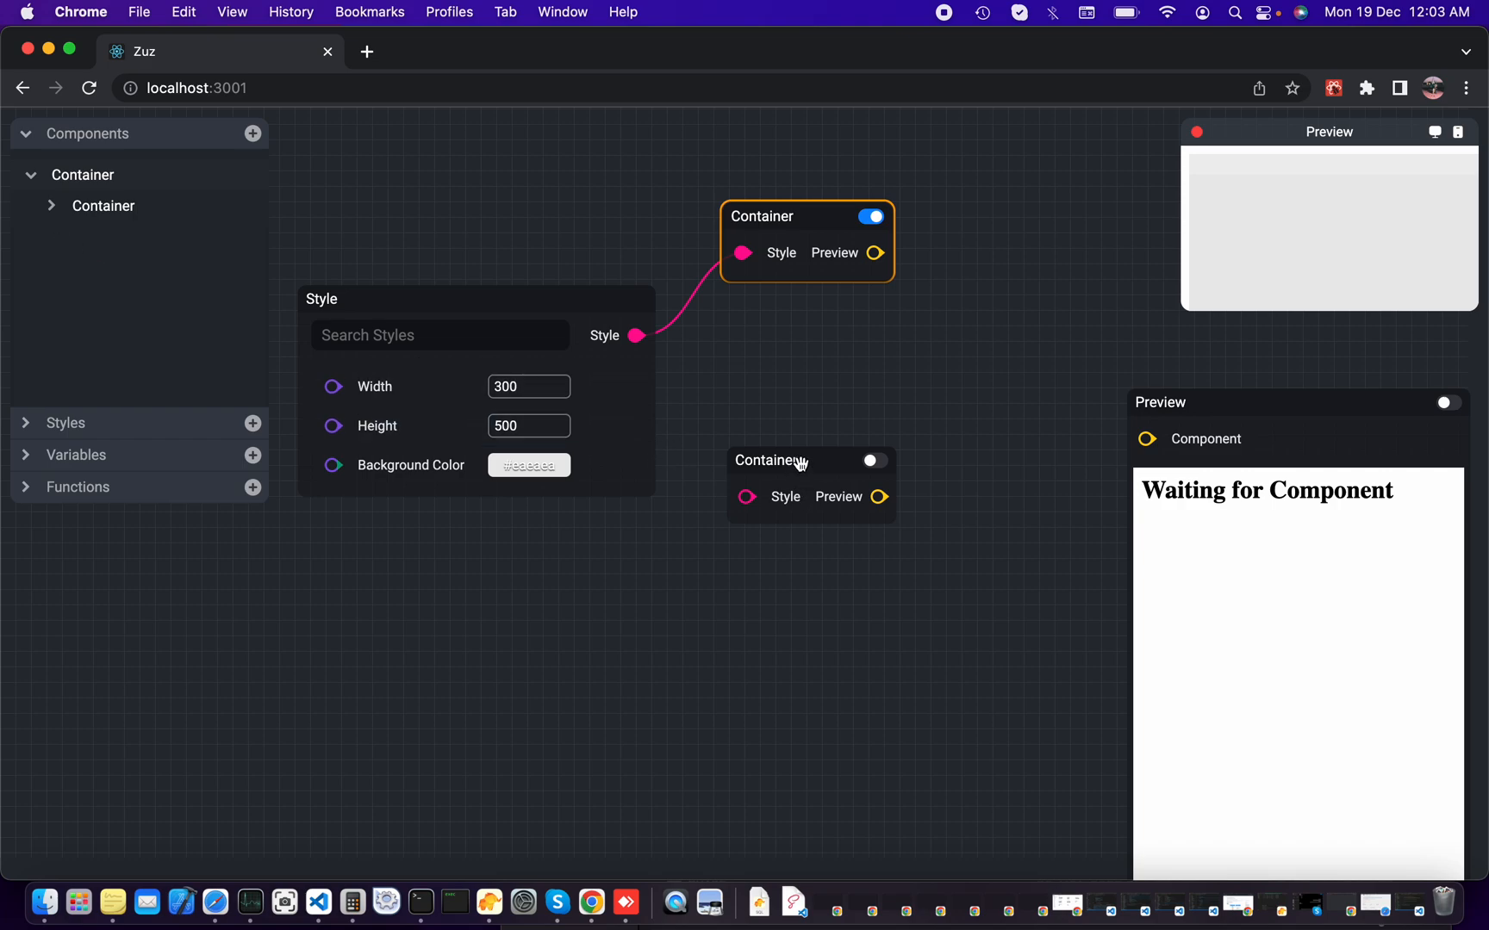
left_click(808, 460)
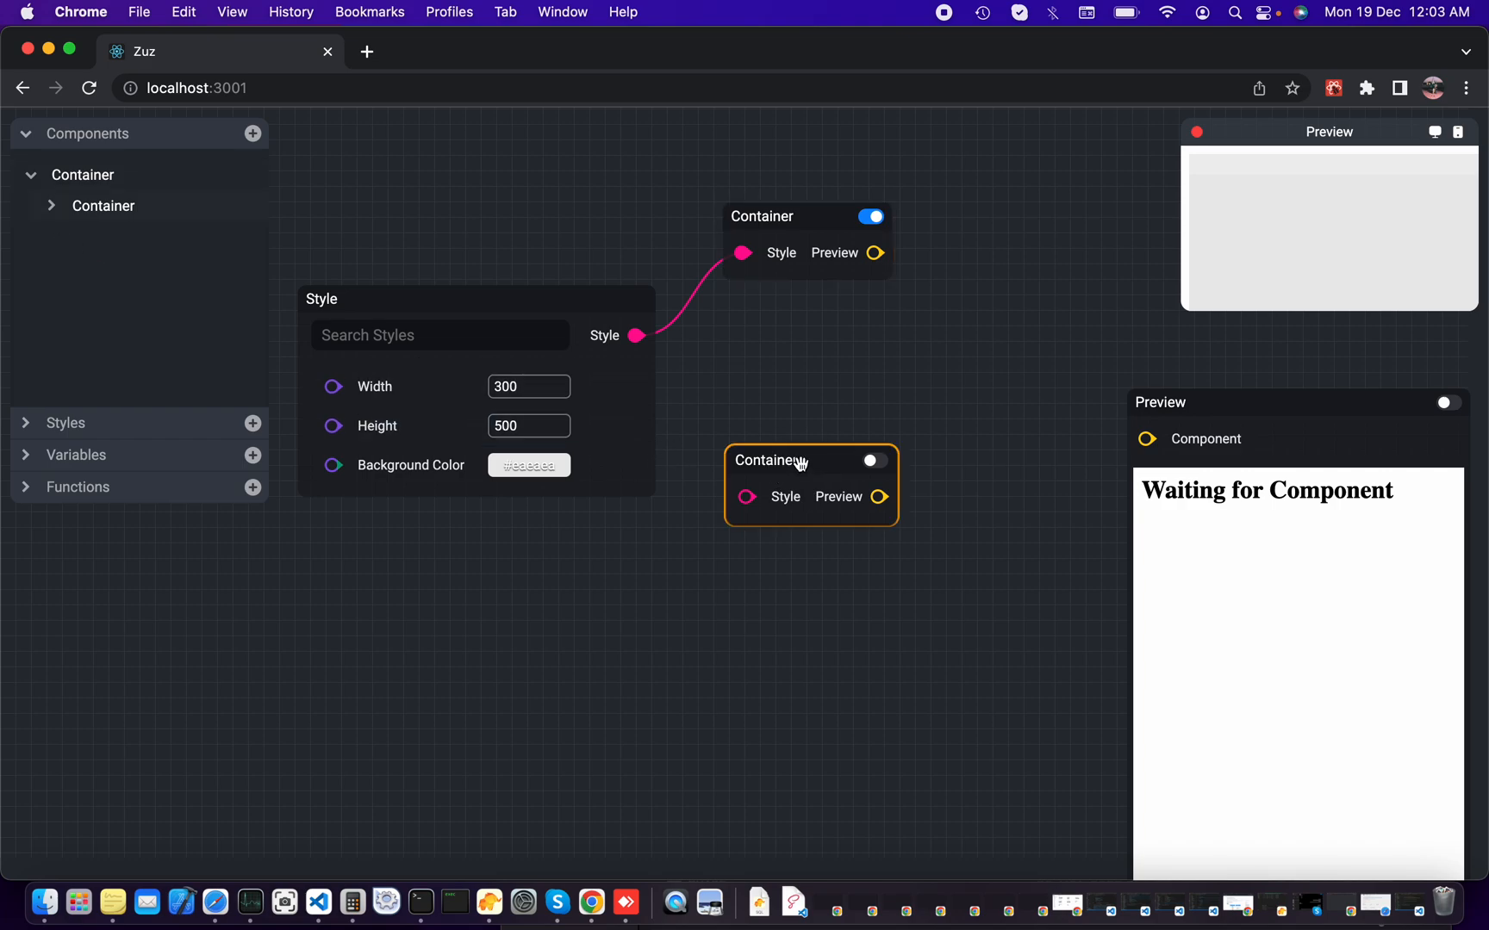
left_click(805, 241)
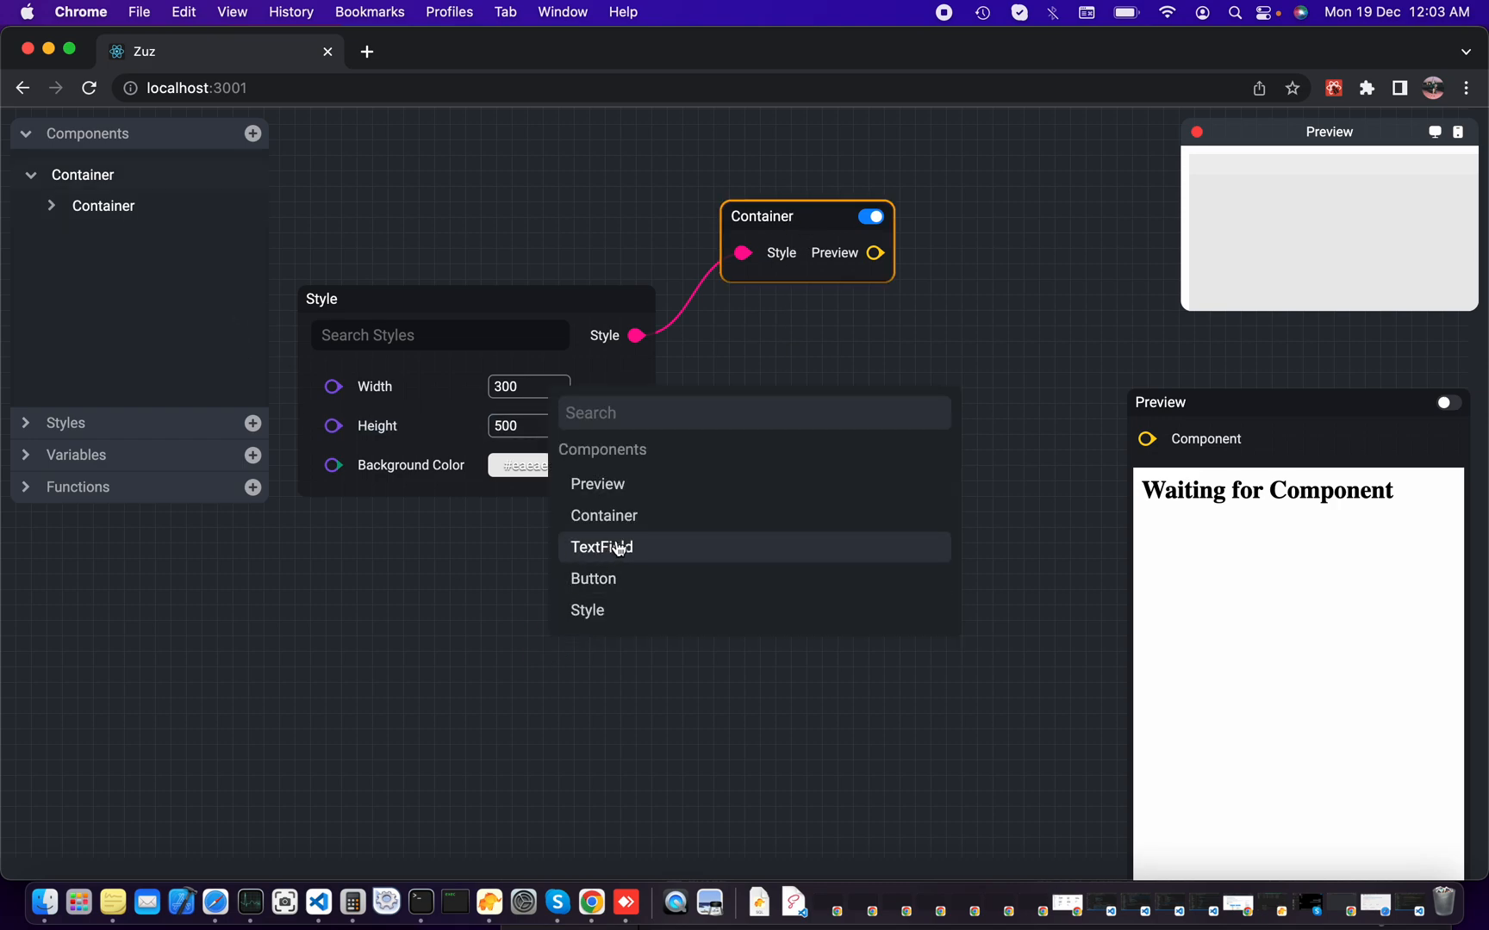
left_click(603, 515)
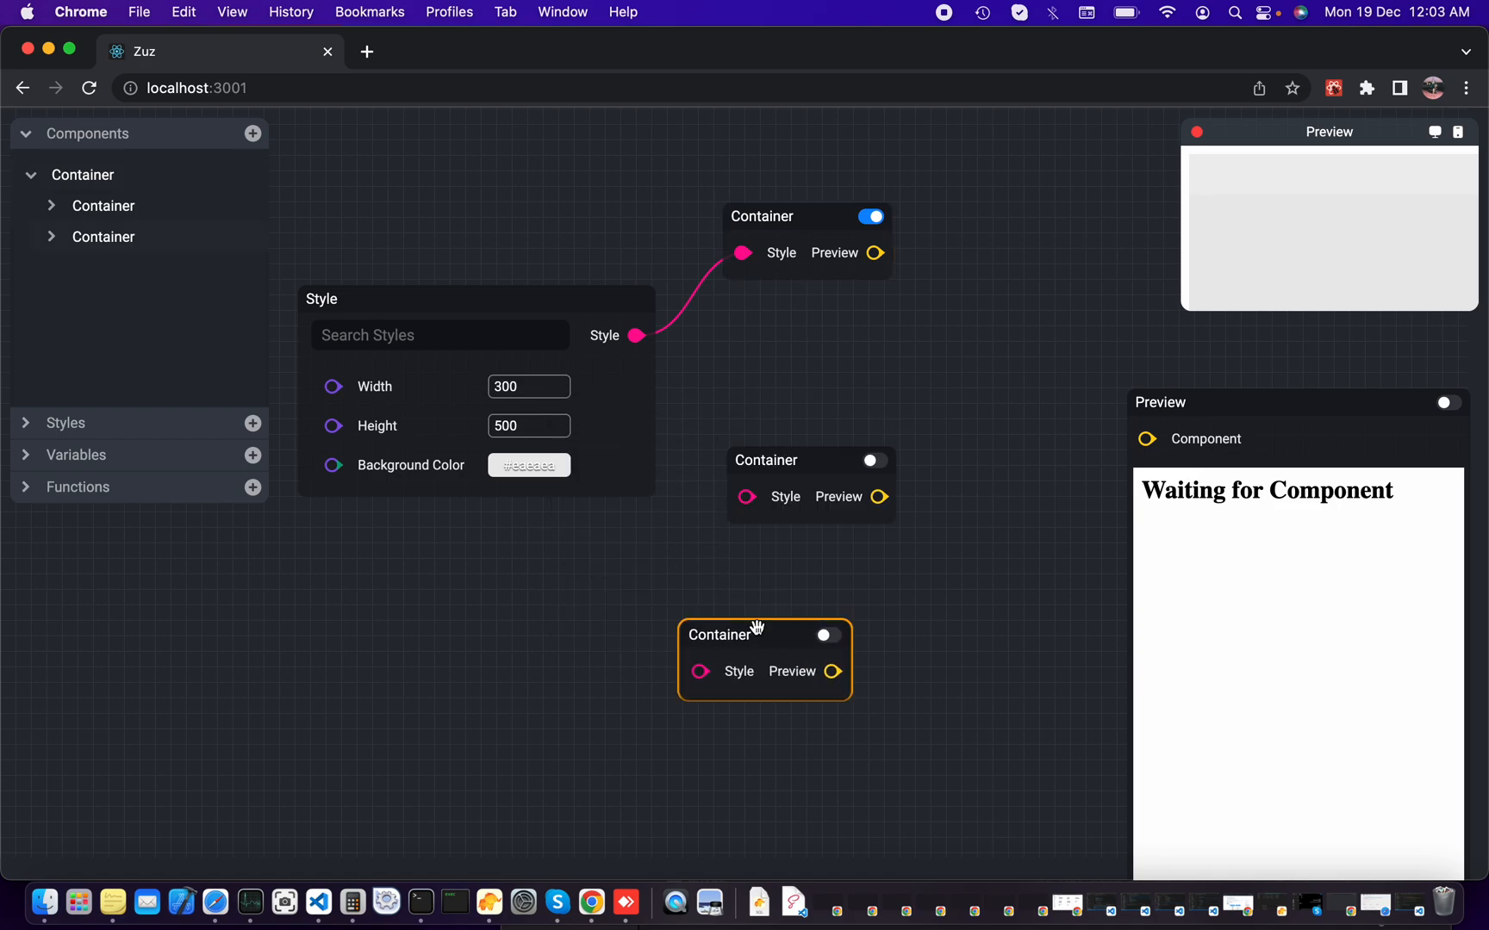
mouse_move(735, 645)
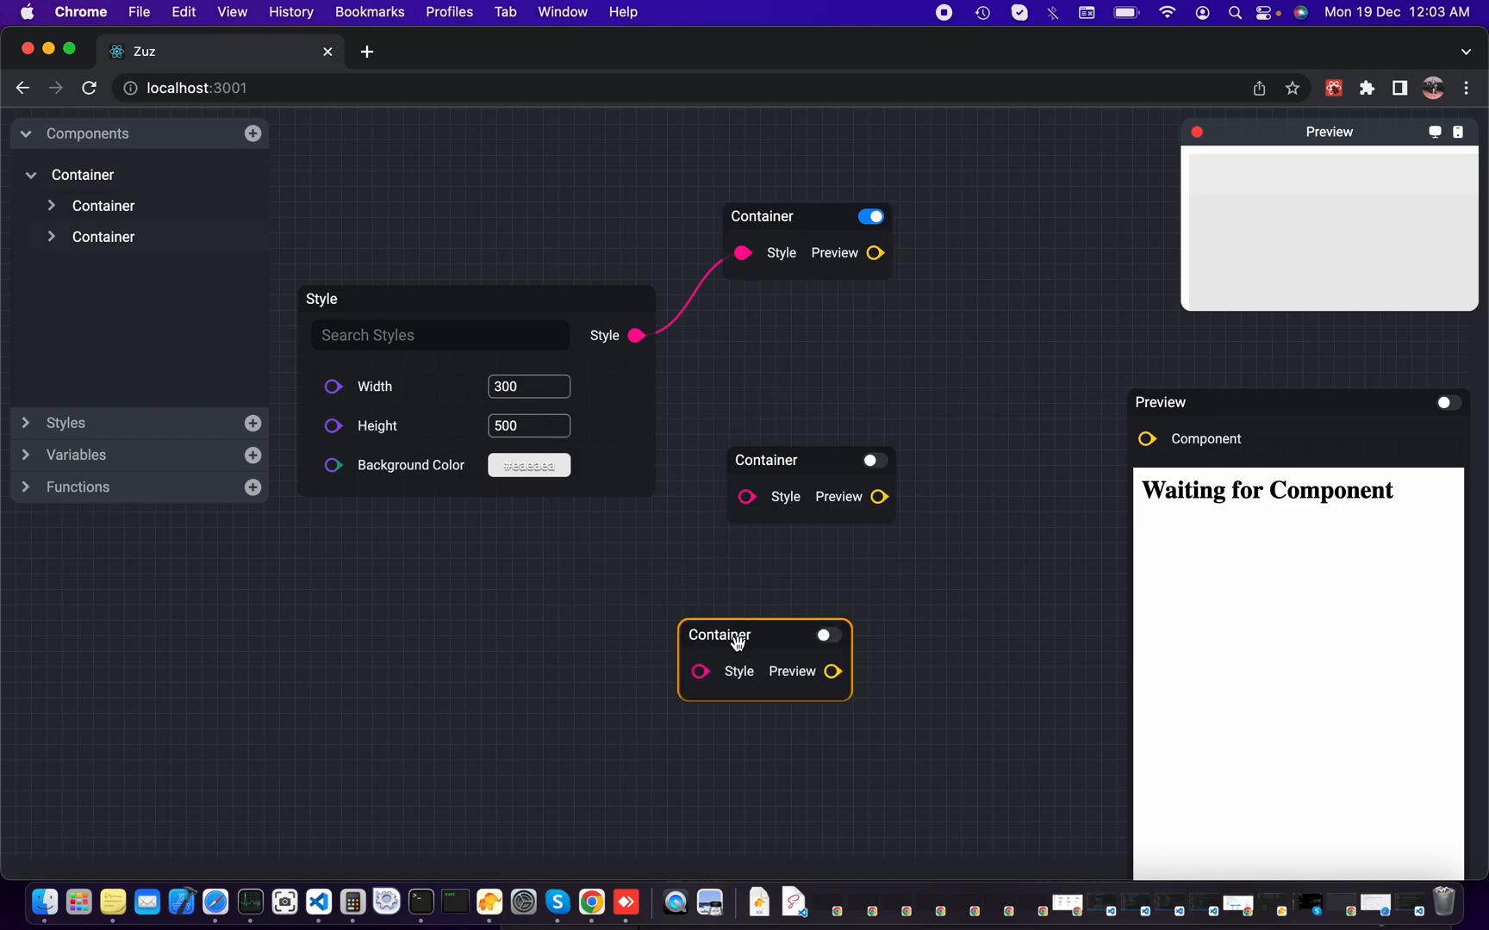
mouse_move(680, 579)
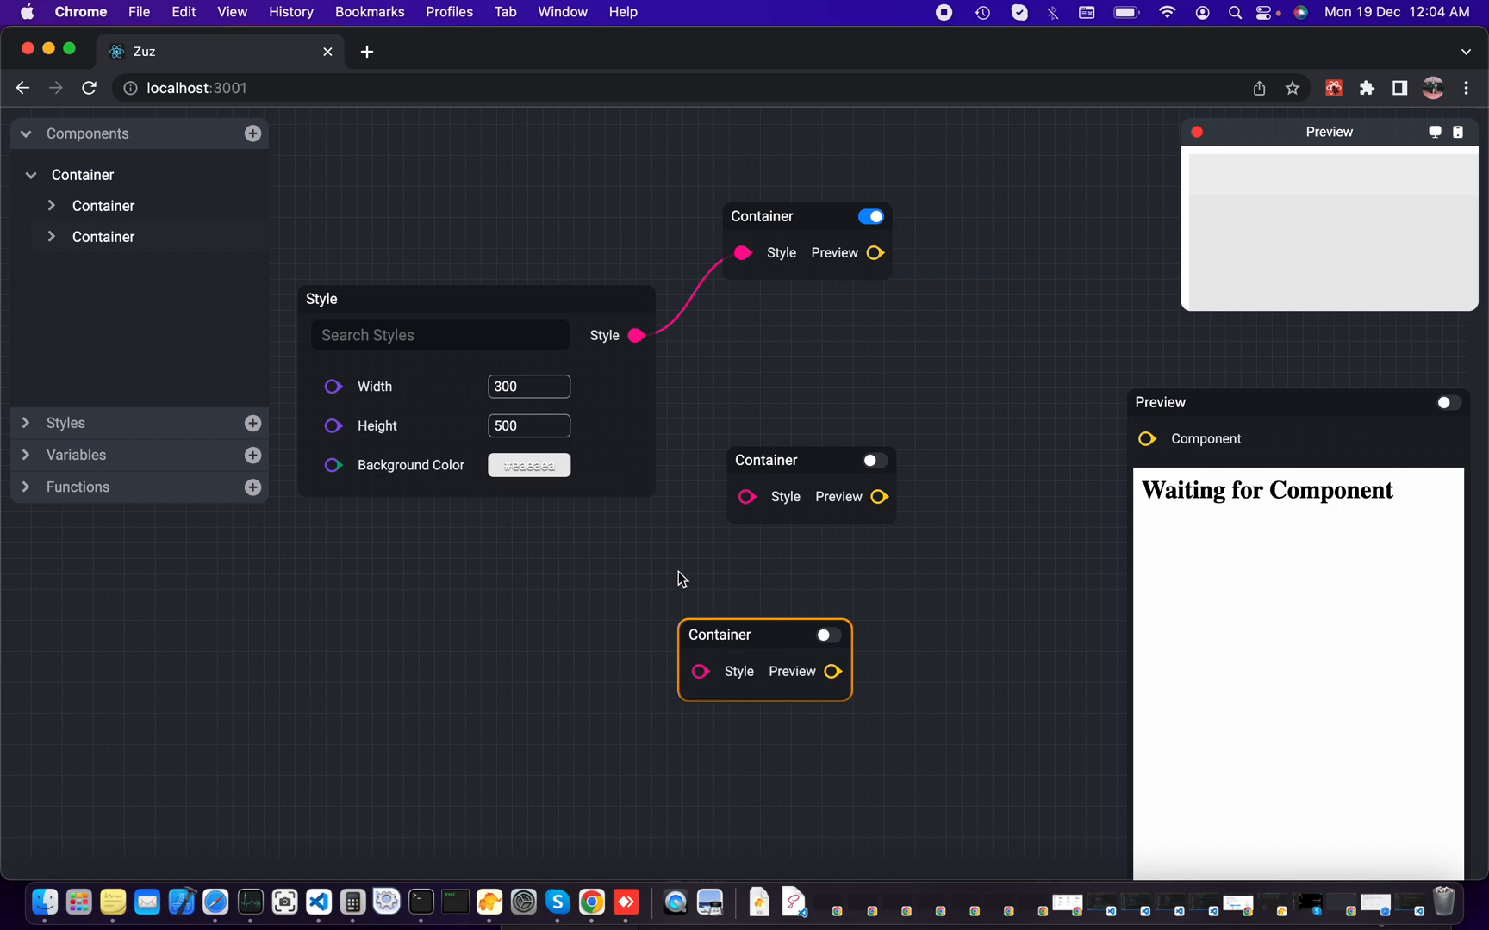
mouse_move(556, 319)
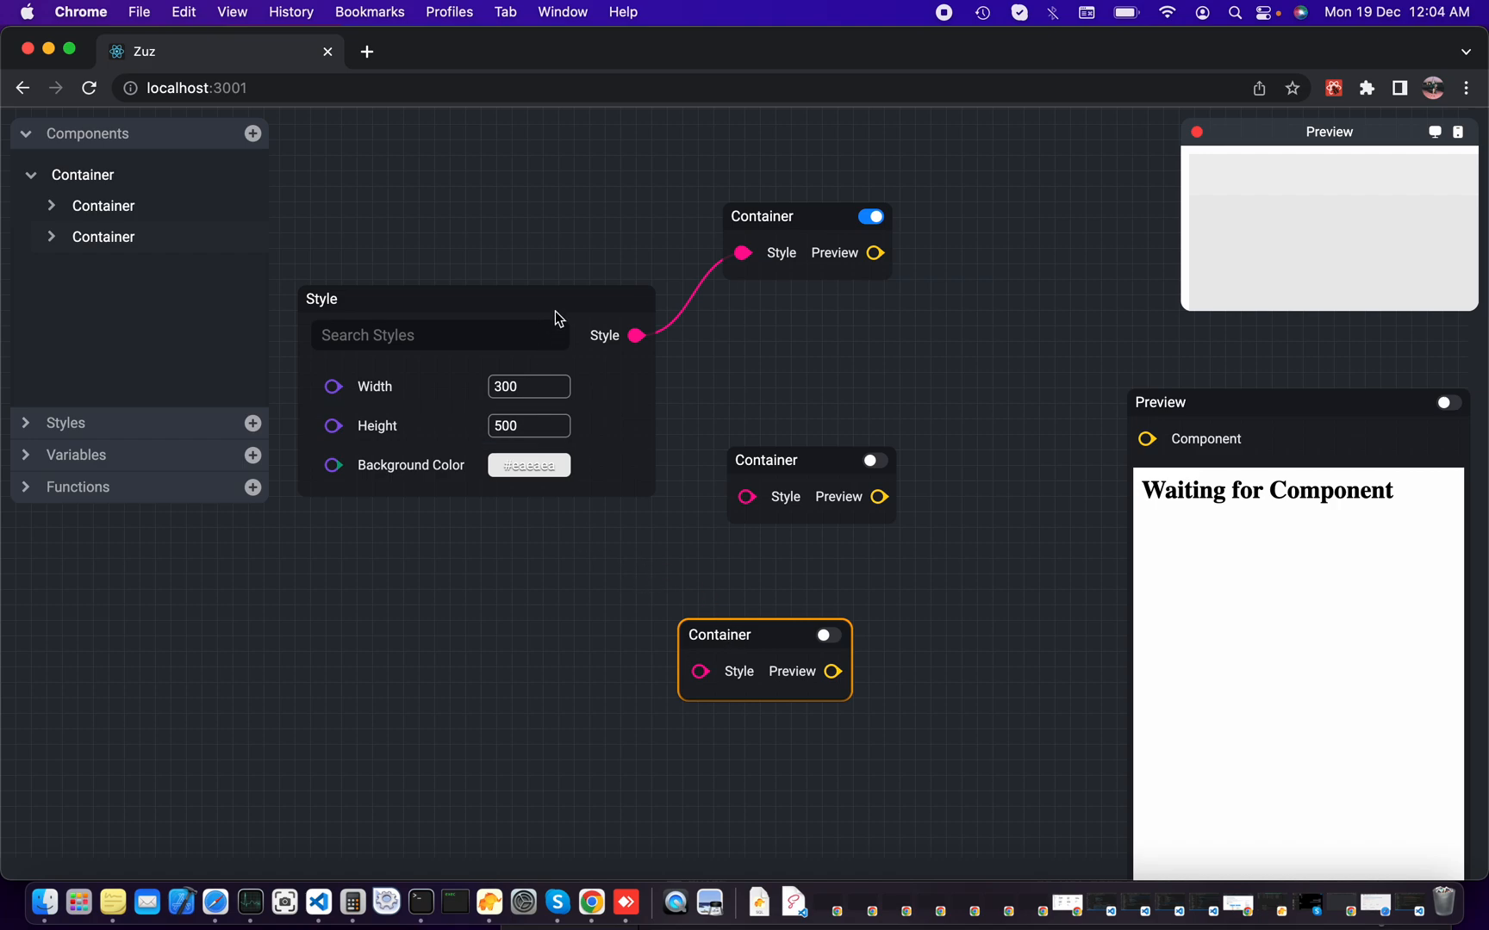
Step: Add Style nodes wired to each child Container's Style port
right_click(370, 514)
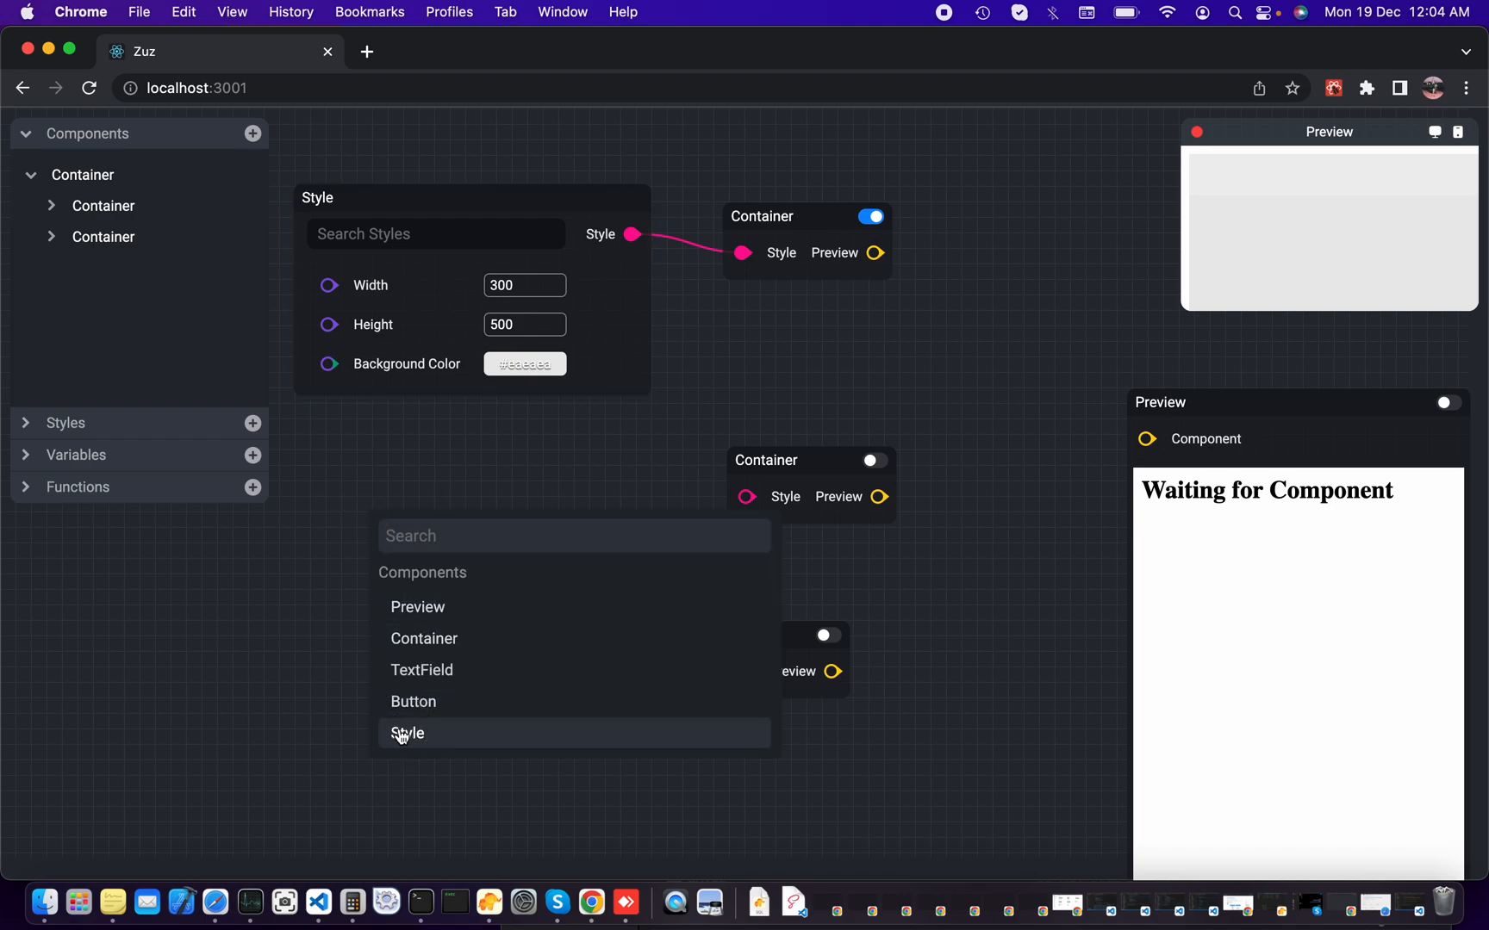
left_click(407, 732)
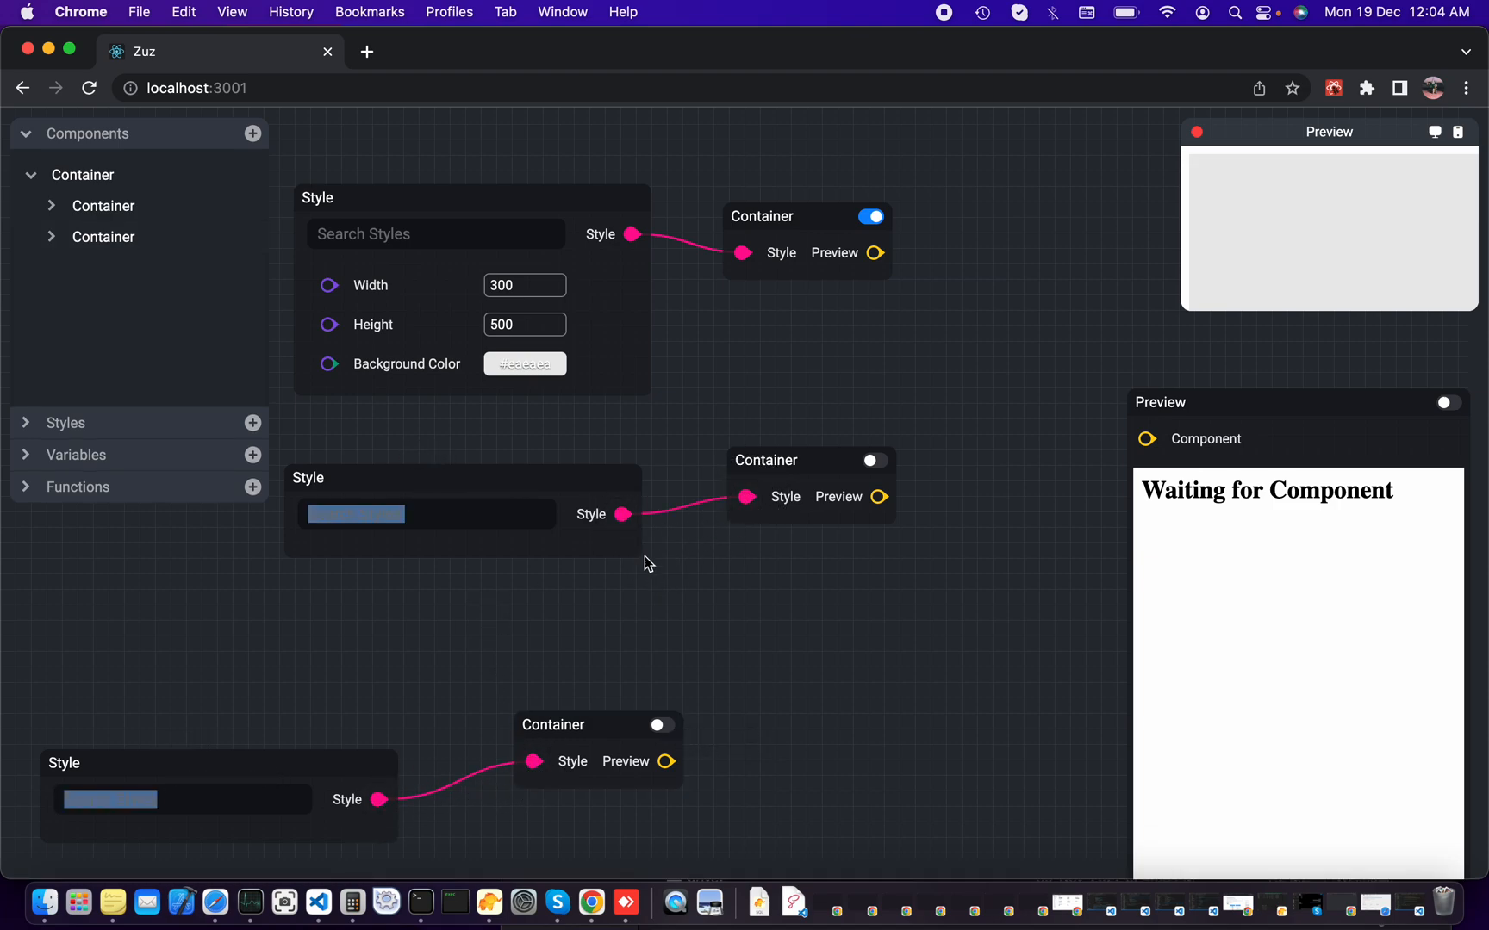
left_click(427, 514)
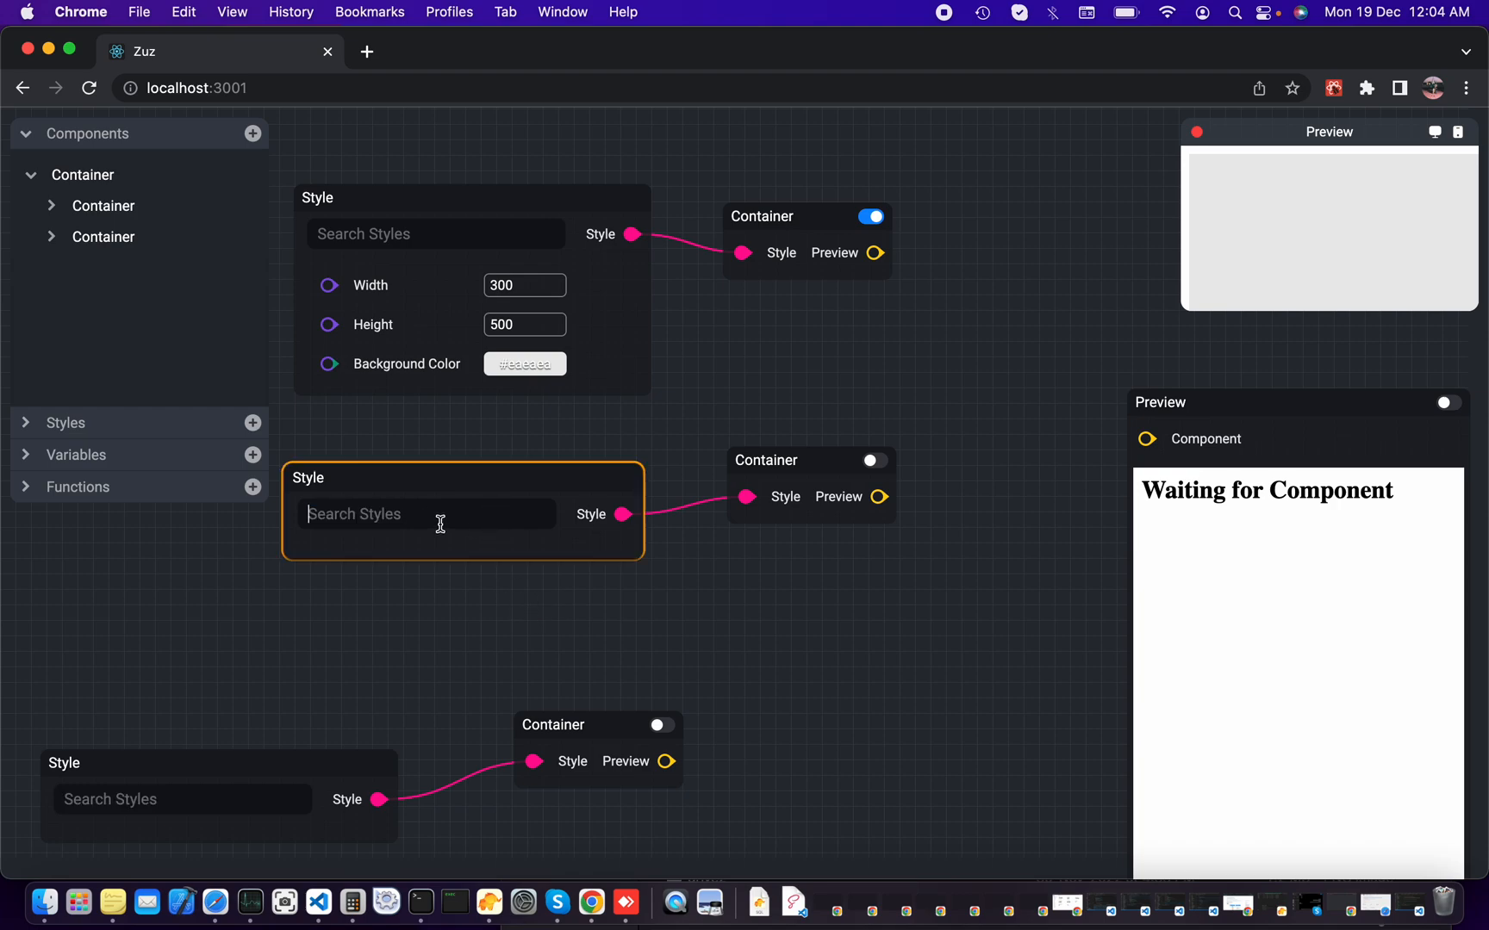
Step: Give the header Style node Width 300, Height 50 and a Background Color property
type("wid")
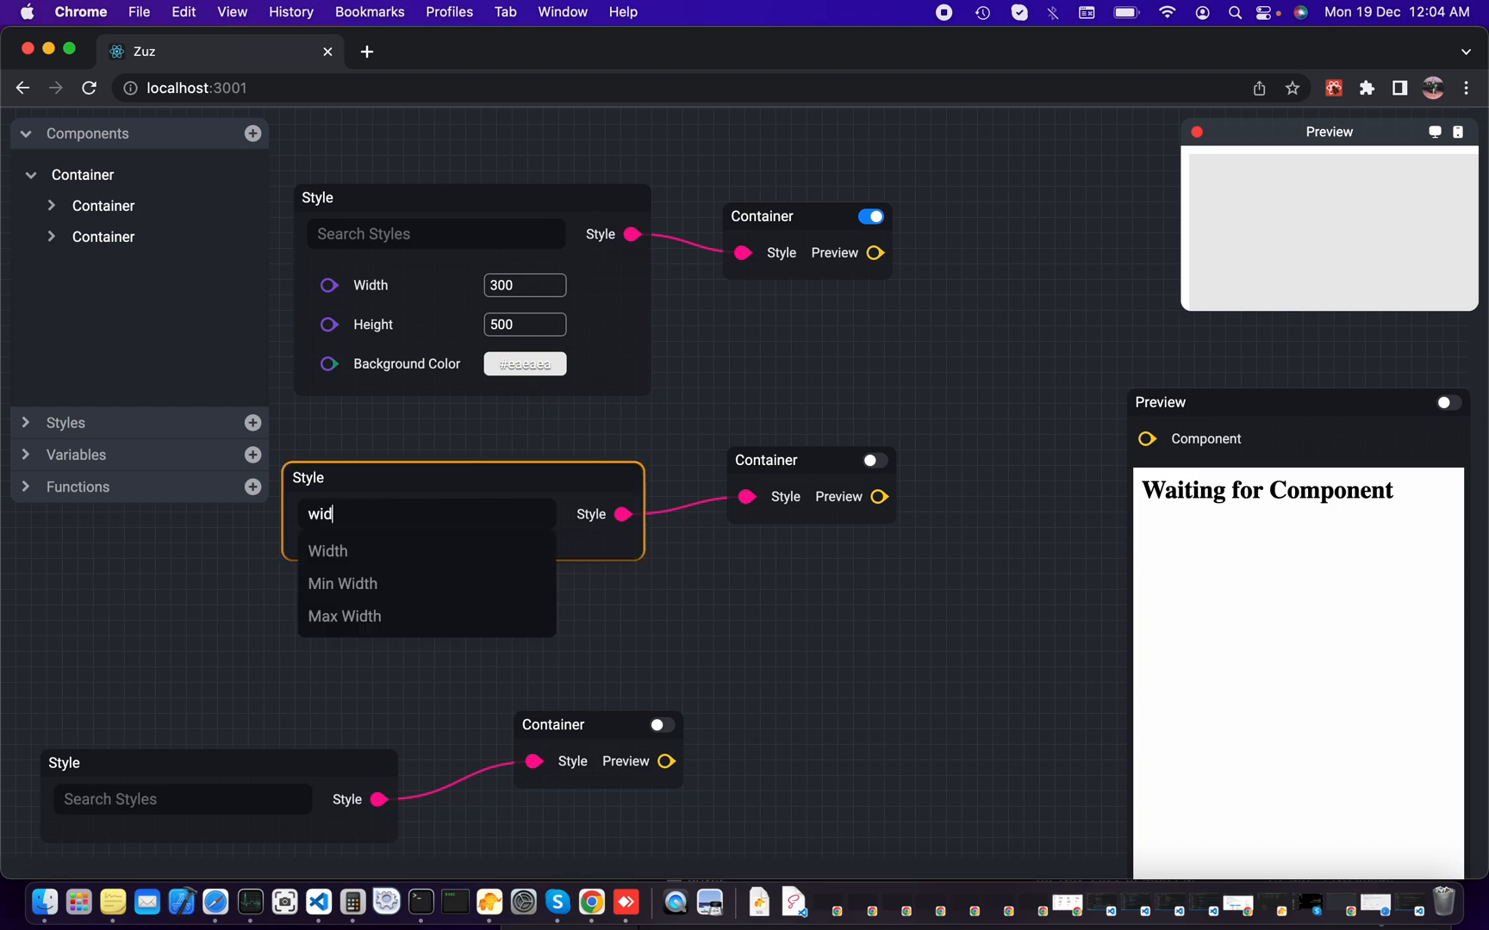
left_click(327, 551)
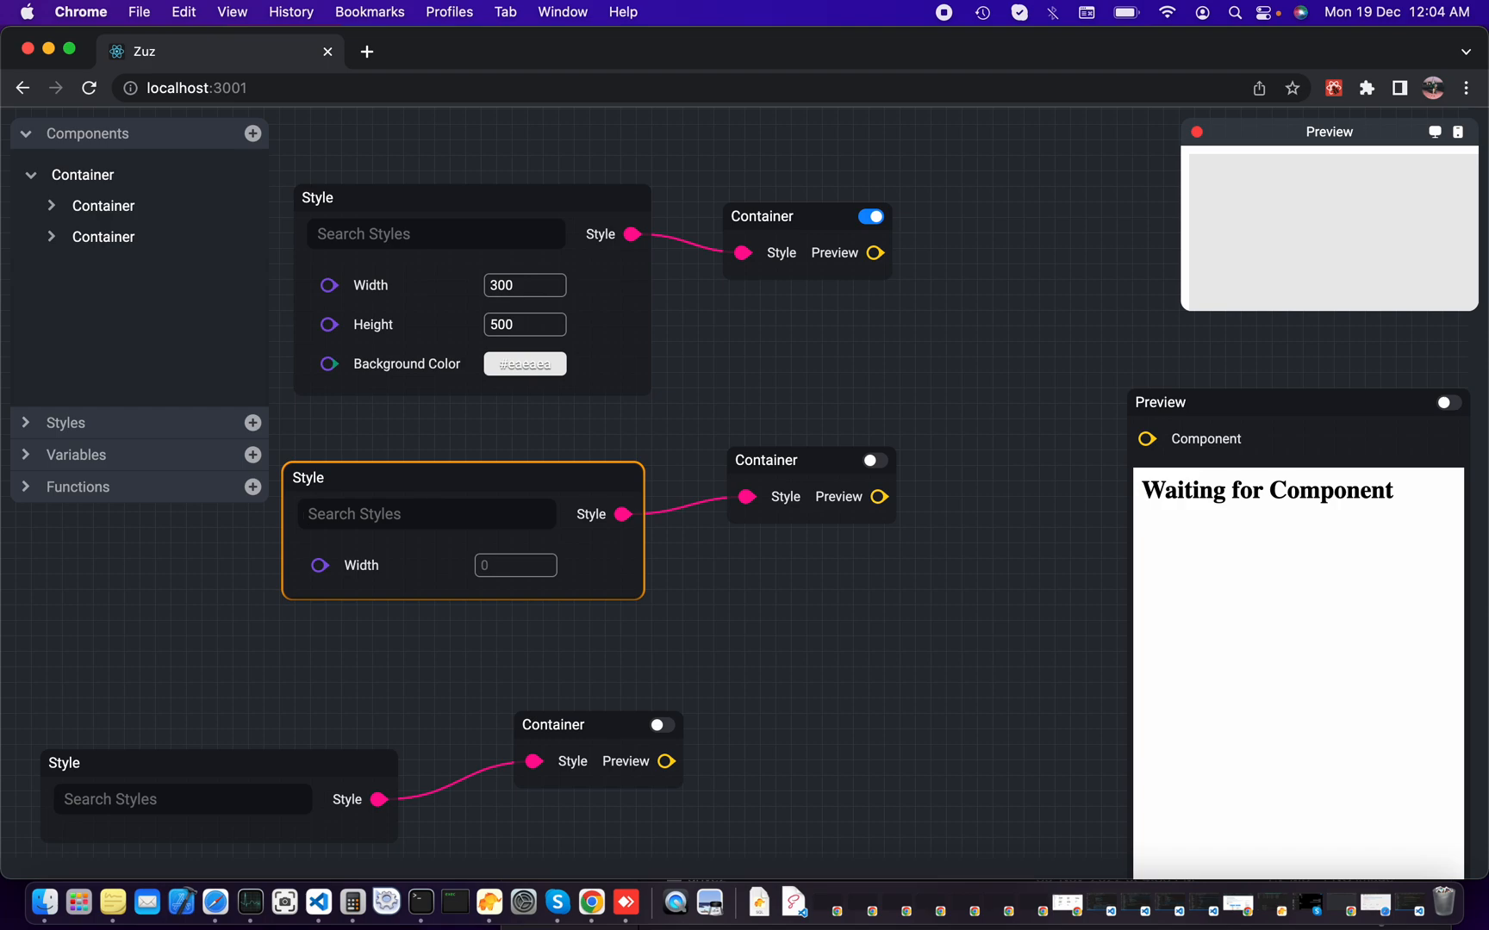
type("ba")
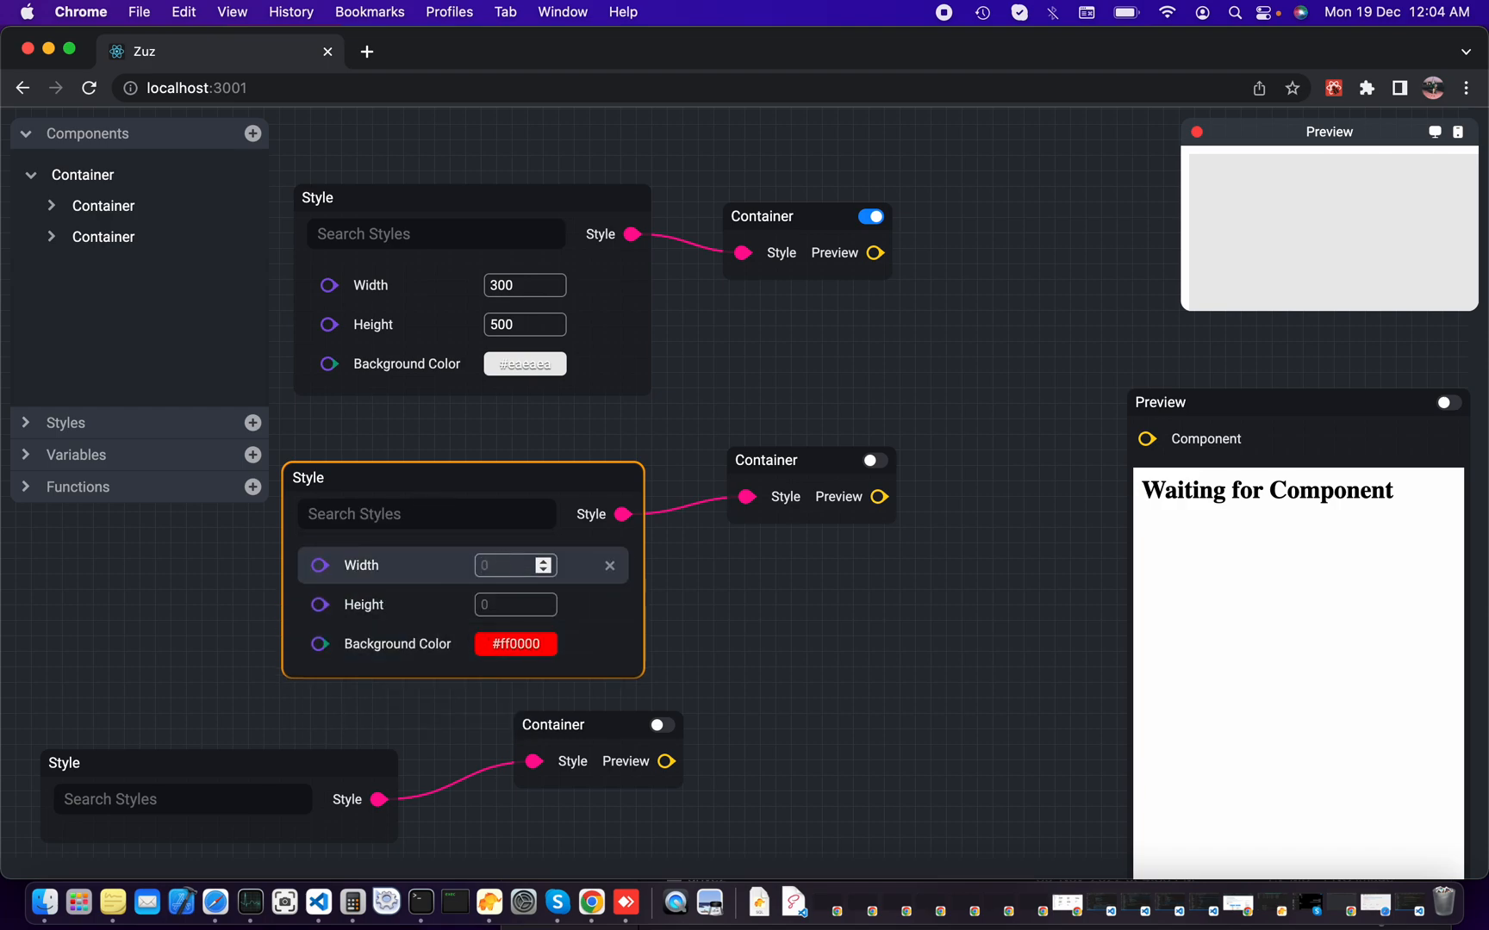
type("300")
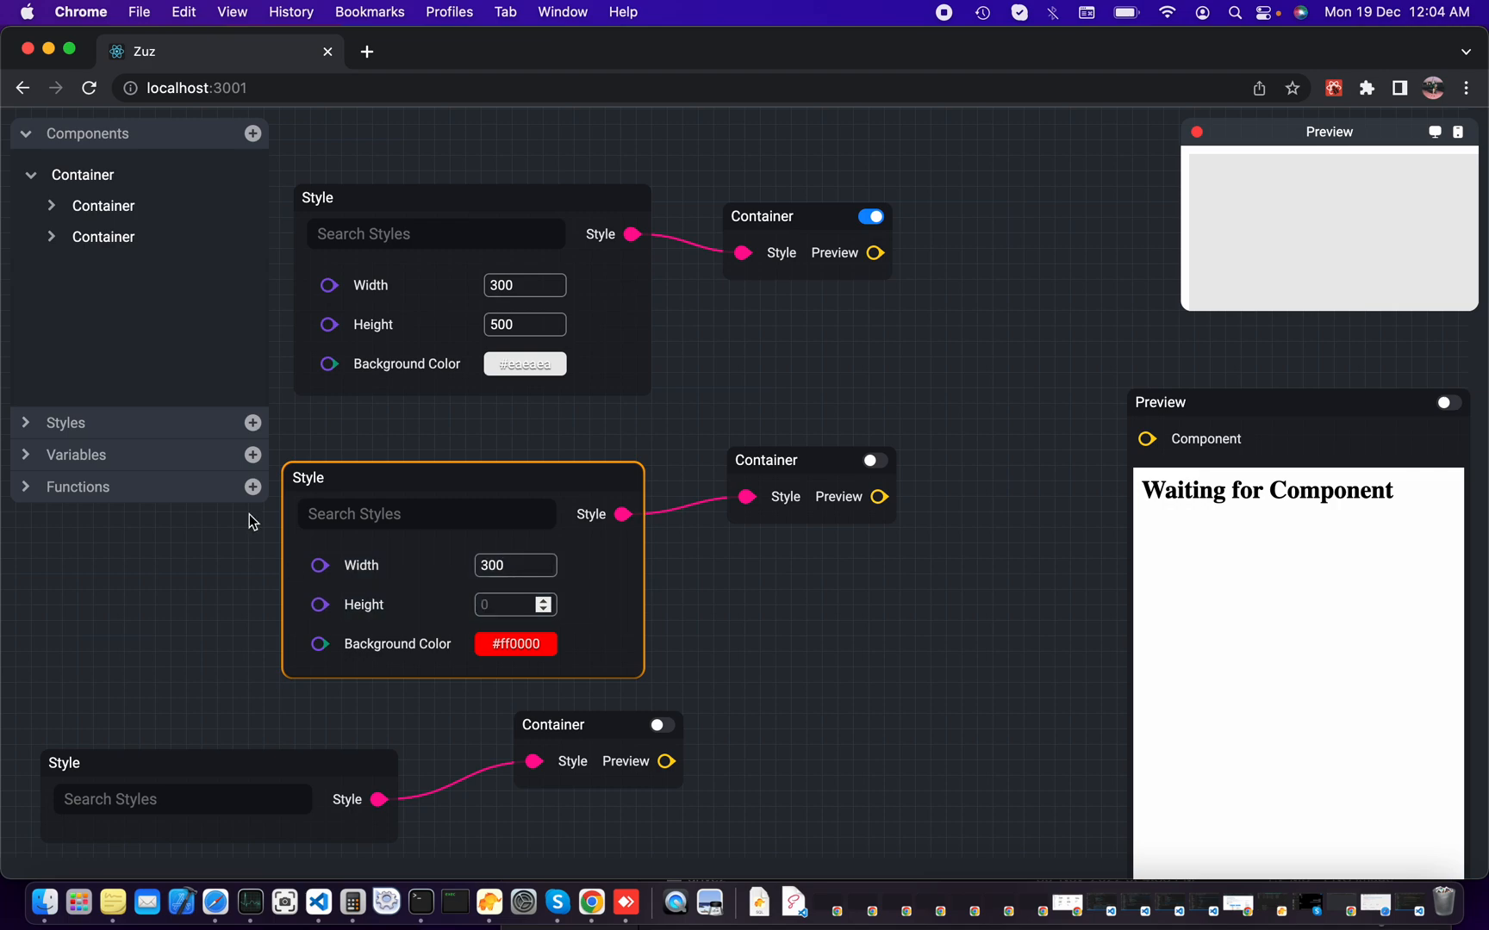
type("5")
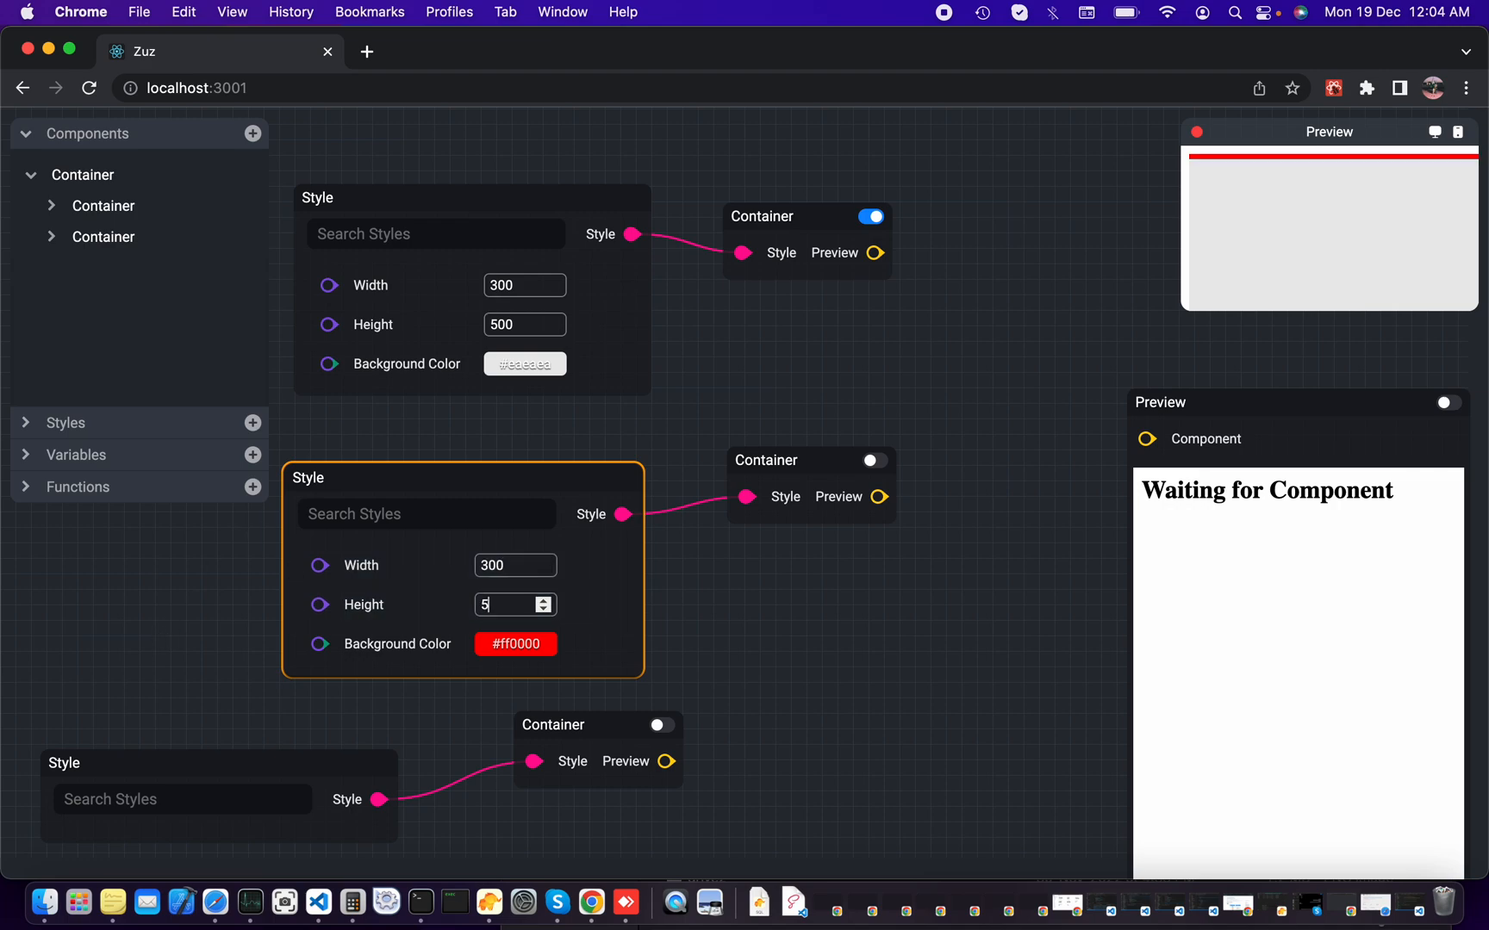
type("0")
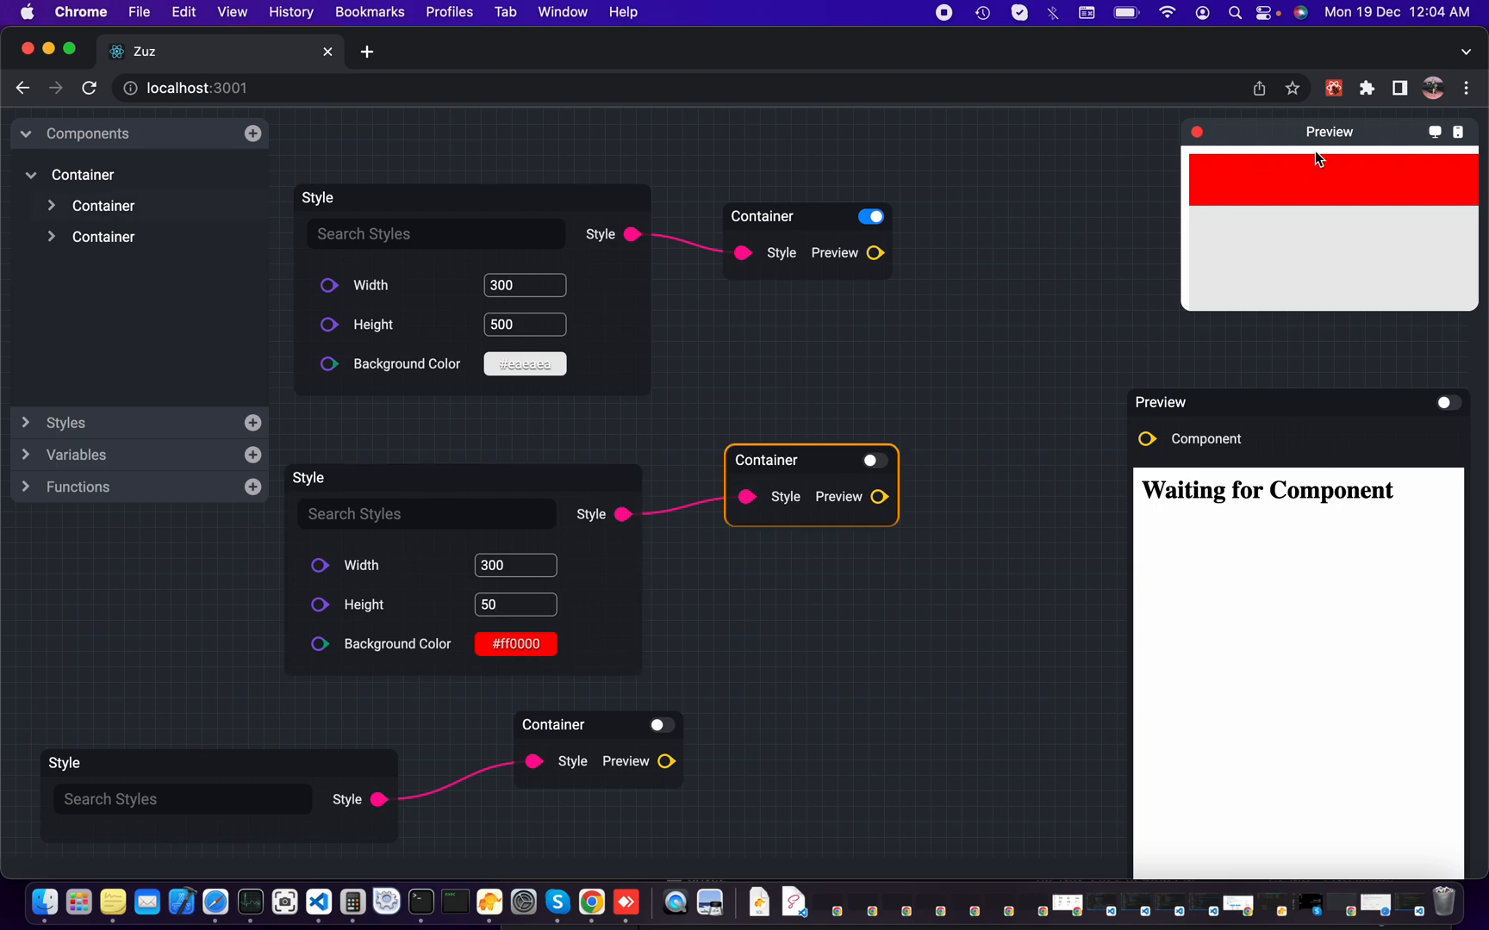
Step: Refresh the floating preview and set the header background to mid grey 8C8C8C
left_click(1196, 133)
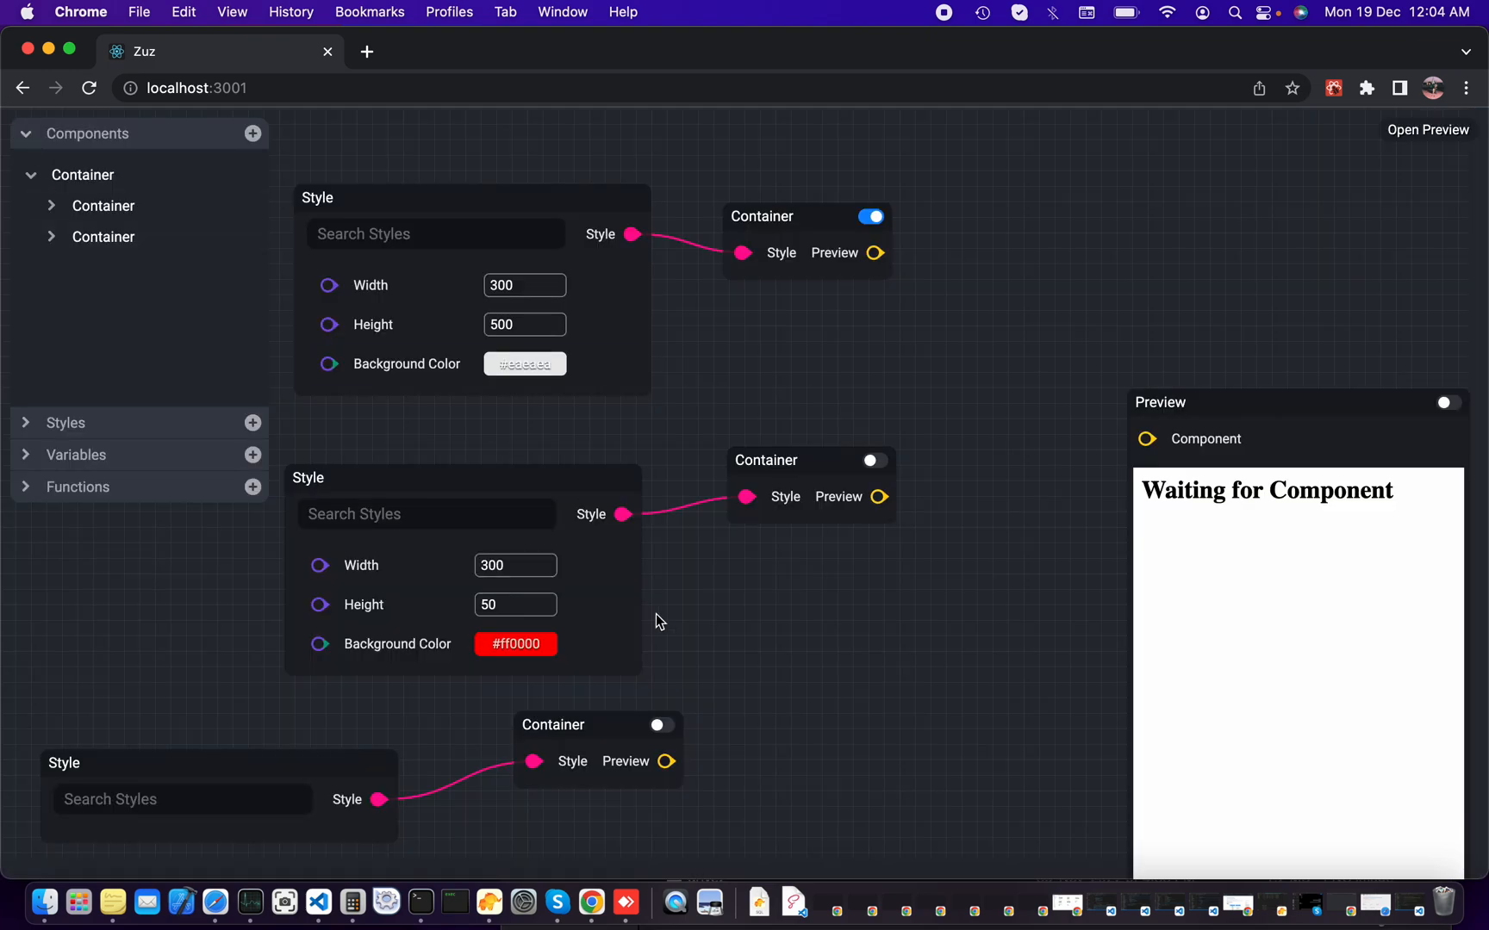
mouse_move(1452, 129)
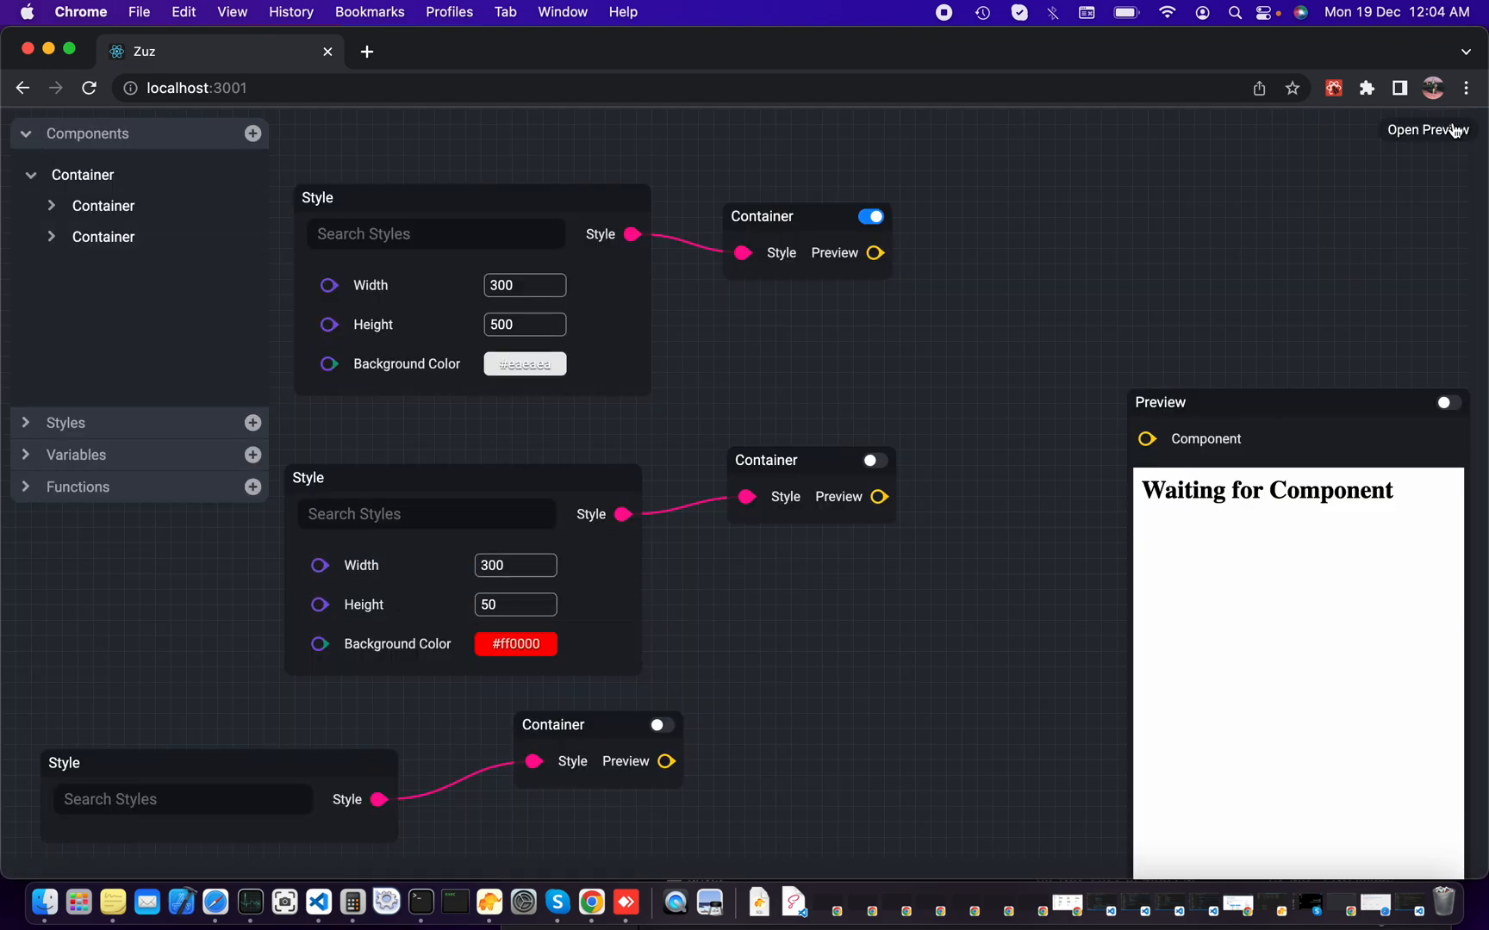
left_click(1426, 129)
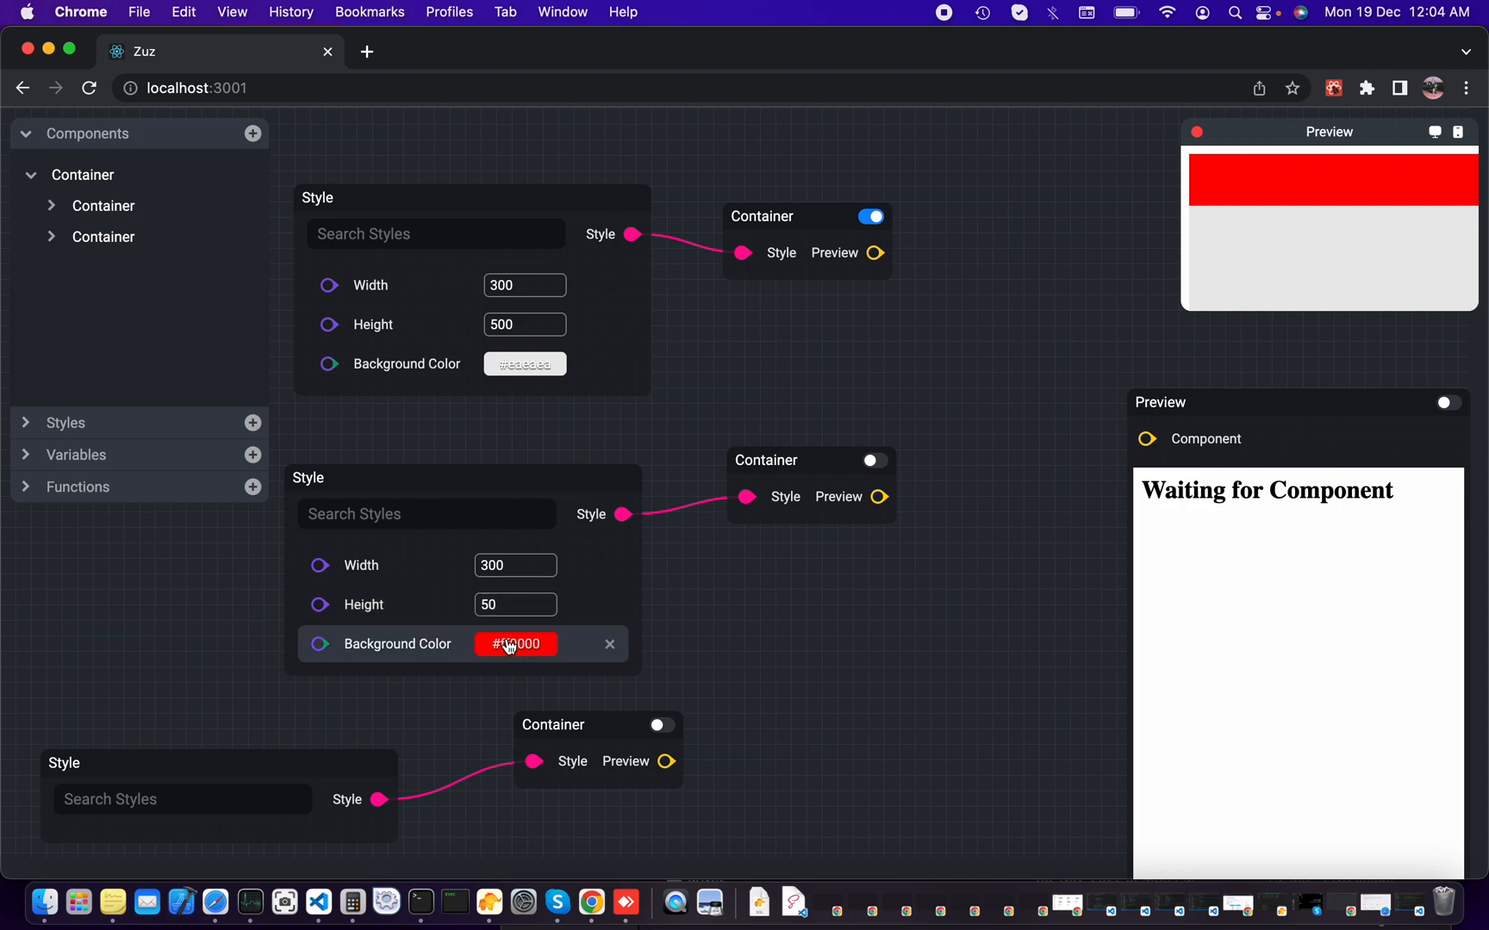
left_click(515, 645)
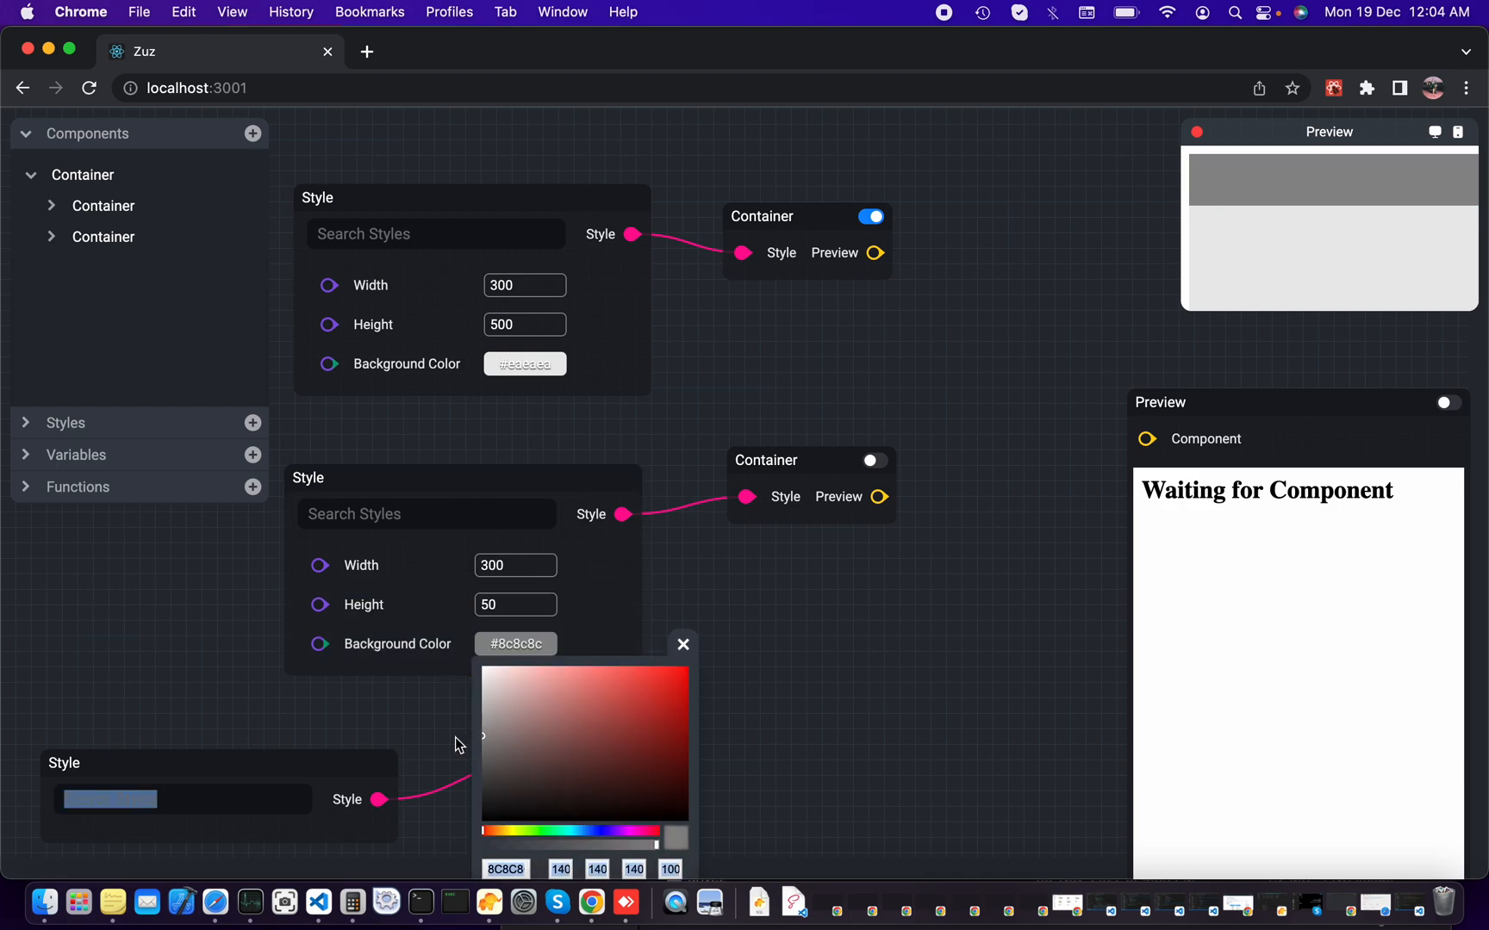
mouse_move(689, 644)
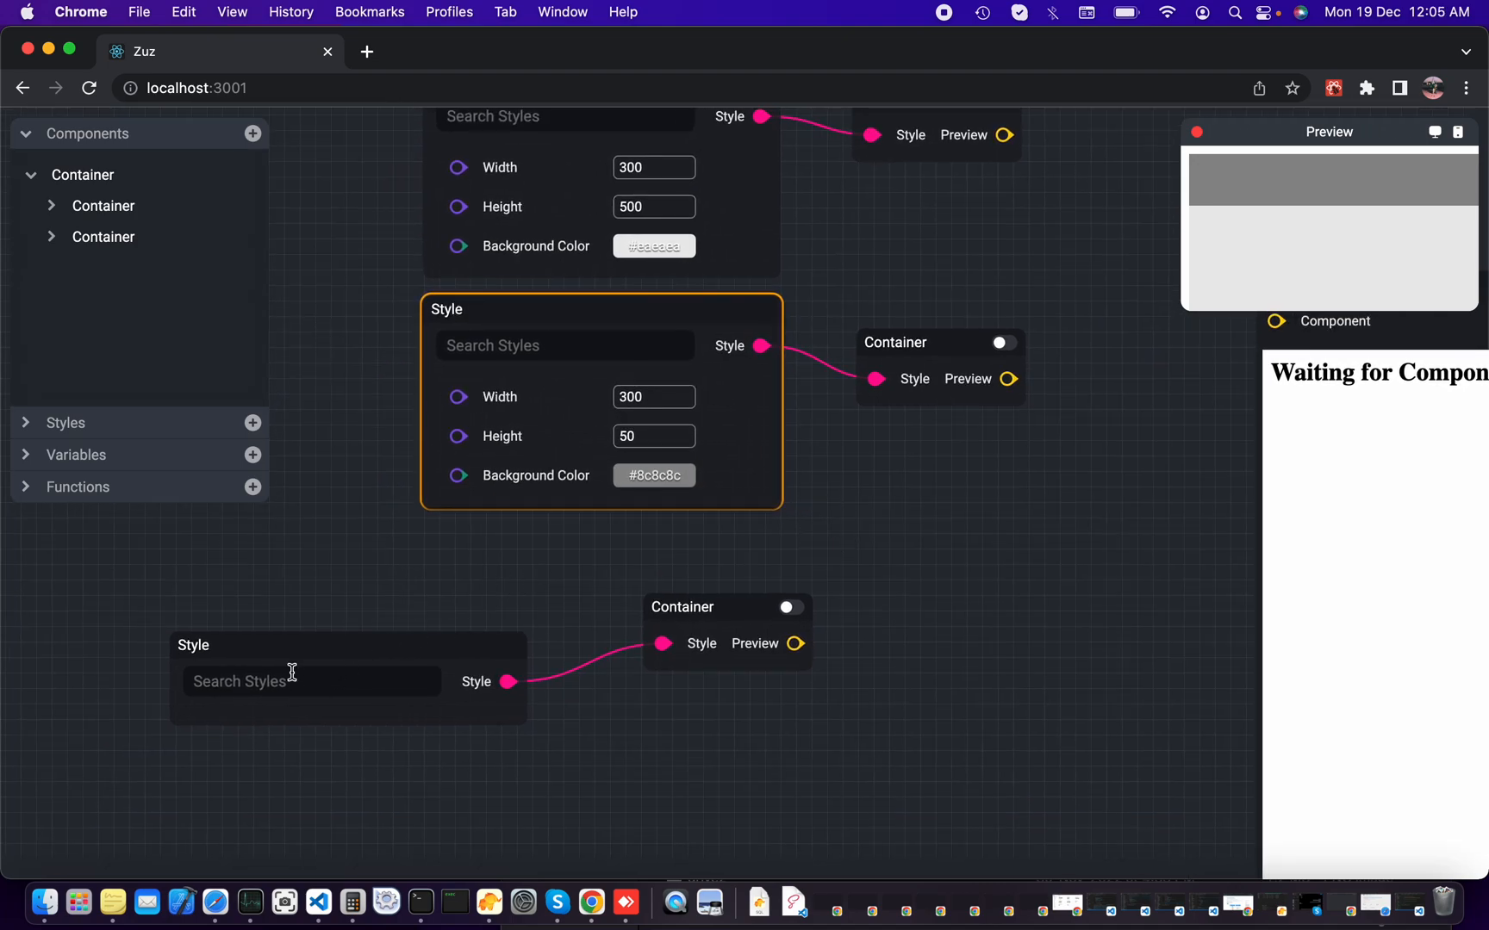
Step: Give the third Style node Width 300 and Height, and set the header Height to 40
type("wid")
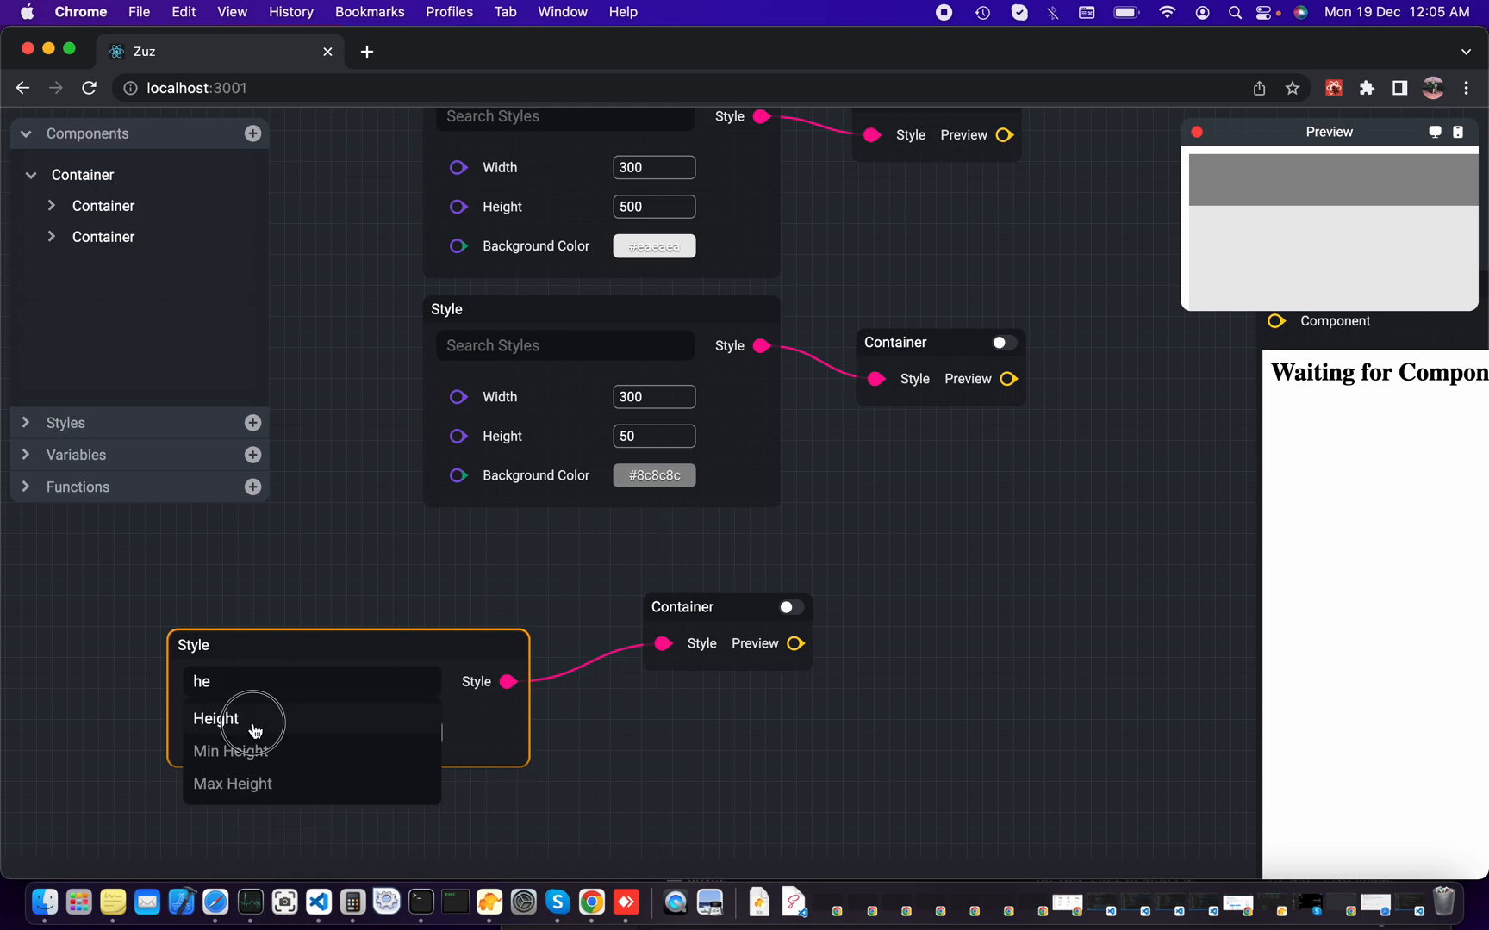
left_click(217, 718)
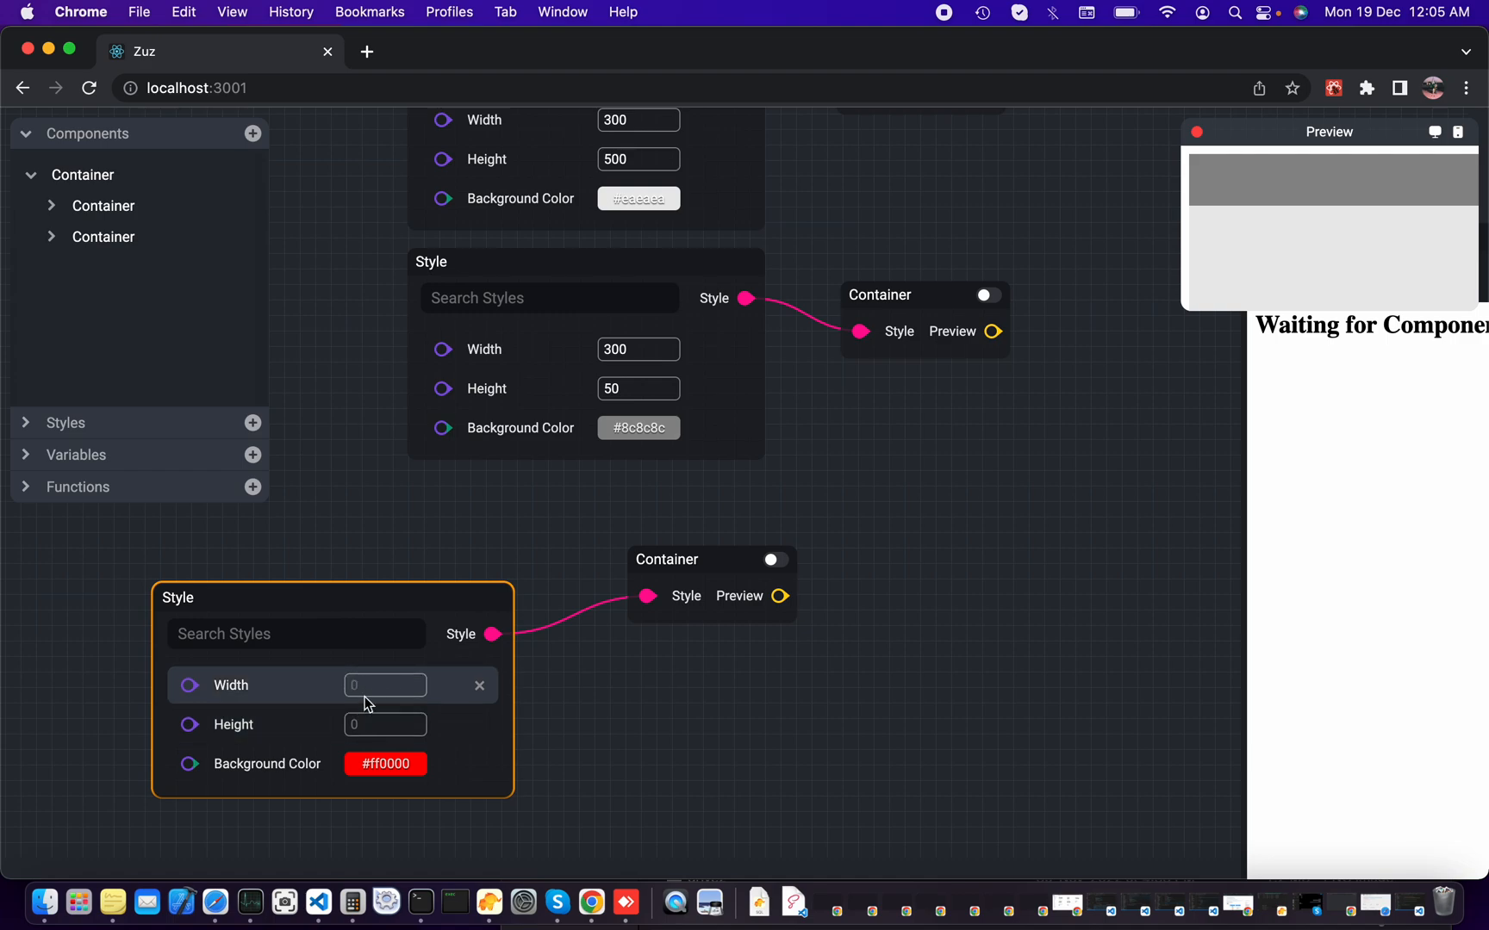
type("300")
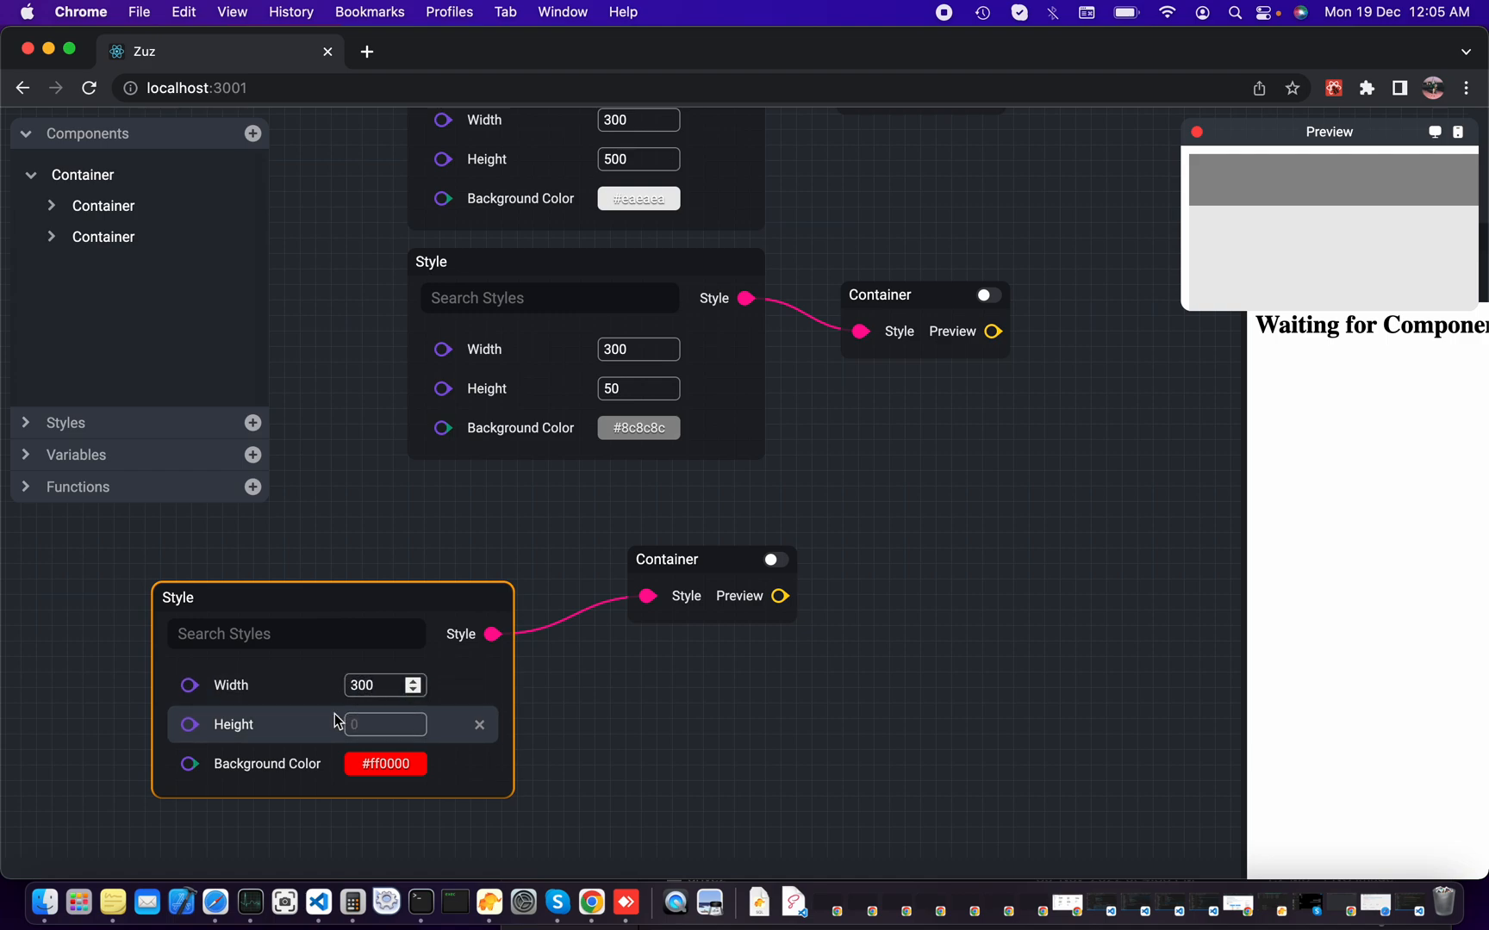
left_click(379, 724)
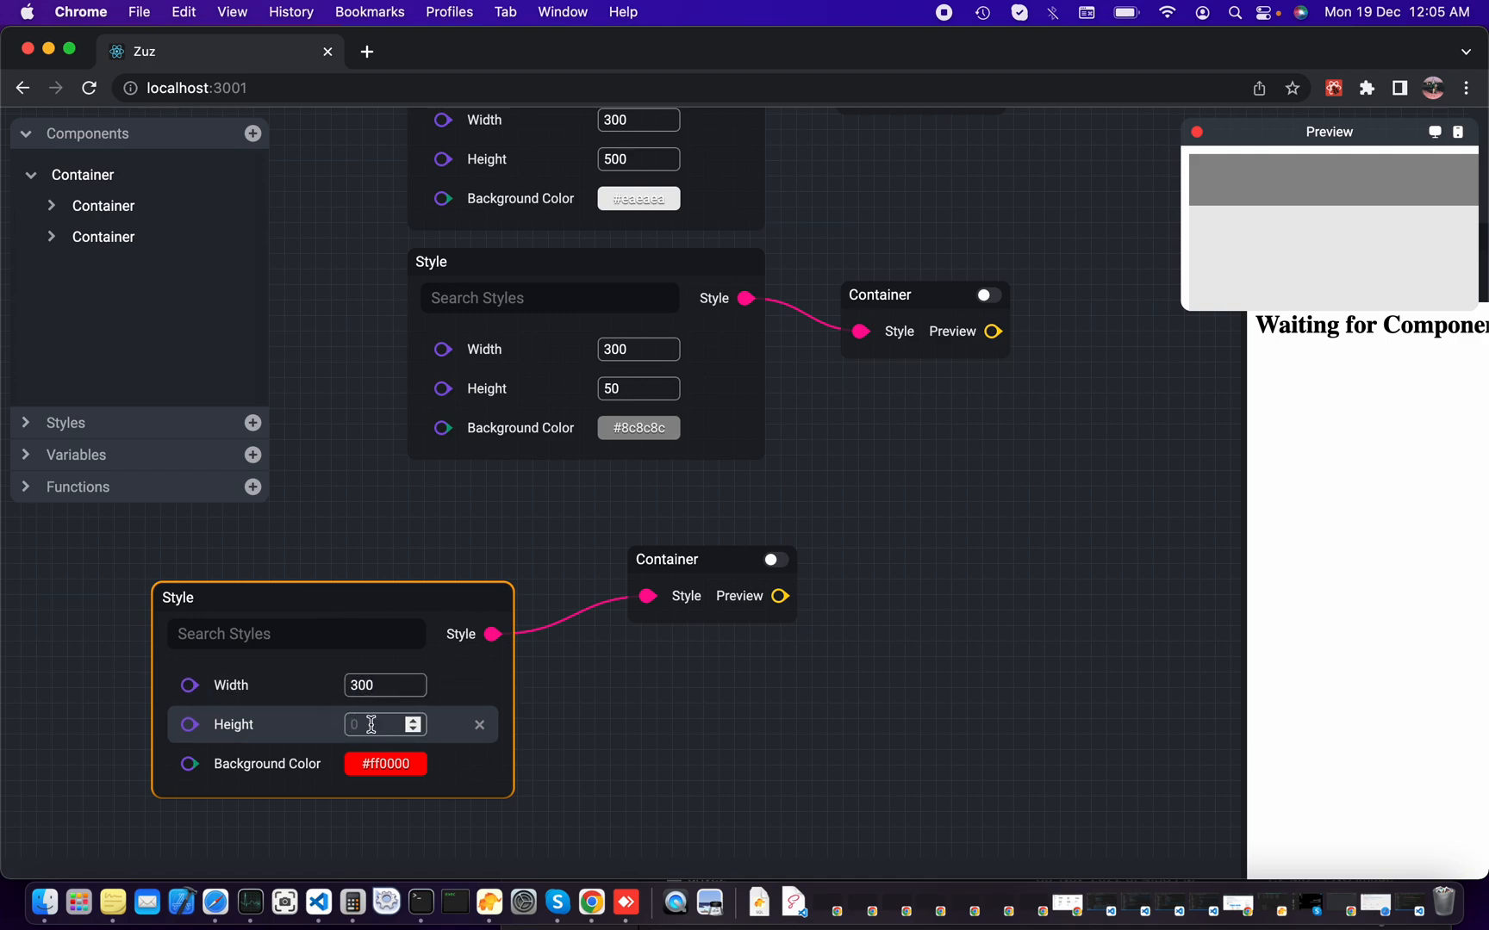
type("40")
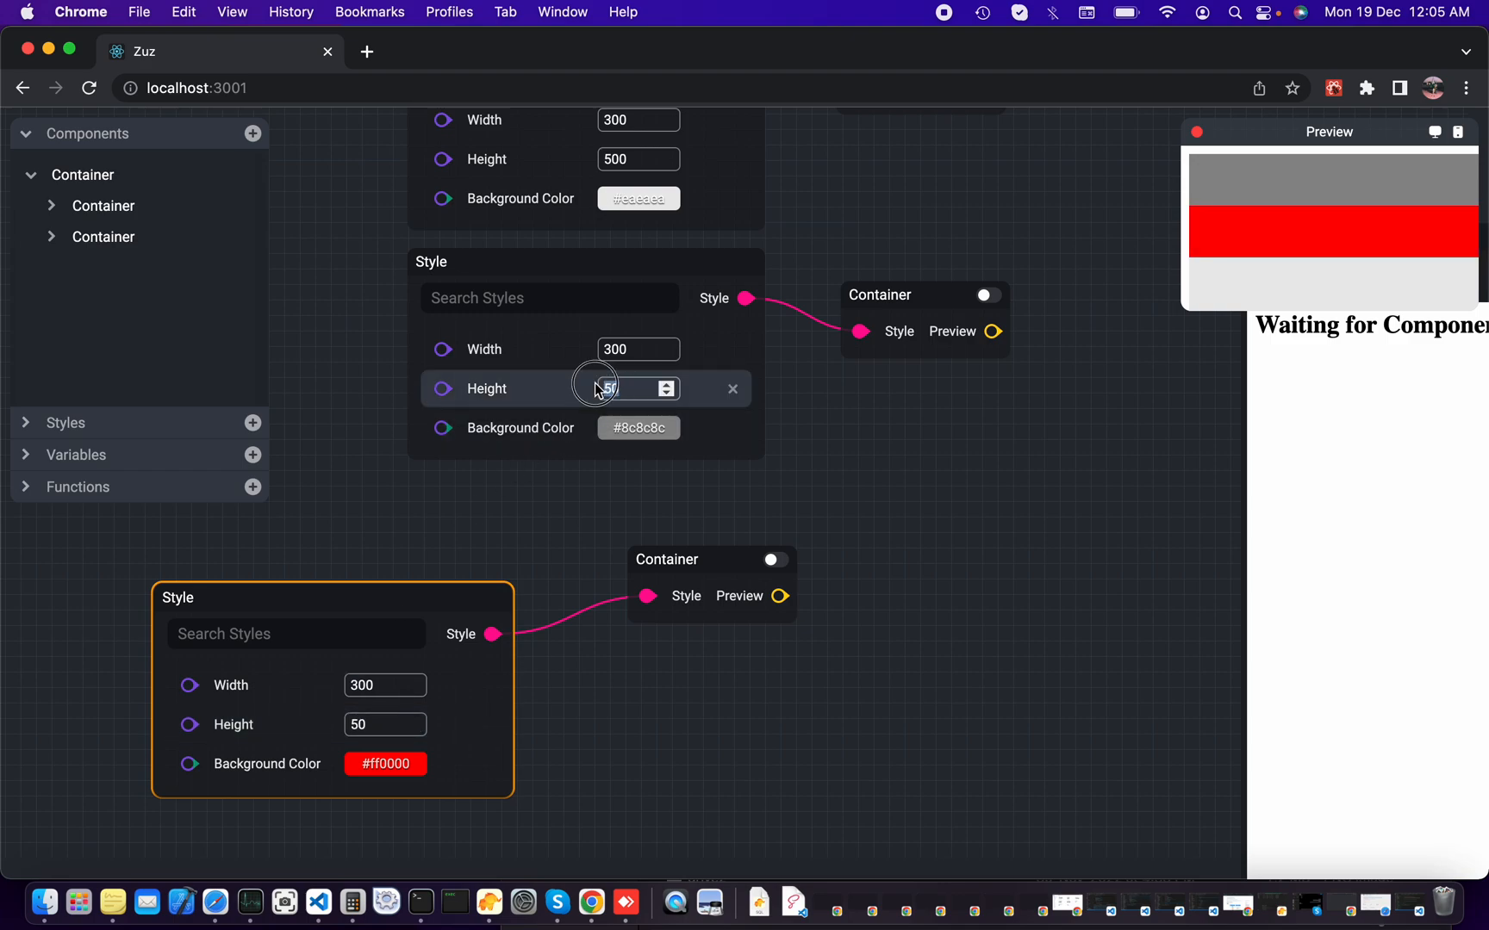
type("40")
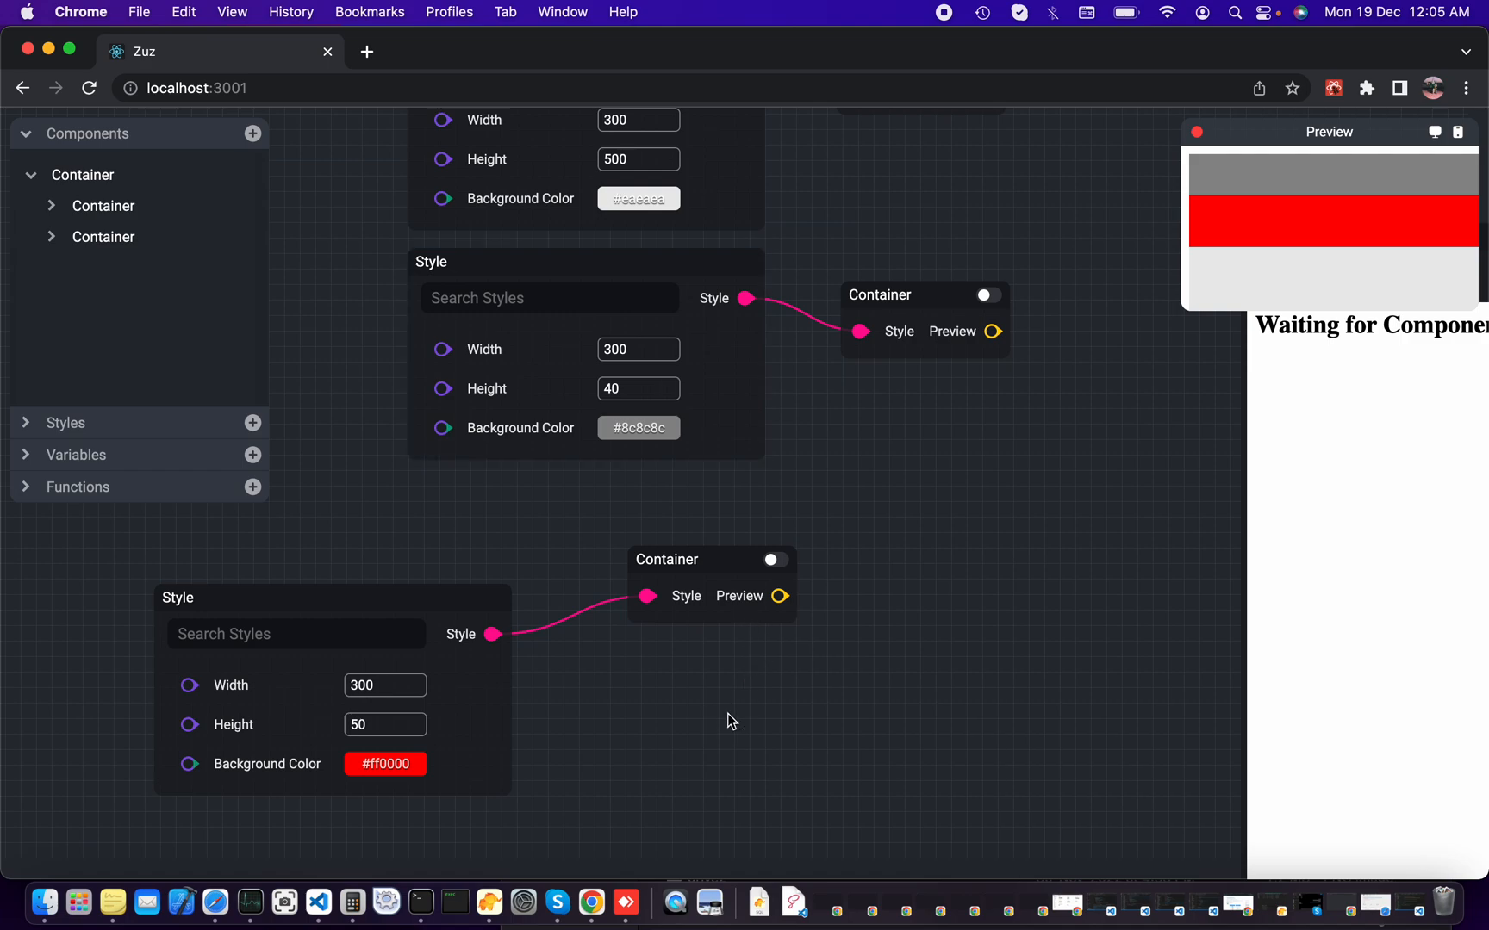
Step: Set the third container's background to dark grey 5D5D5D
left_click(384, 764)
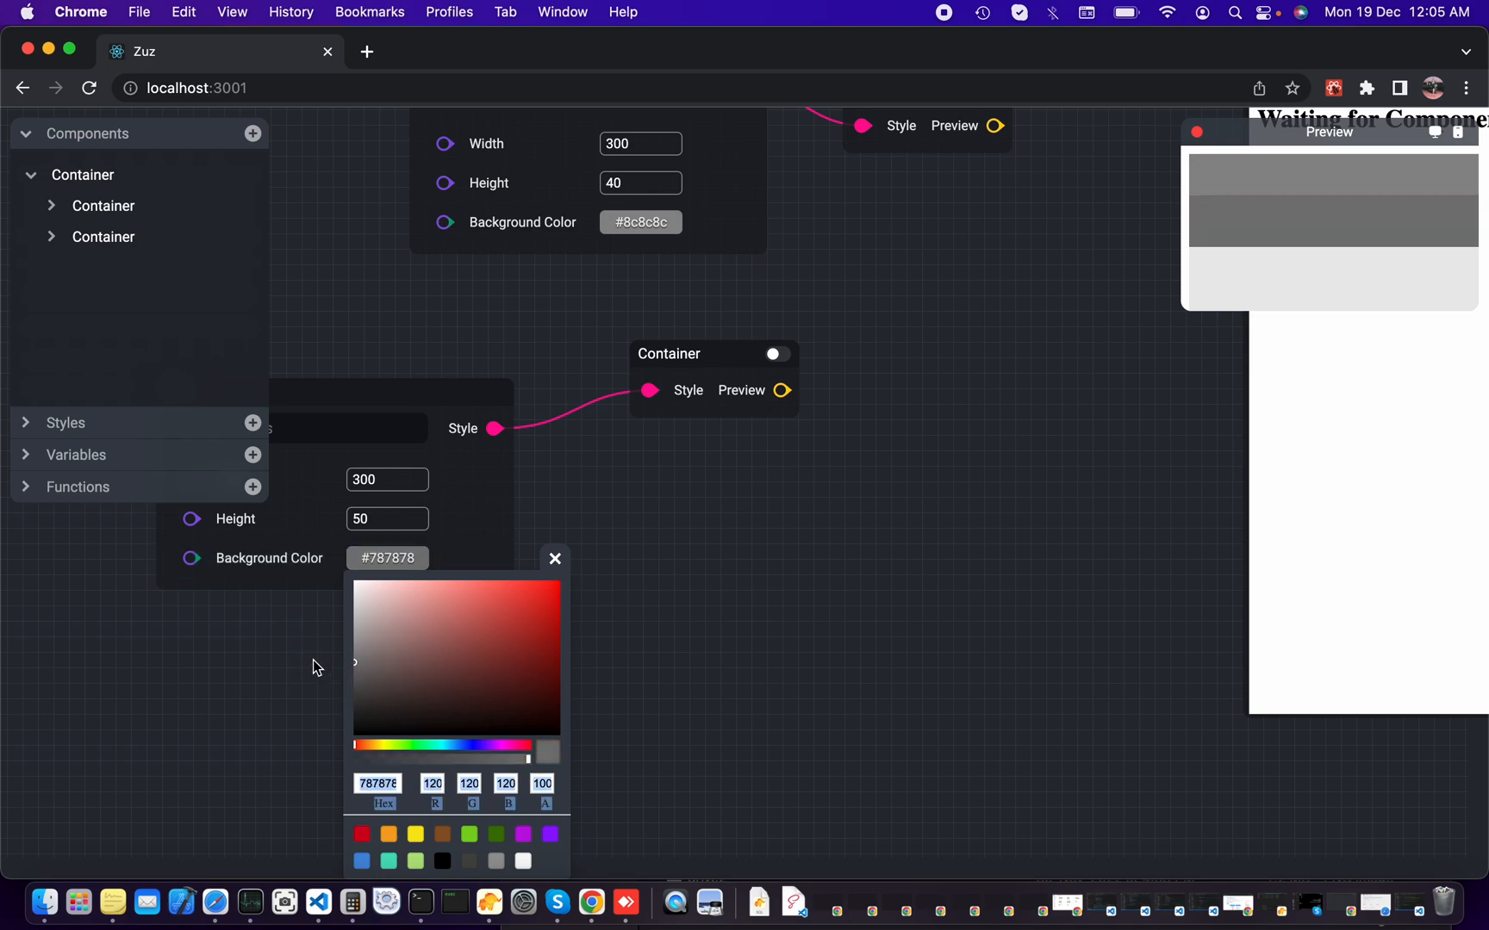
left_click(519, 658)
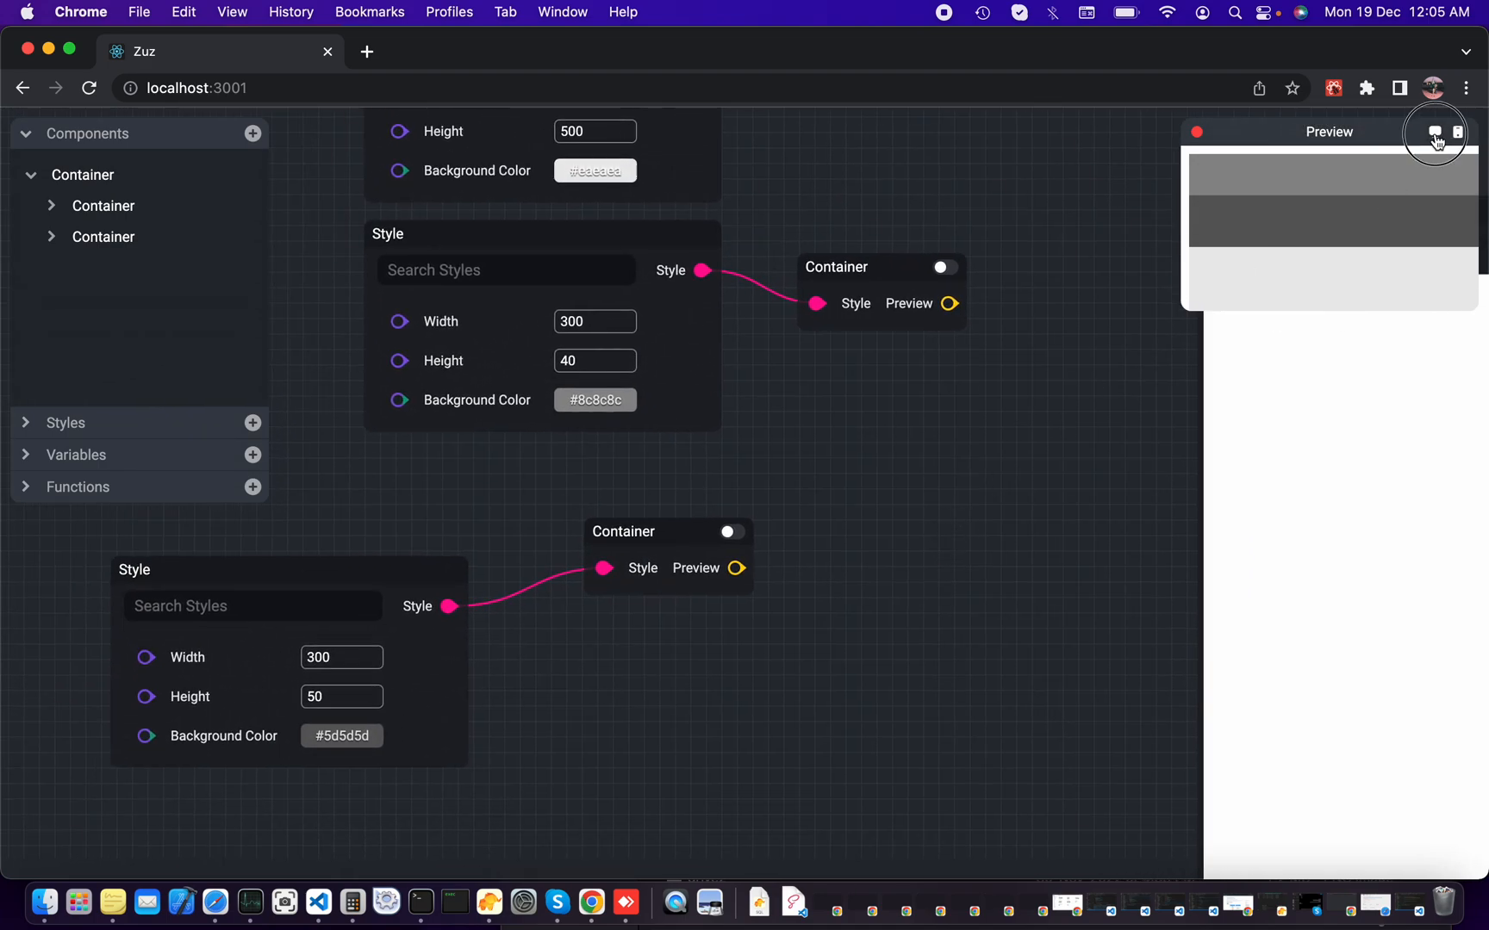
left_click(1436, 132)
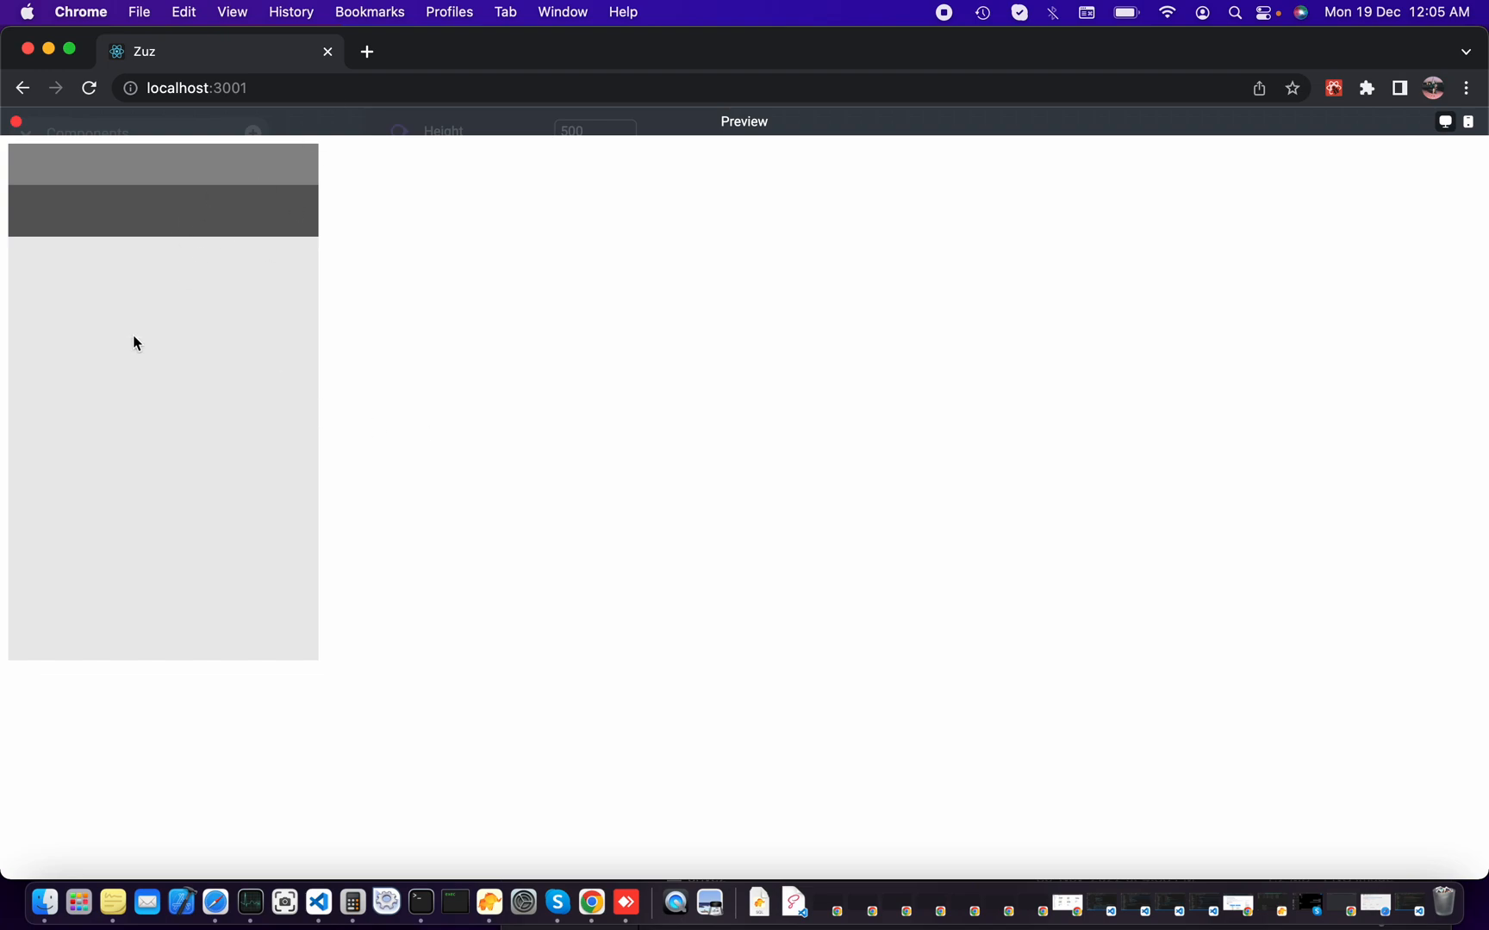
mouse_move(5, 463)
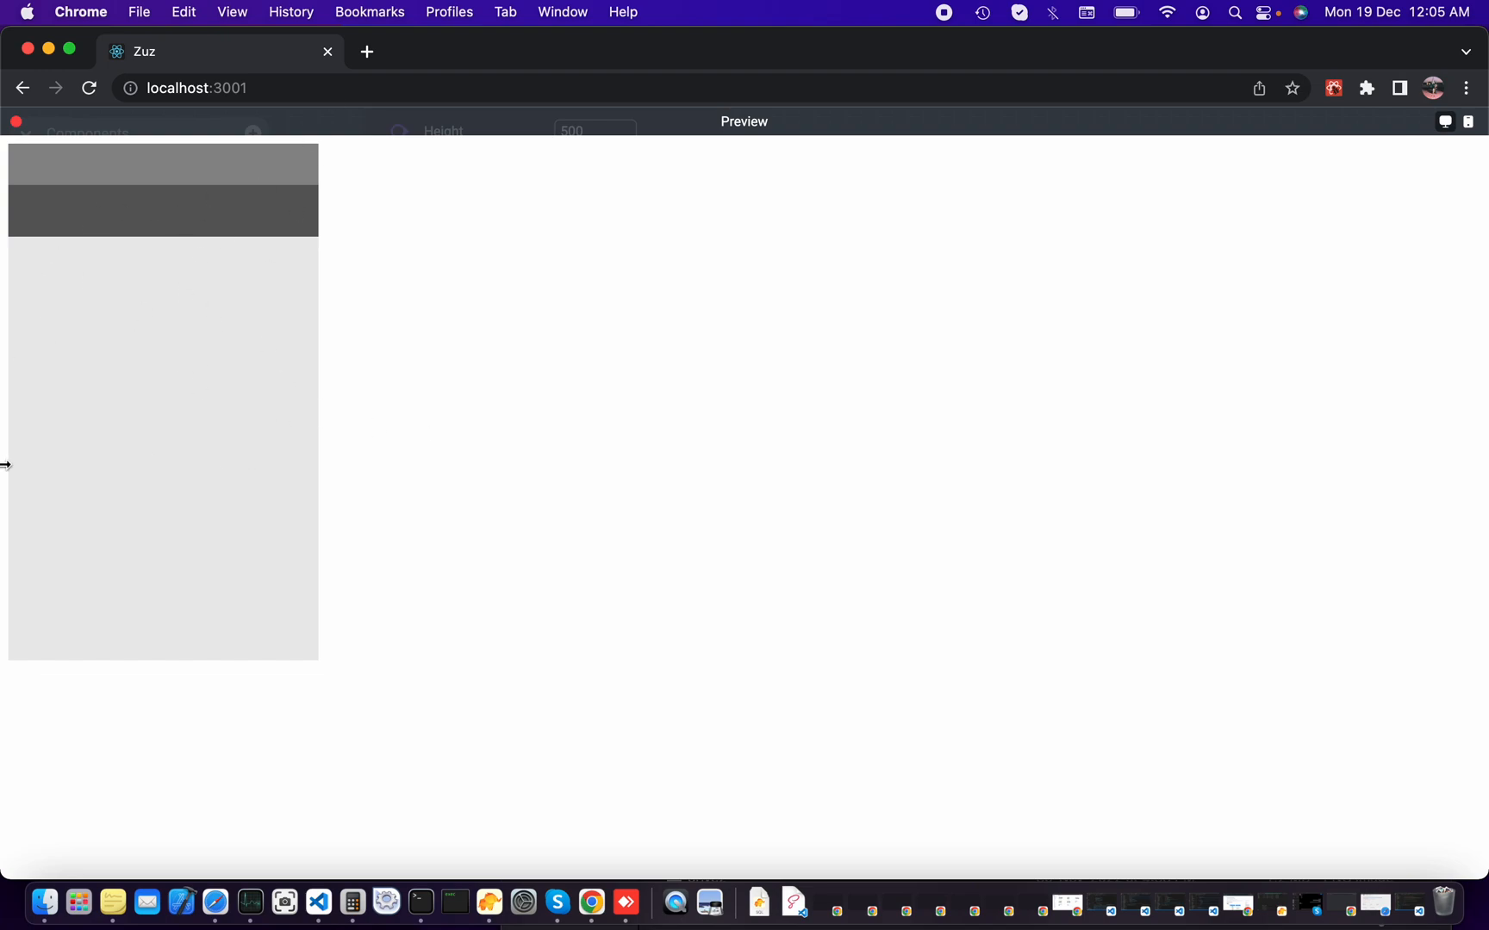
mouse_move(80, 222)
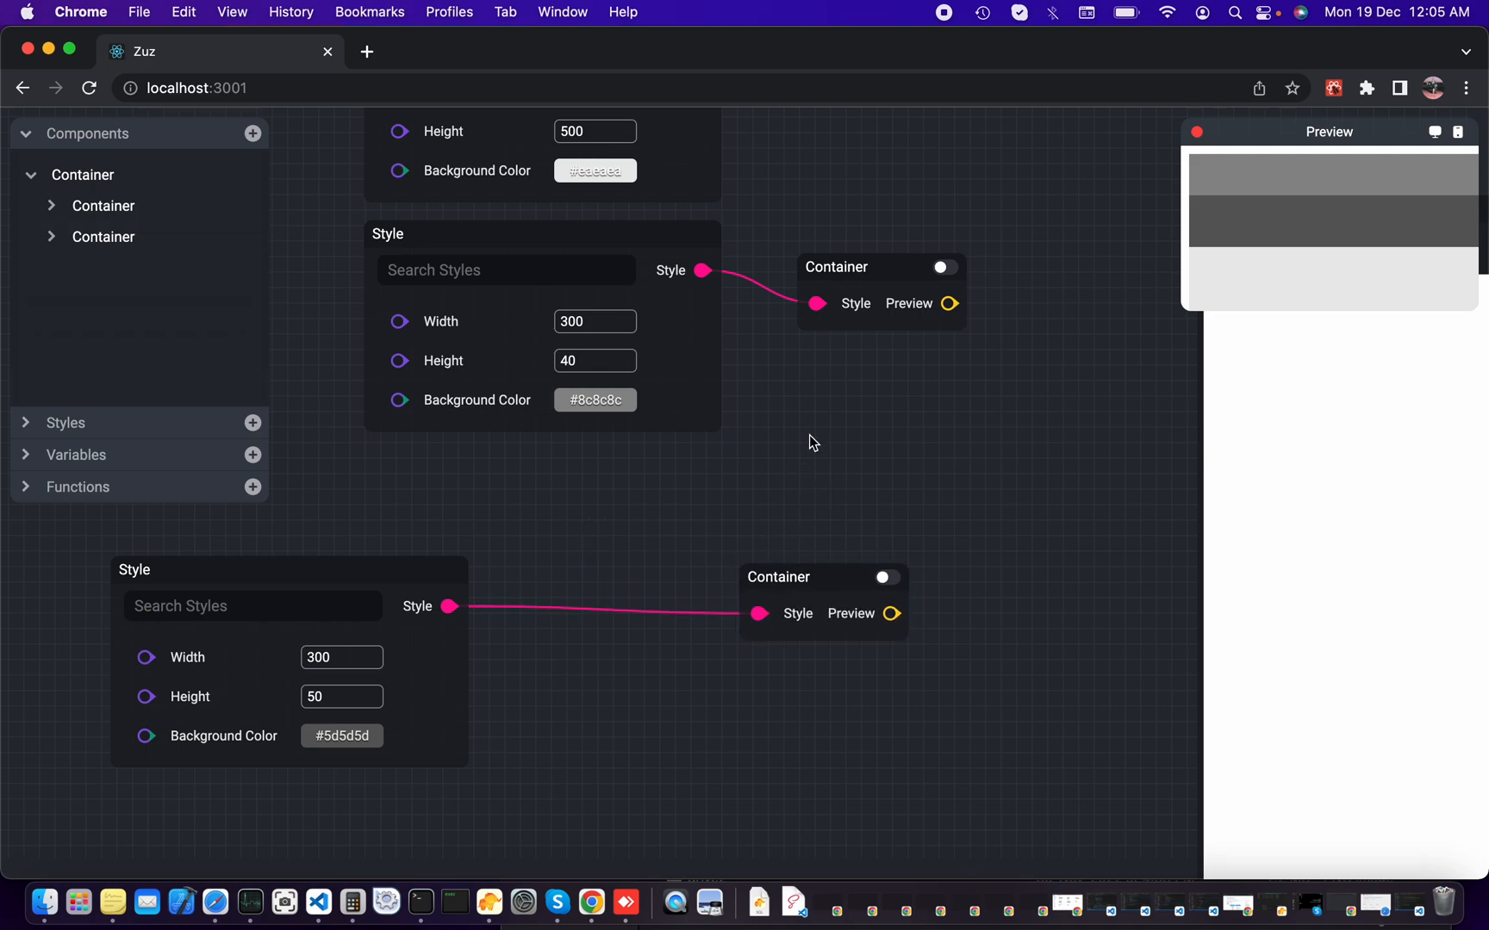
mouse_move(797, 570)
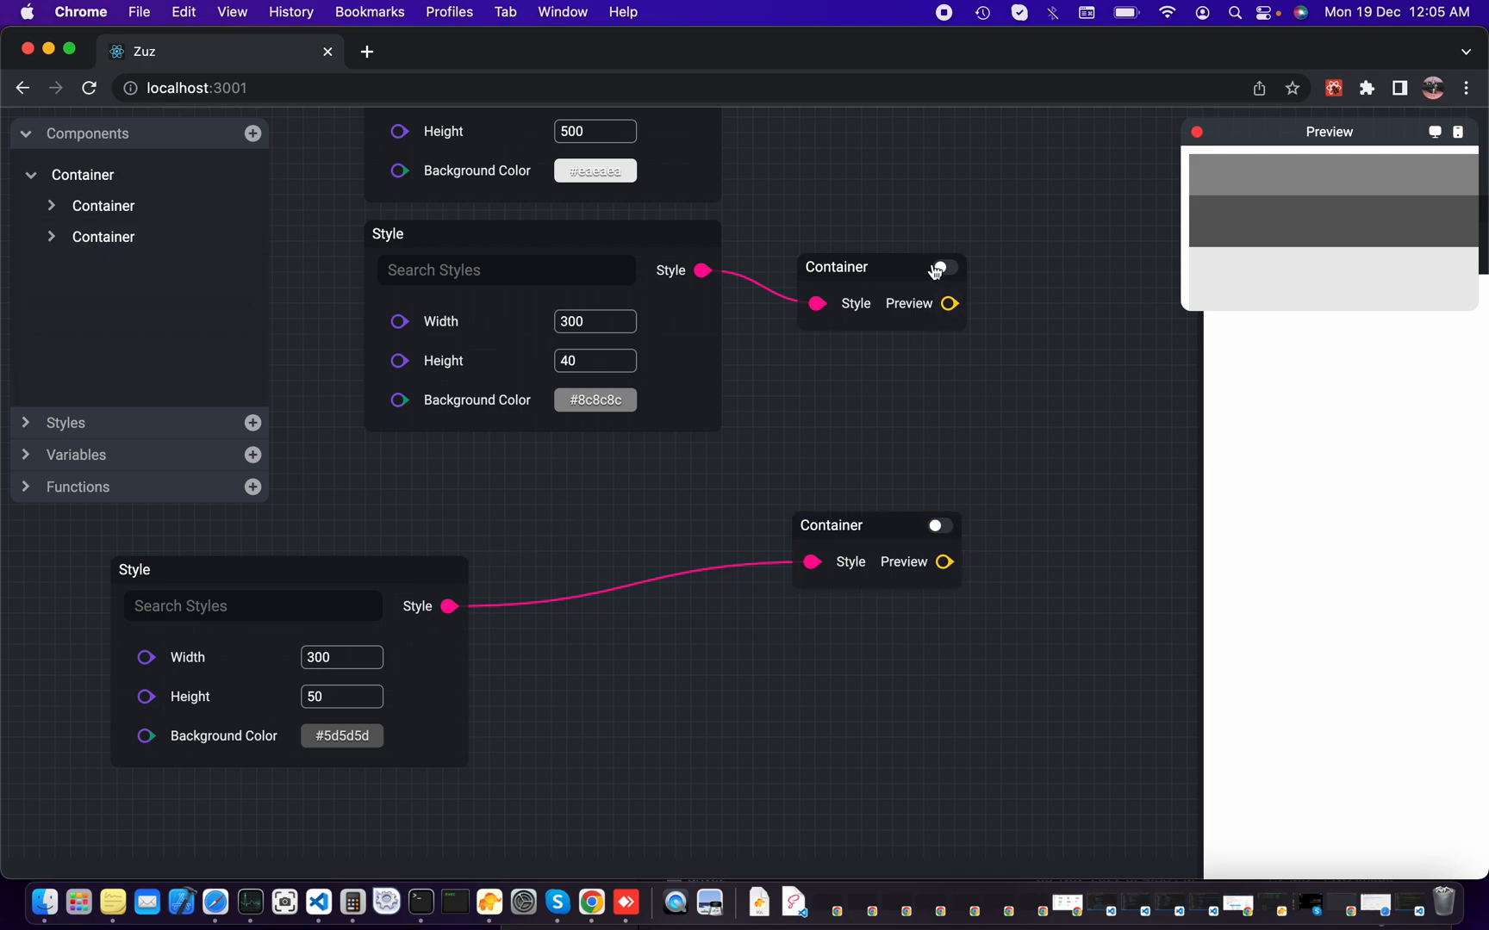
Step: Add a third child Container node under the root Container via the Components menu
left_click(939, 267)
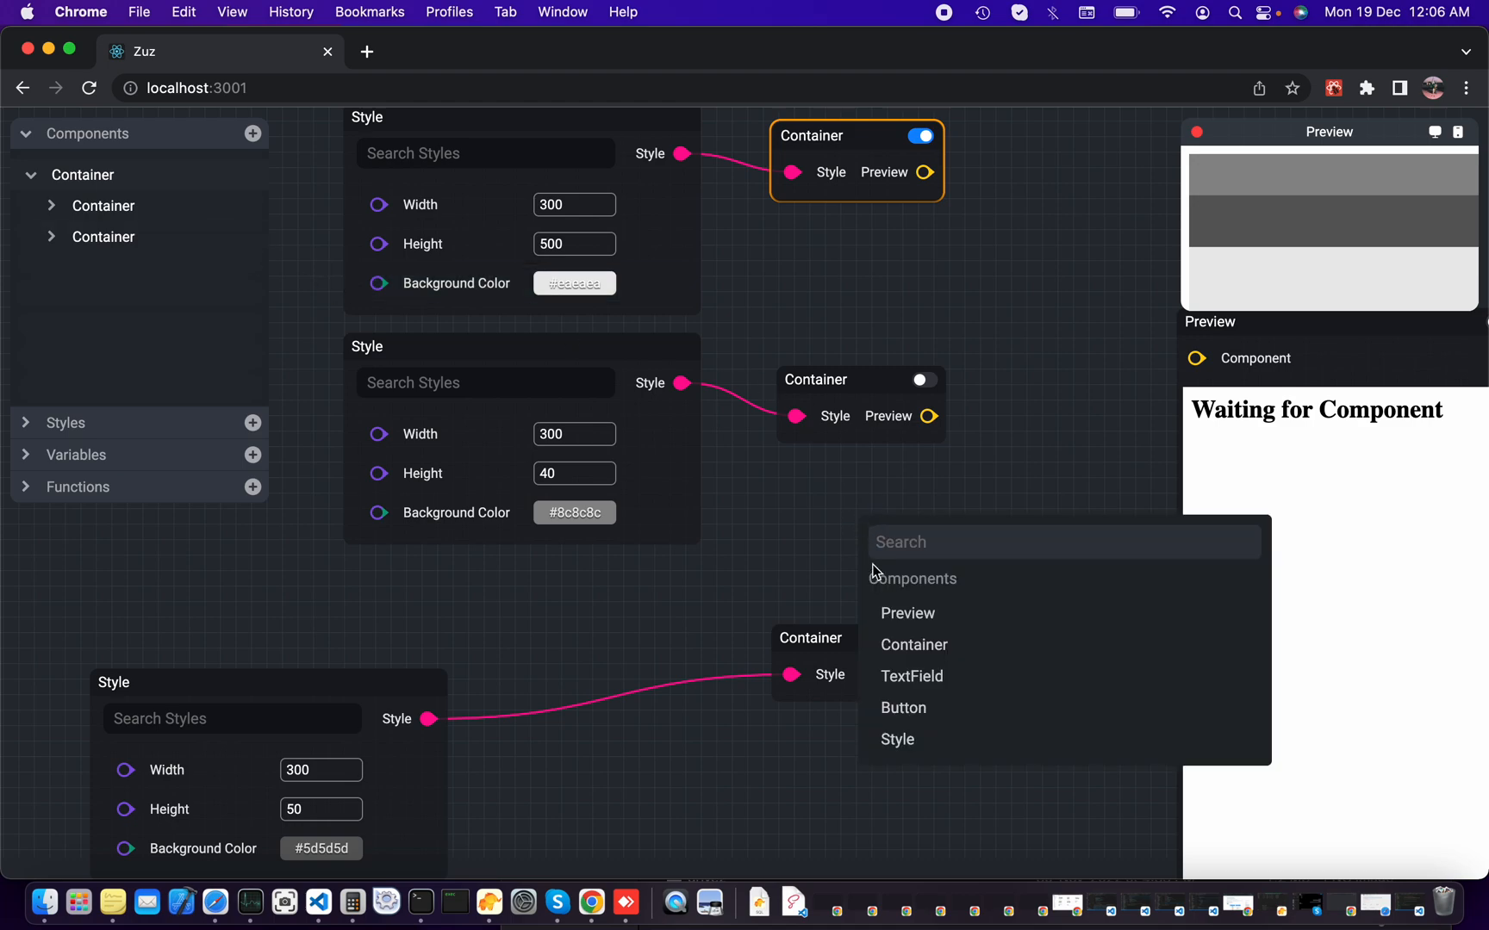
left_click(913, 645)
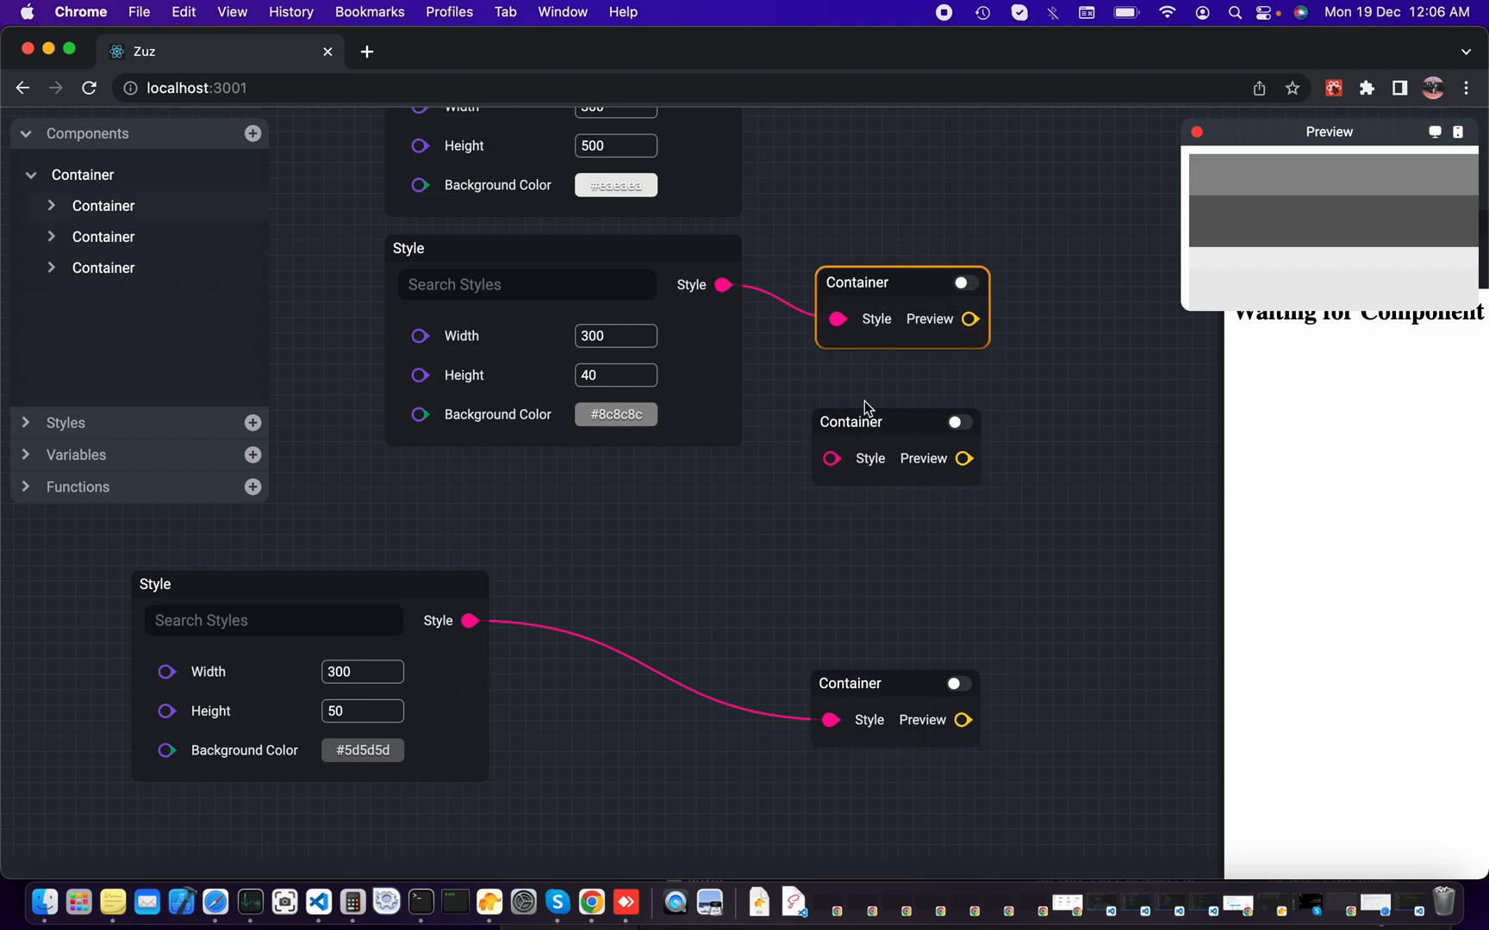
left_click(849, 422)
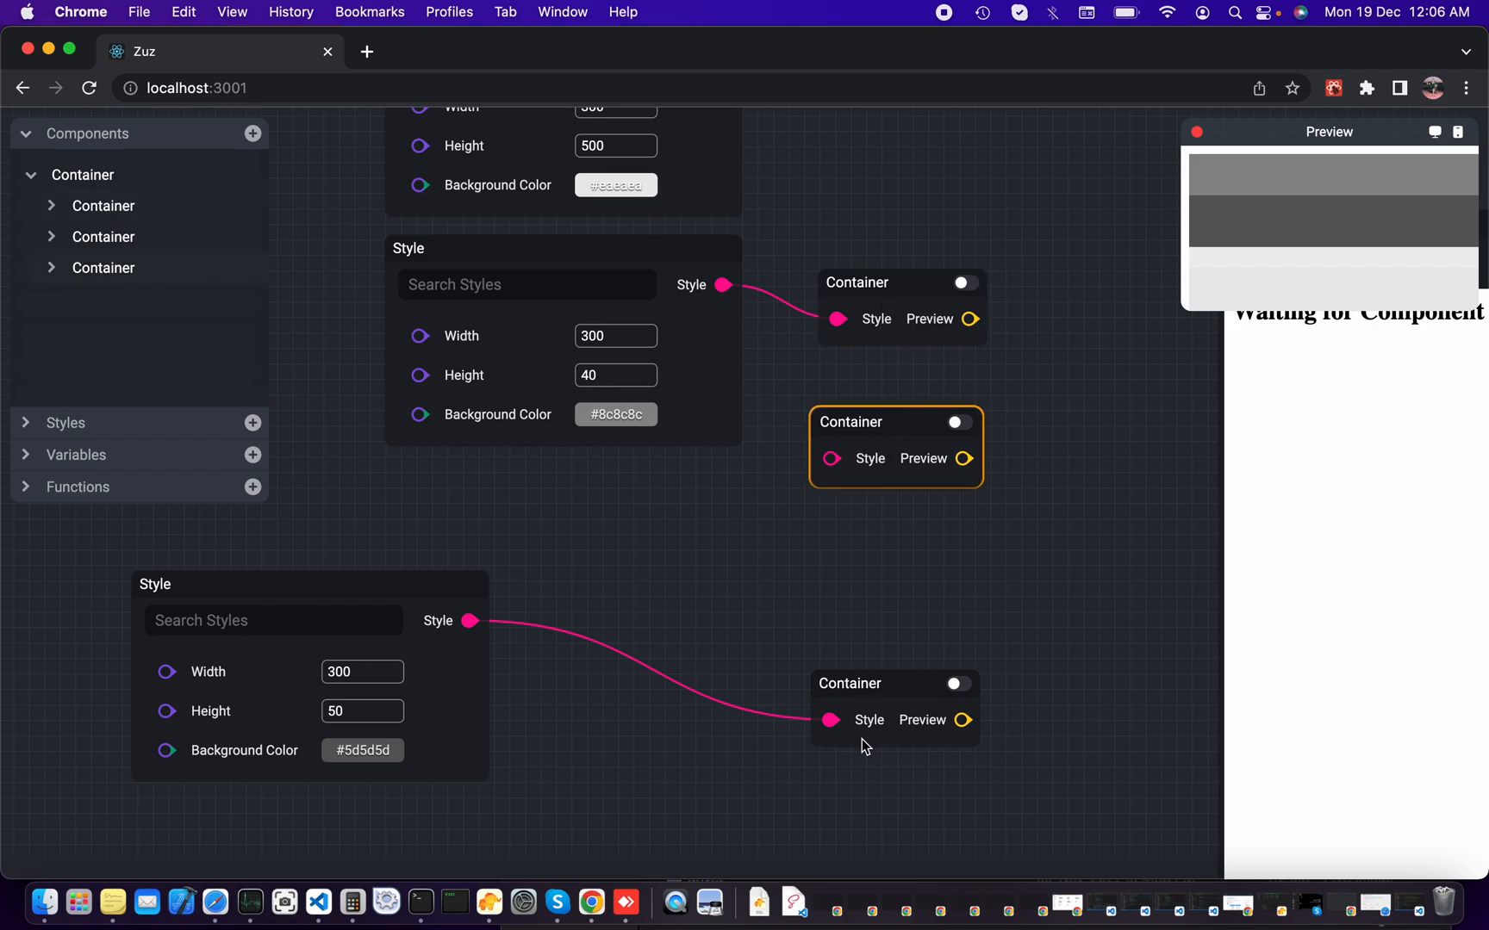
left_click(861, 684)
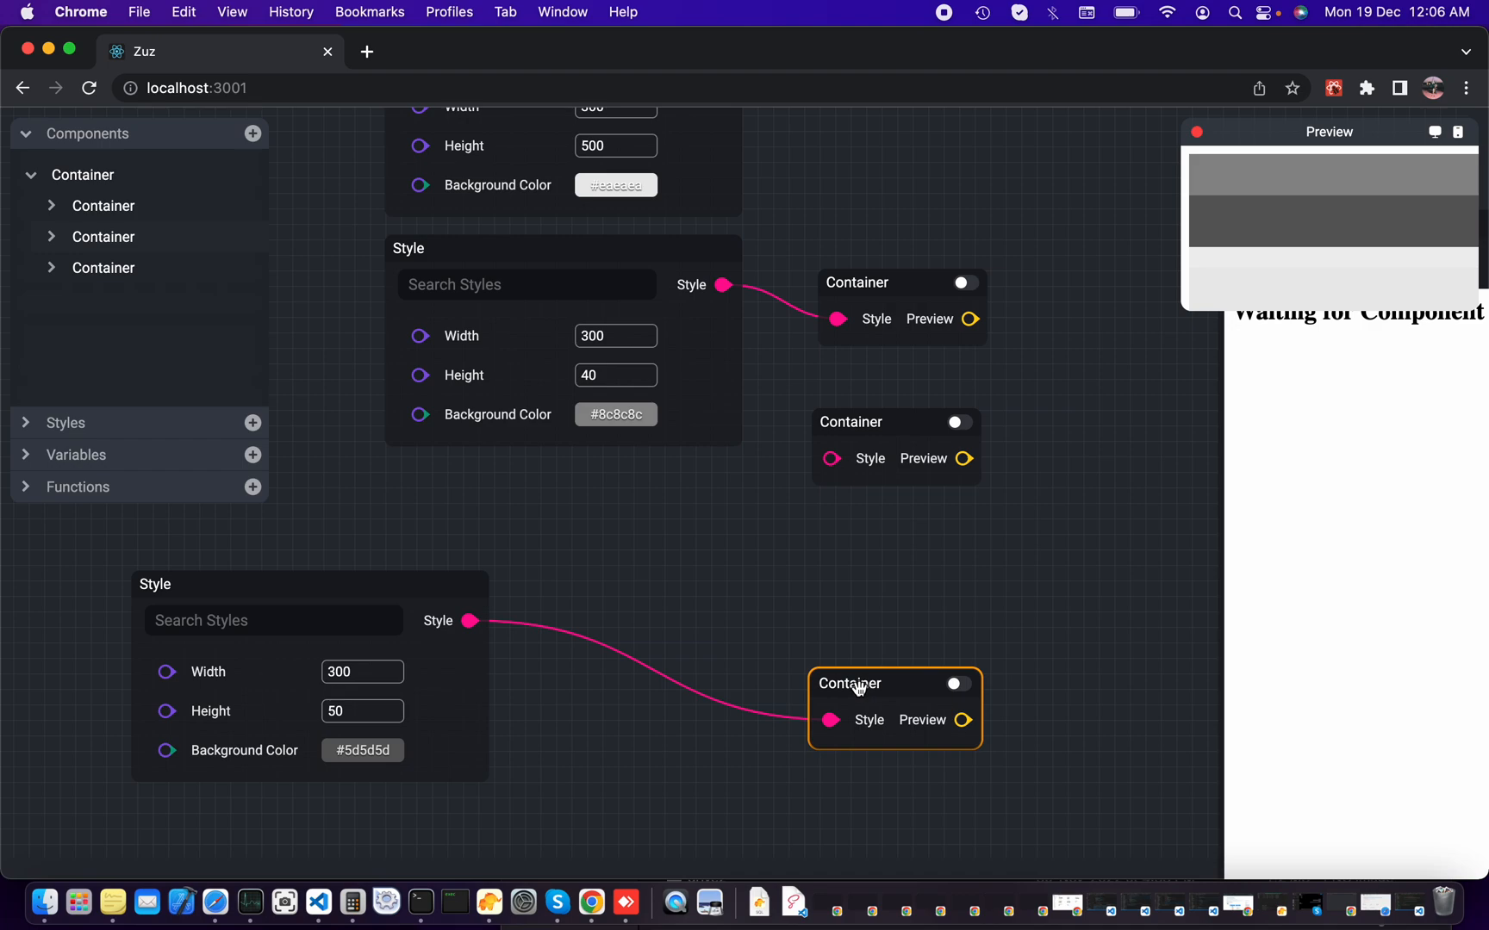
left_click(469, 620)
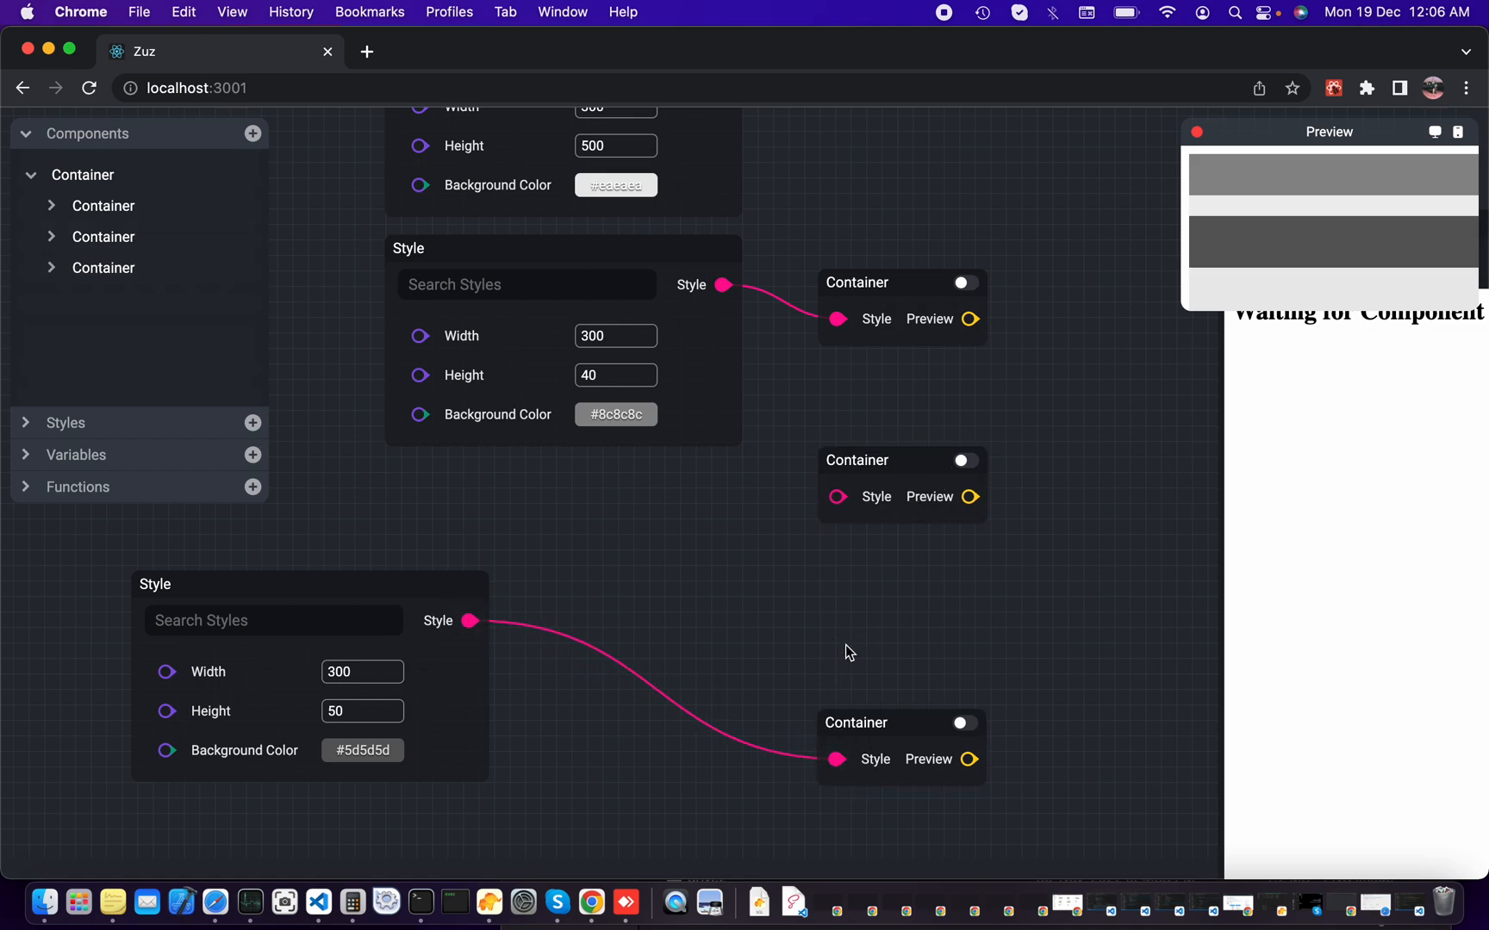
mouse_move(668, 517)
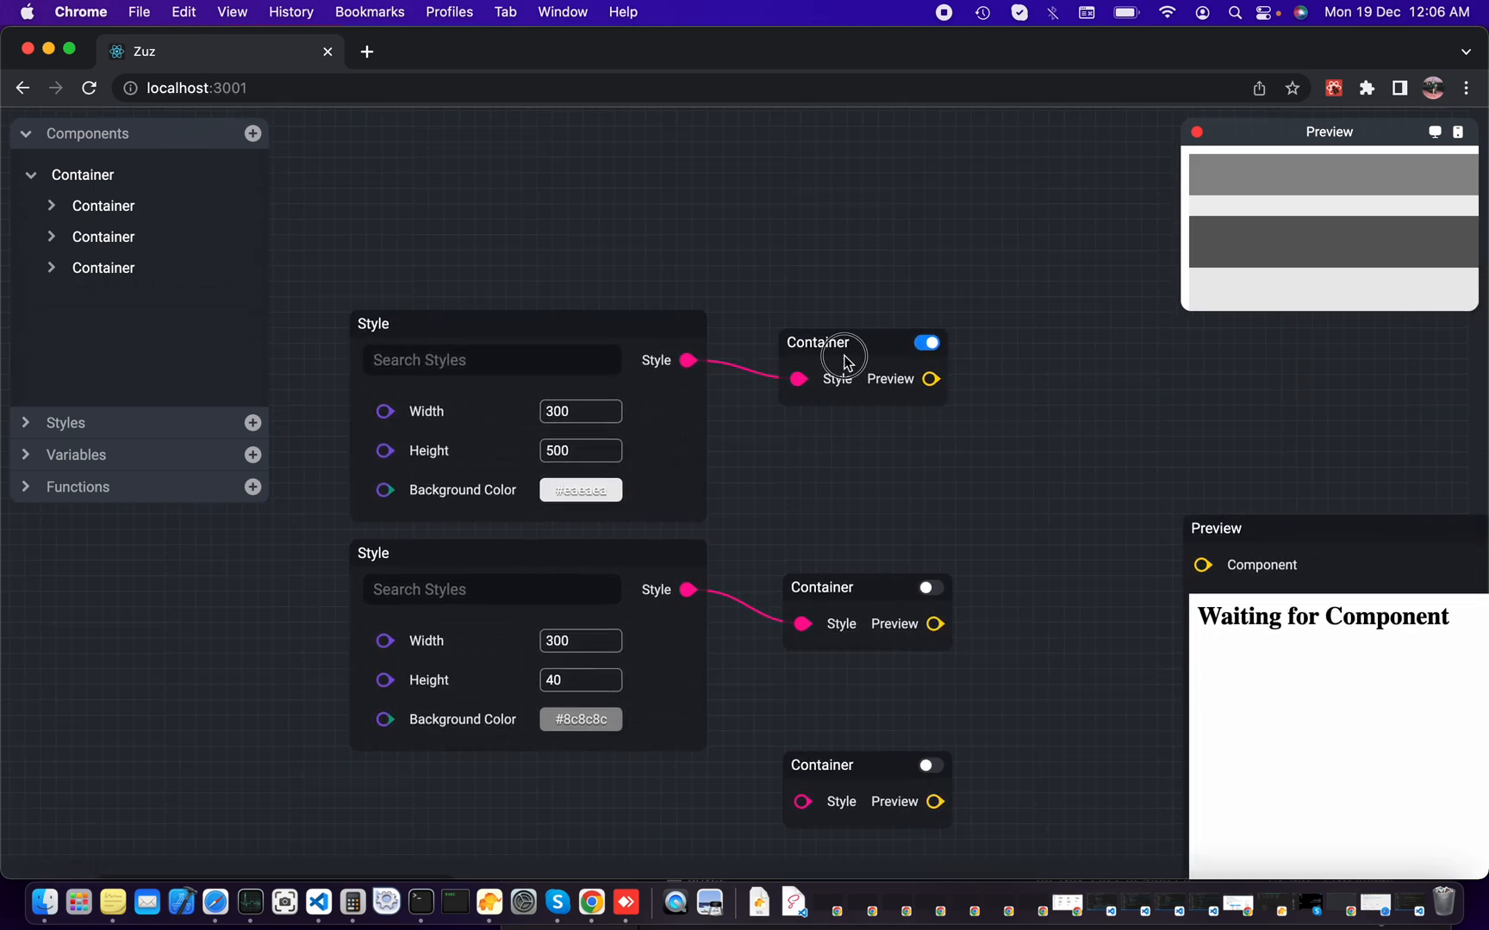
Step: Set the root Style to display Flex with Flex Direction column
left_click(491, 360)
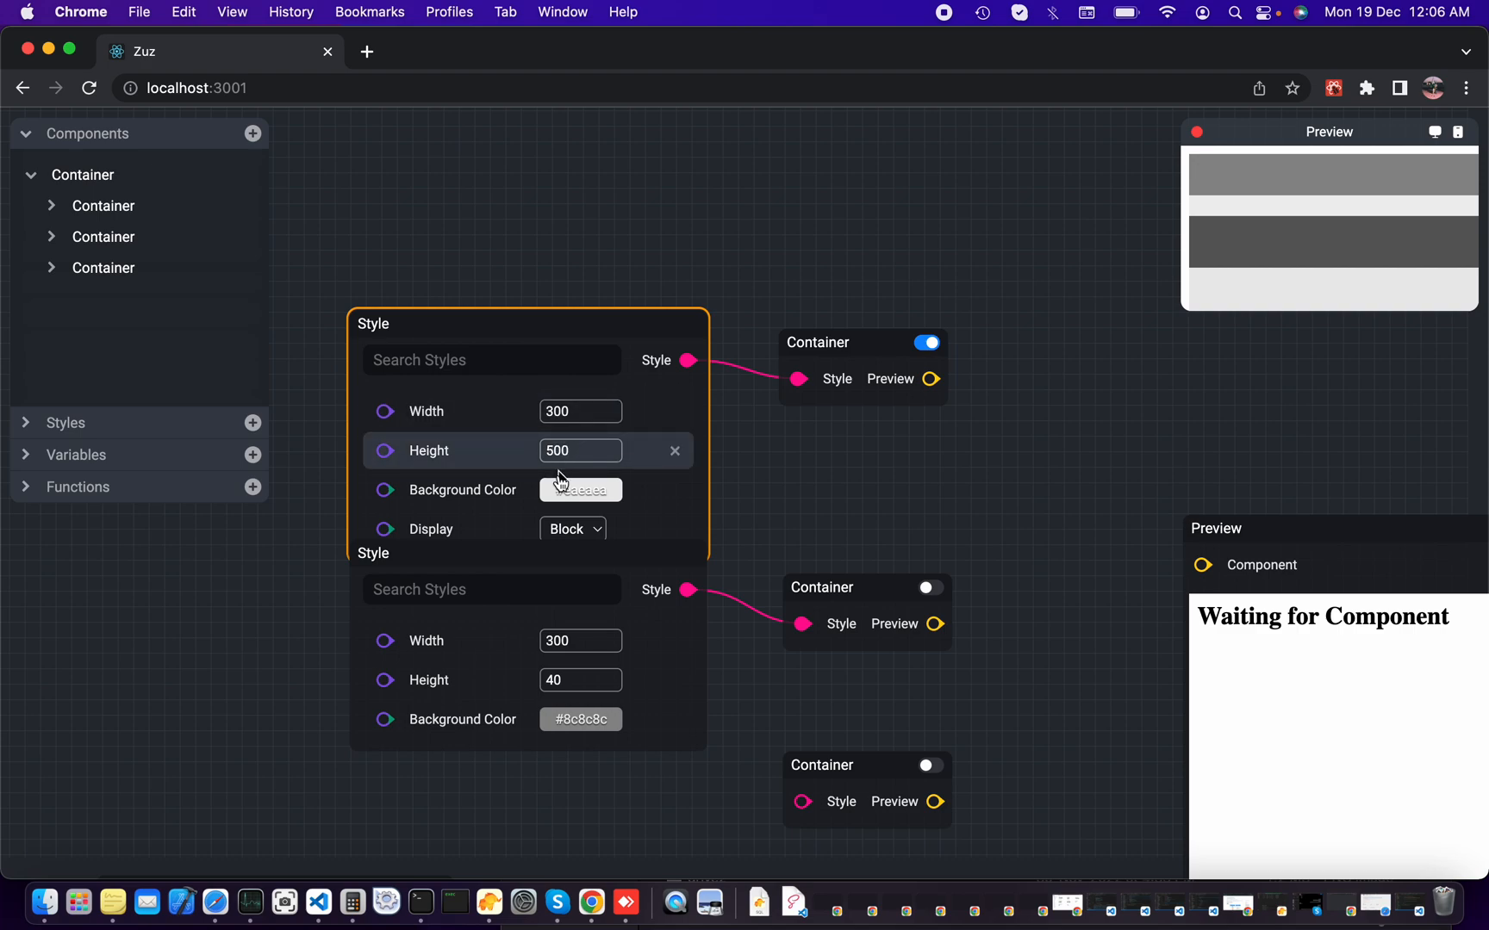
left_click(572, 529)
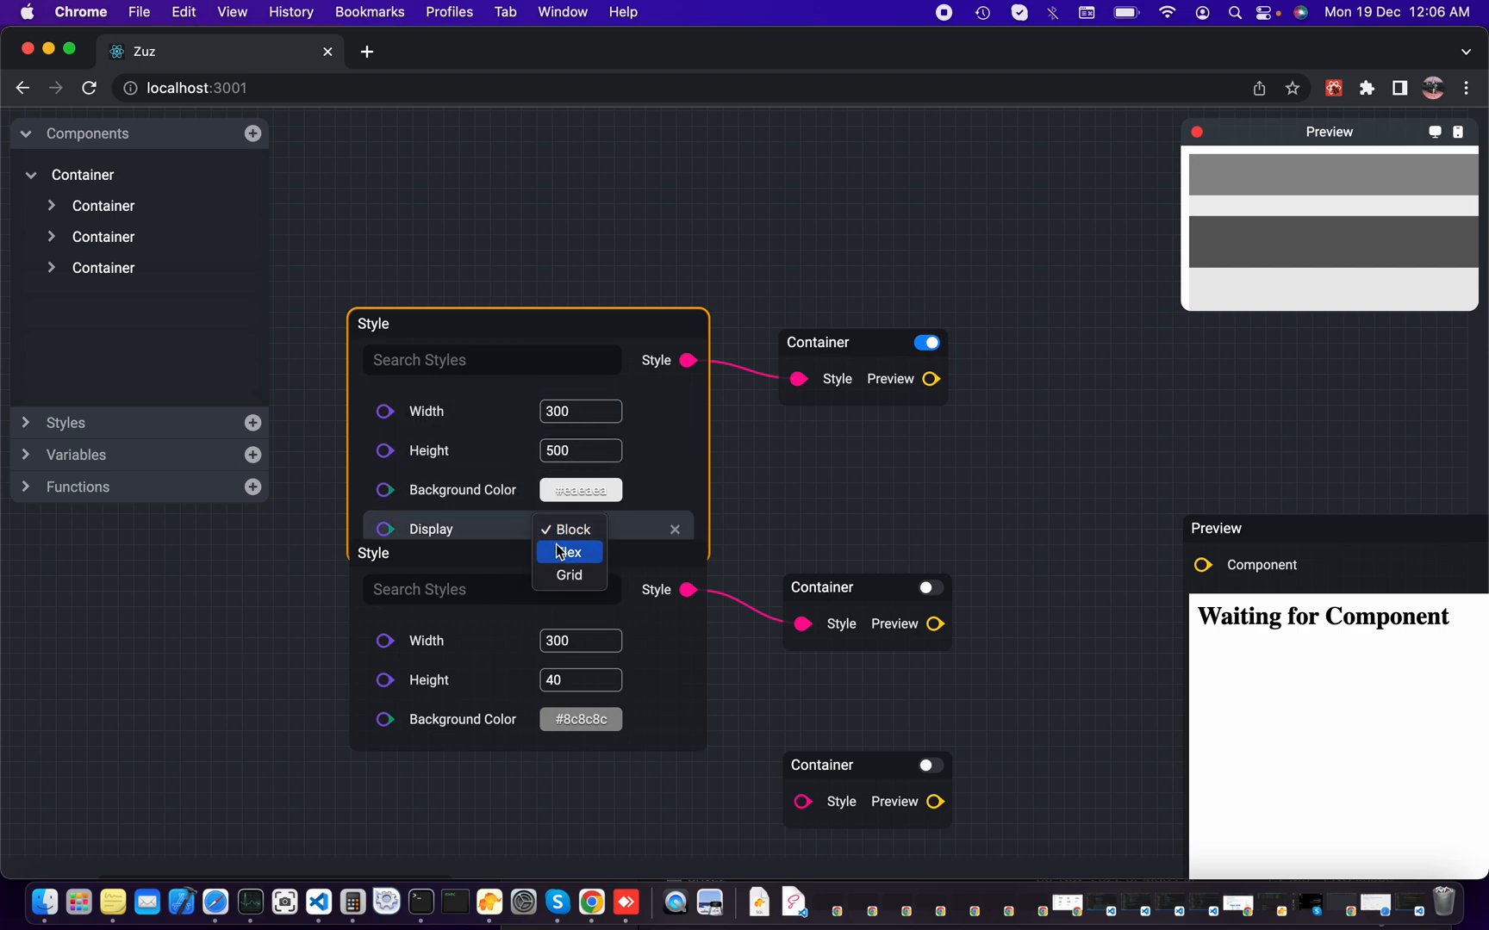
left_click(569, 551)
type("f")
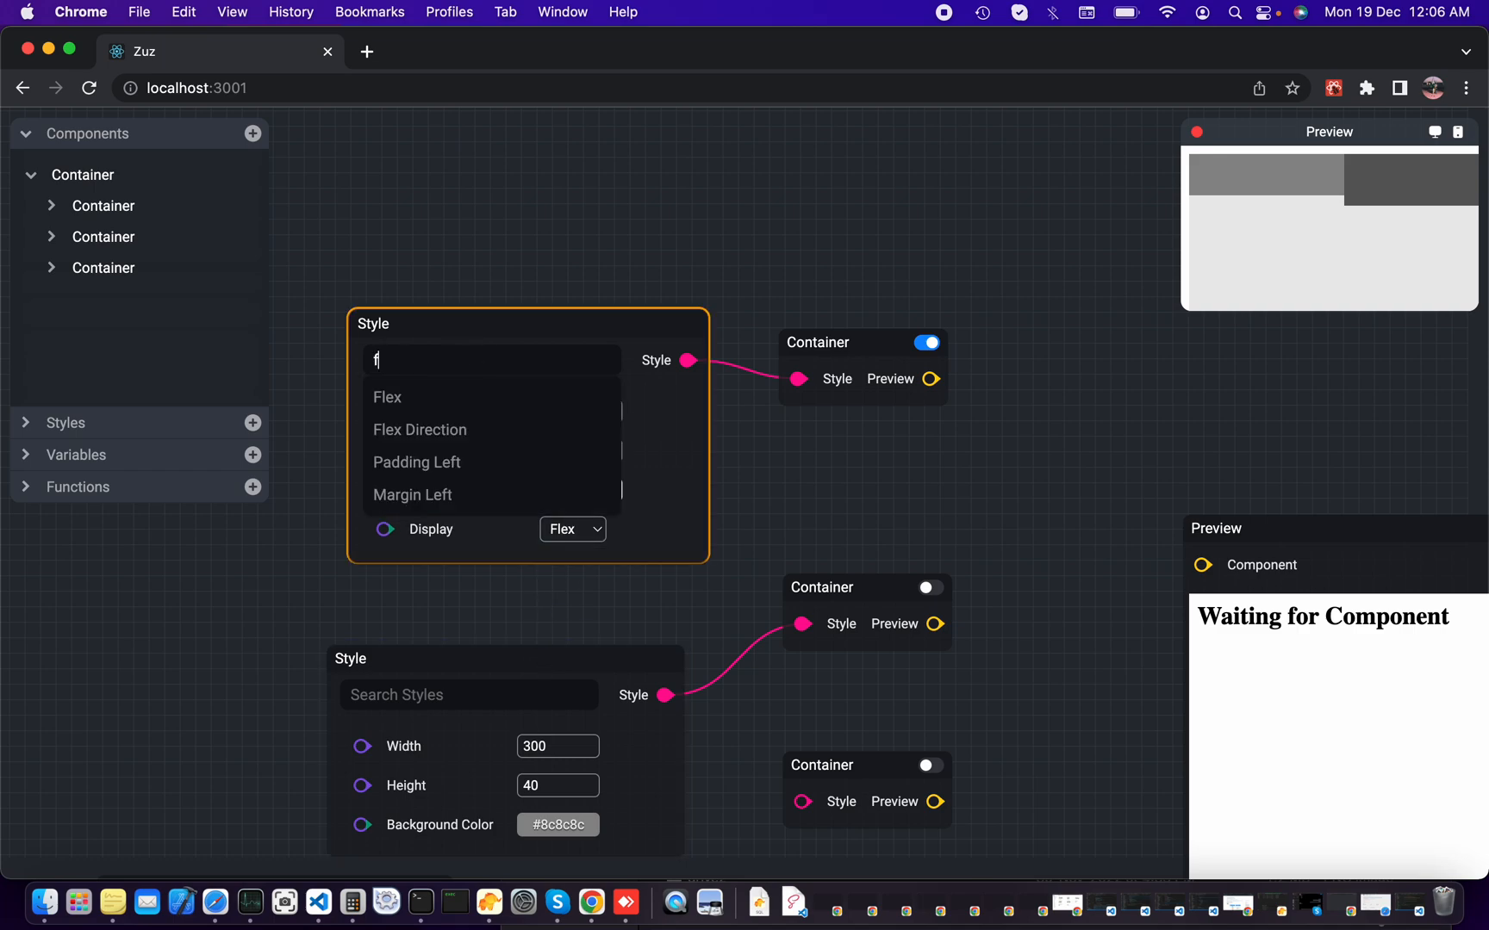
left_click(421, 429)
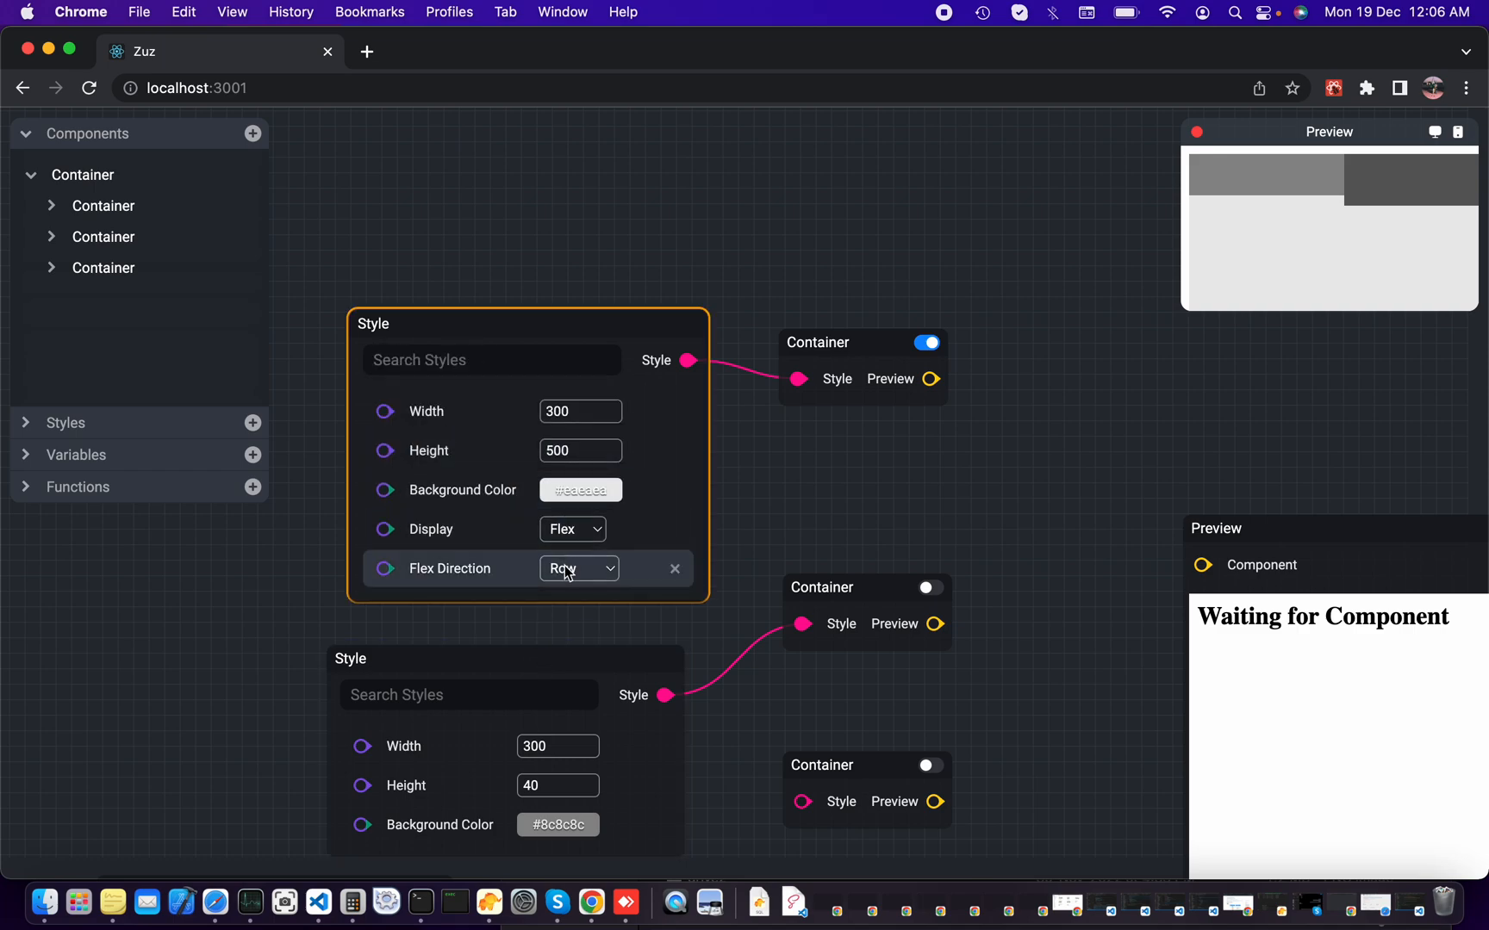
left_click(579, 568)
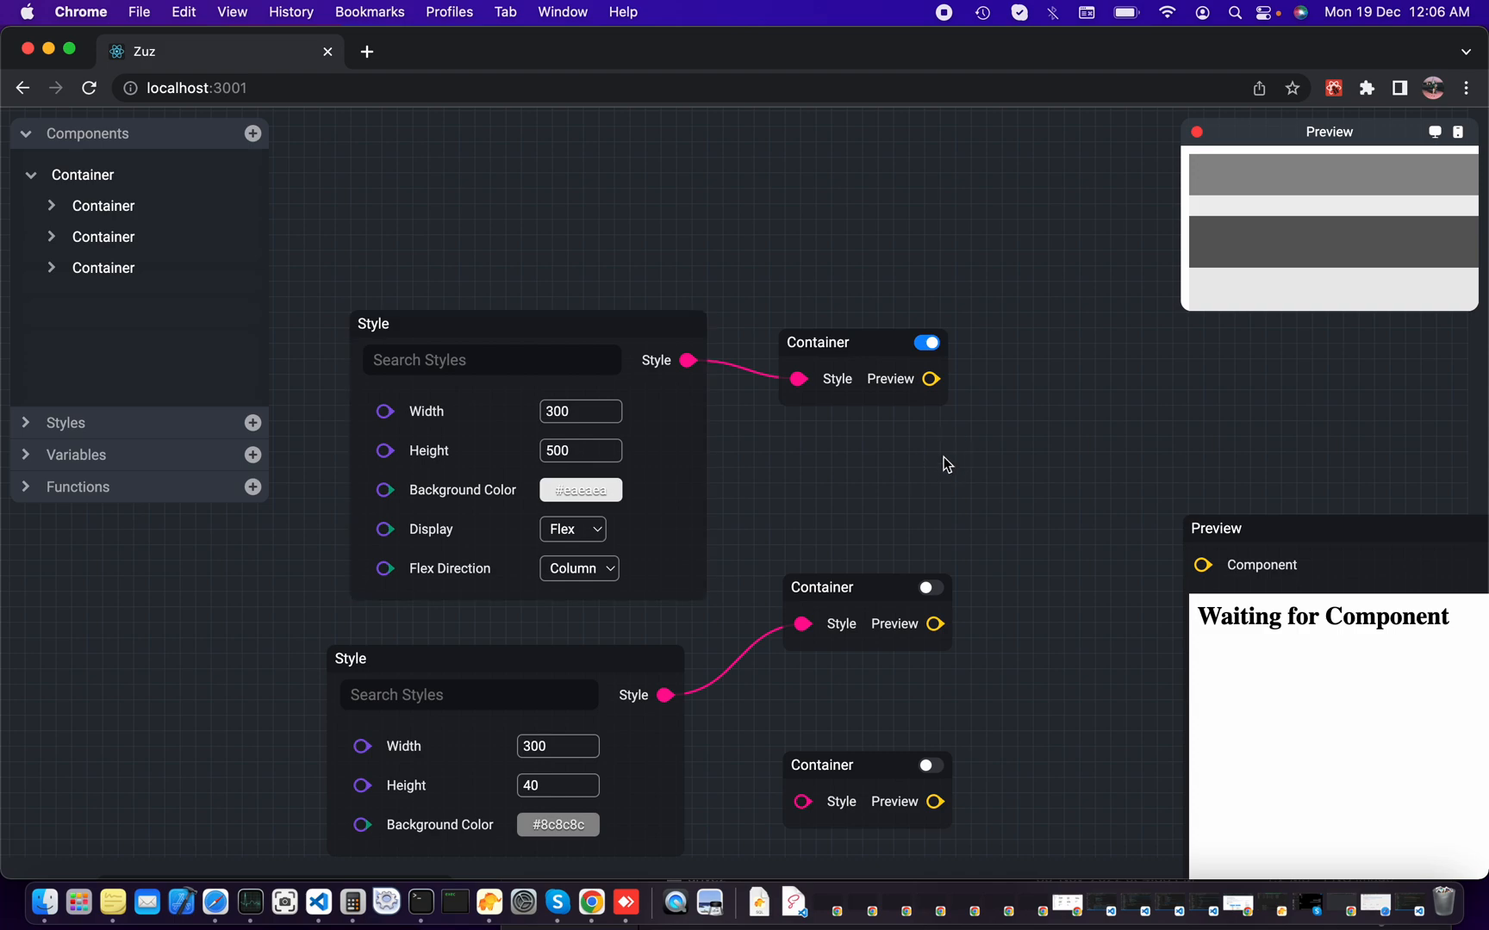
scroll("down", 3)
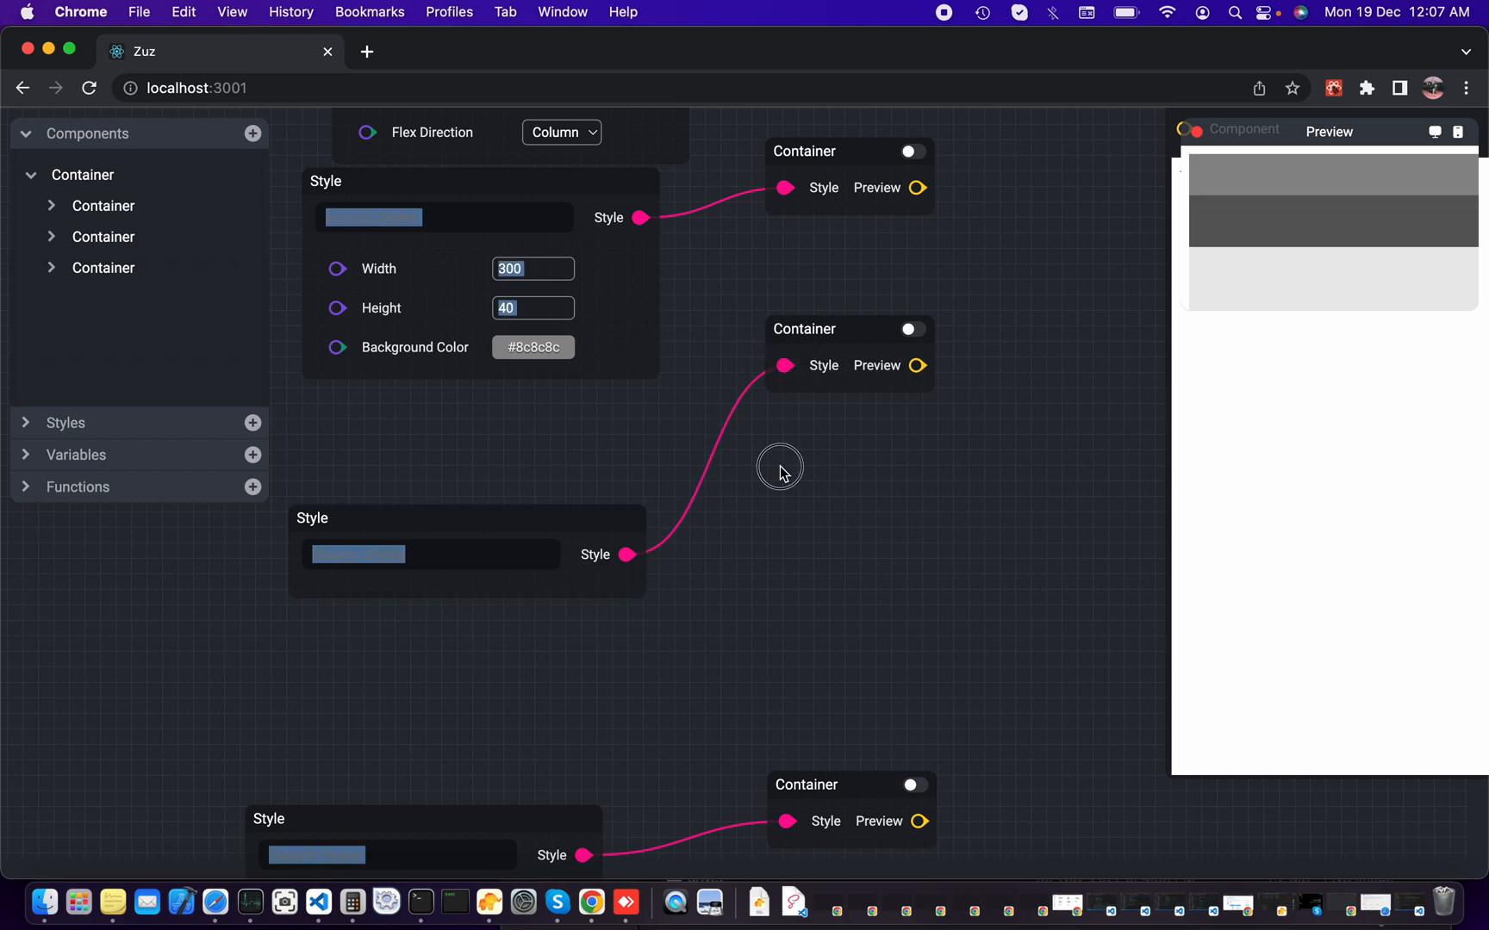
Step: Give the body Style flex 1 and a pink #cba4a4 Background Color
type("fle")
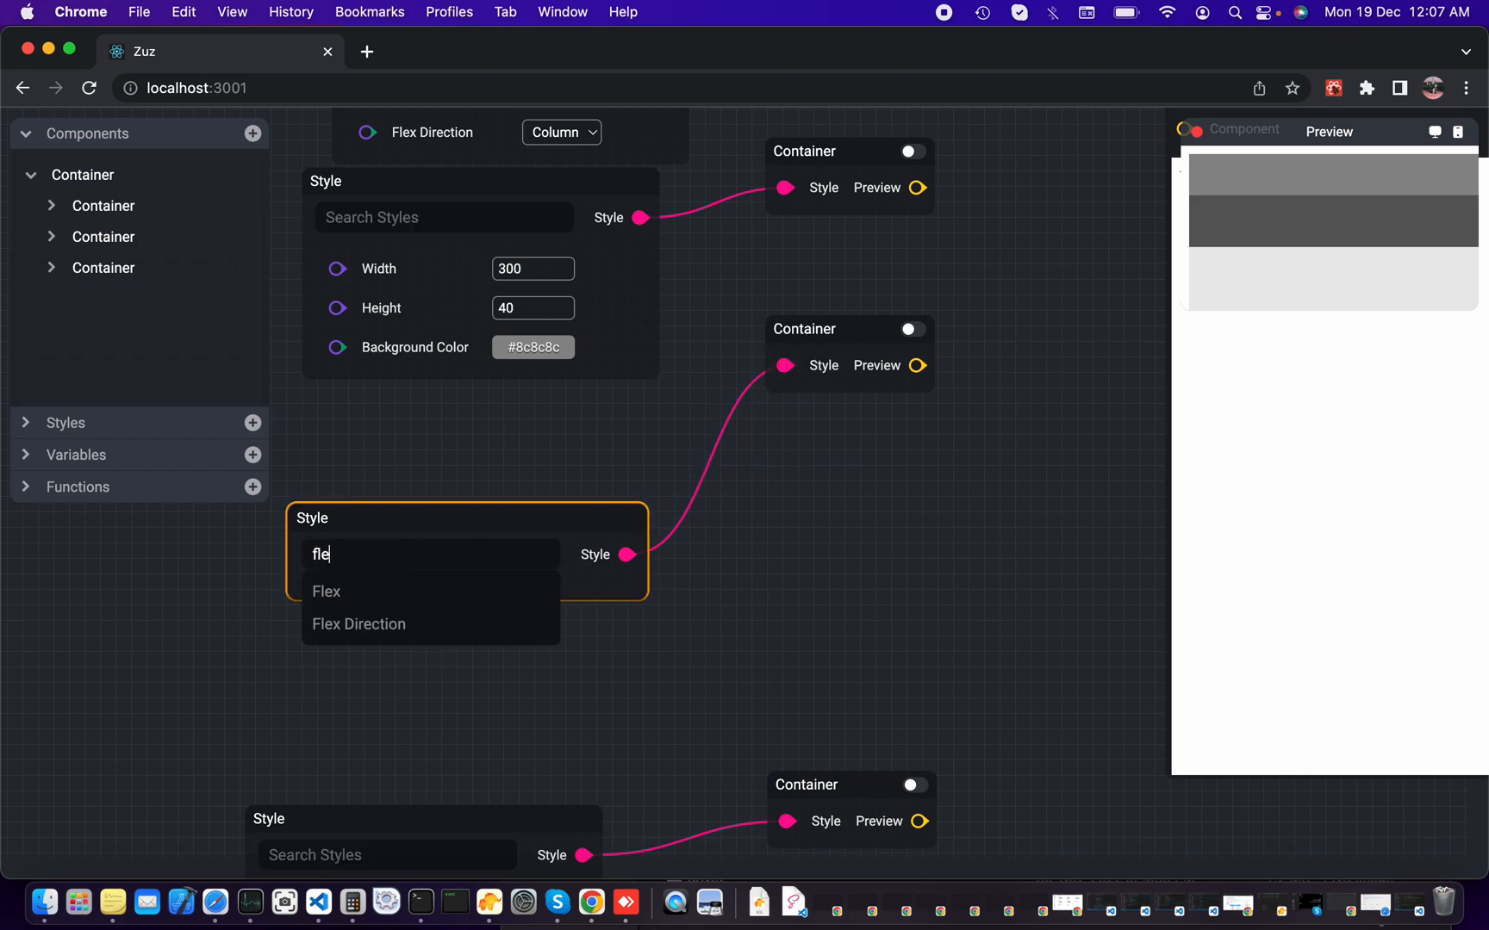
left_click(323, 591)
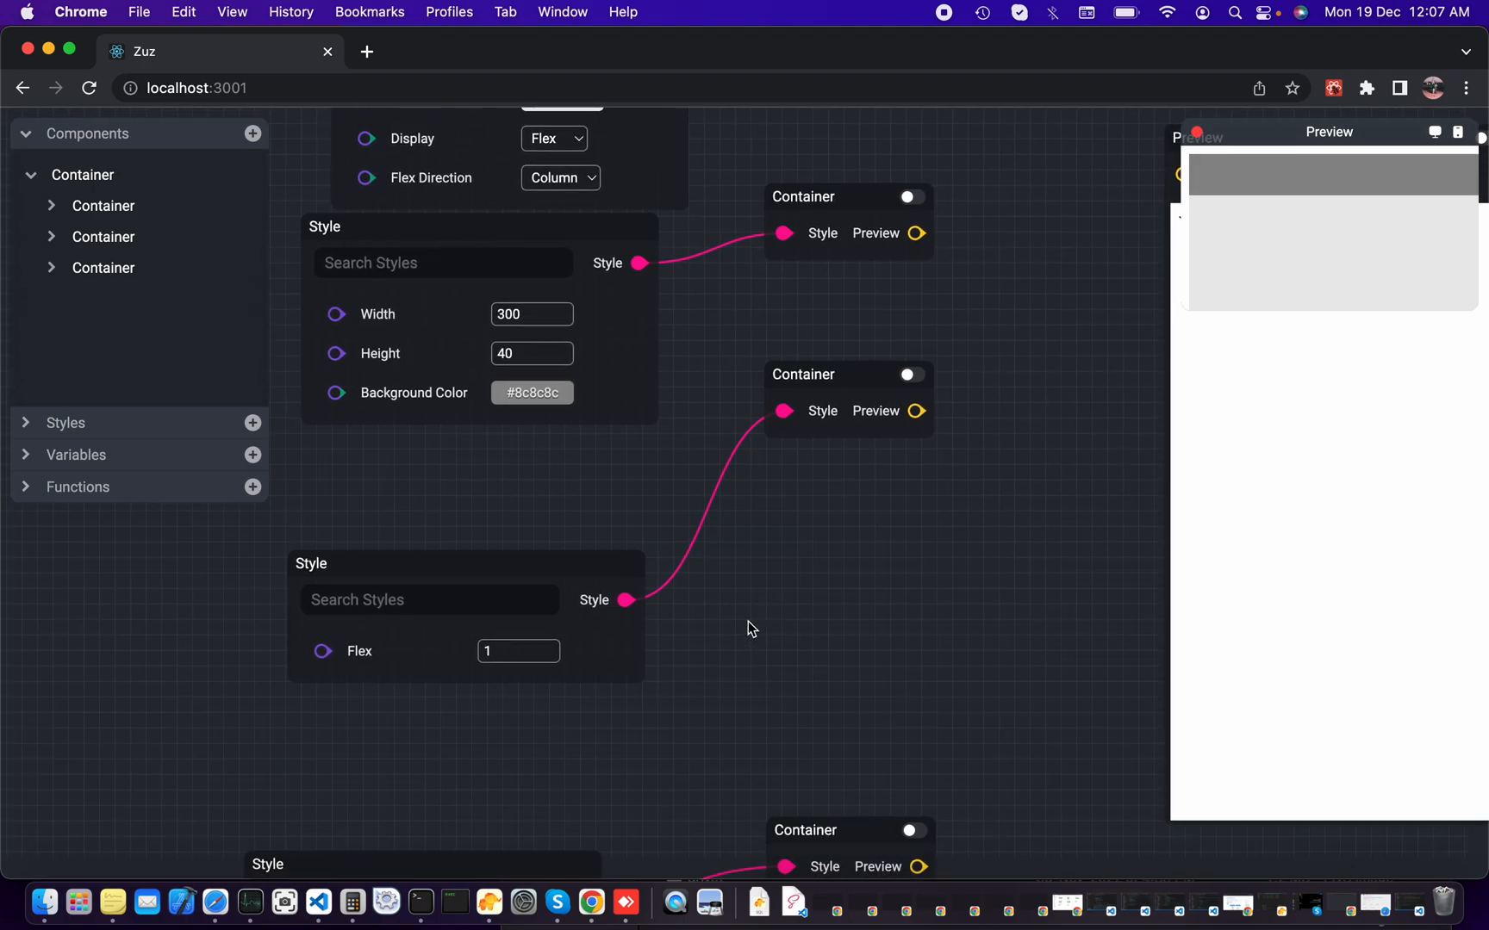
left_click(428, 599)
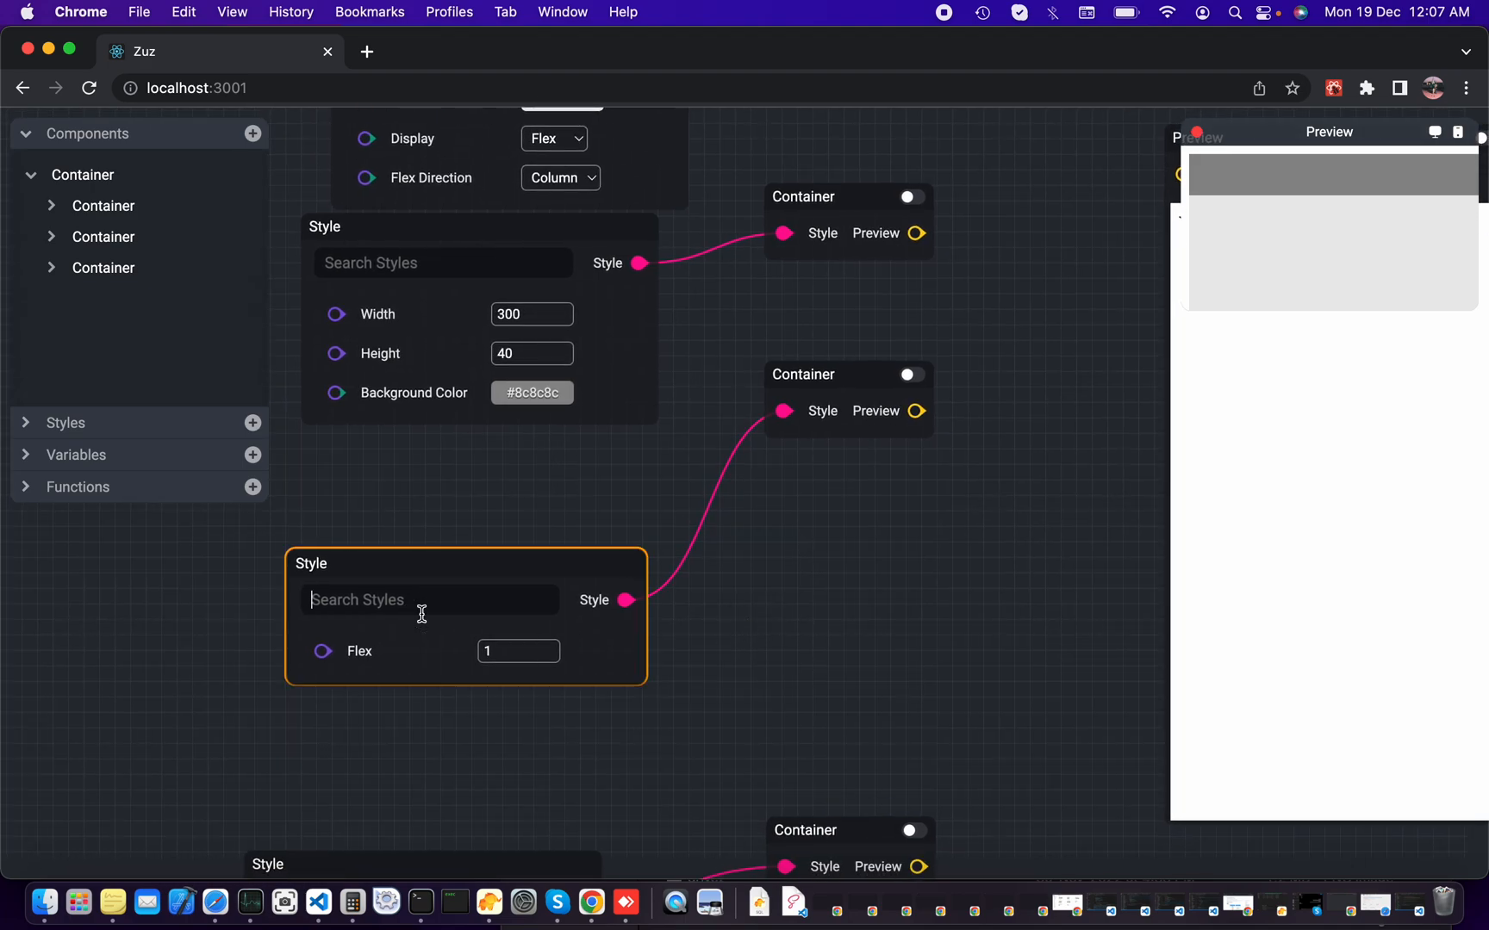
type("ba")
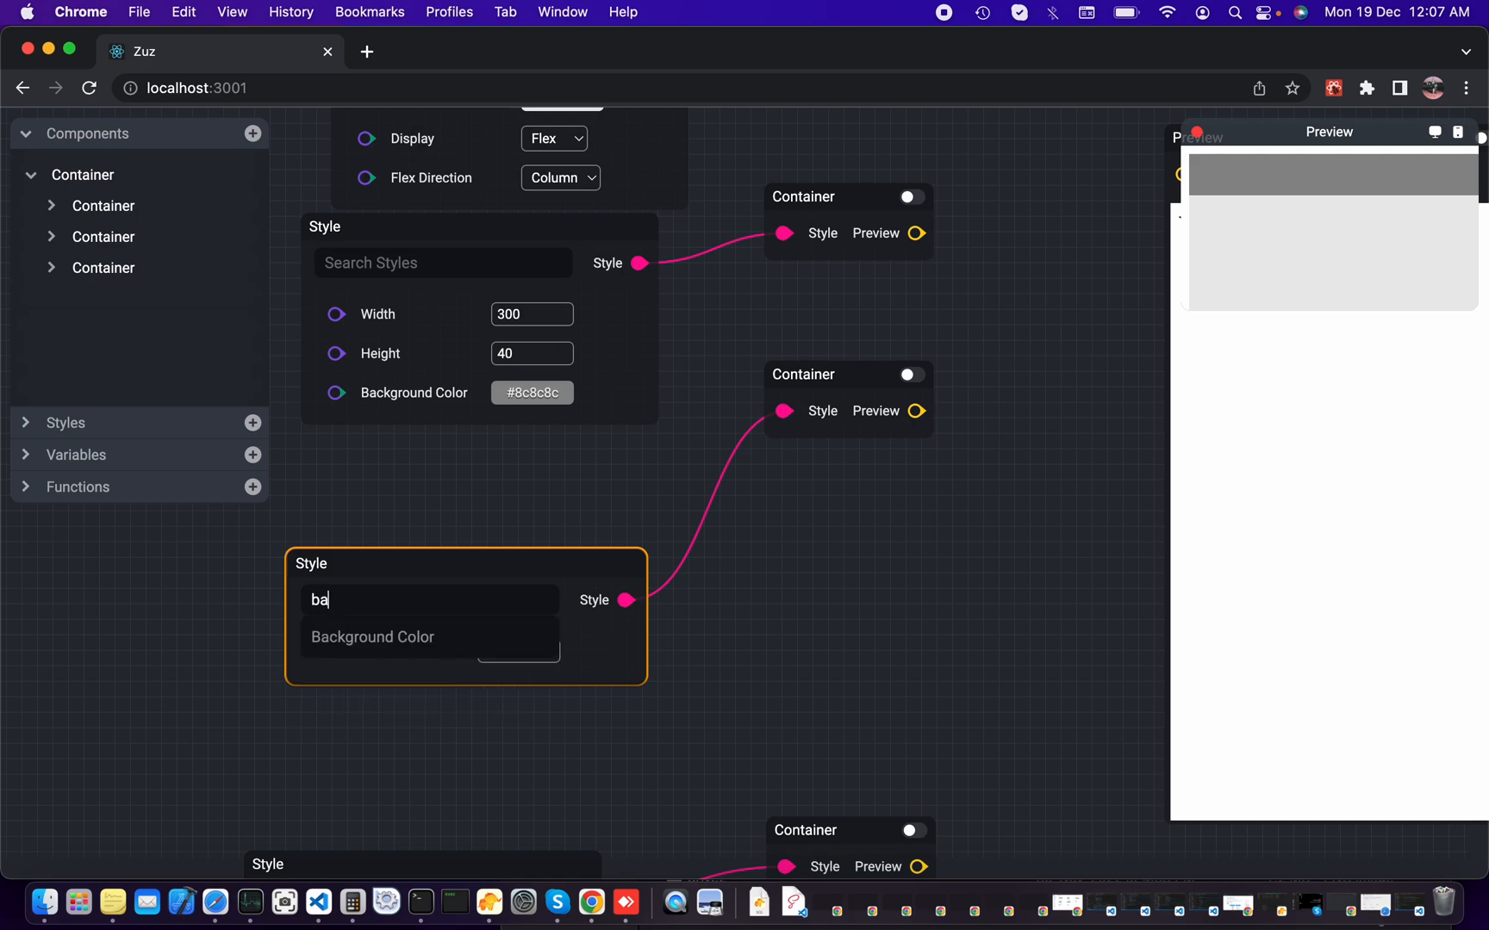
left_click(371, 636)
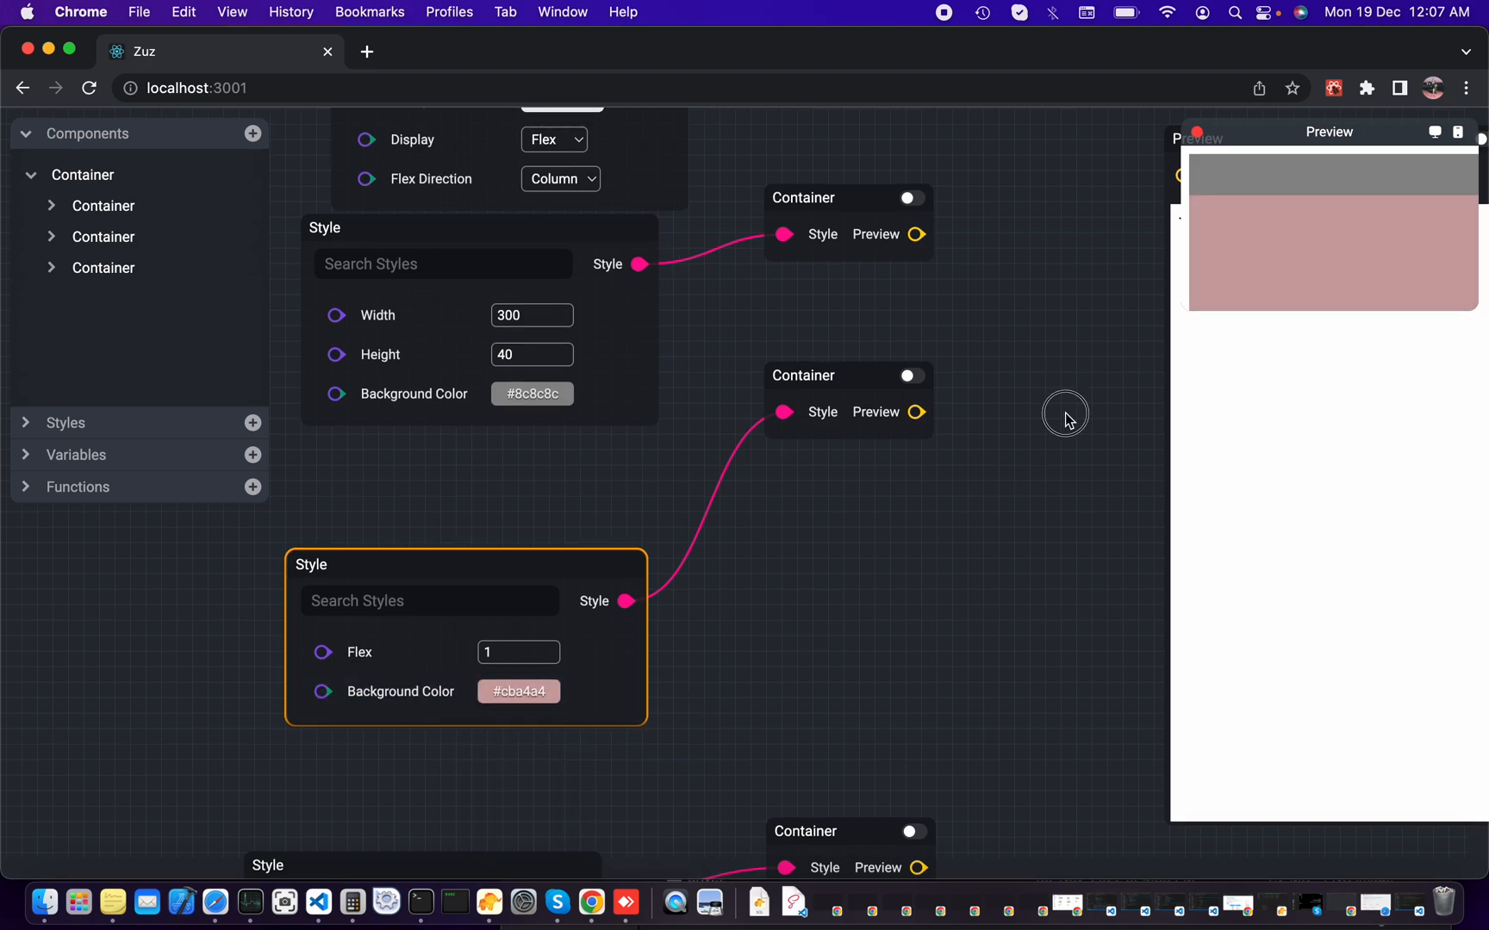
left_click(903, 543)
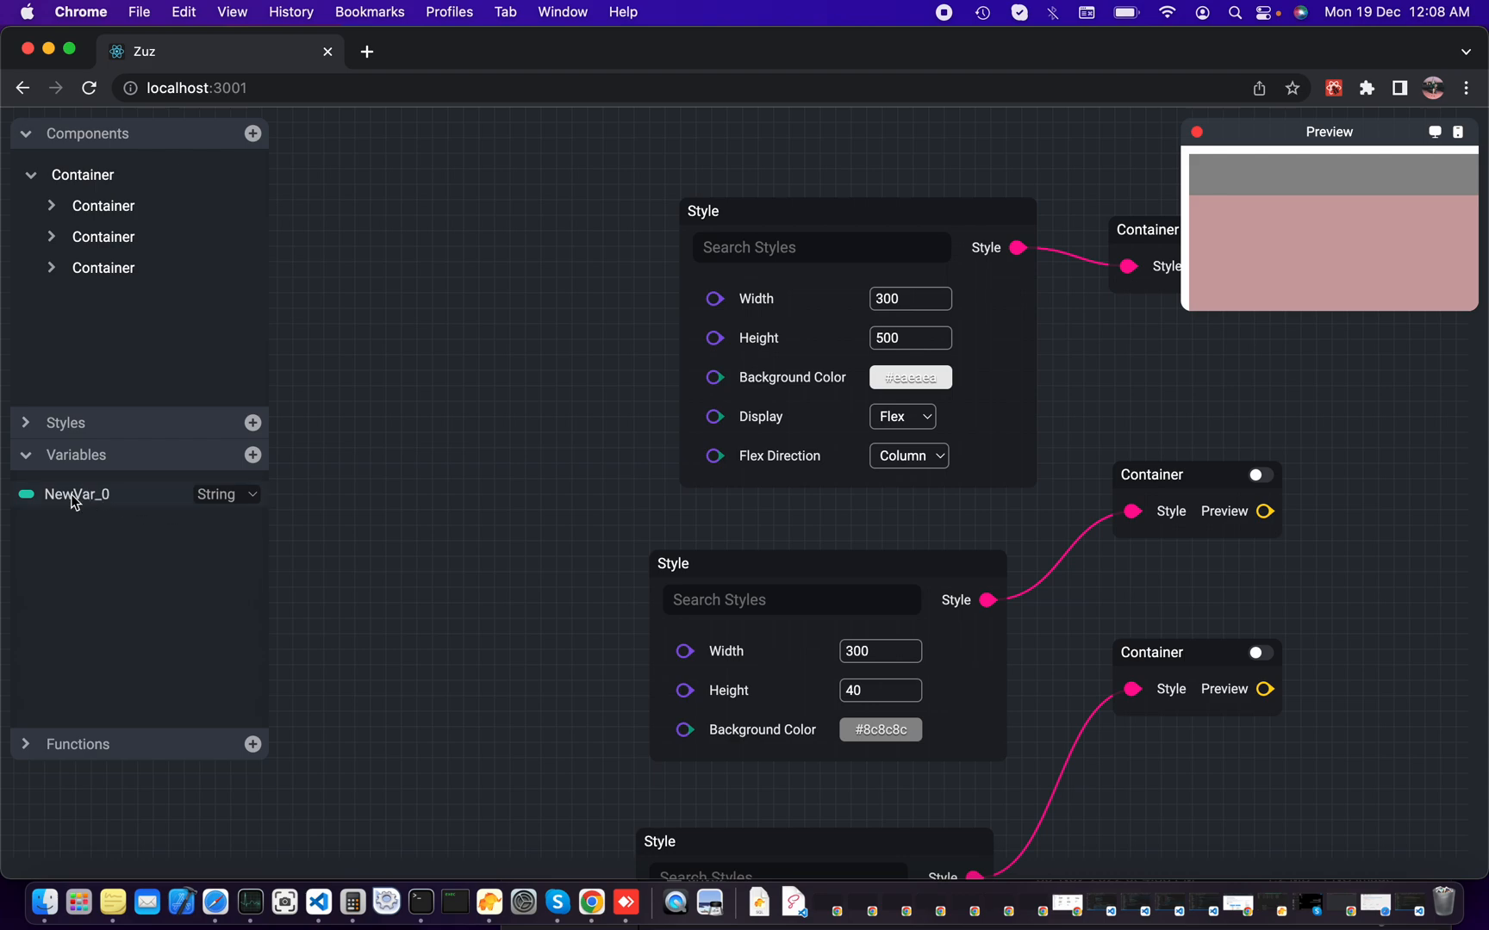
Step: Rename NewVar_0 to Username as a String and place its variable node on the canvas
double_click(76, 494)
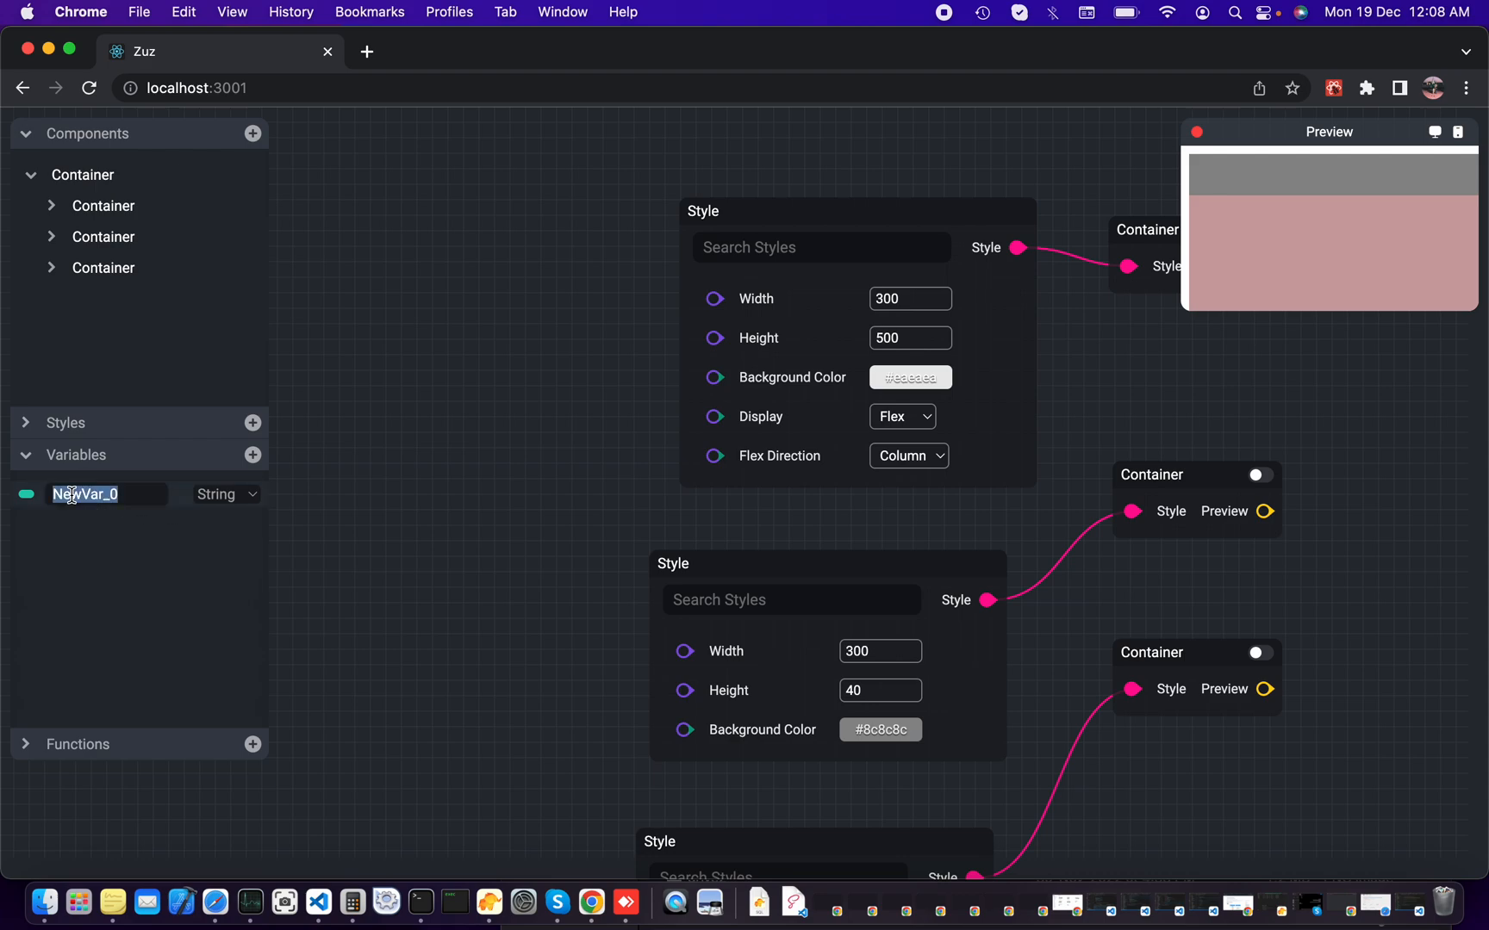
type("Username")
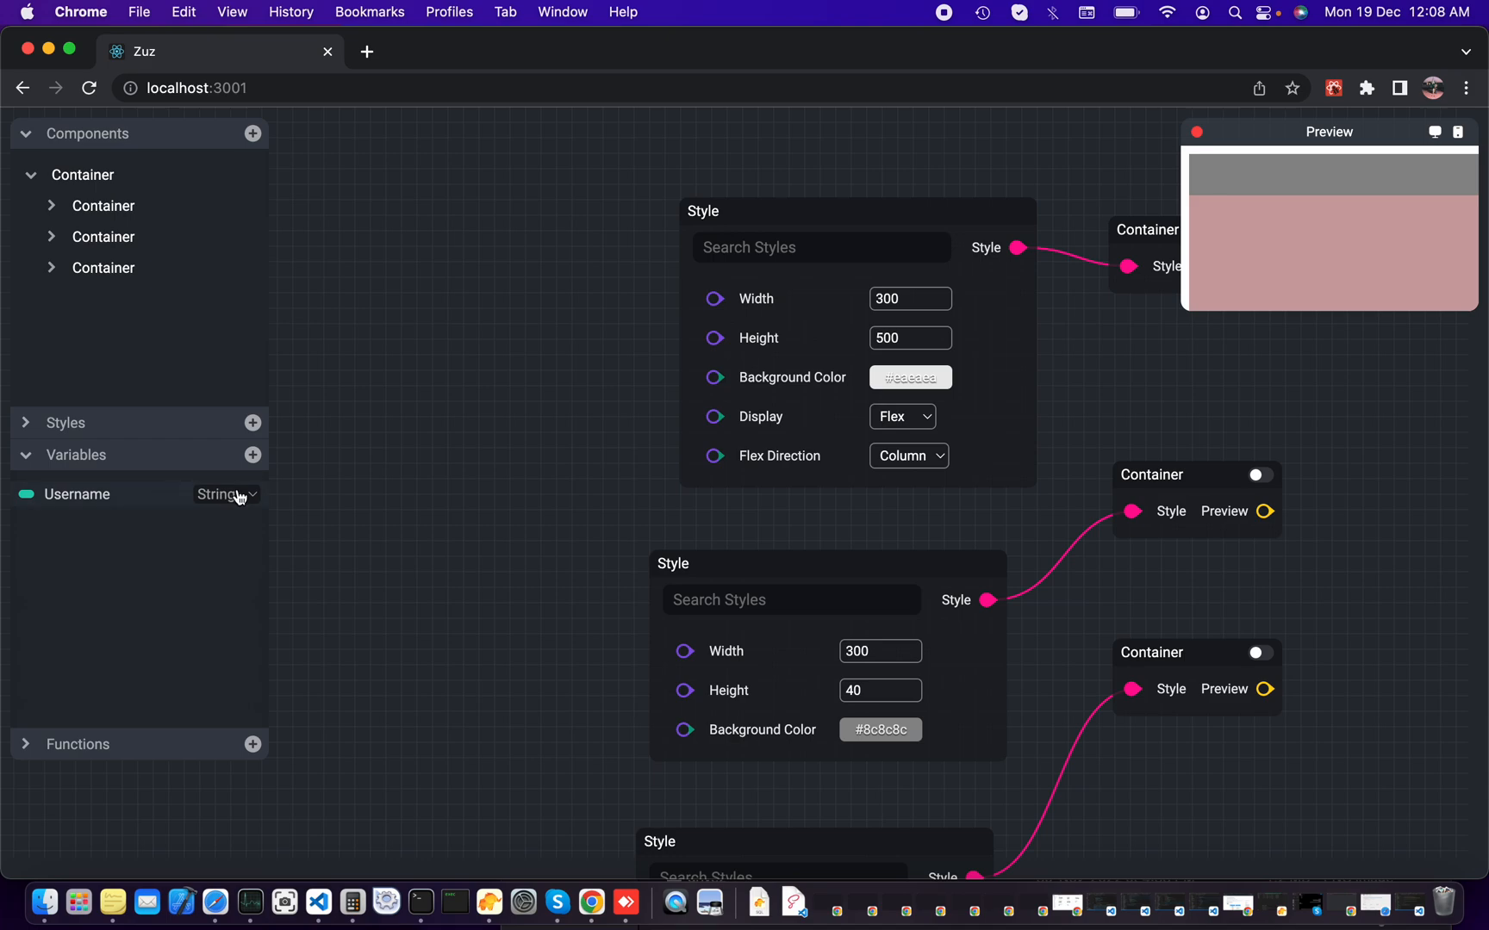
left_click(226, 495)
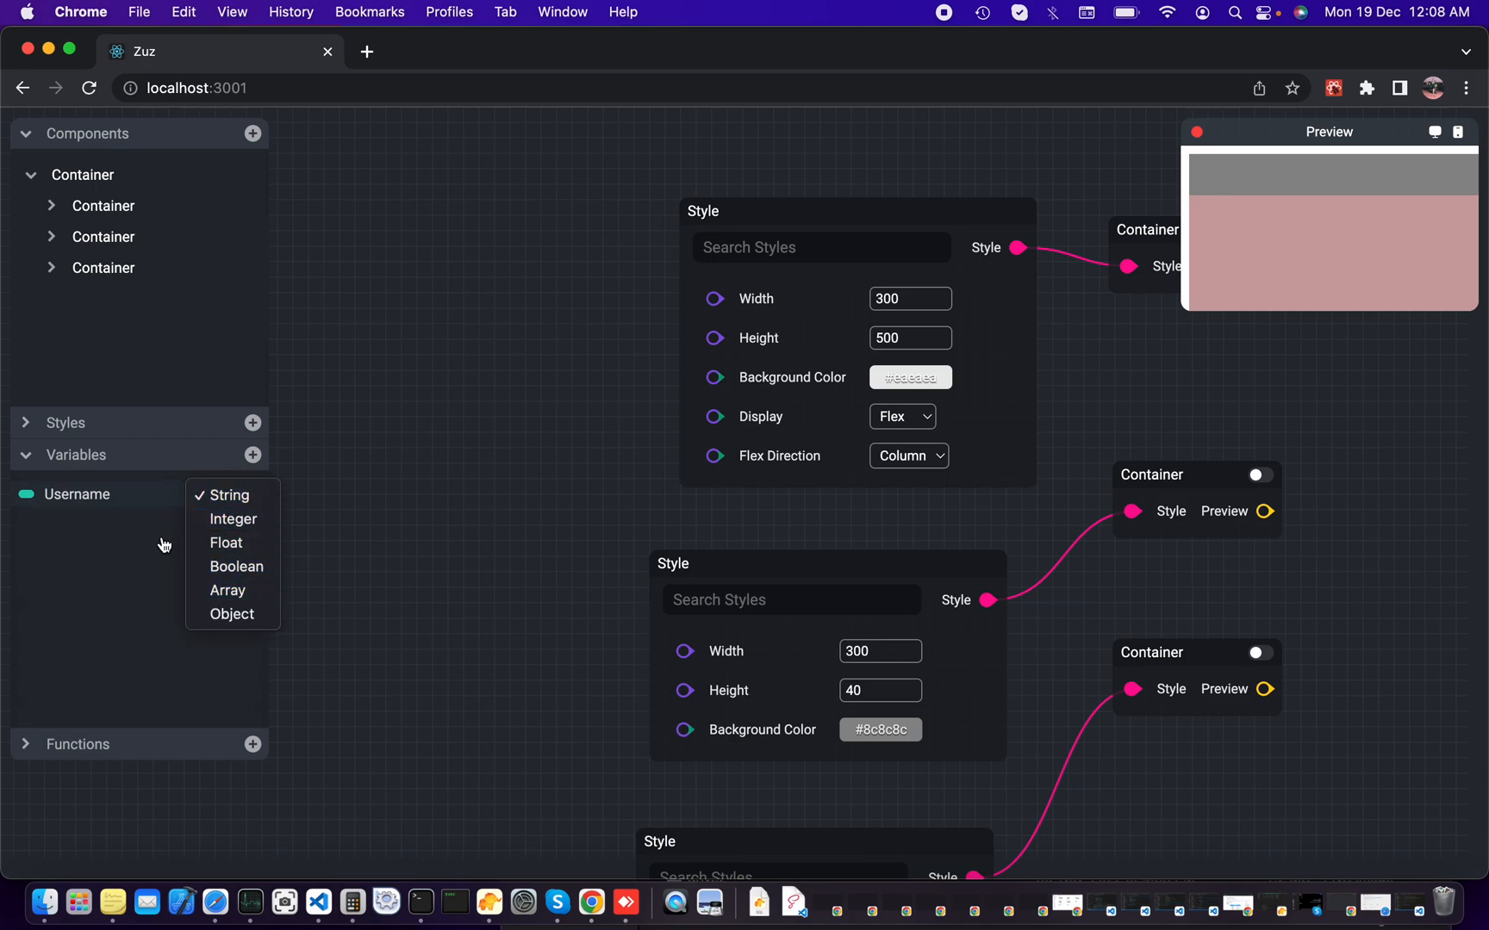
left_click(229, 495)
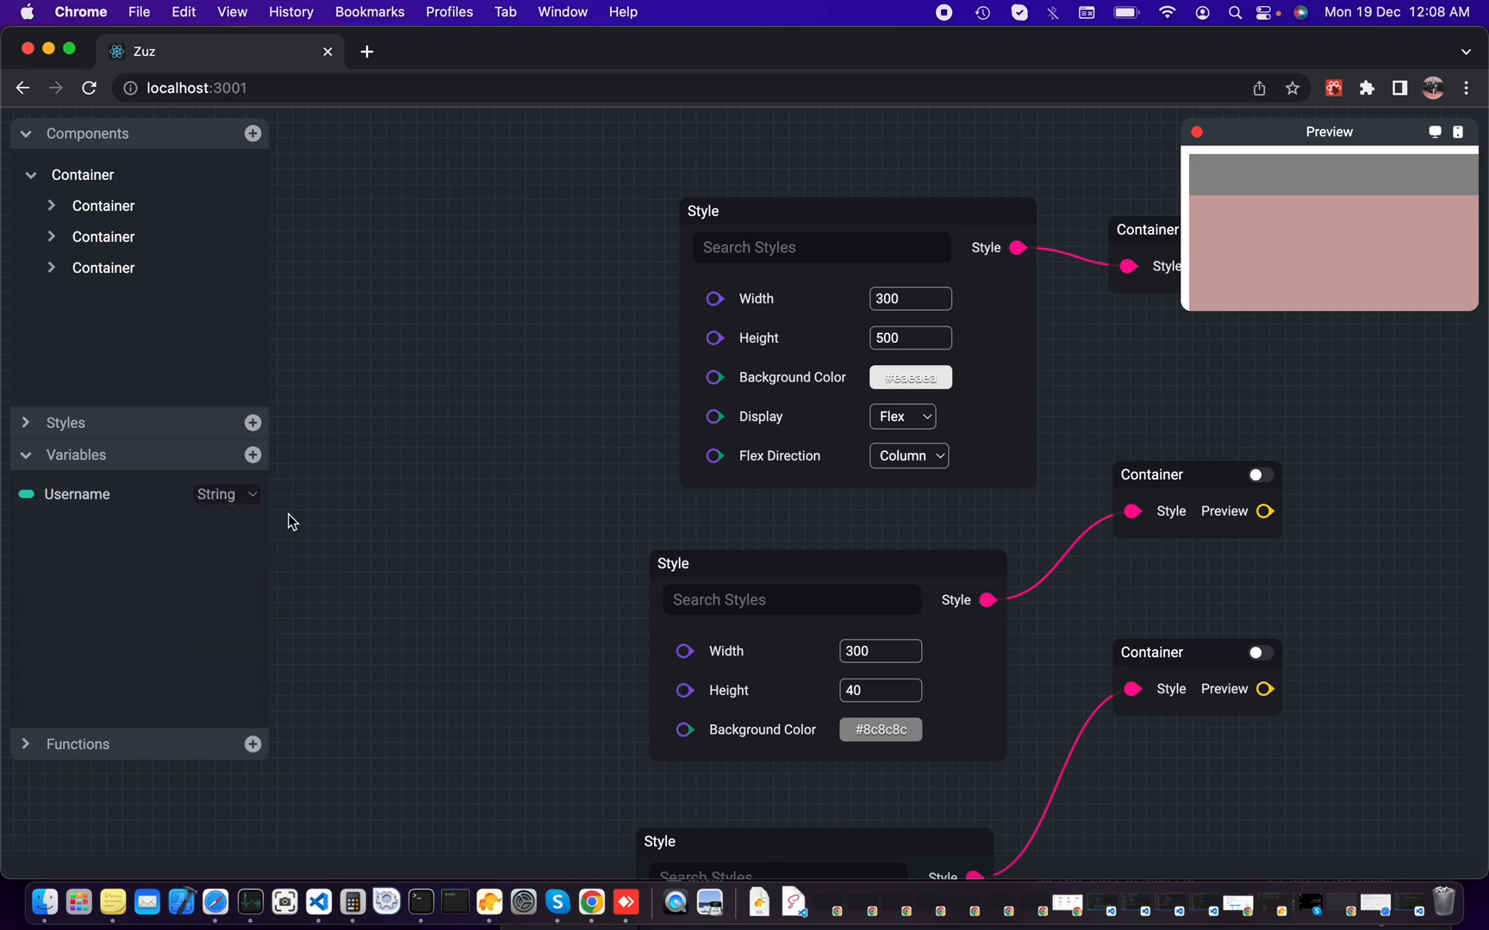
left_click(254, 455)
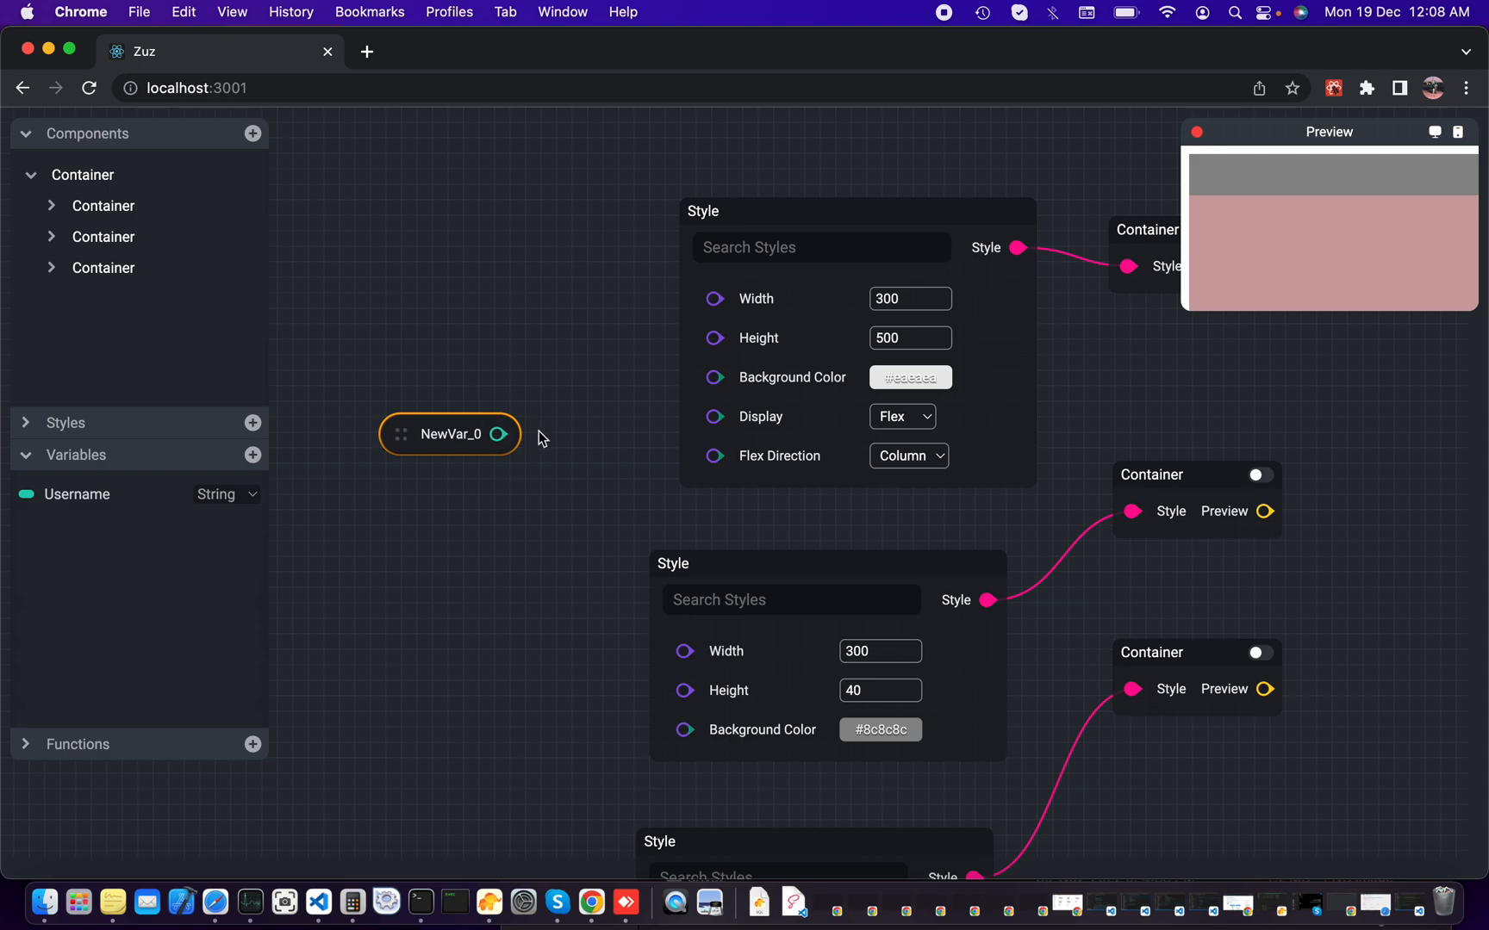
left_click(545, 341)
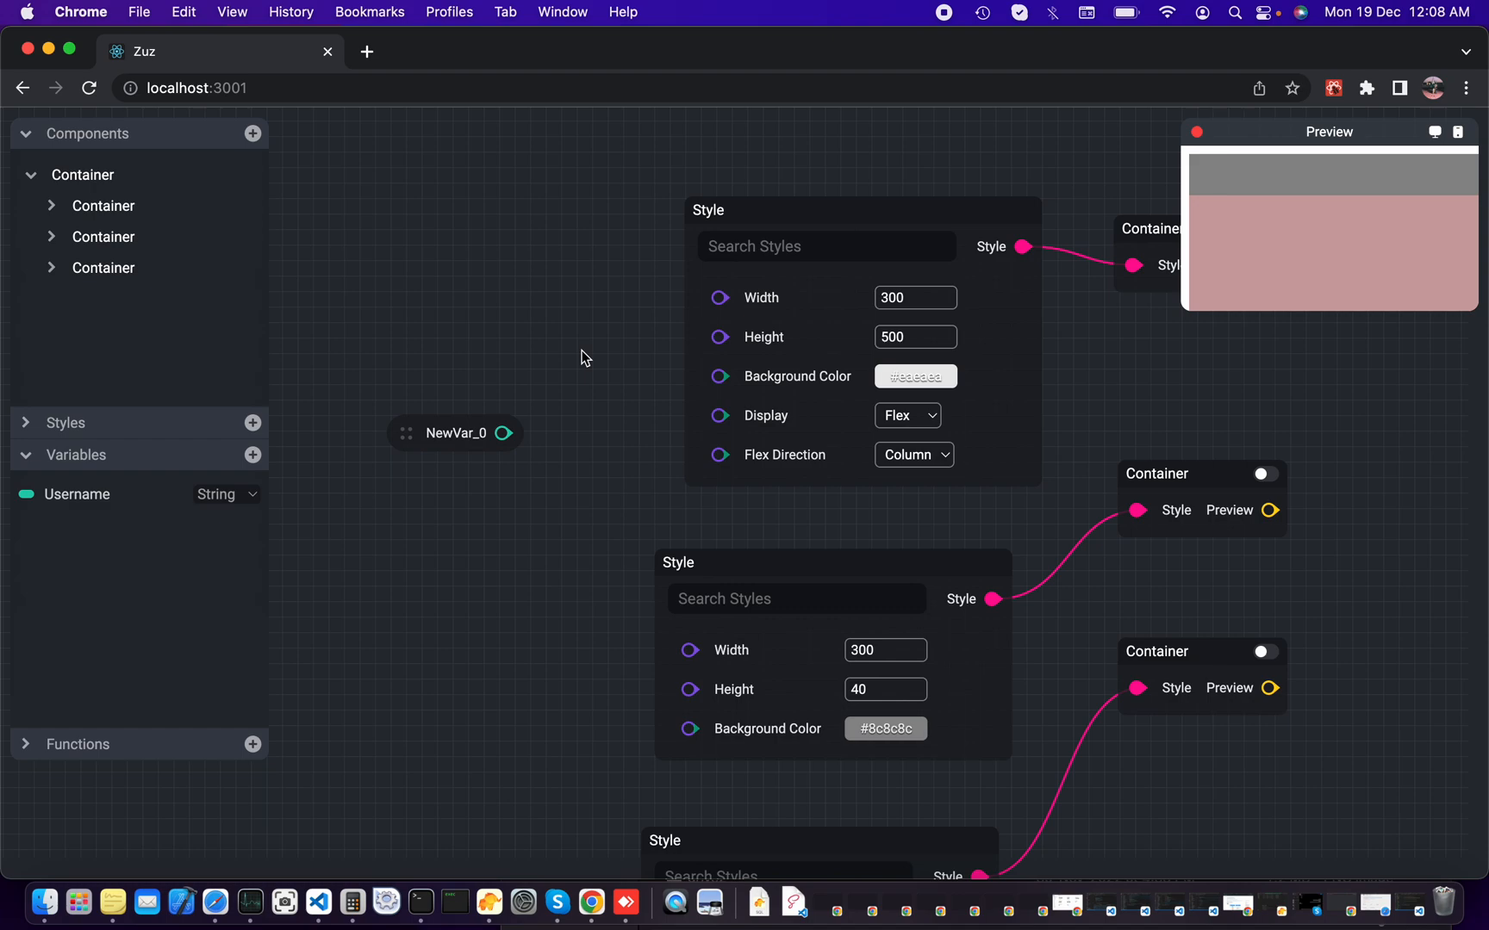
mouse_move(629, 345)
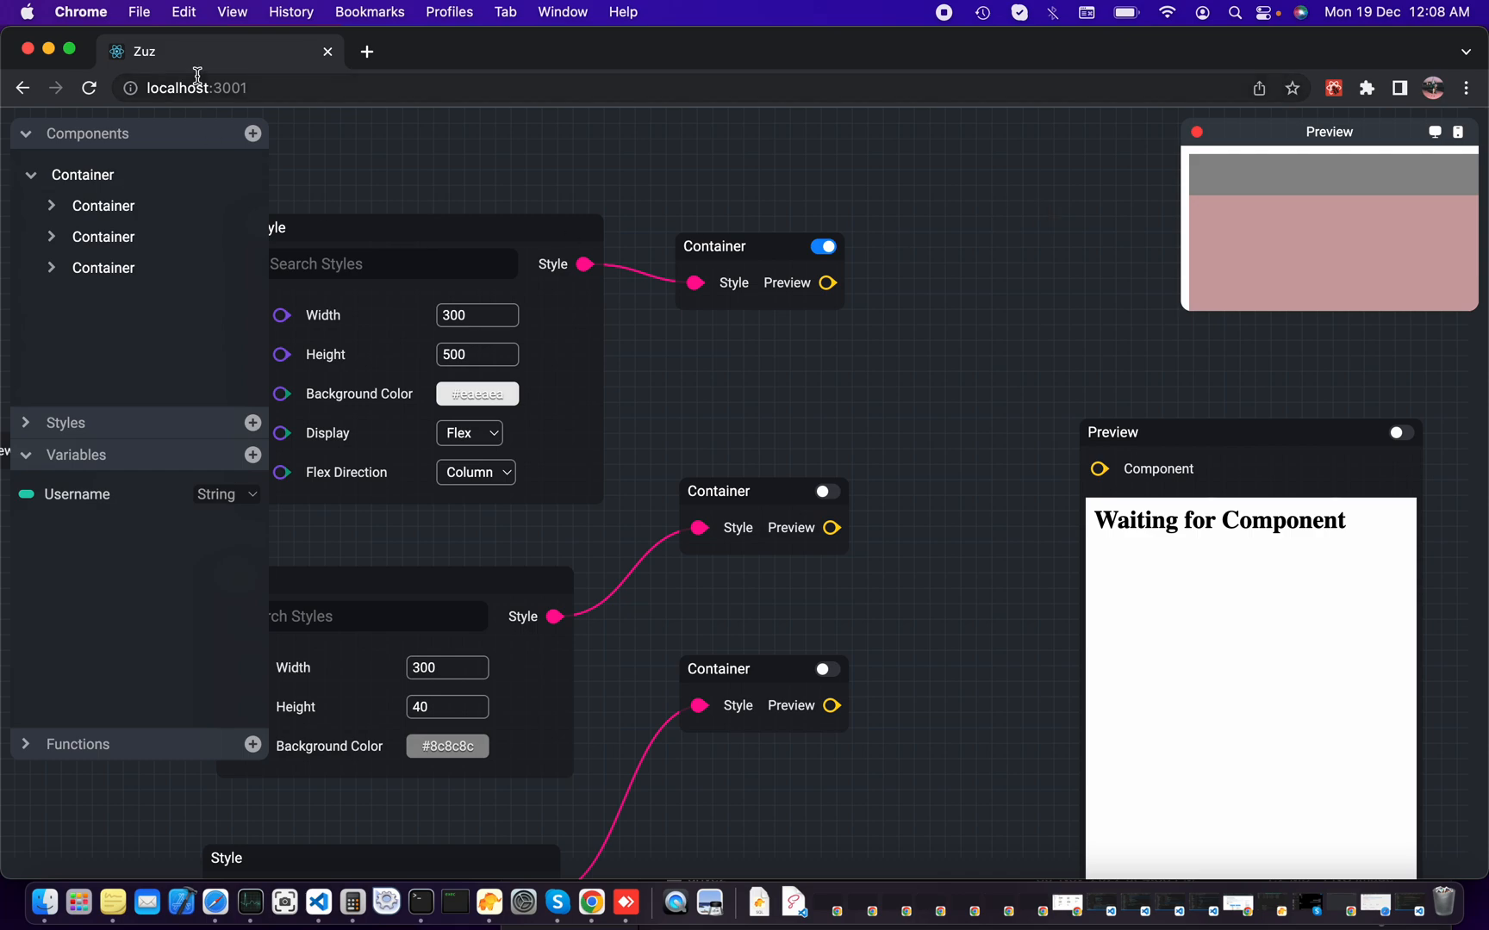
mouse_move(107, 124)
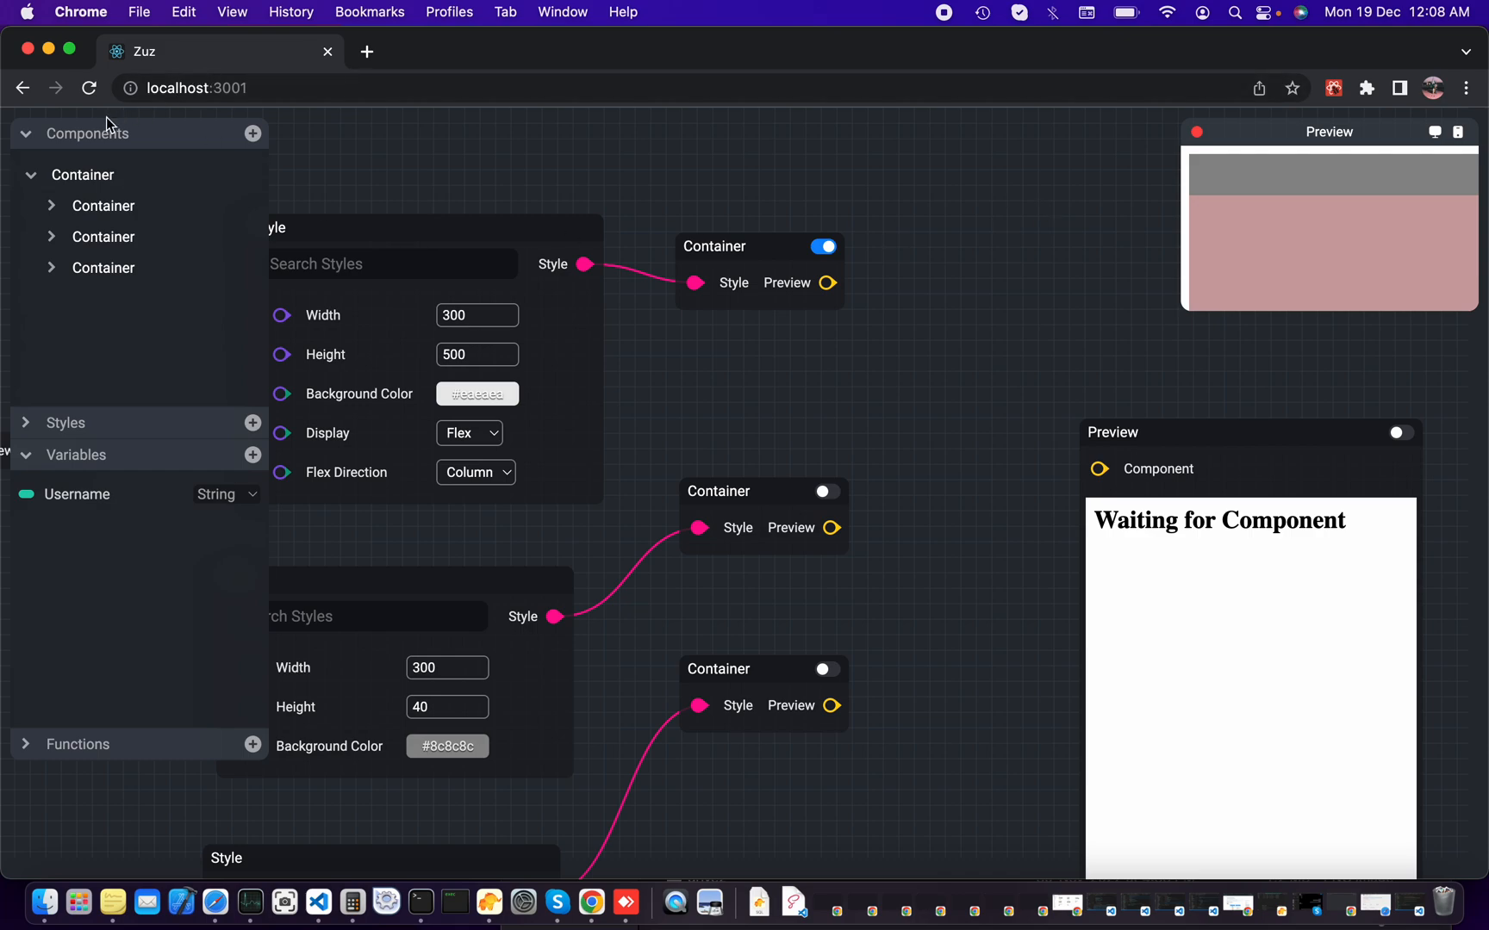
Step: Reload to an empty canvas and collapse the Components and Functions sidebar sections
left_click(90, 88)
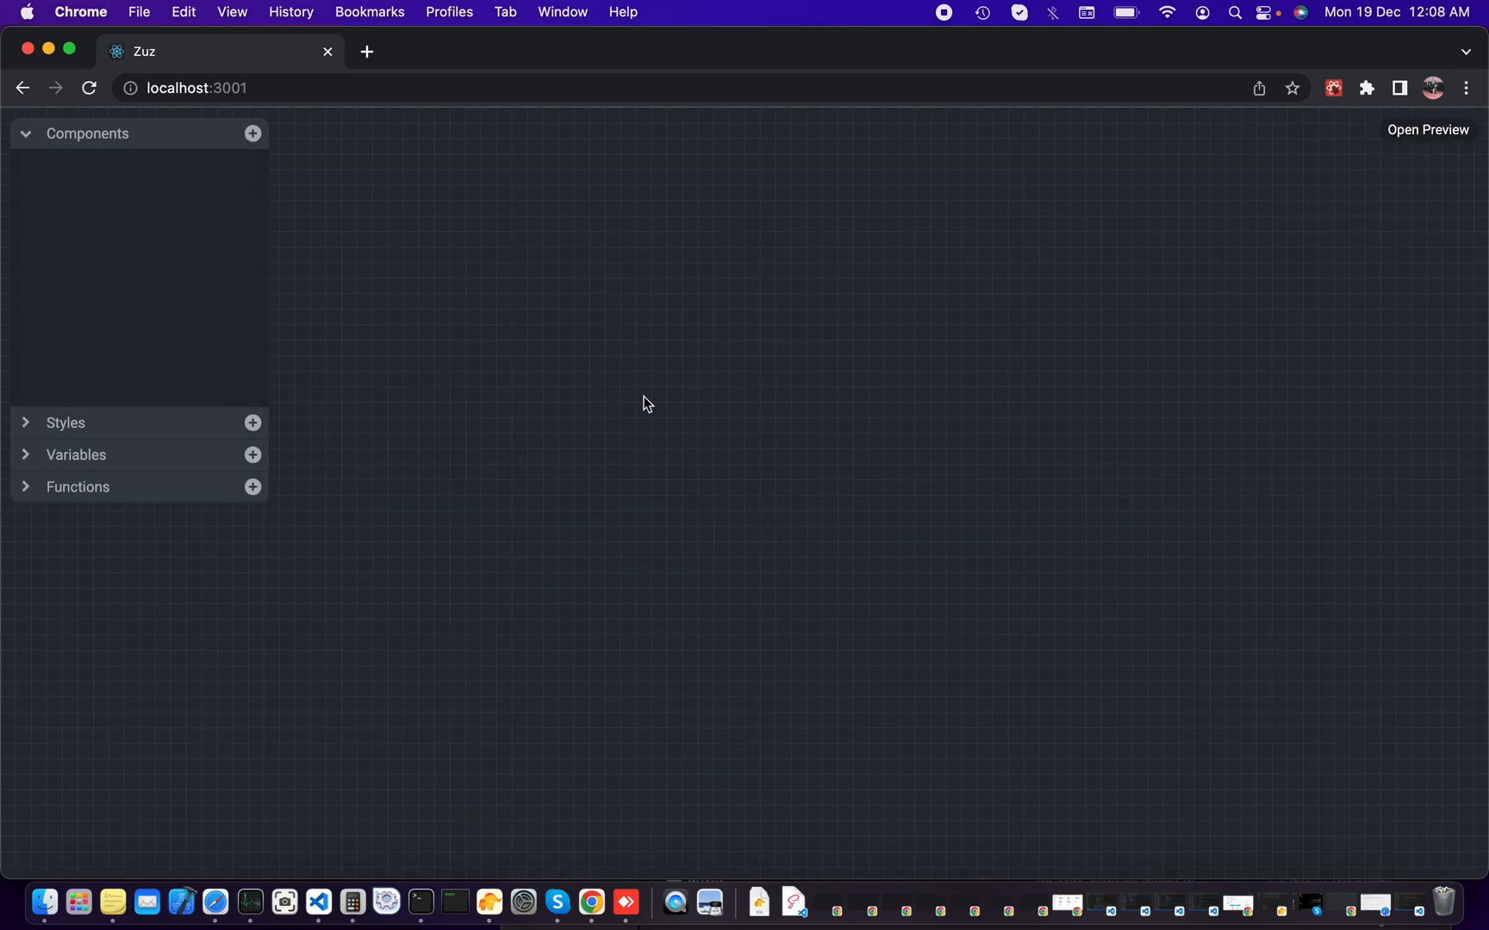
left_click(1427, 129)
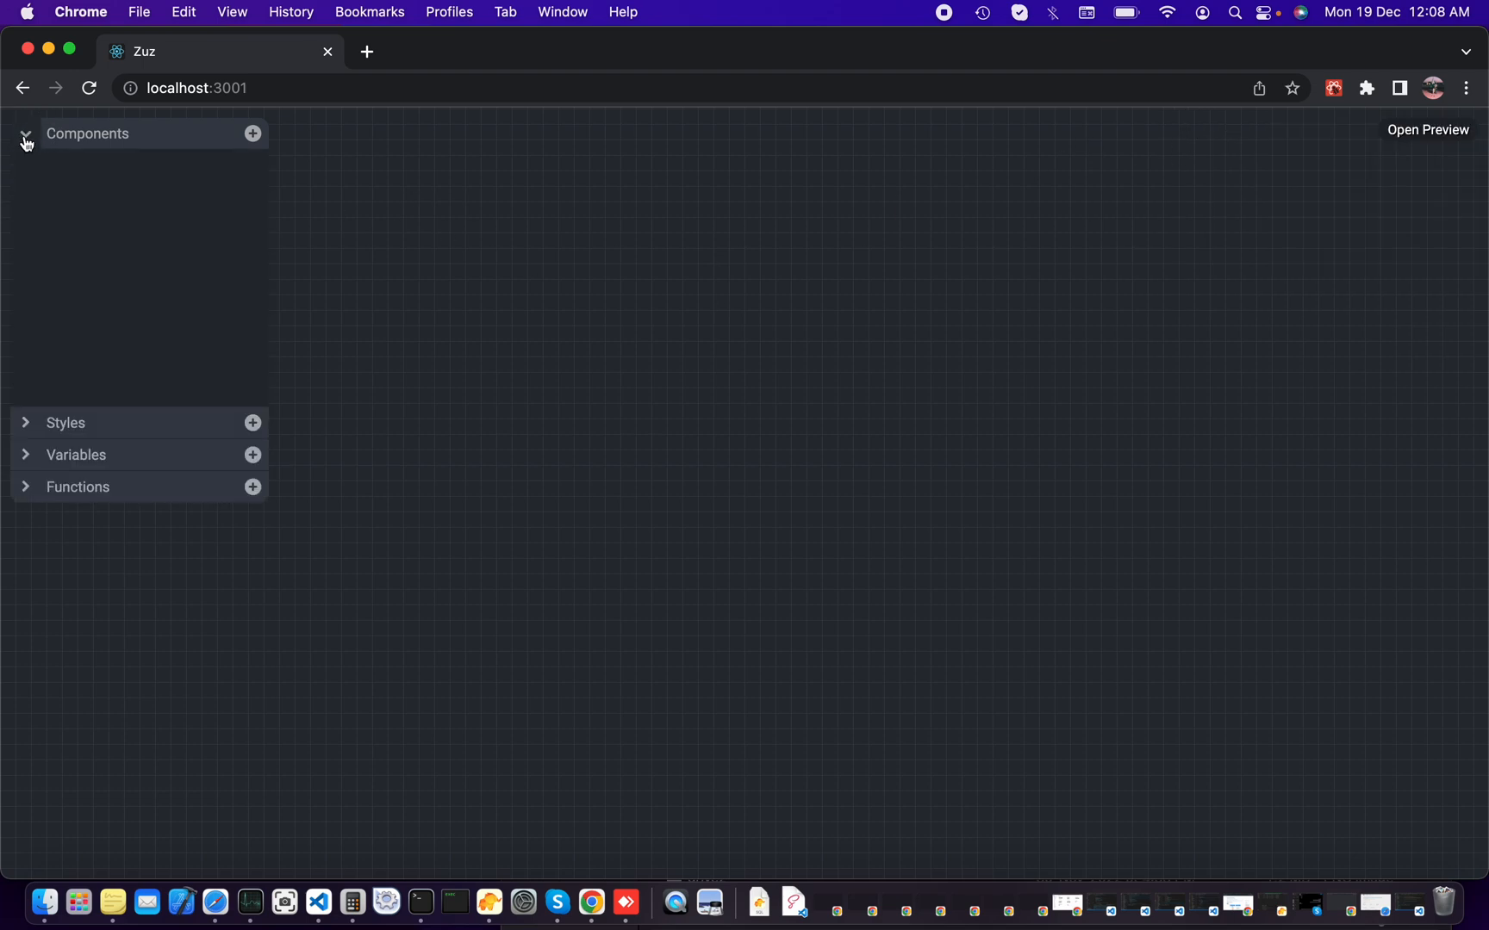
left_click(26, 133)
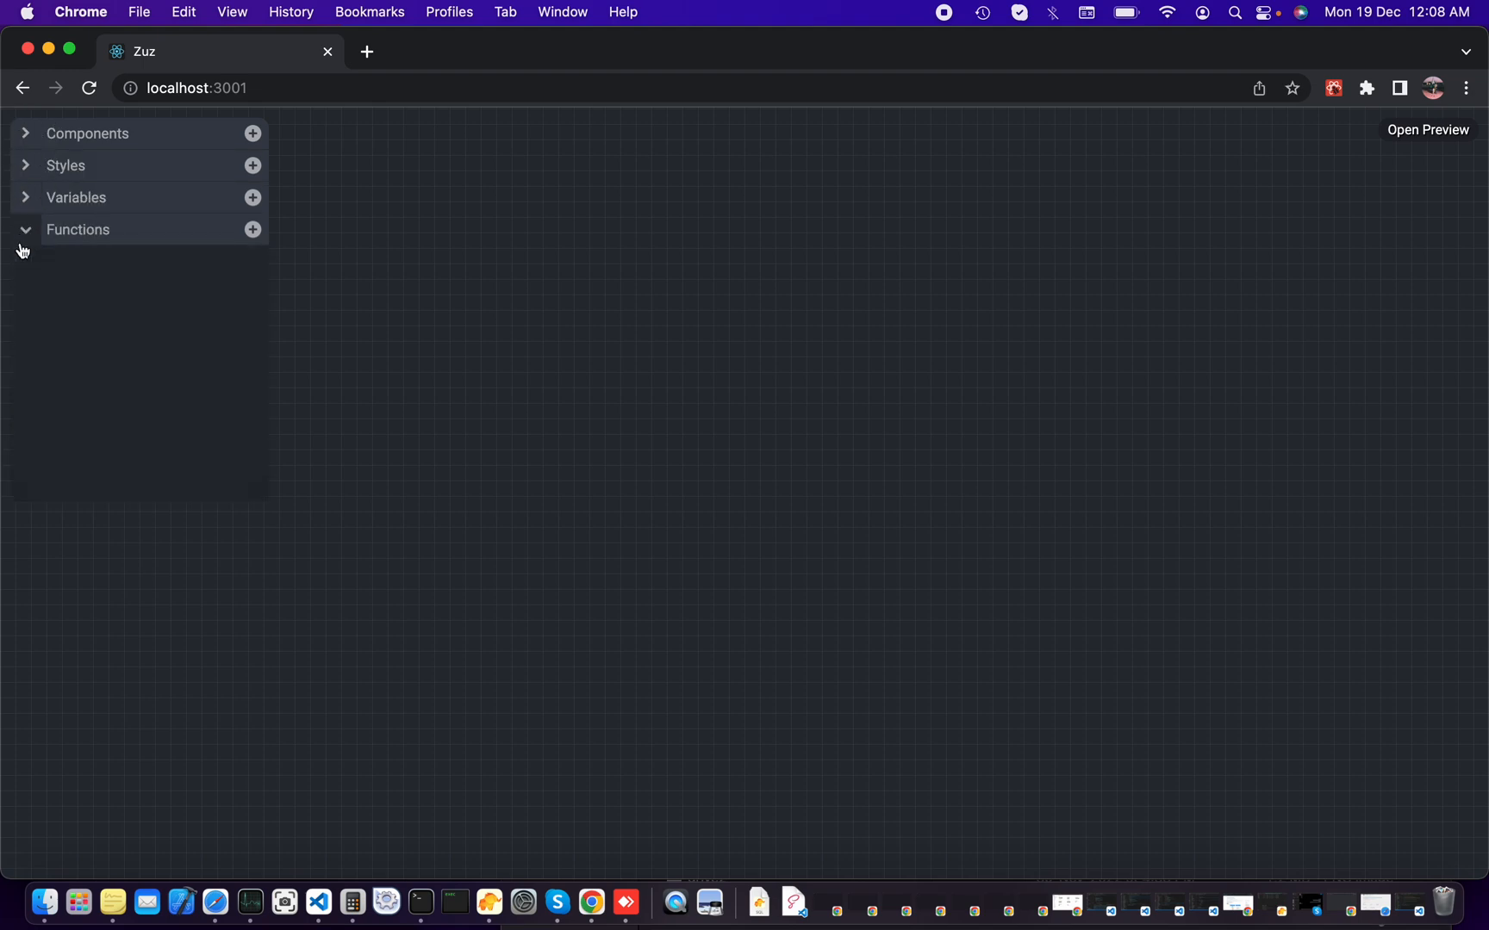
left_click(26, 229)
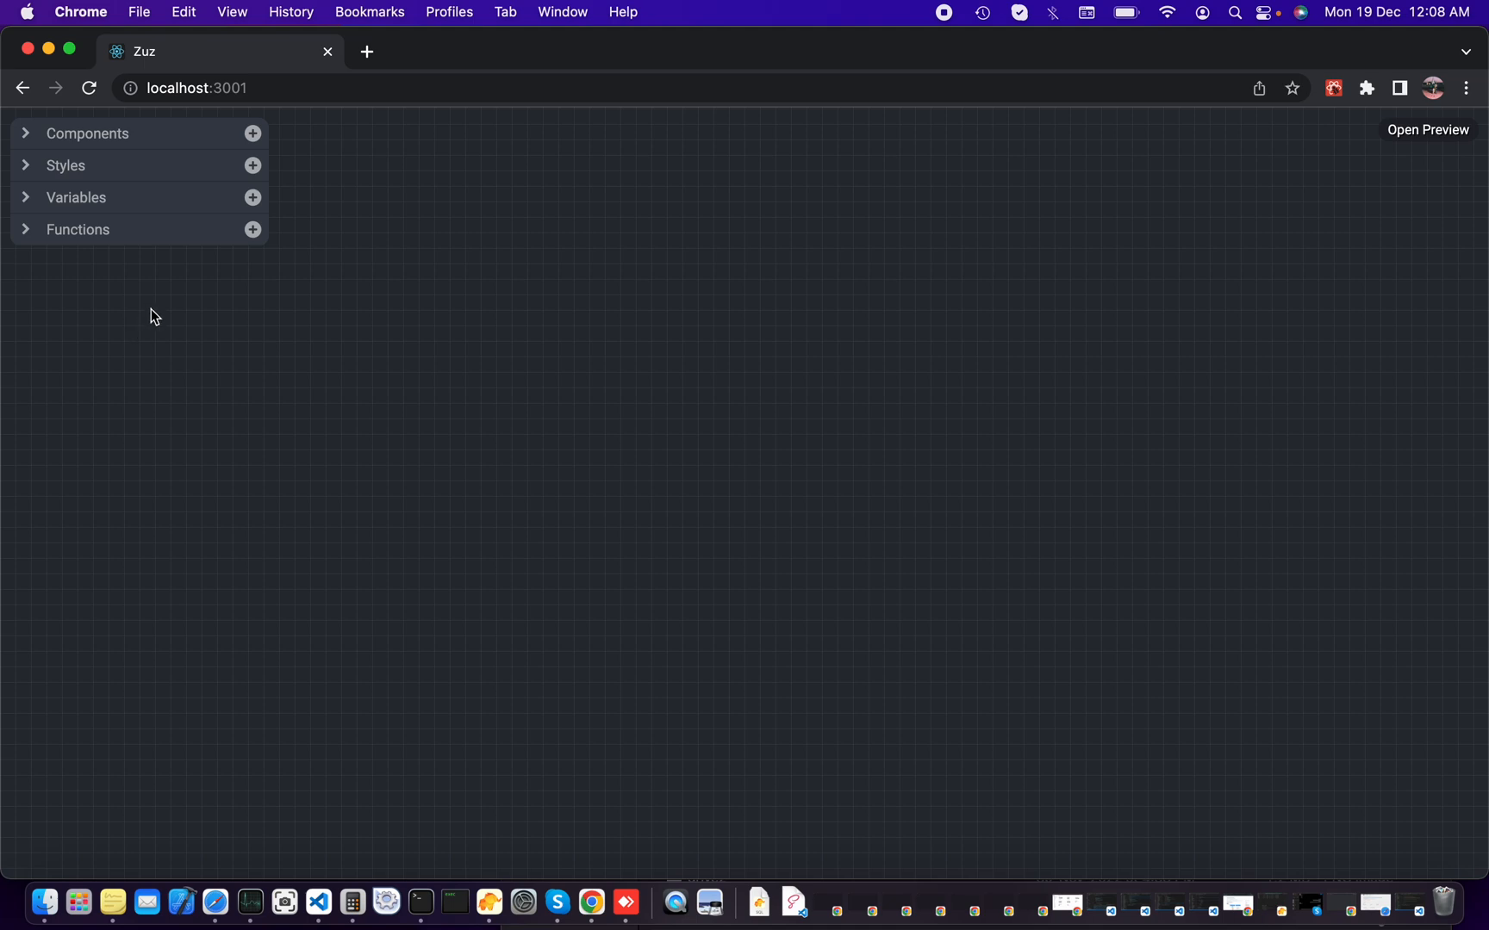
mouse_move(107, 307)
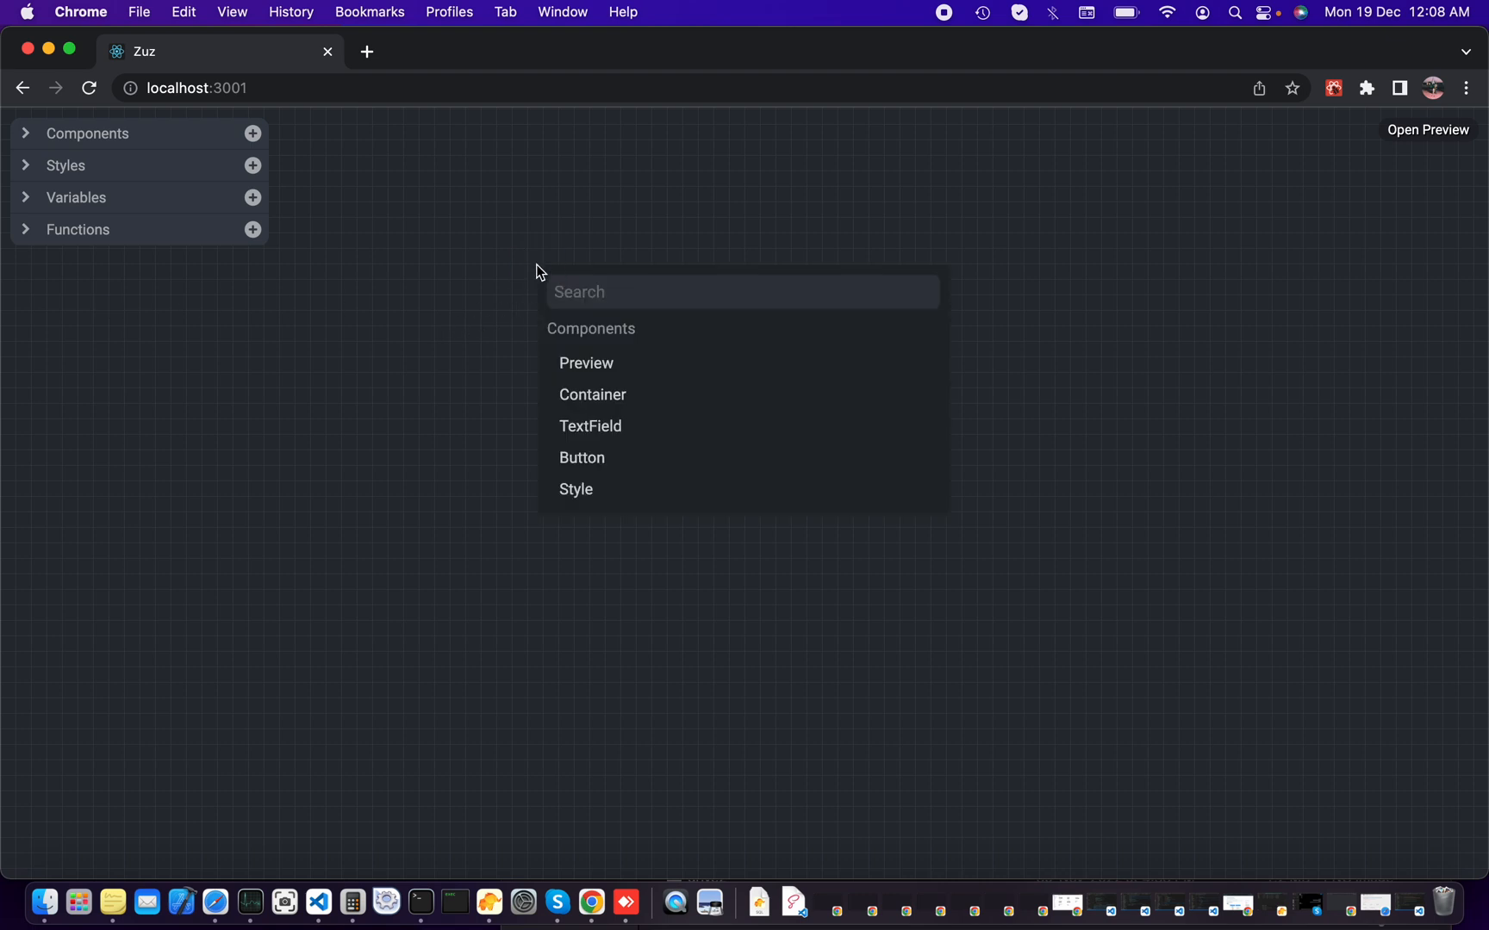
mouse_move(503, 321)
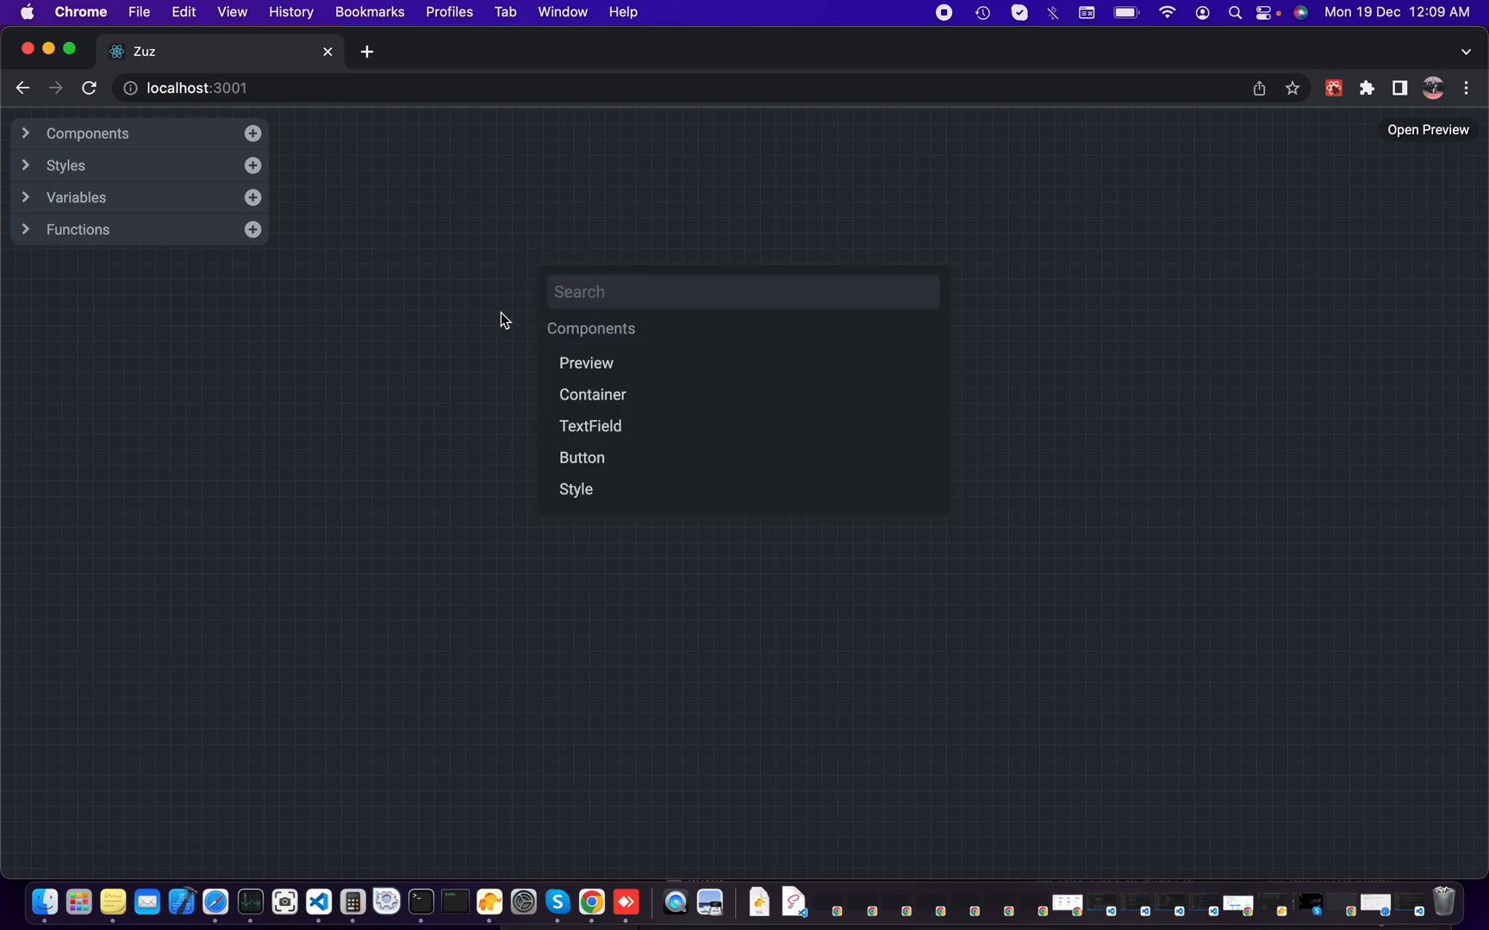
Step: Add a Container to the canvas with a TextField child inside it
left_click(591, 394)
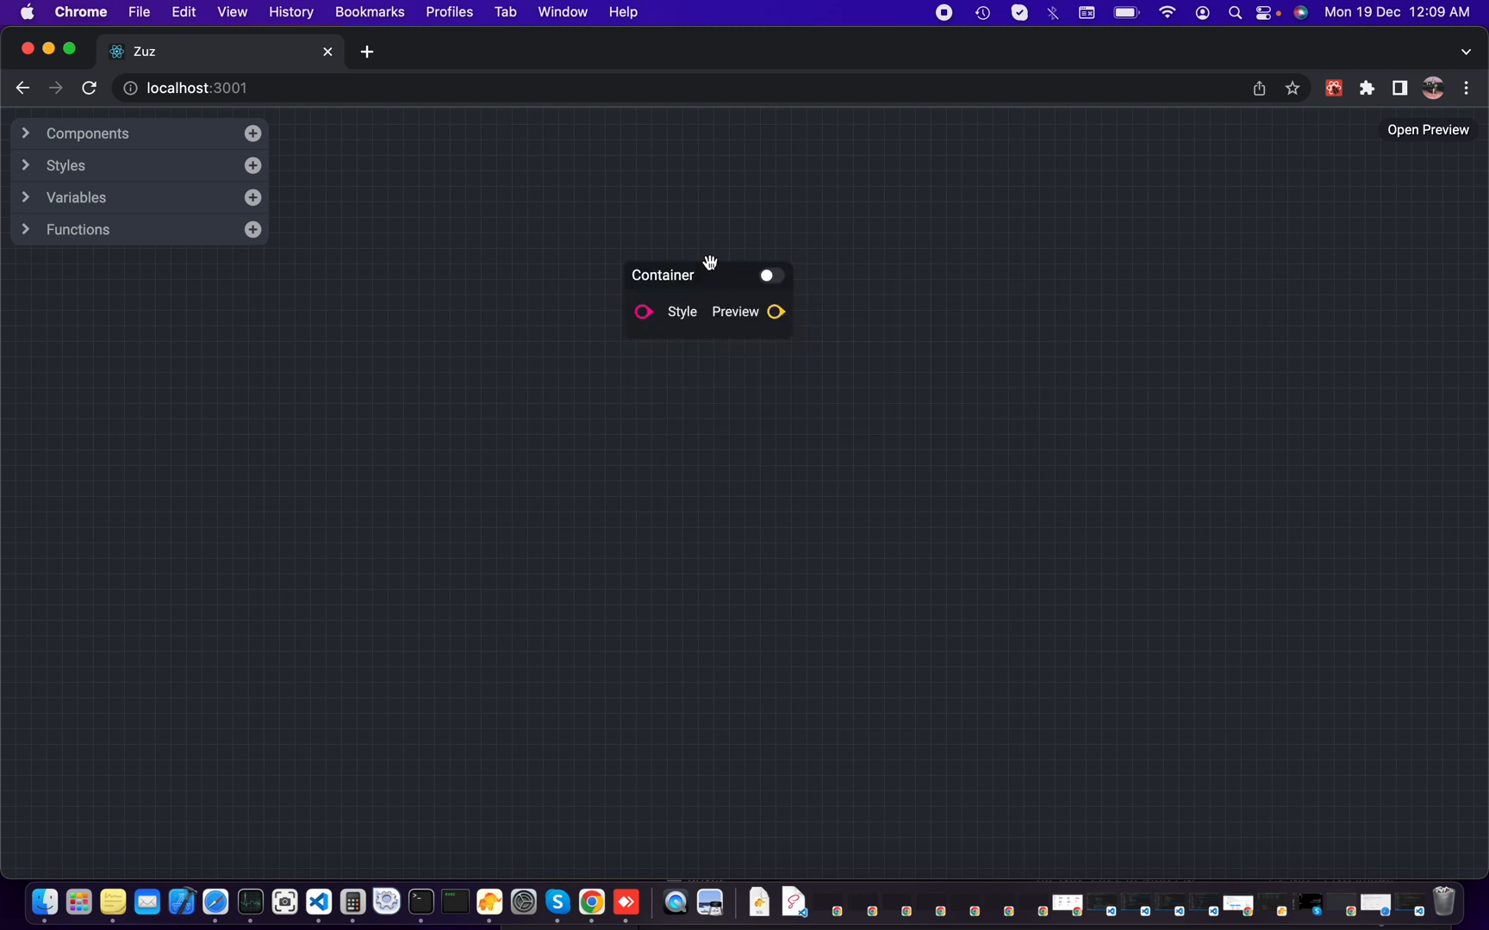
left_click(26, 133)
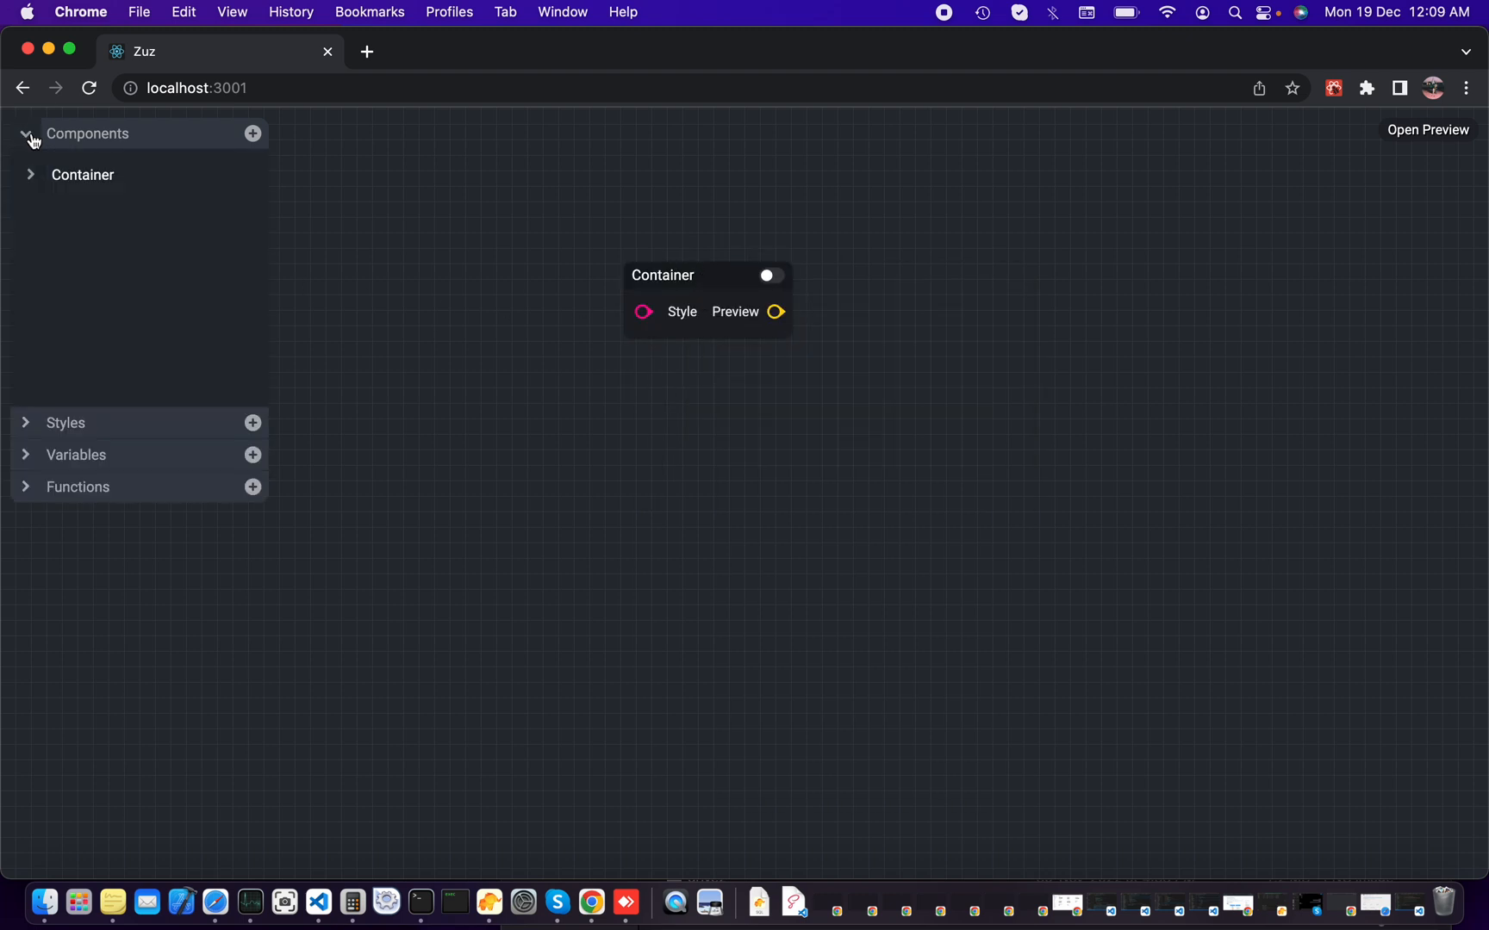
left_click(706, 300)
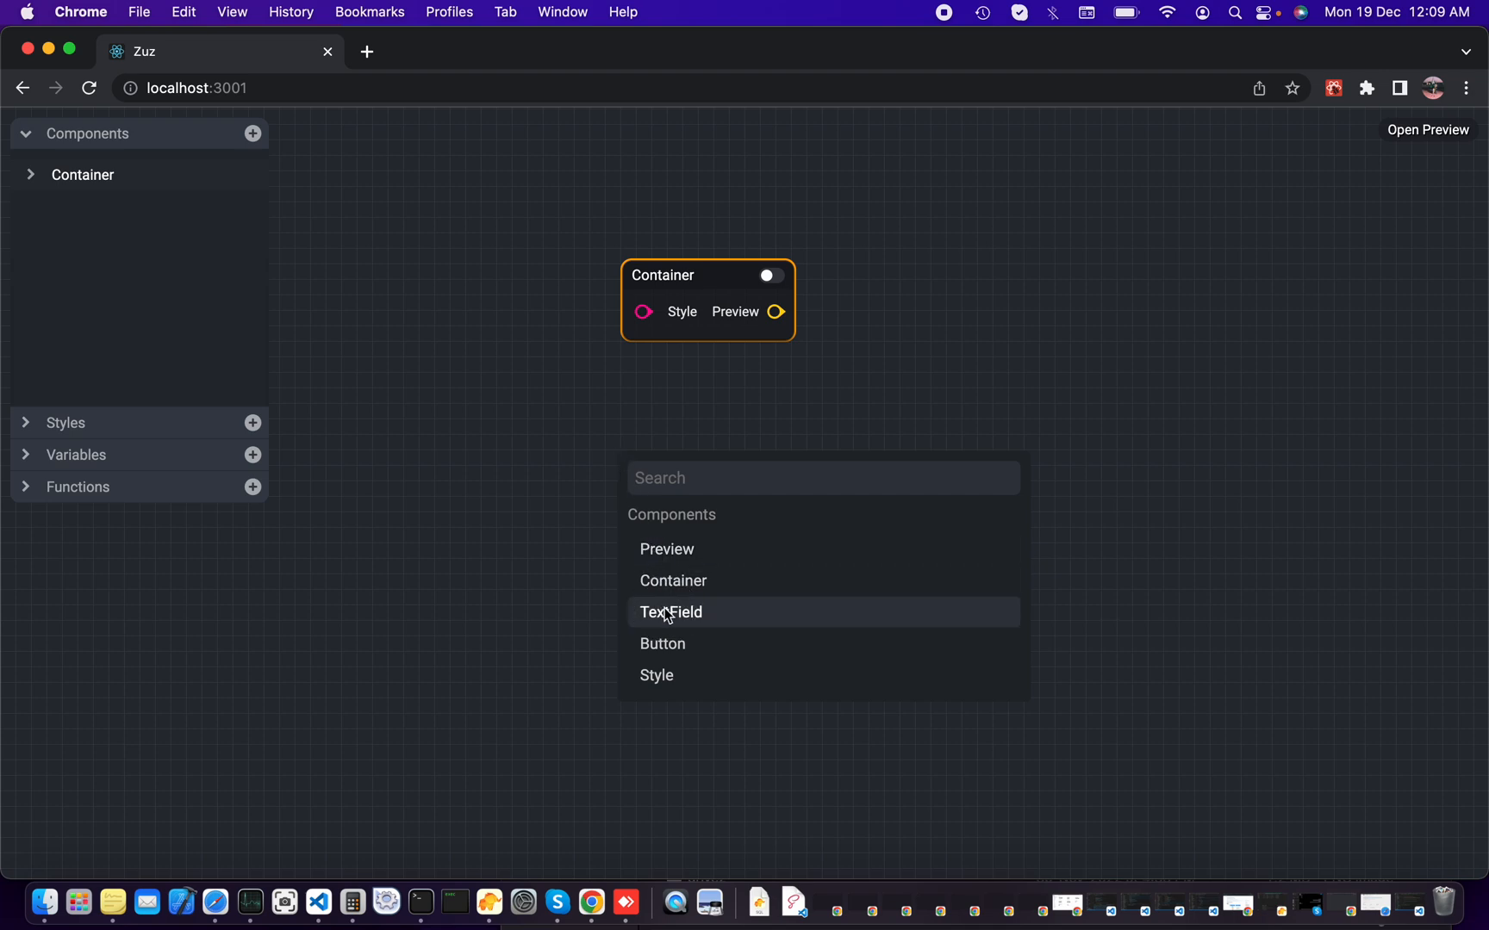
left_click(672, 612)
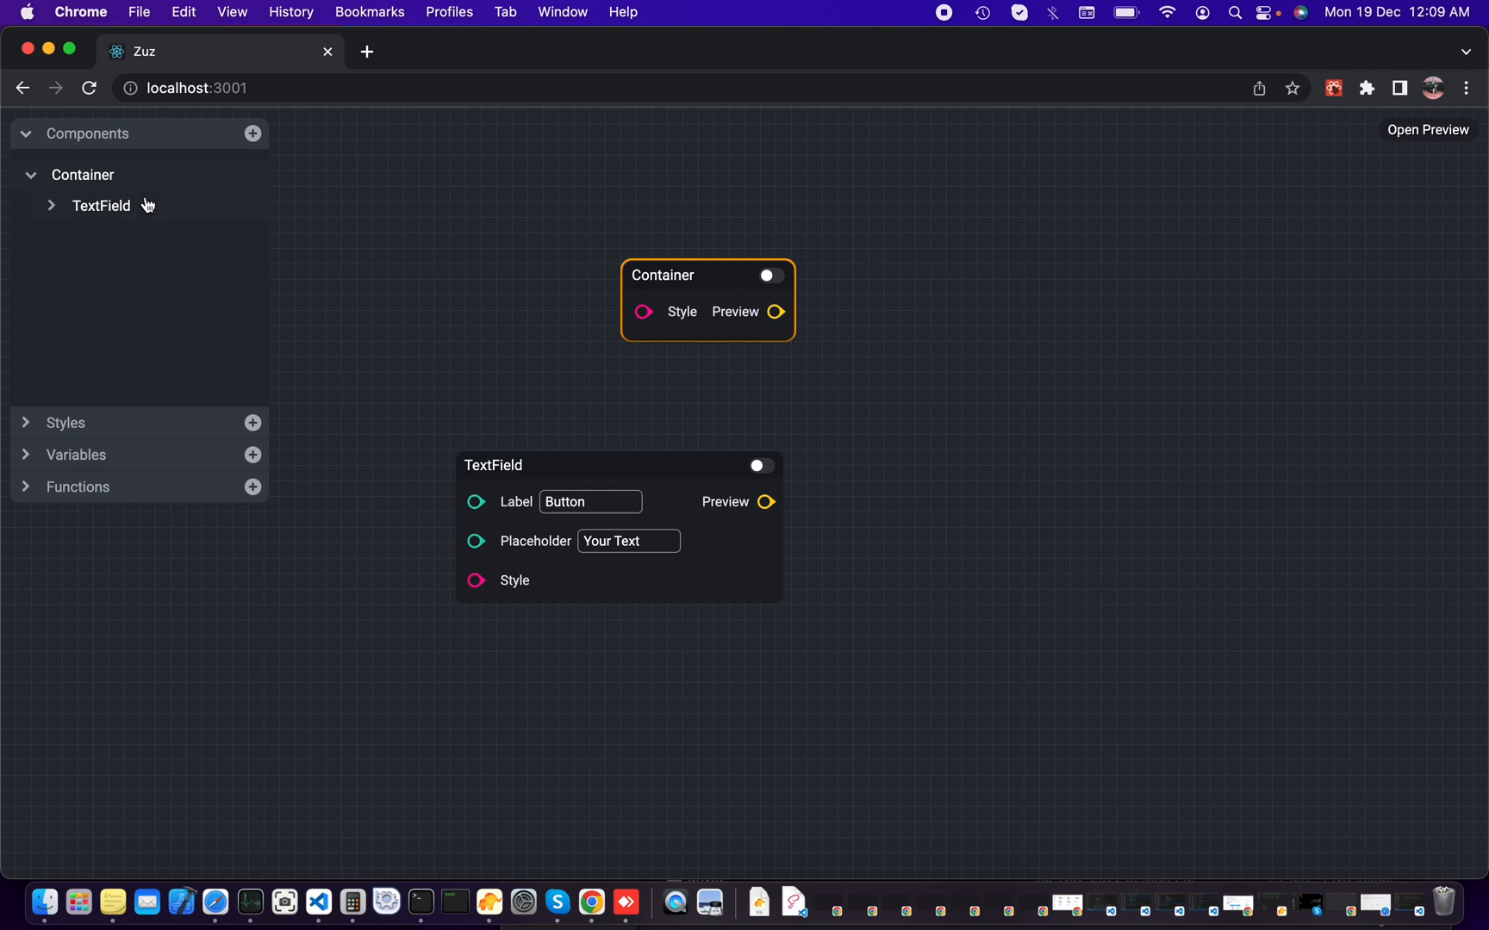
Step: Preview the Container and enter 'Hello There.' into the live TextField
left_click(1426, 129)
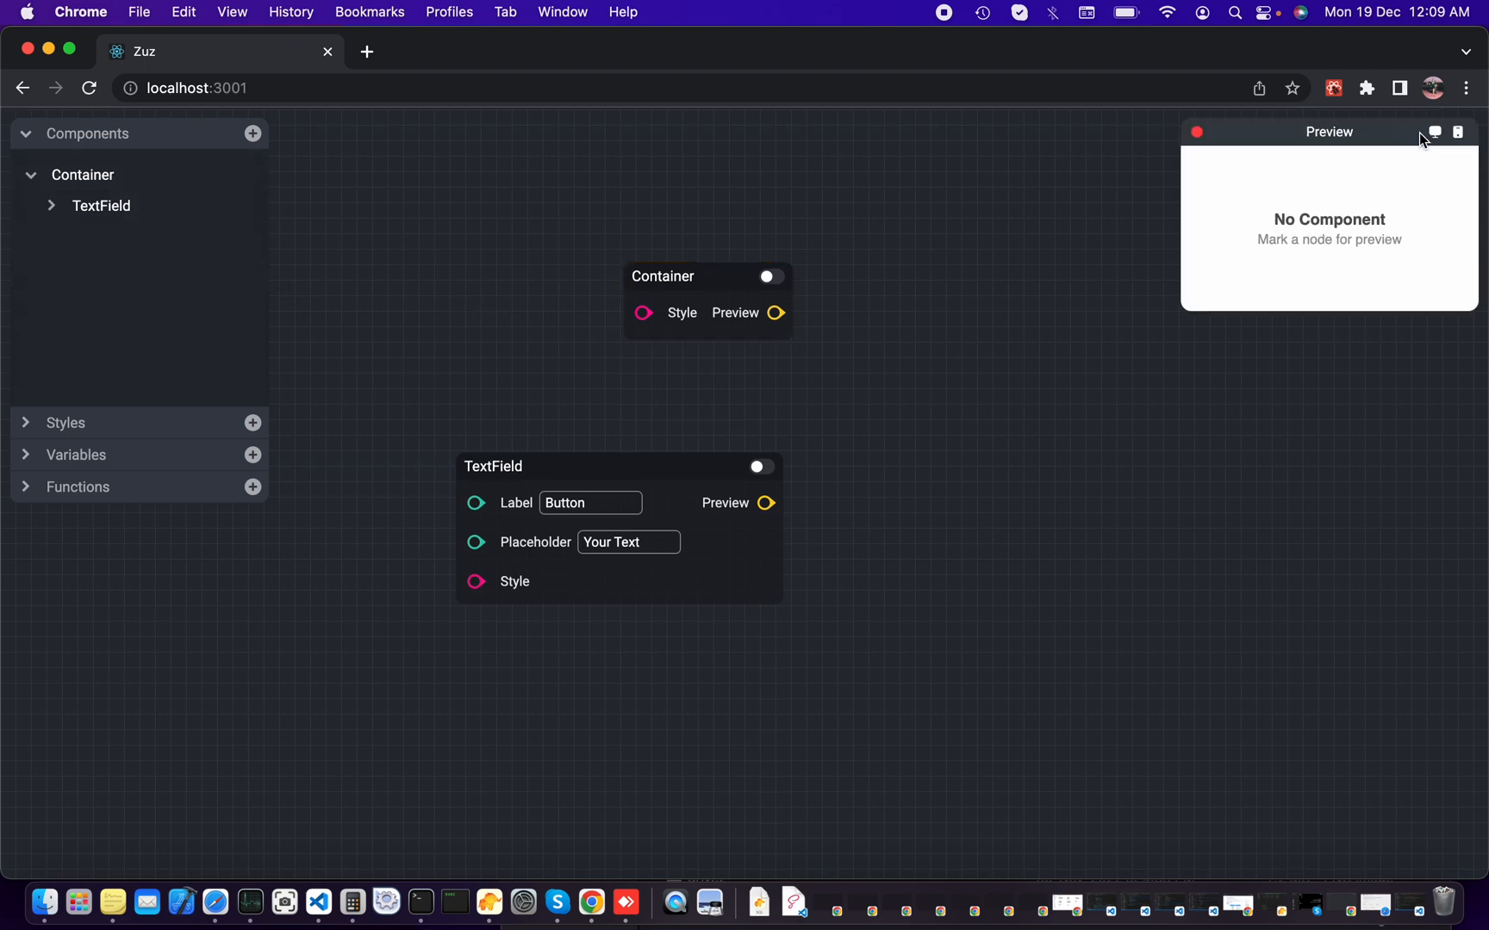
left_click(771, 275)
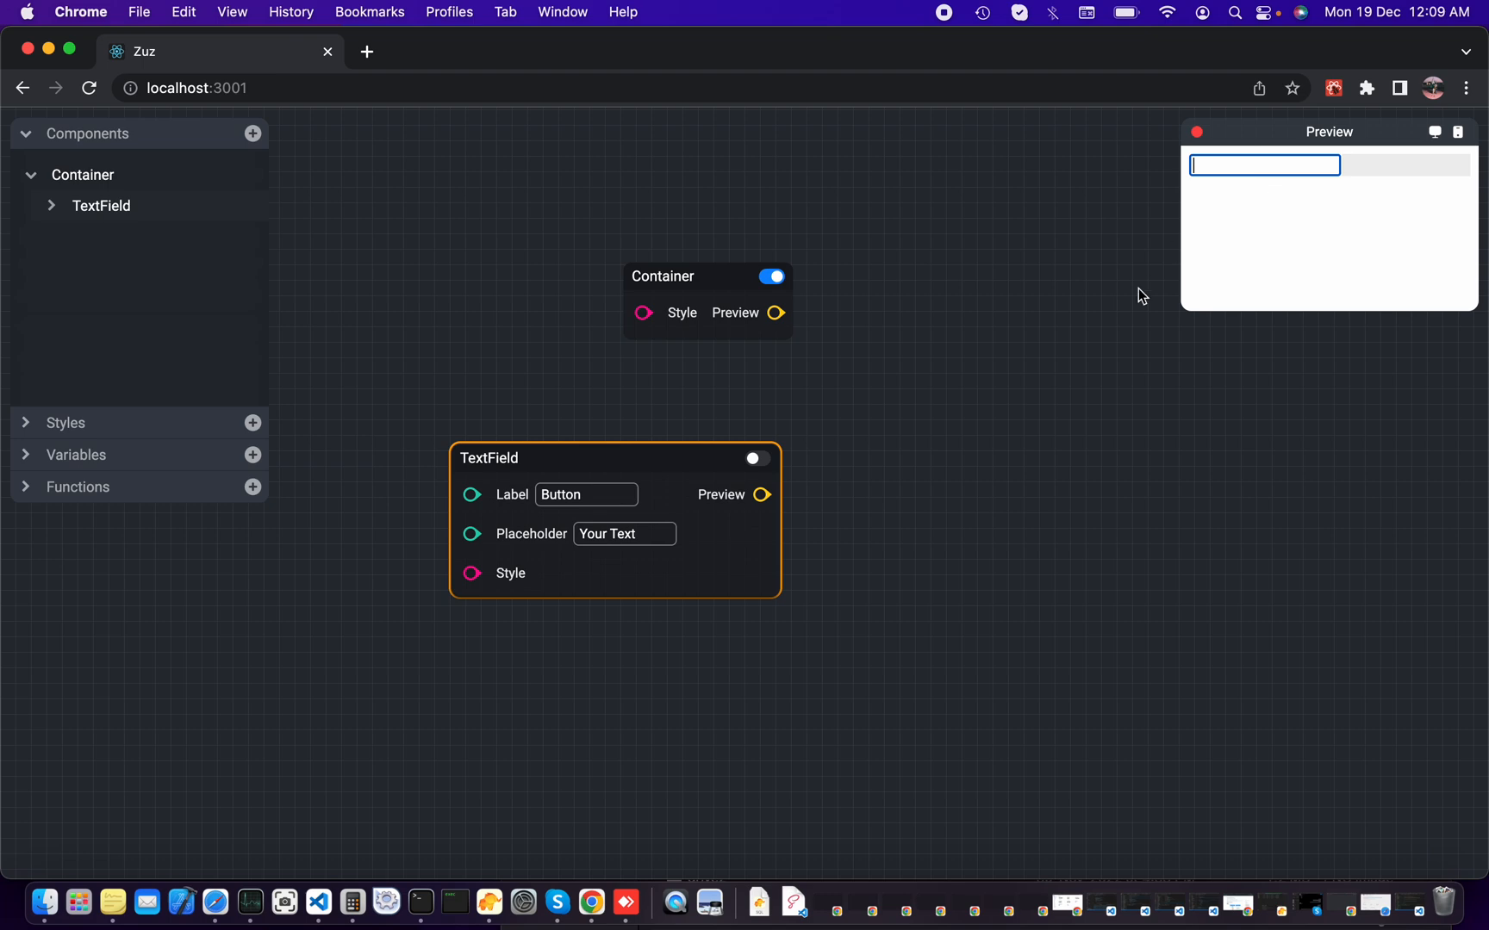
type("Hel")
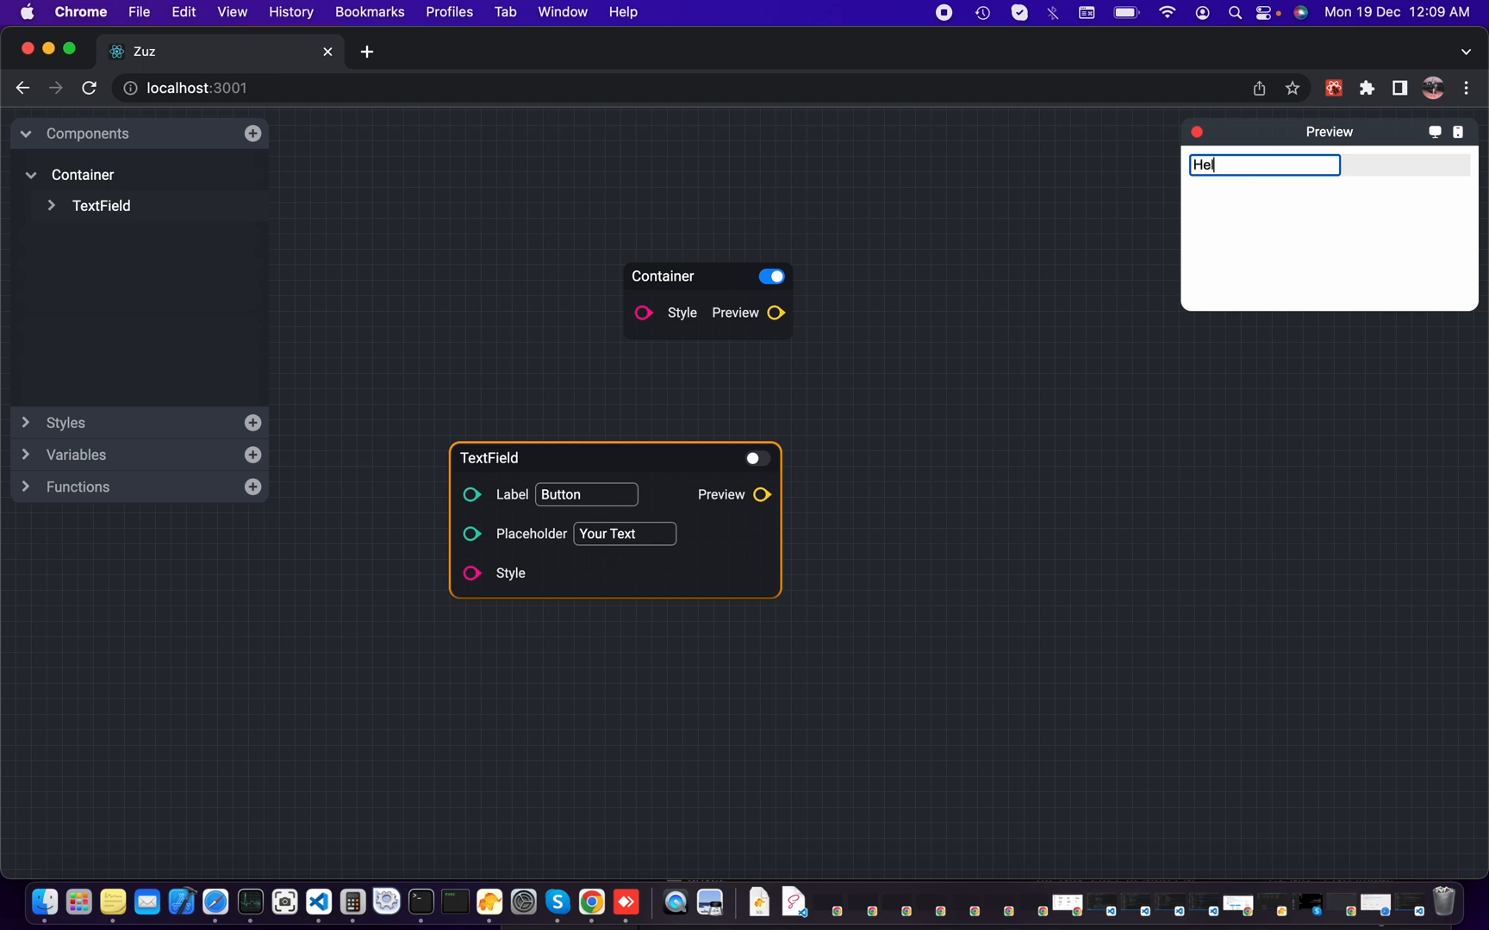
type("lo There.")
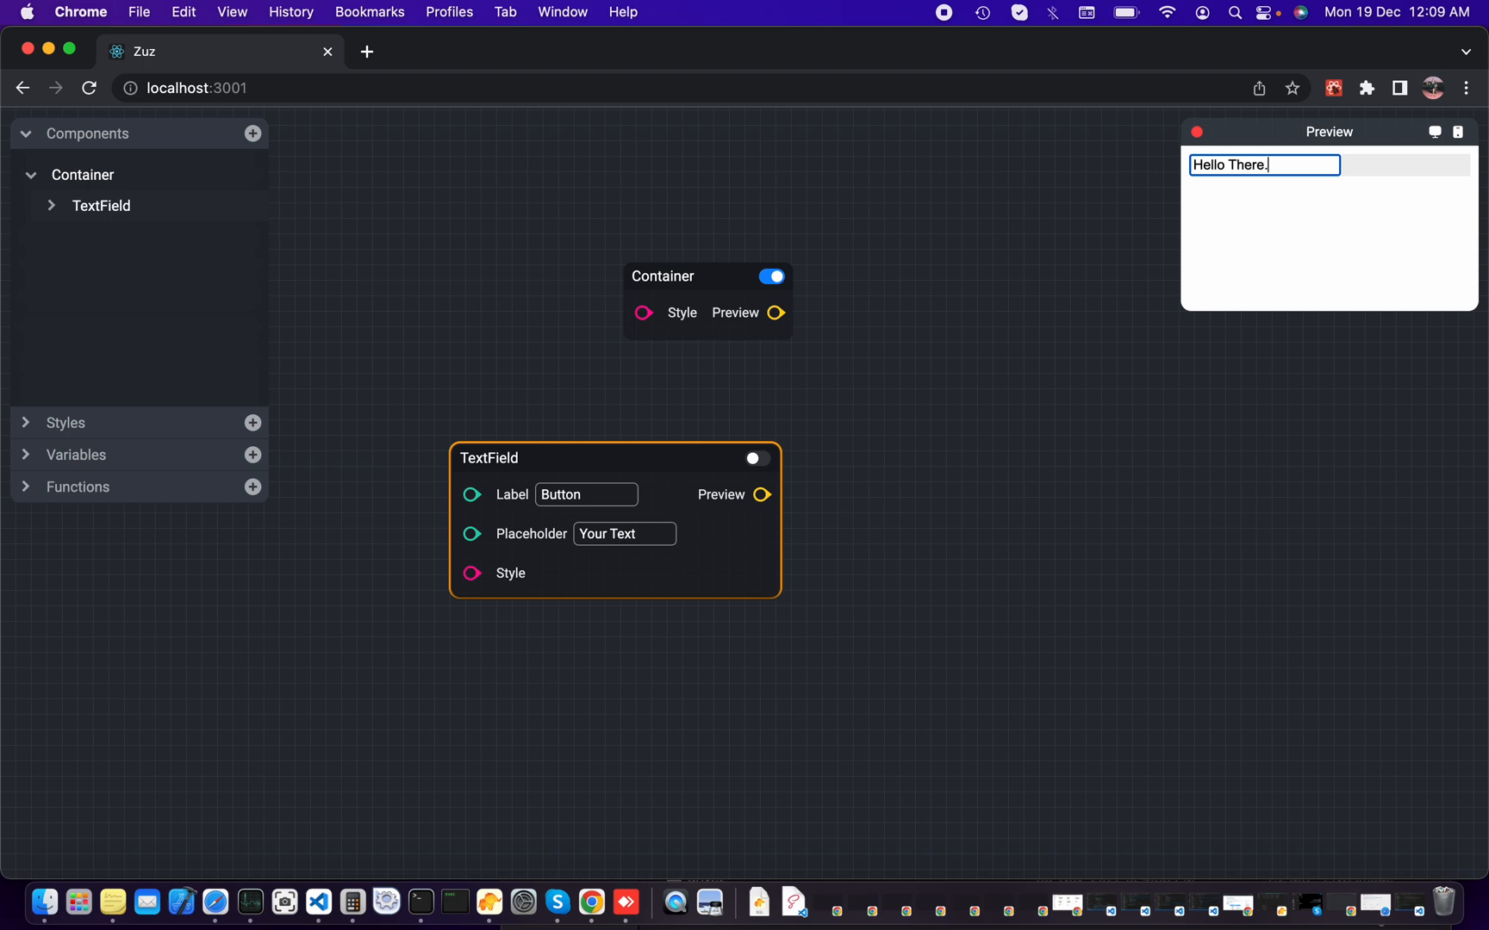
left_click(916, 436)
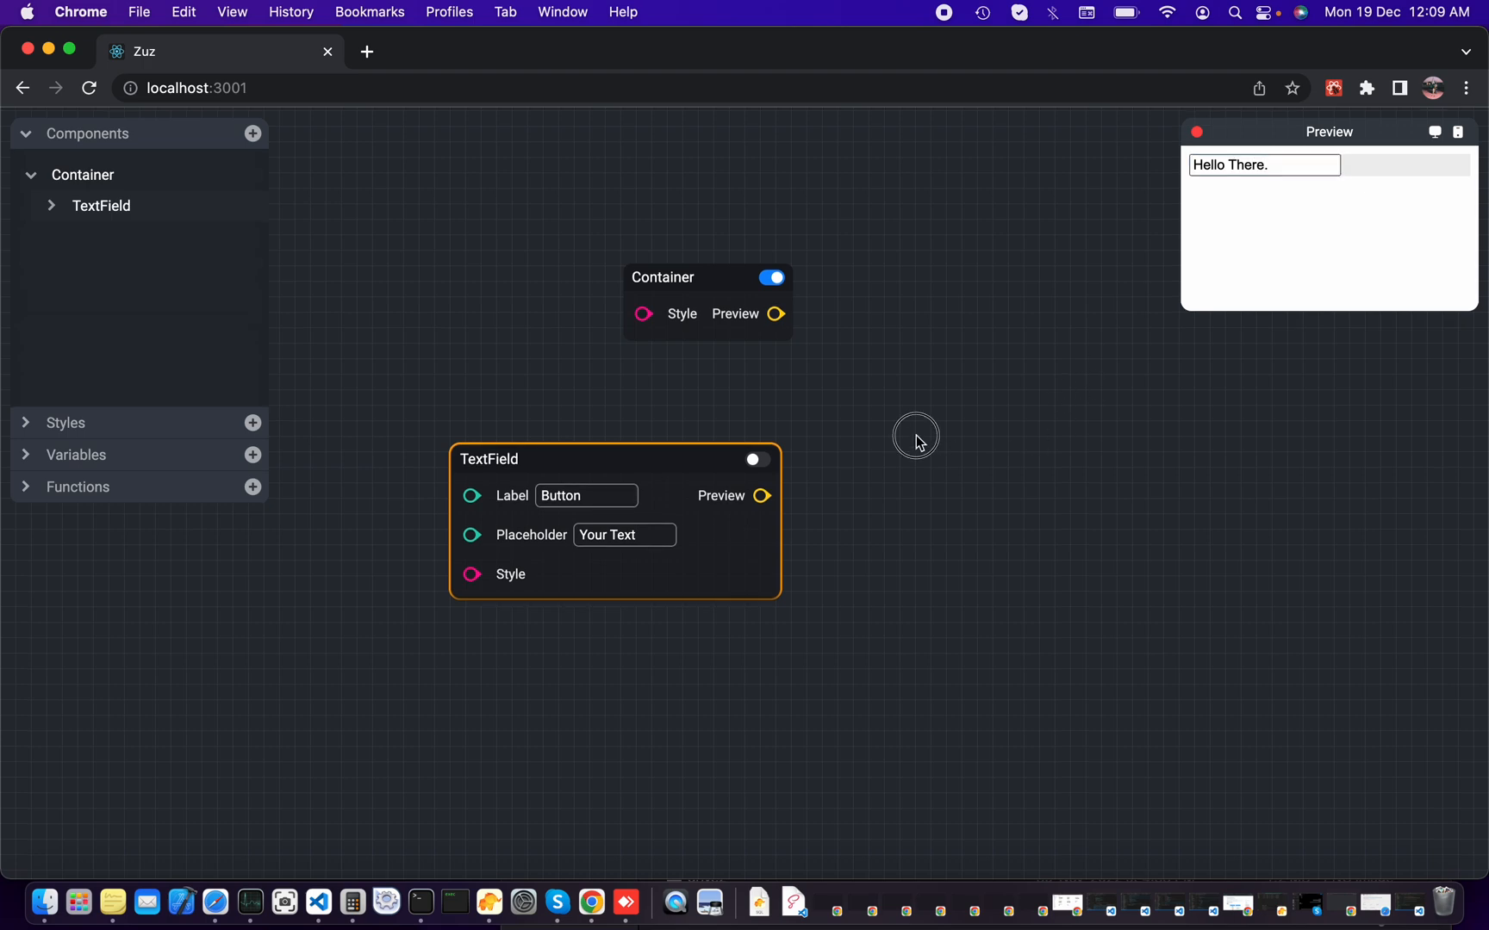
left_click(917, 441)
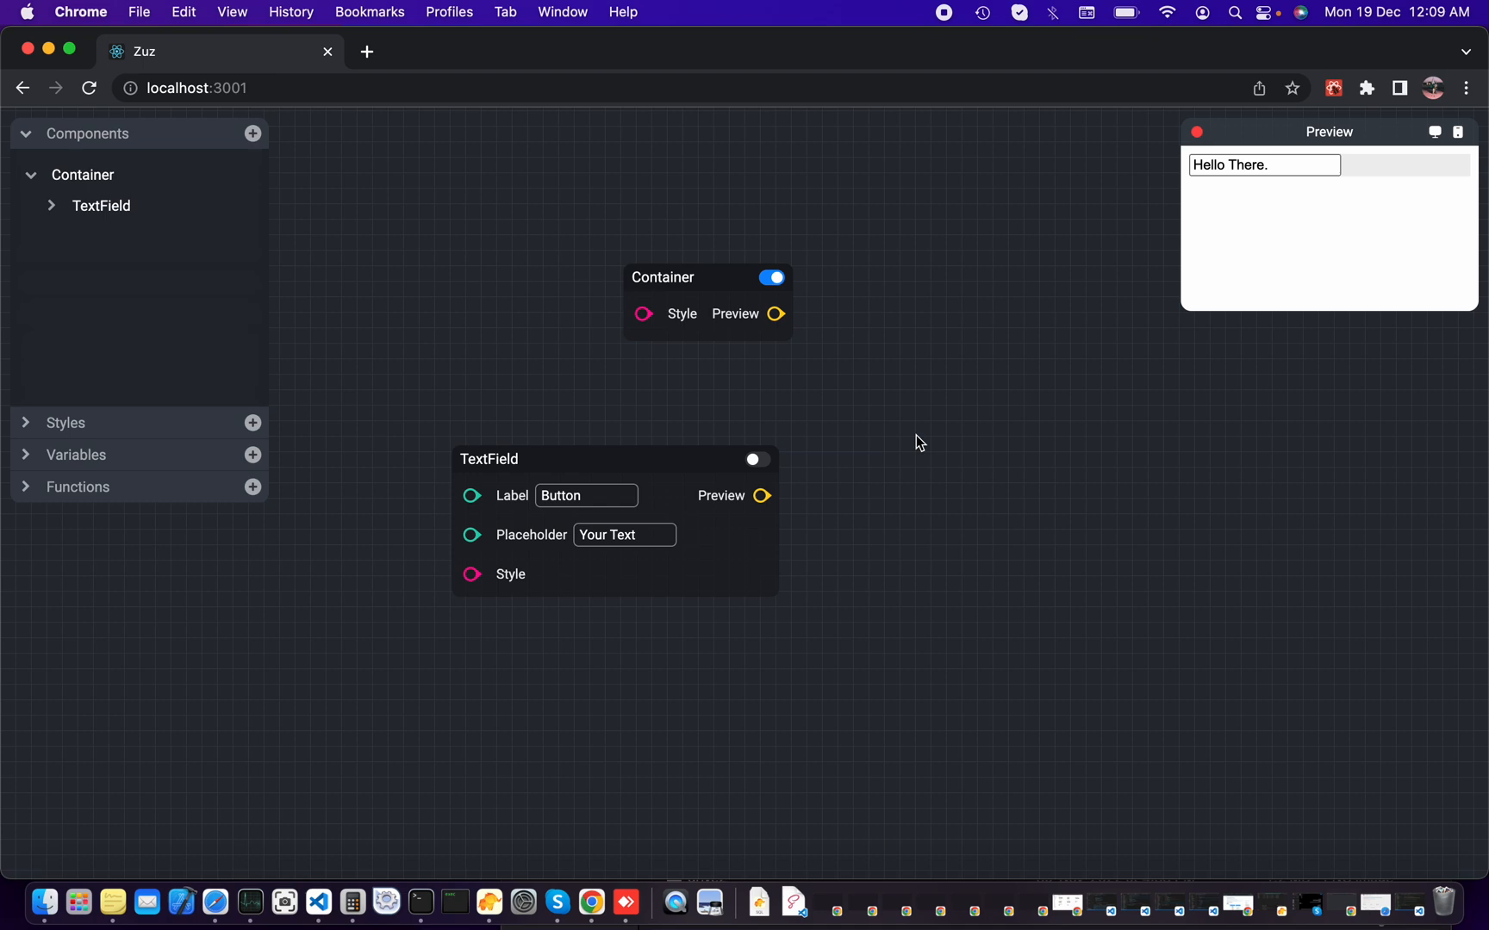